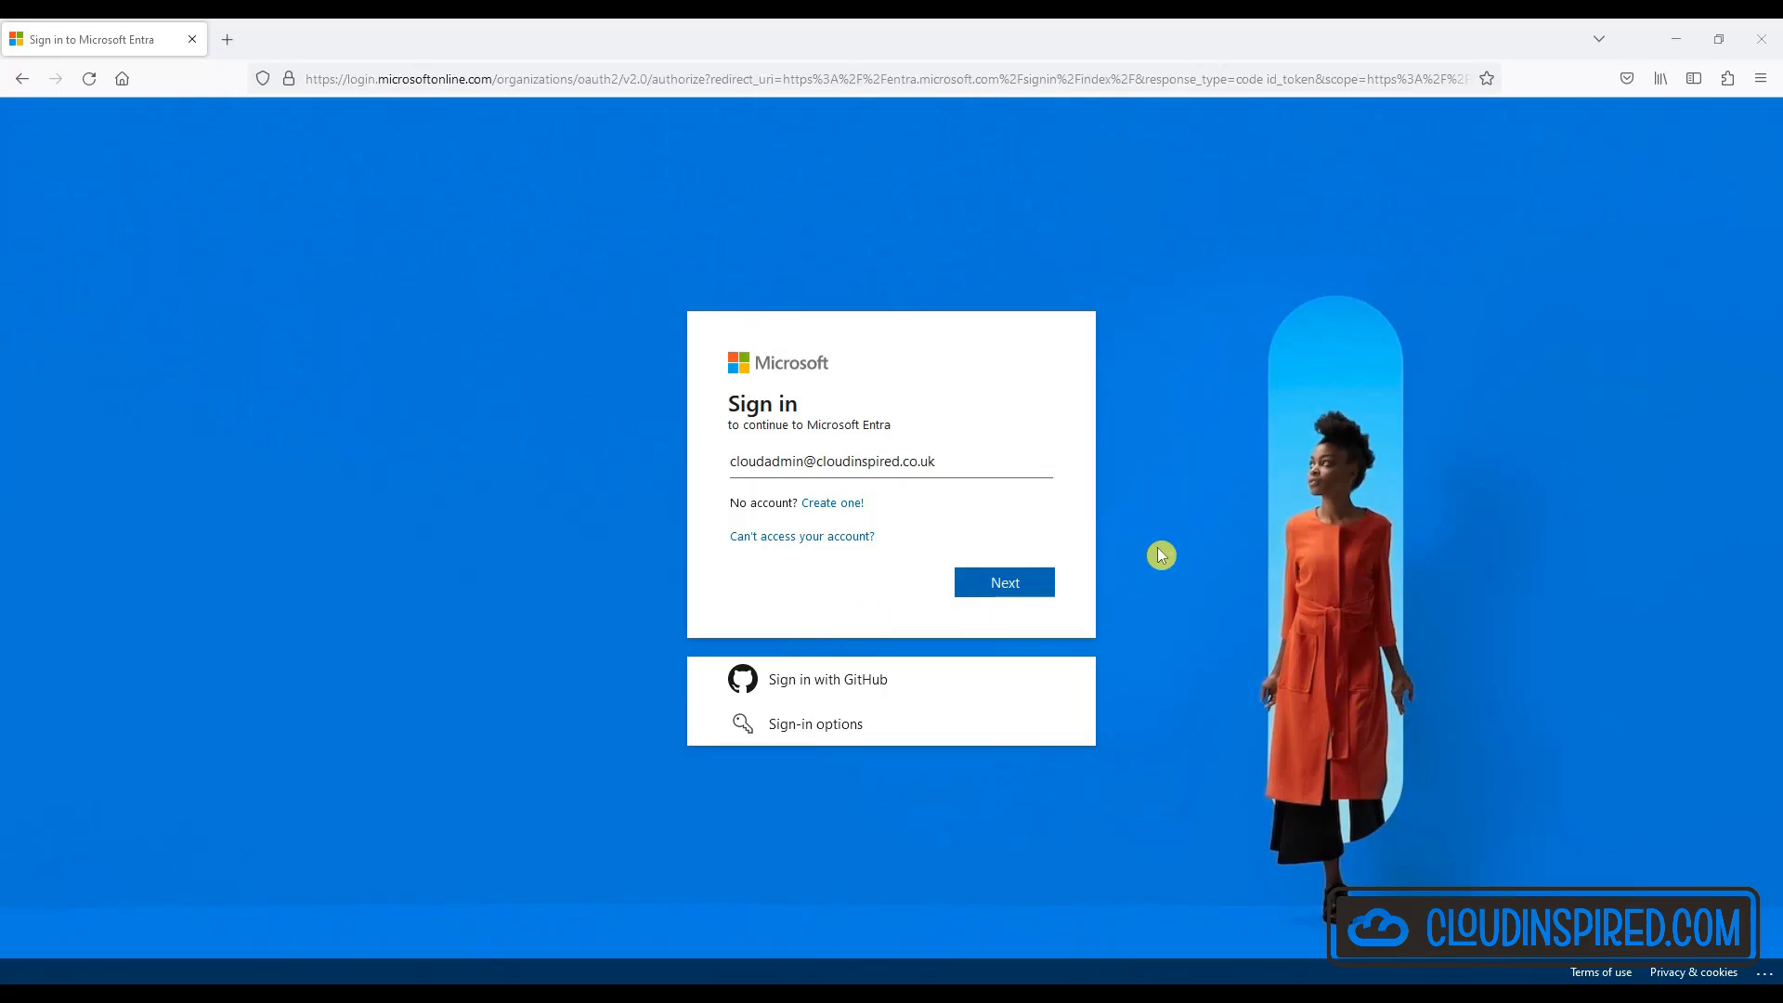
Step: Sign in with the admin account and decline staying signed in
{"action": "left_click", "coordinate": [1002, 581]}
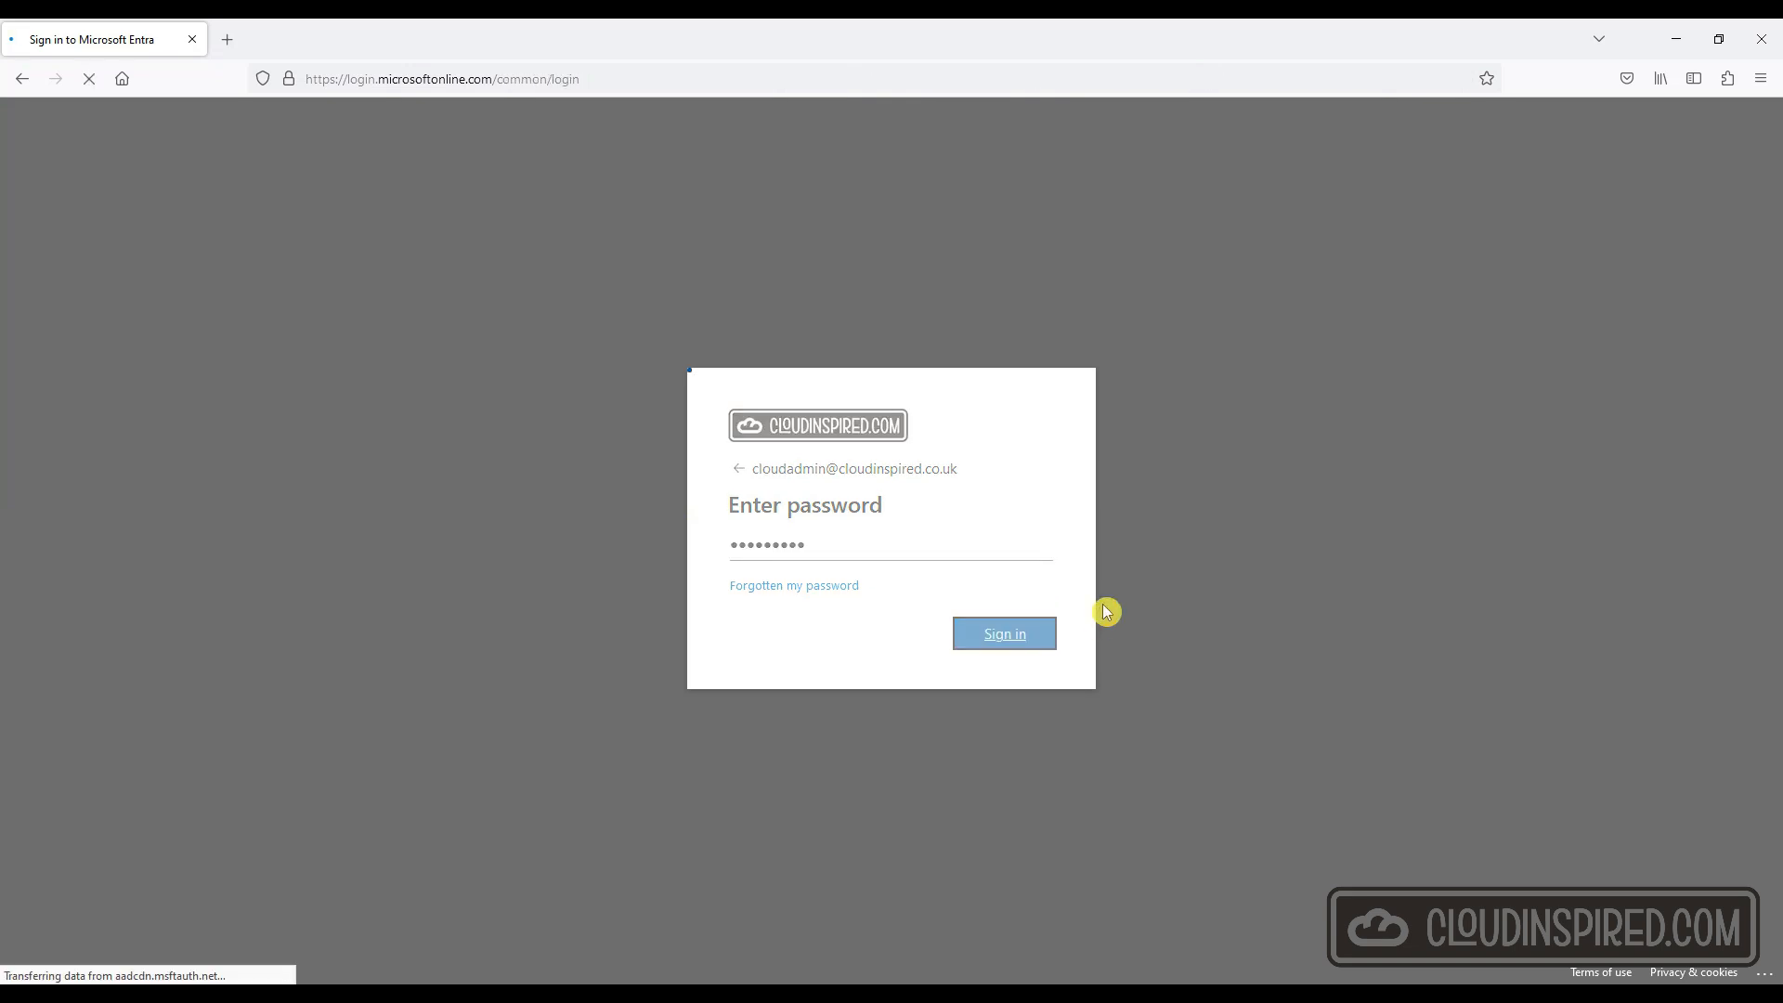
{"action": "left_click", "coordinate": [1003, 634]}
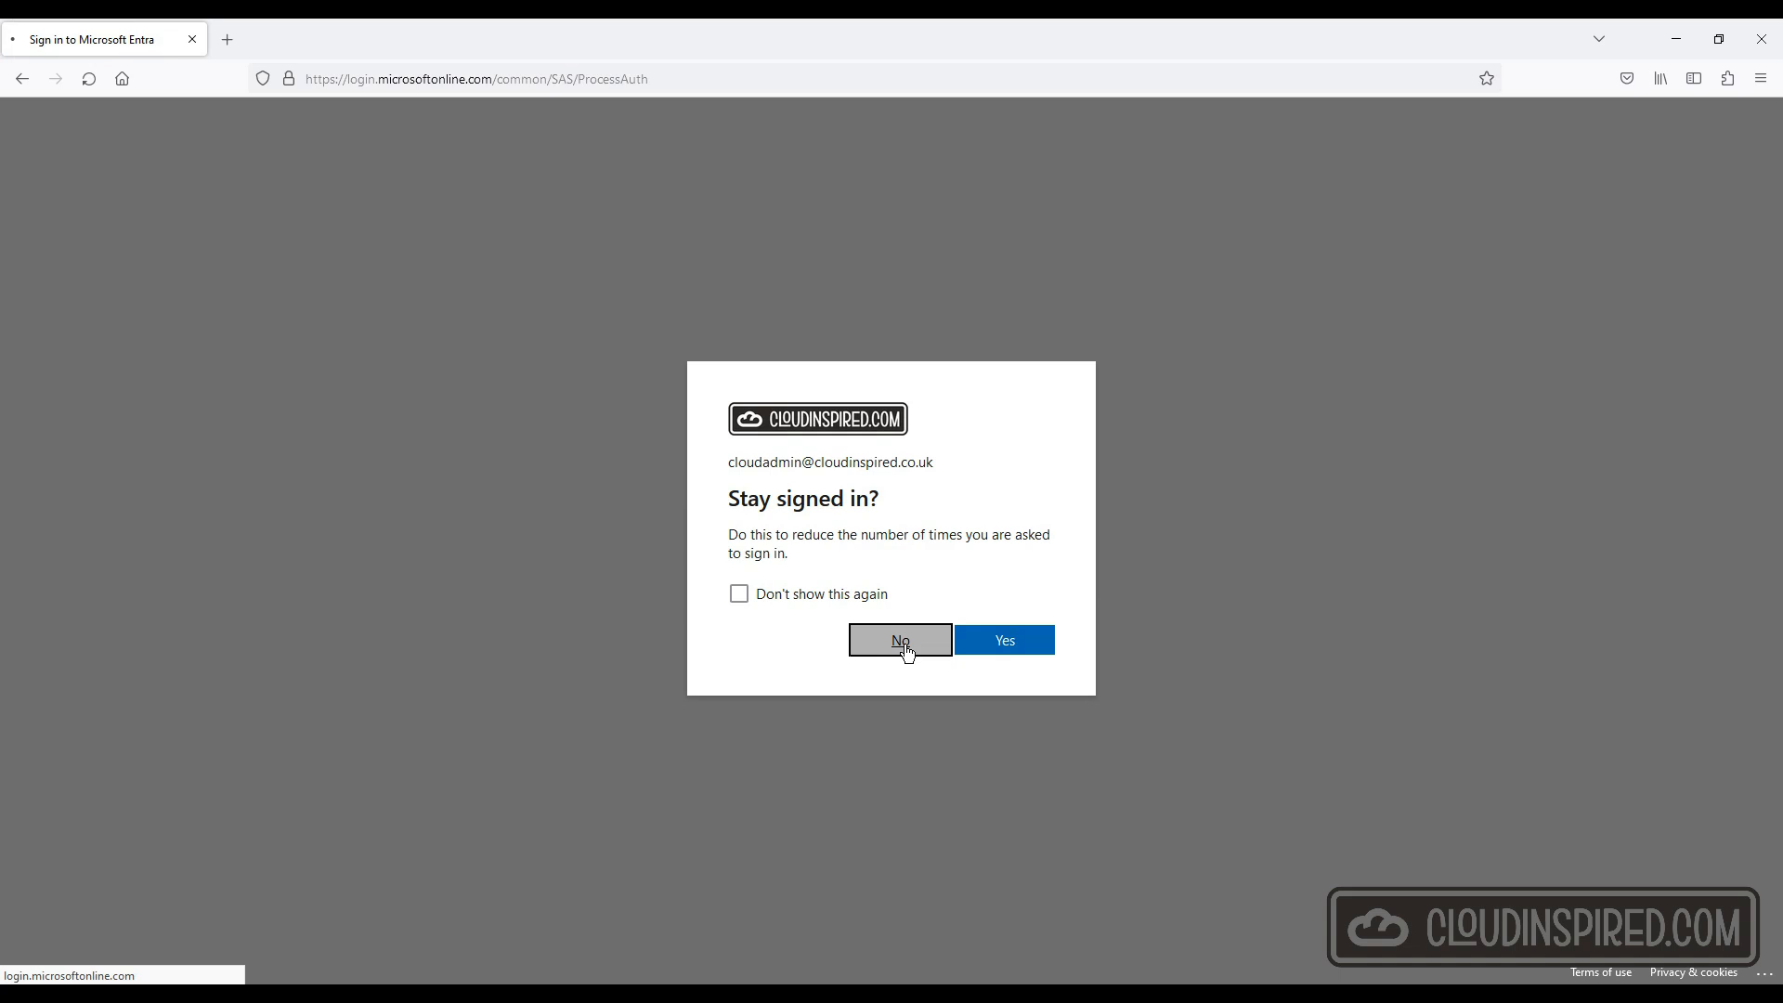
{"action": "left_click", "coordinate": [899, 639]}
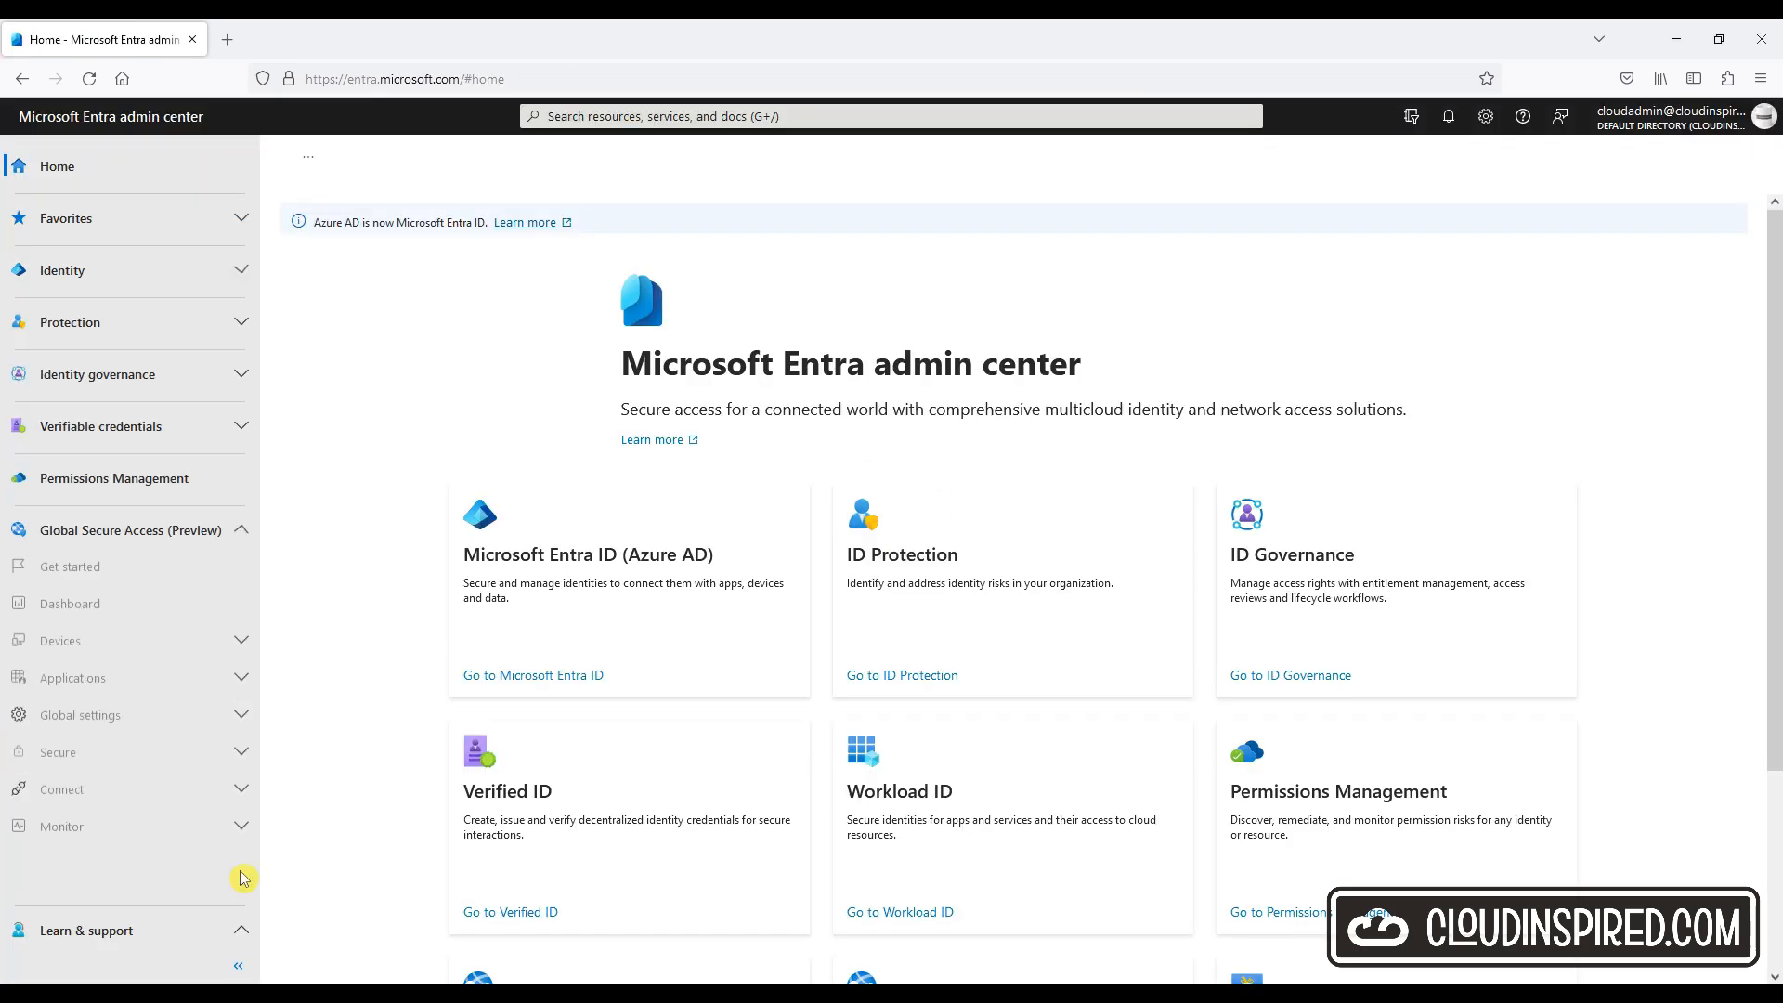
Step: Activate Global Secure Access from its Get started page and continue to the guides
{"action": "left_click", "coordinate": [69, 567]}
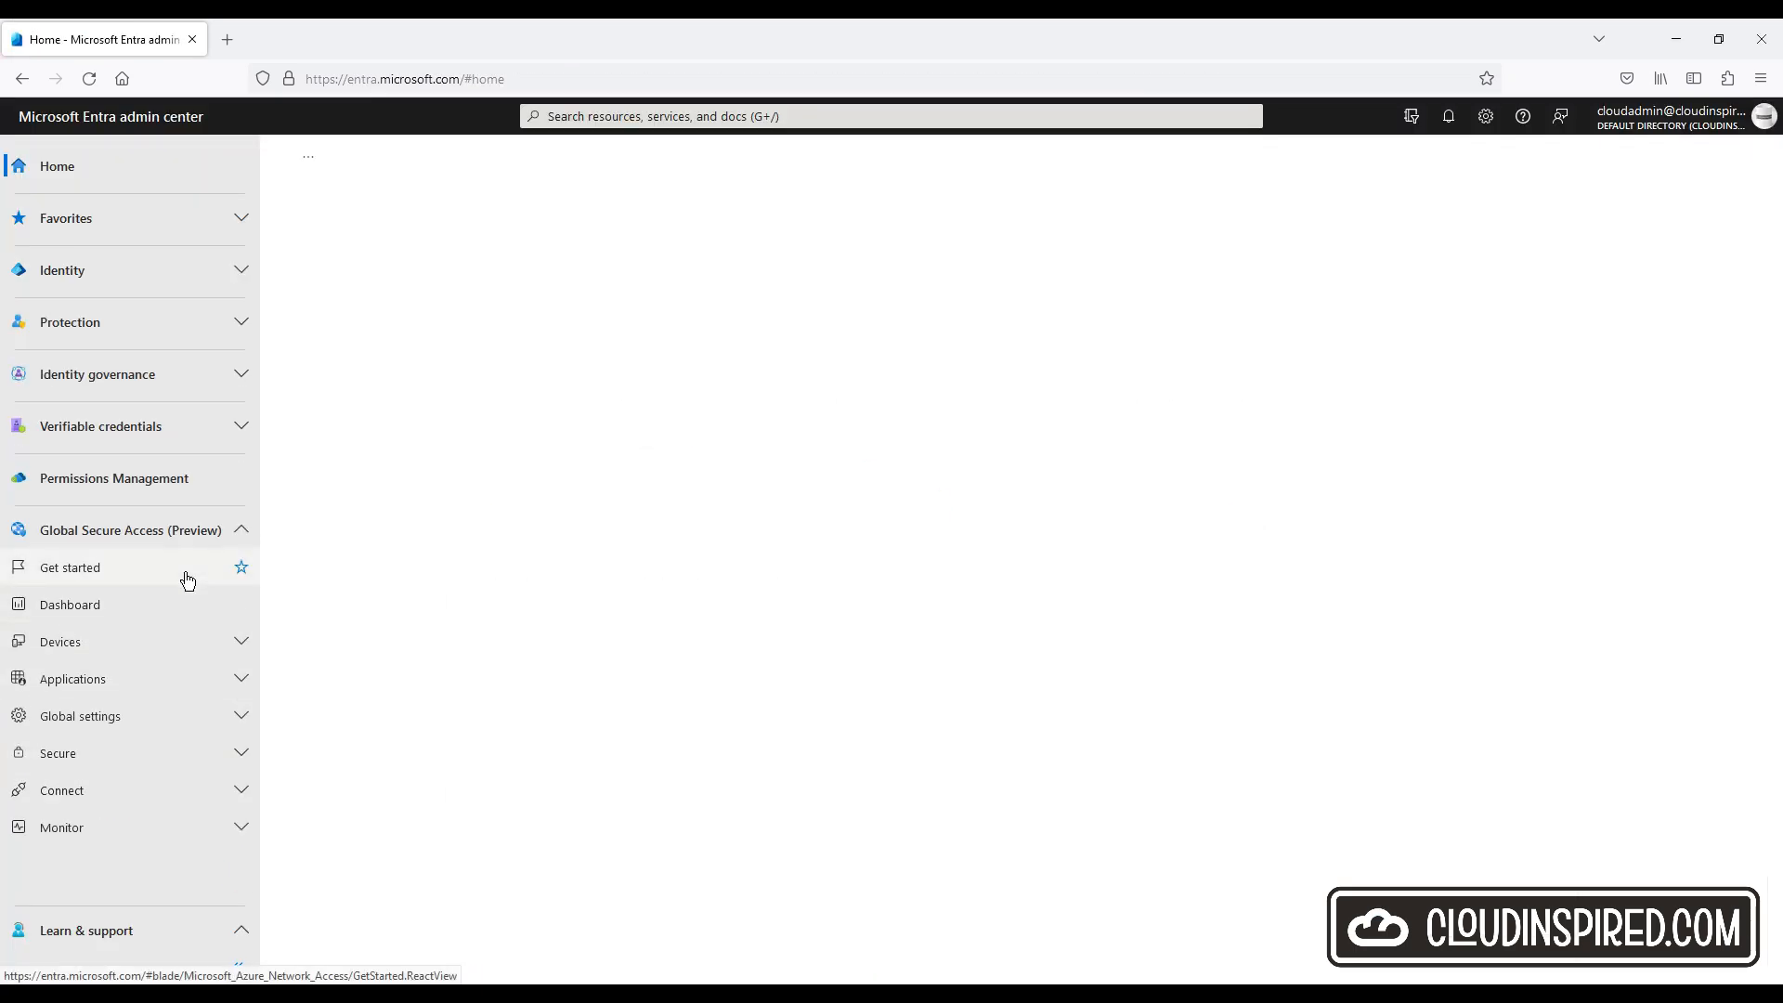
{"action": "left_click", "coordinate": [69, 568]}
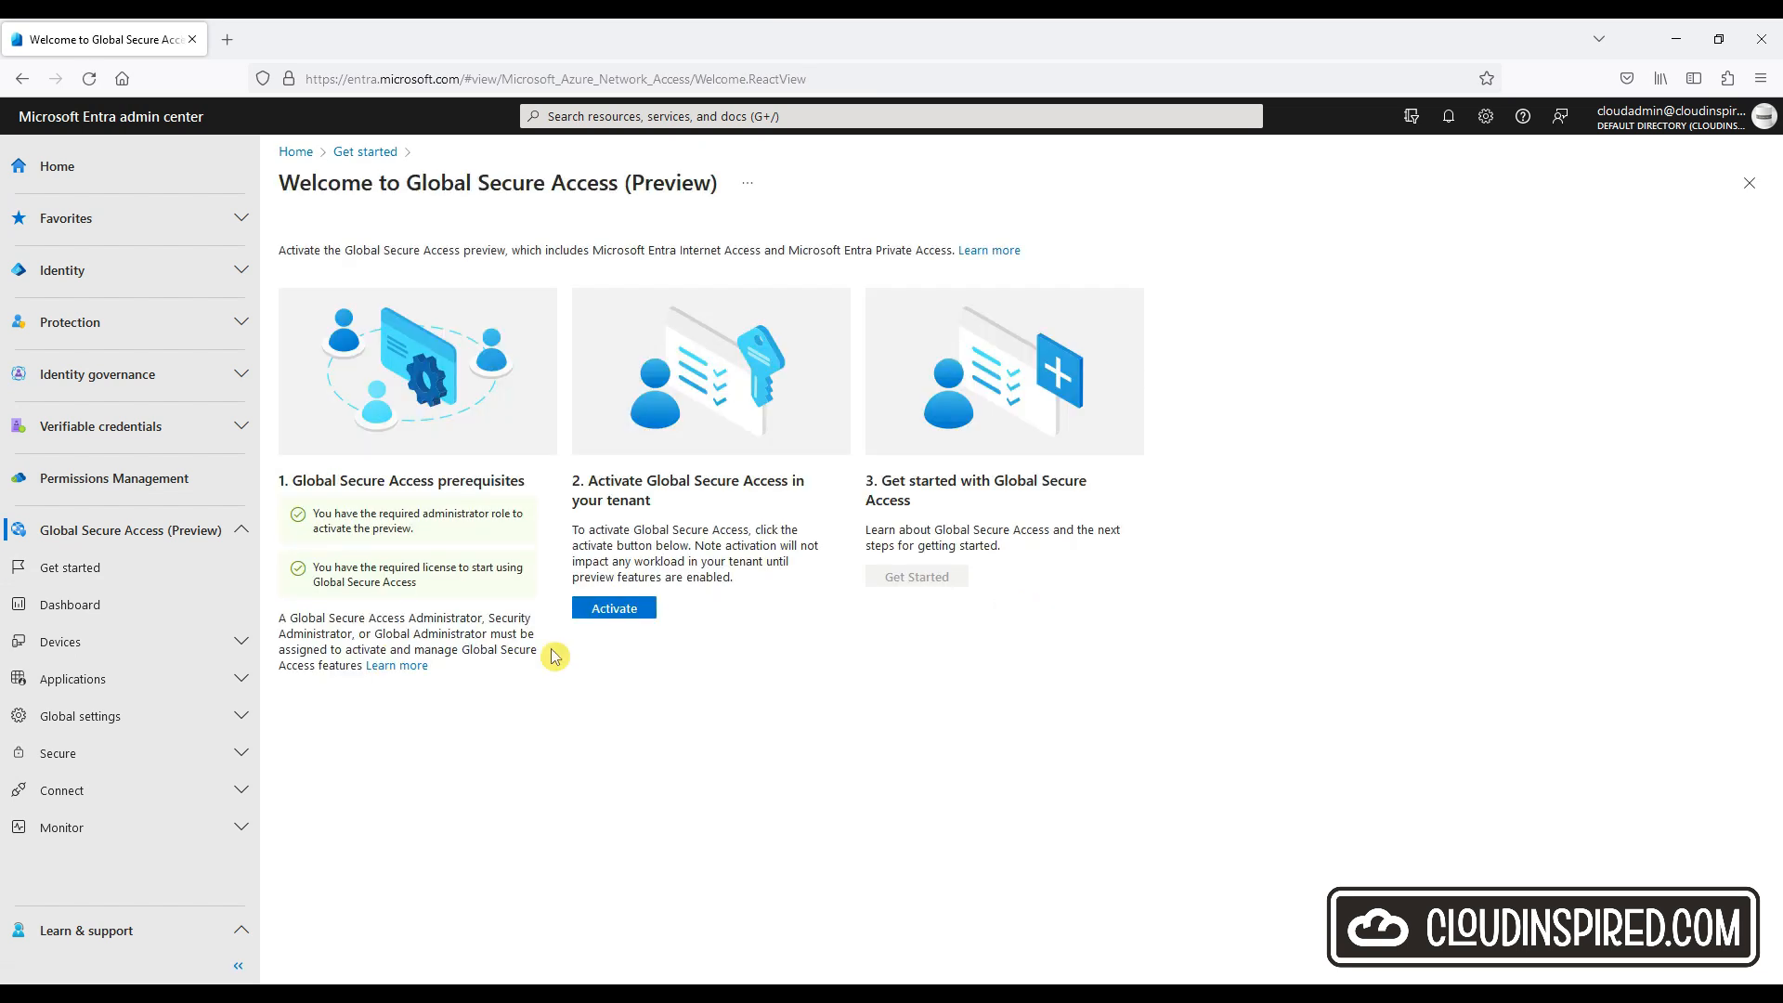
{"action": "left_click", "coordinate": [613, 605]}
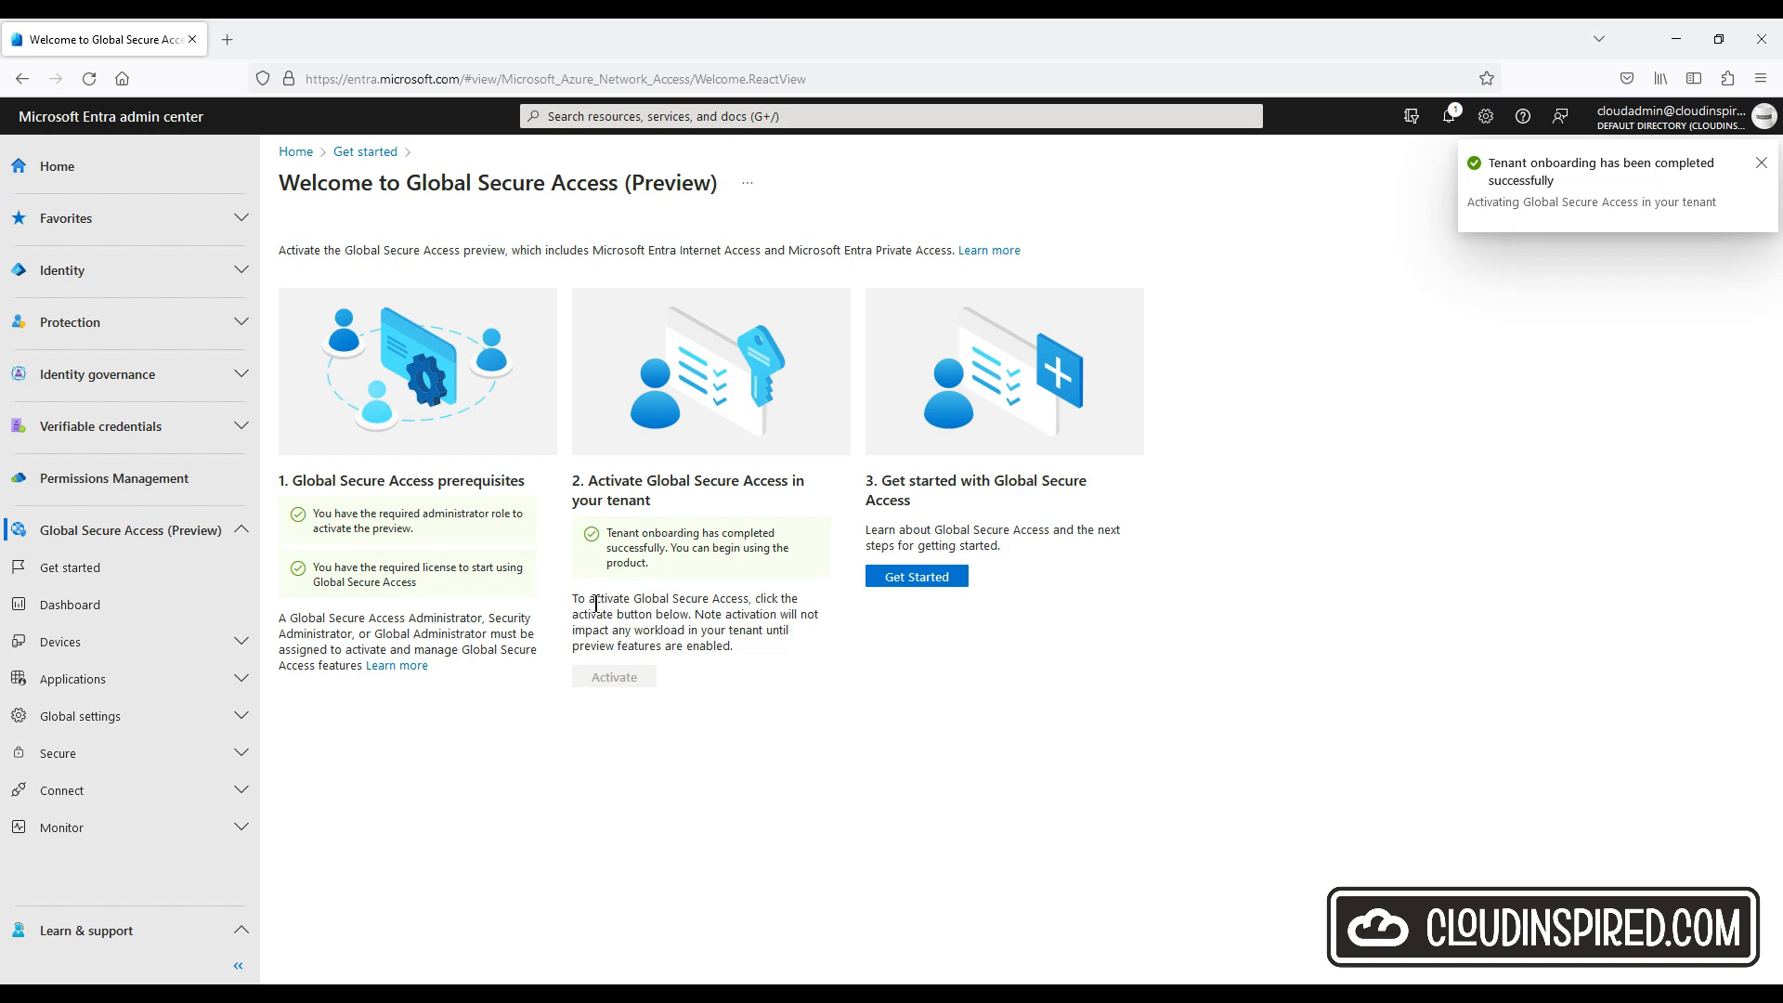
{"action": "left_click", "coordinate": [914, 576]}
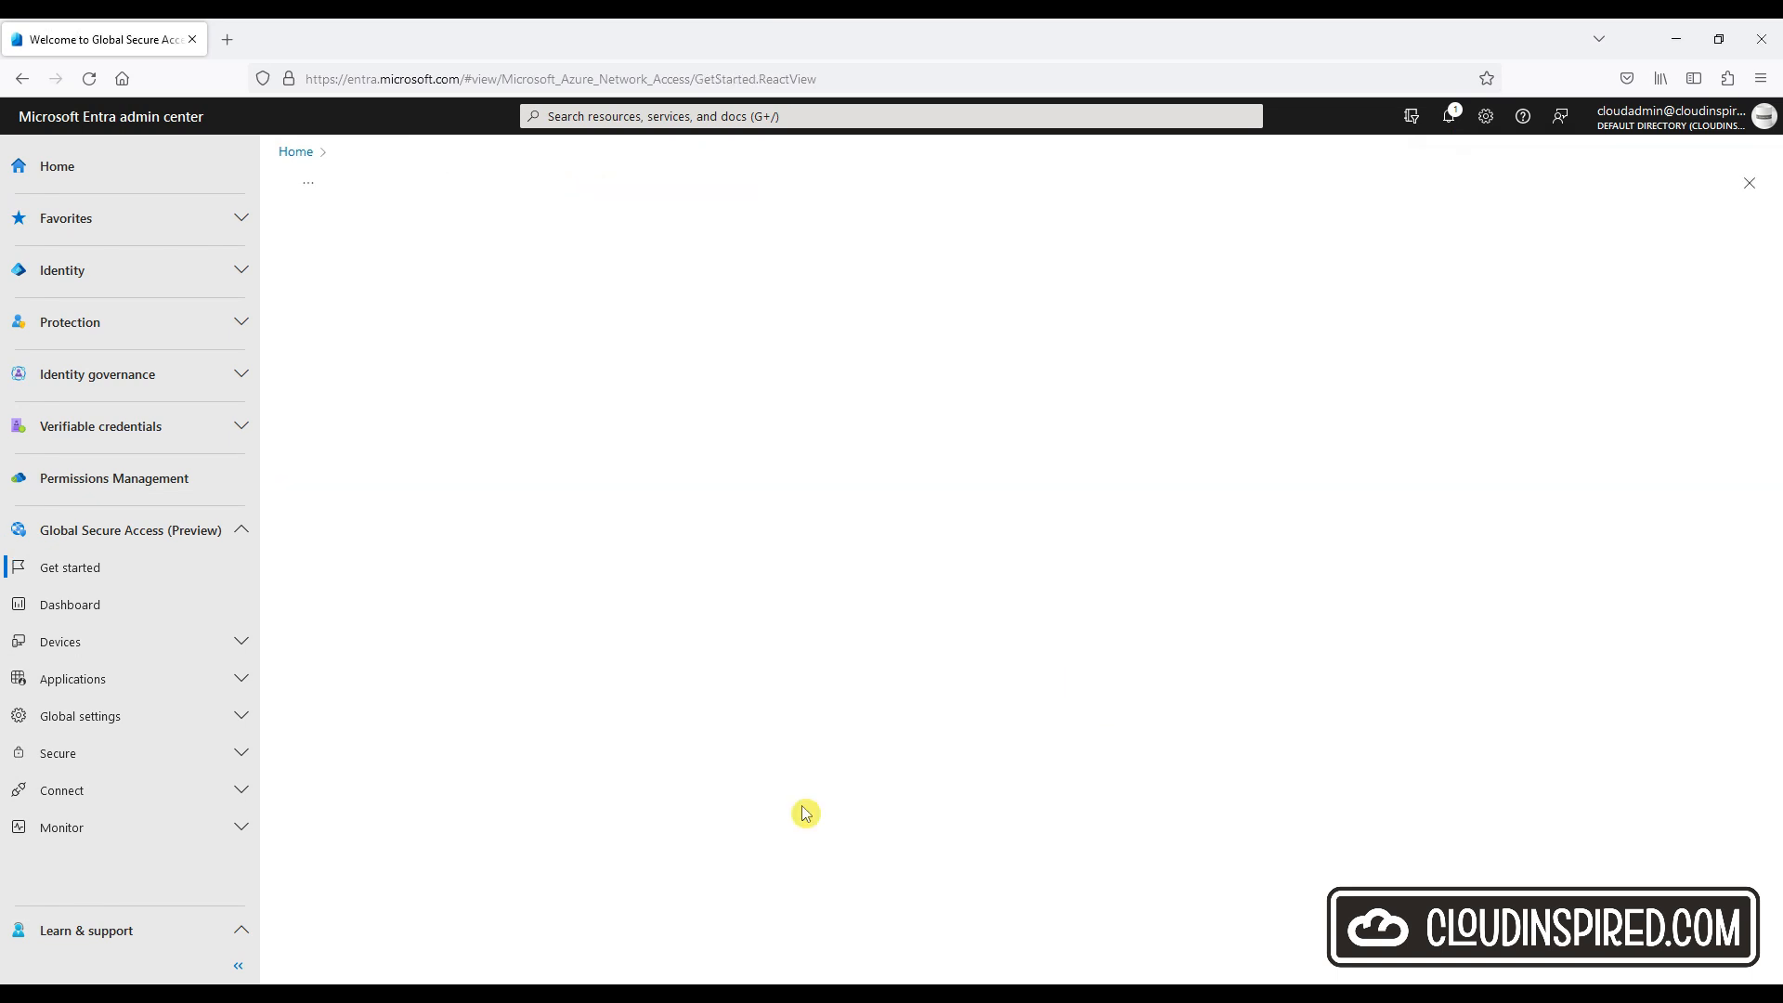
Step: Start the Internet Access setup guide and download the Windows client from the Clients page
{"action": "left_click", "coordinate": [69, 568]}
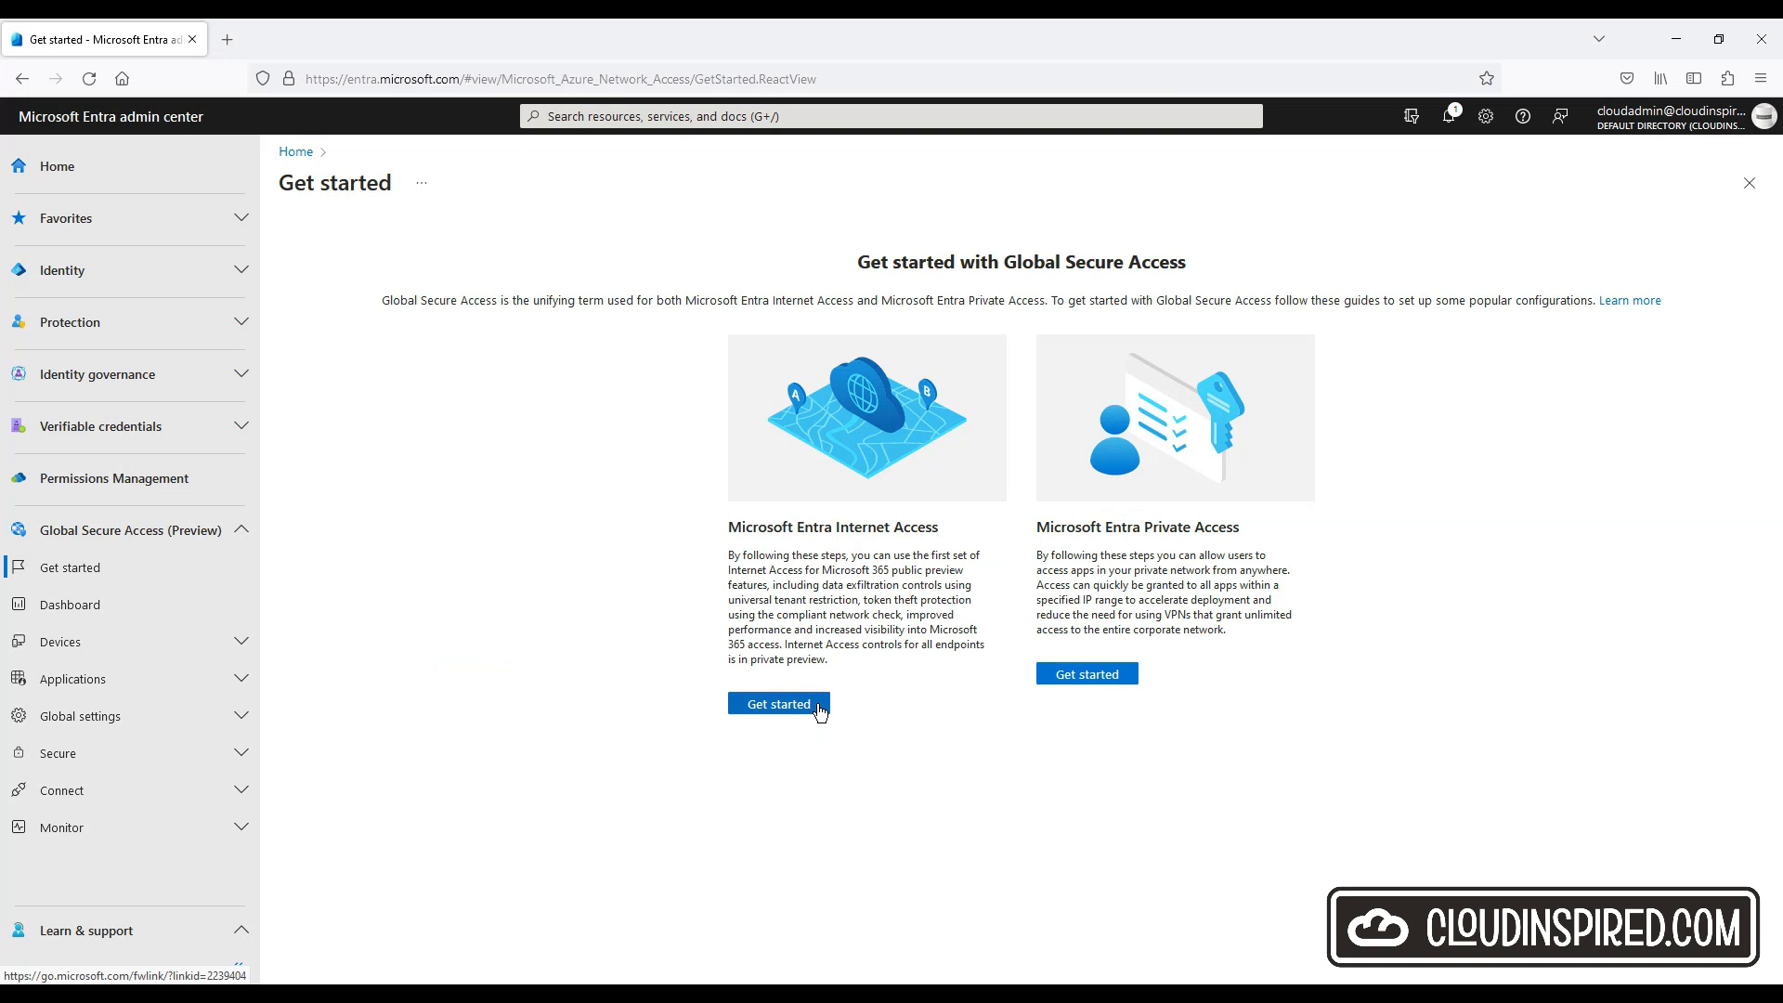
{"action": "left_click", "coordinate": [778, 703]}
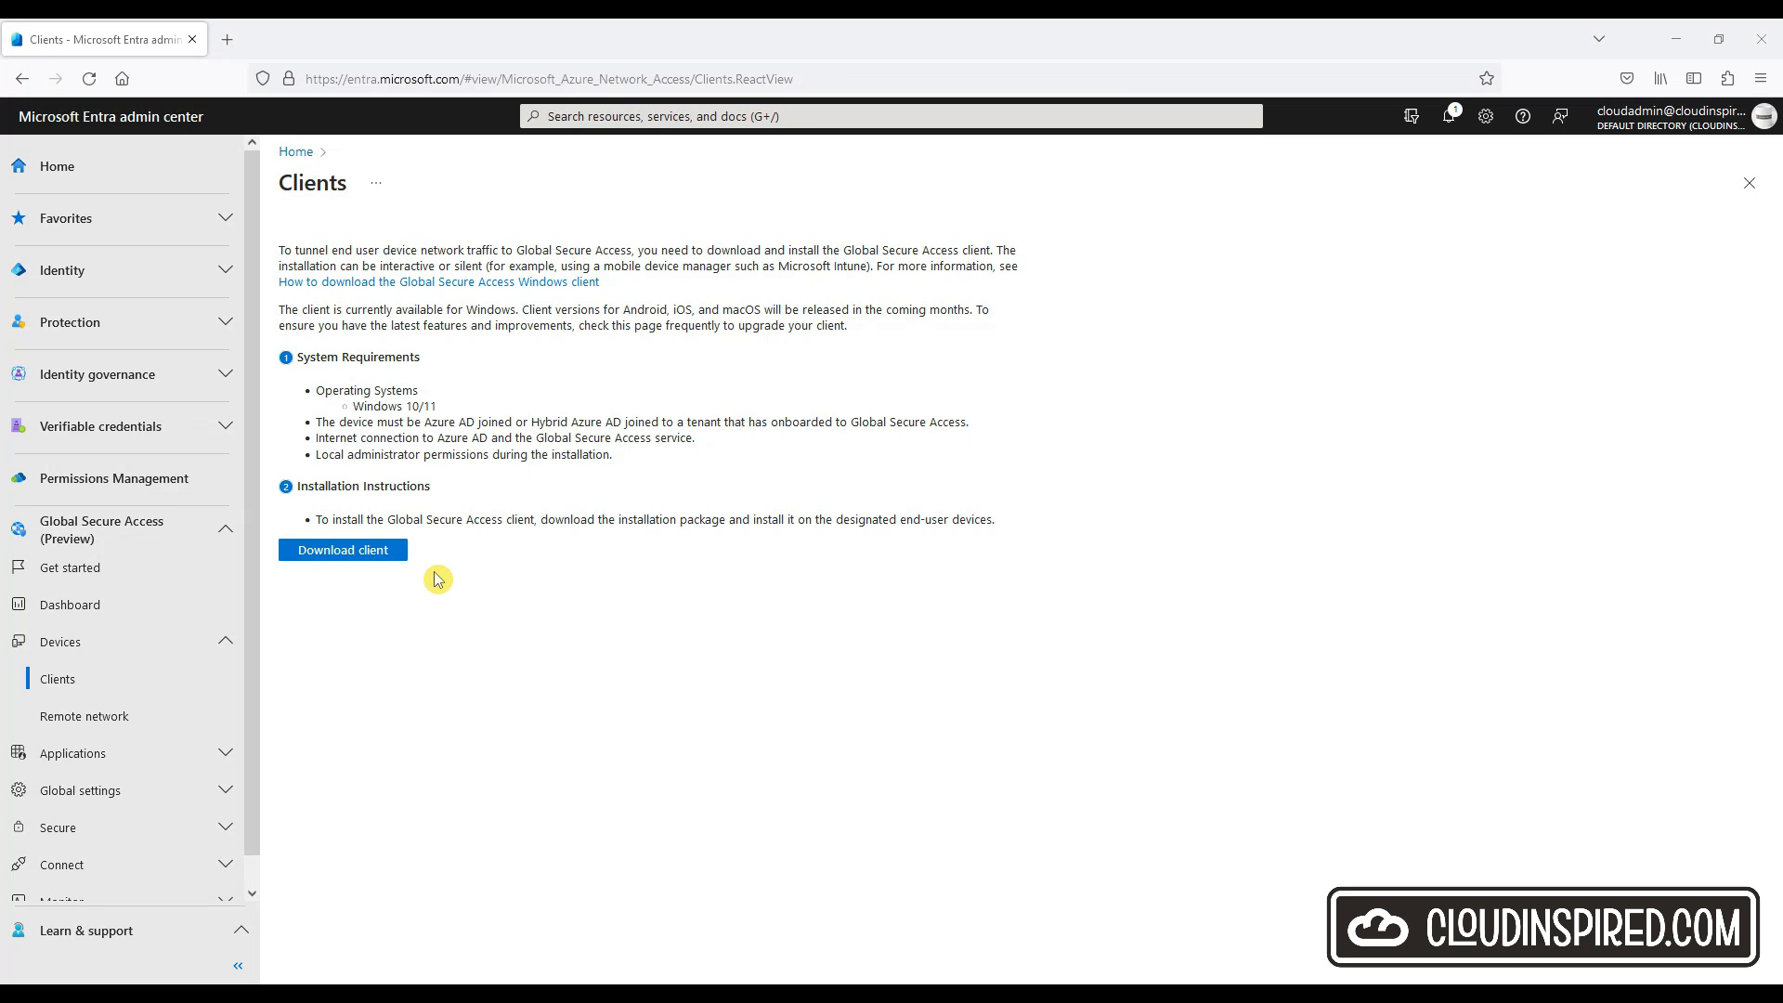
{"action": "left_click", "coordinate": [342, 550]}
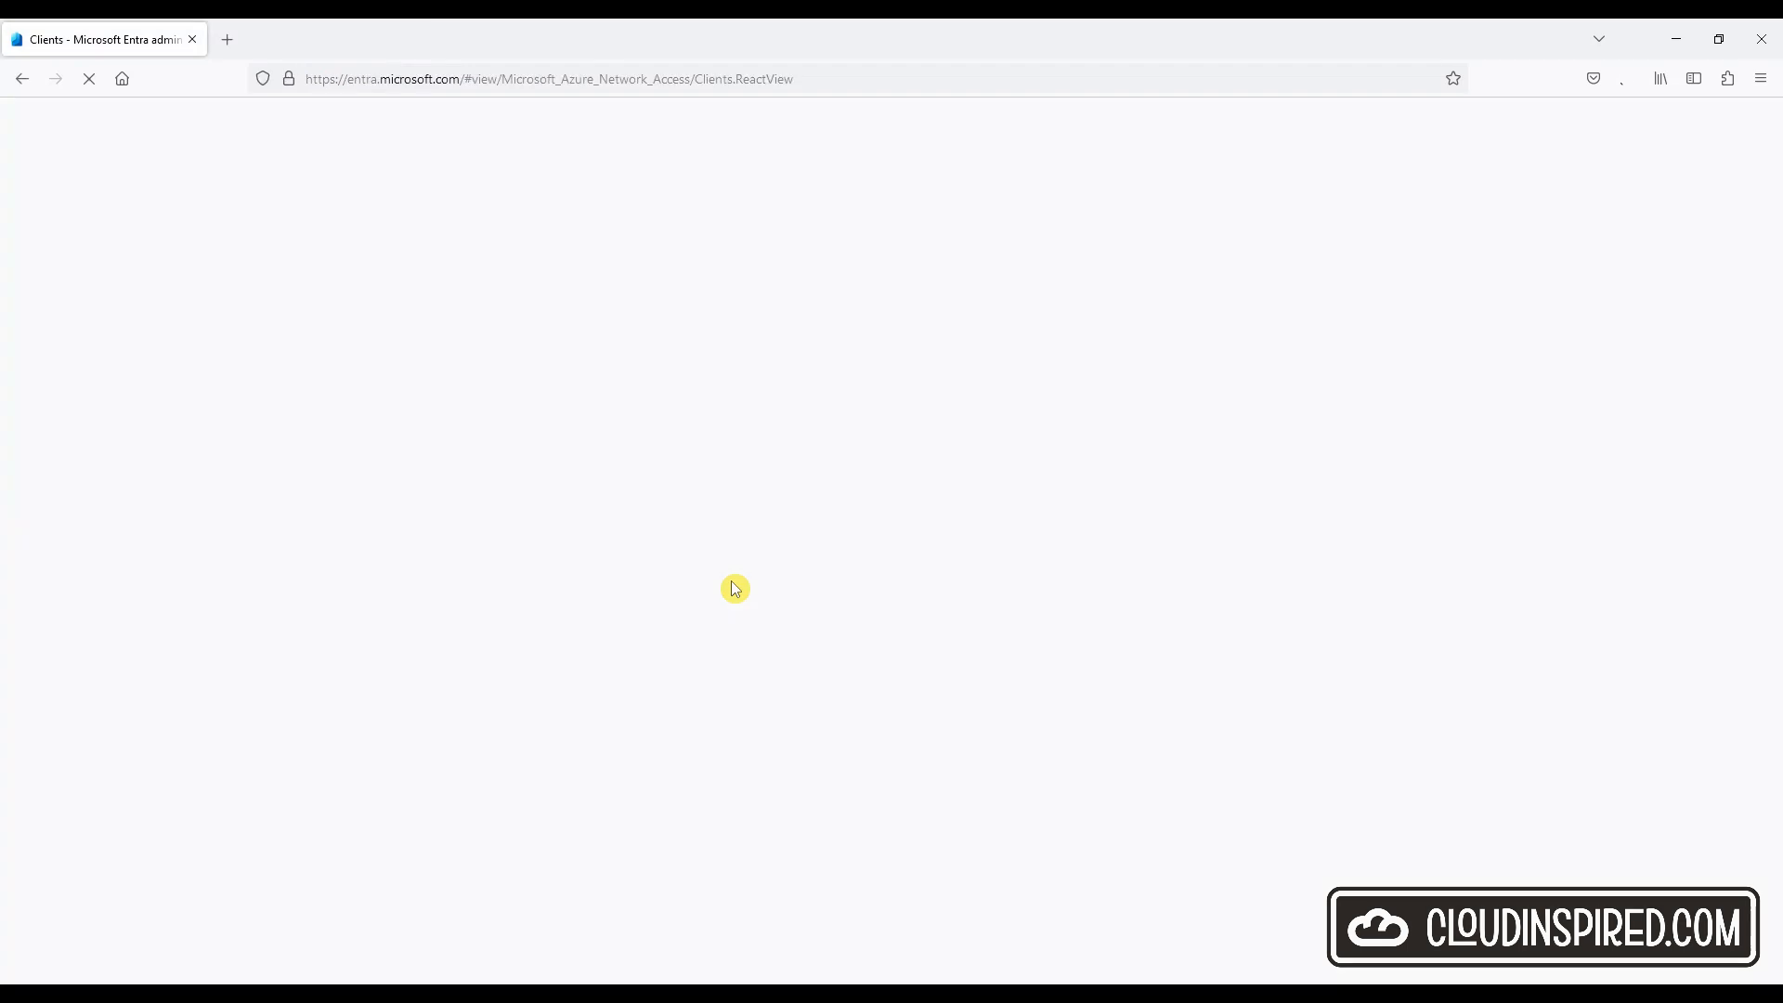
{"action": "left_click", "coordinate": [342, 549]}
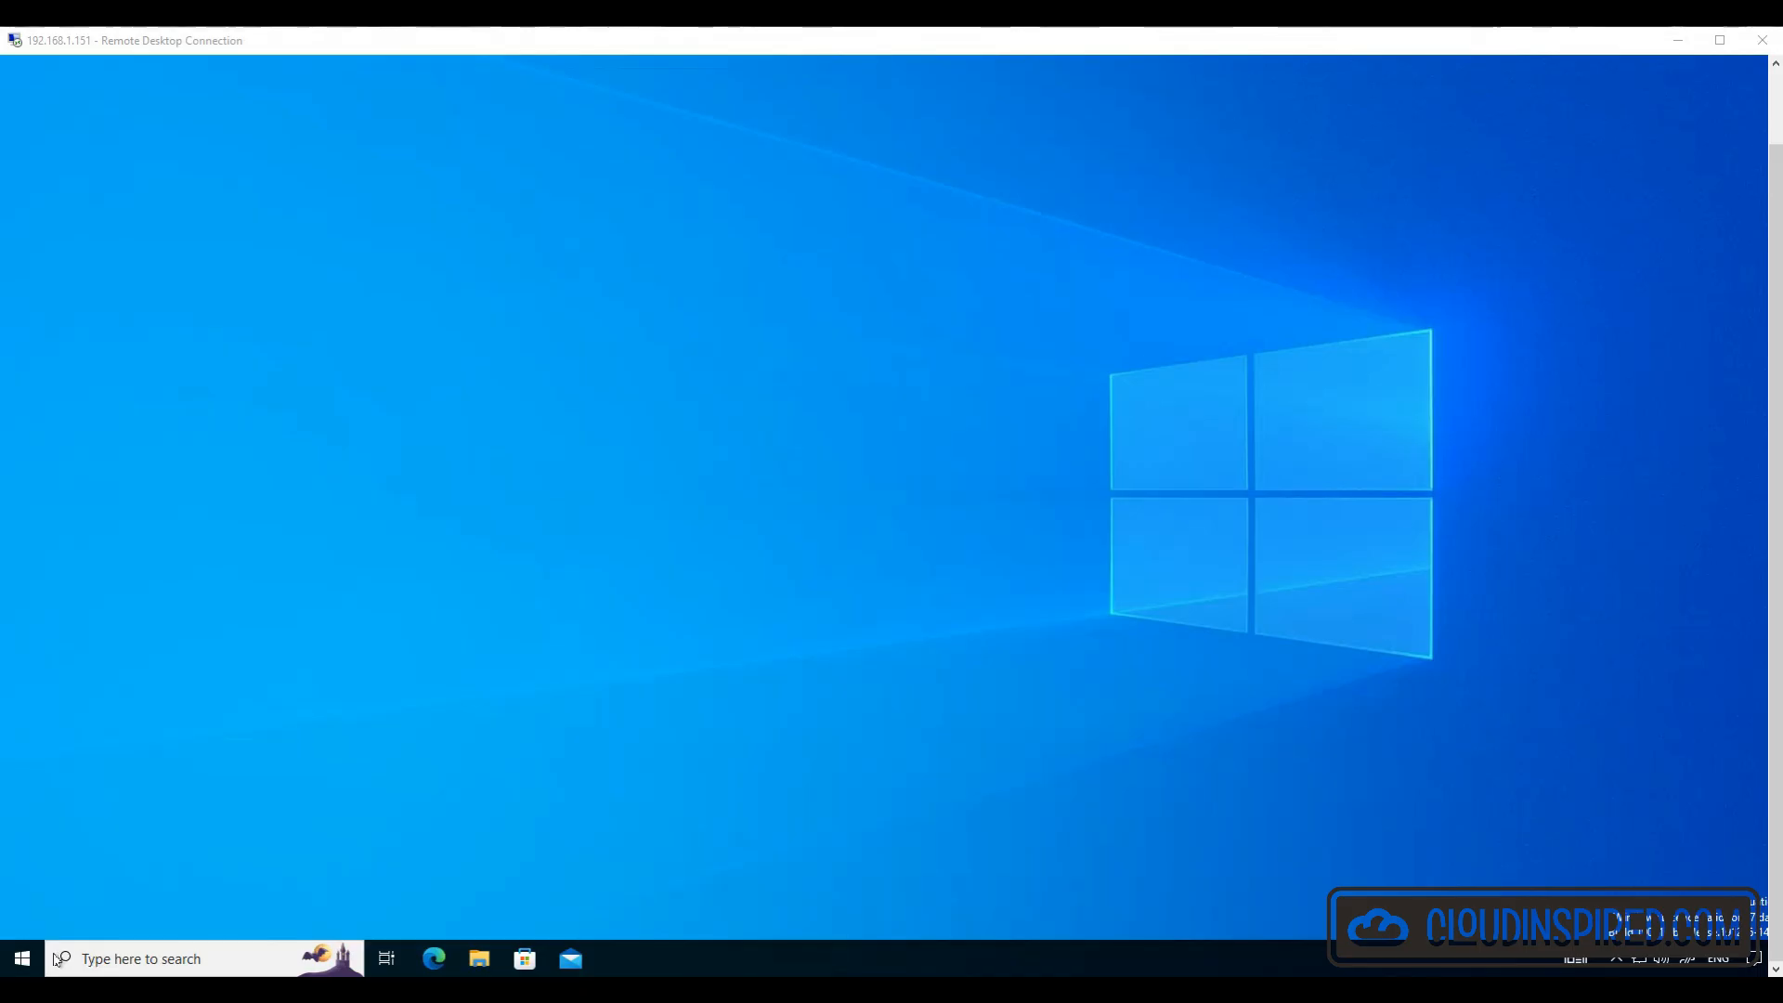
Step: Run dsregcmd /status in an administrator PowerShell to check device registration
{"action": "type", "text": "powershell"}
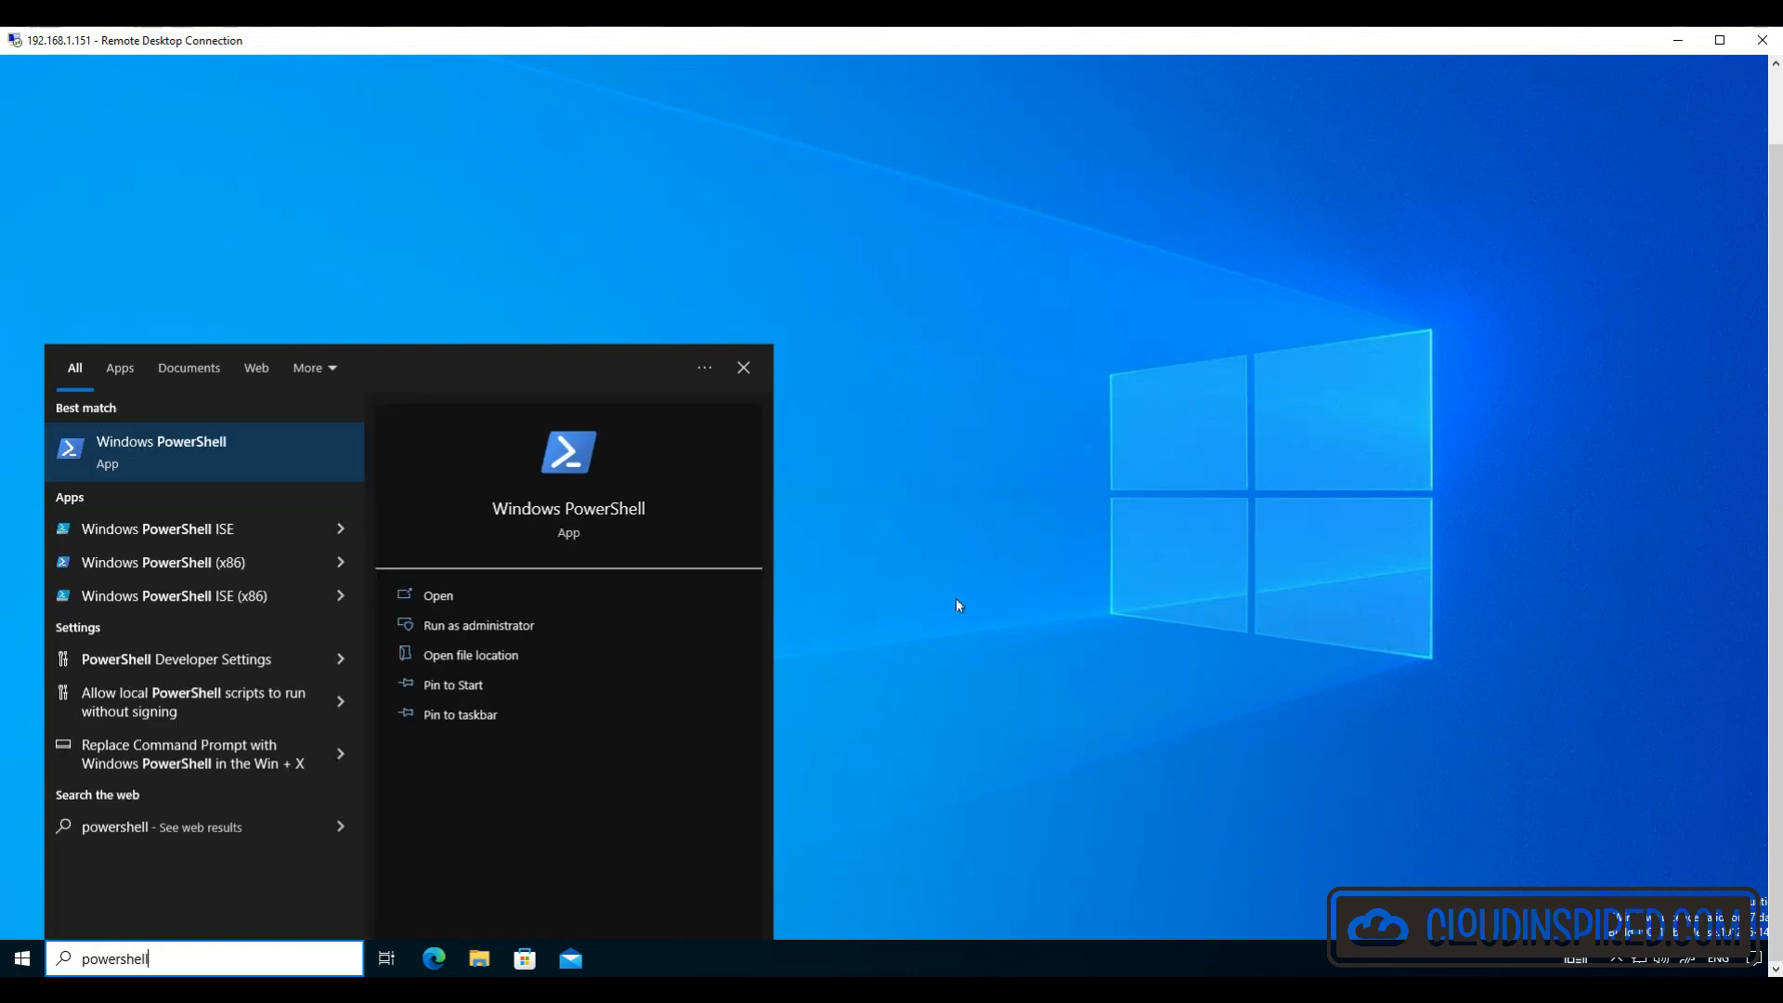
{"action": "left_click", "coordinate": [477, 624]}
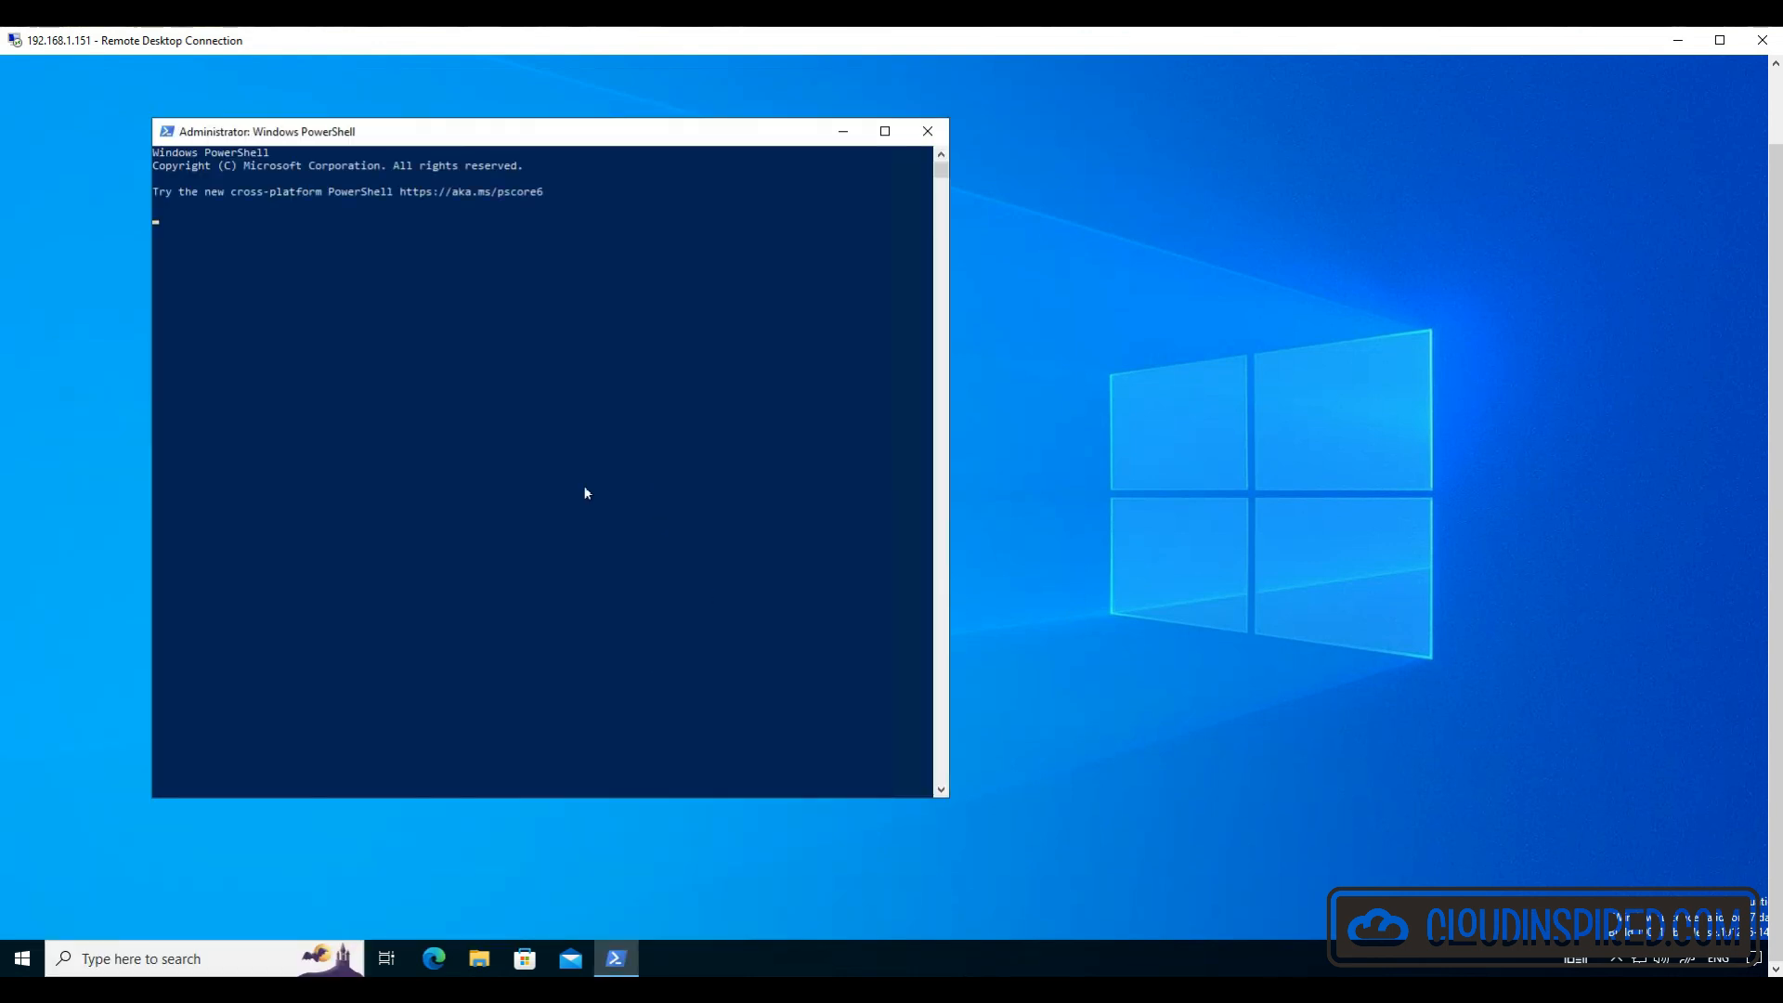
{"action": "type", "text": "dsregcmd /status"}
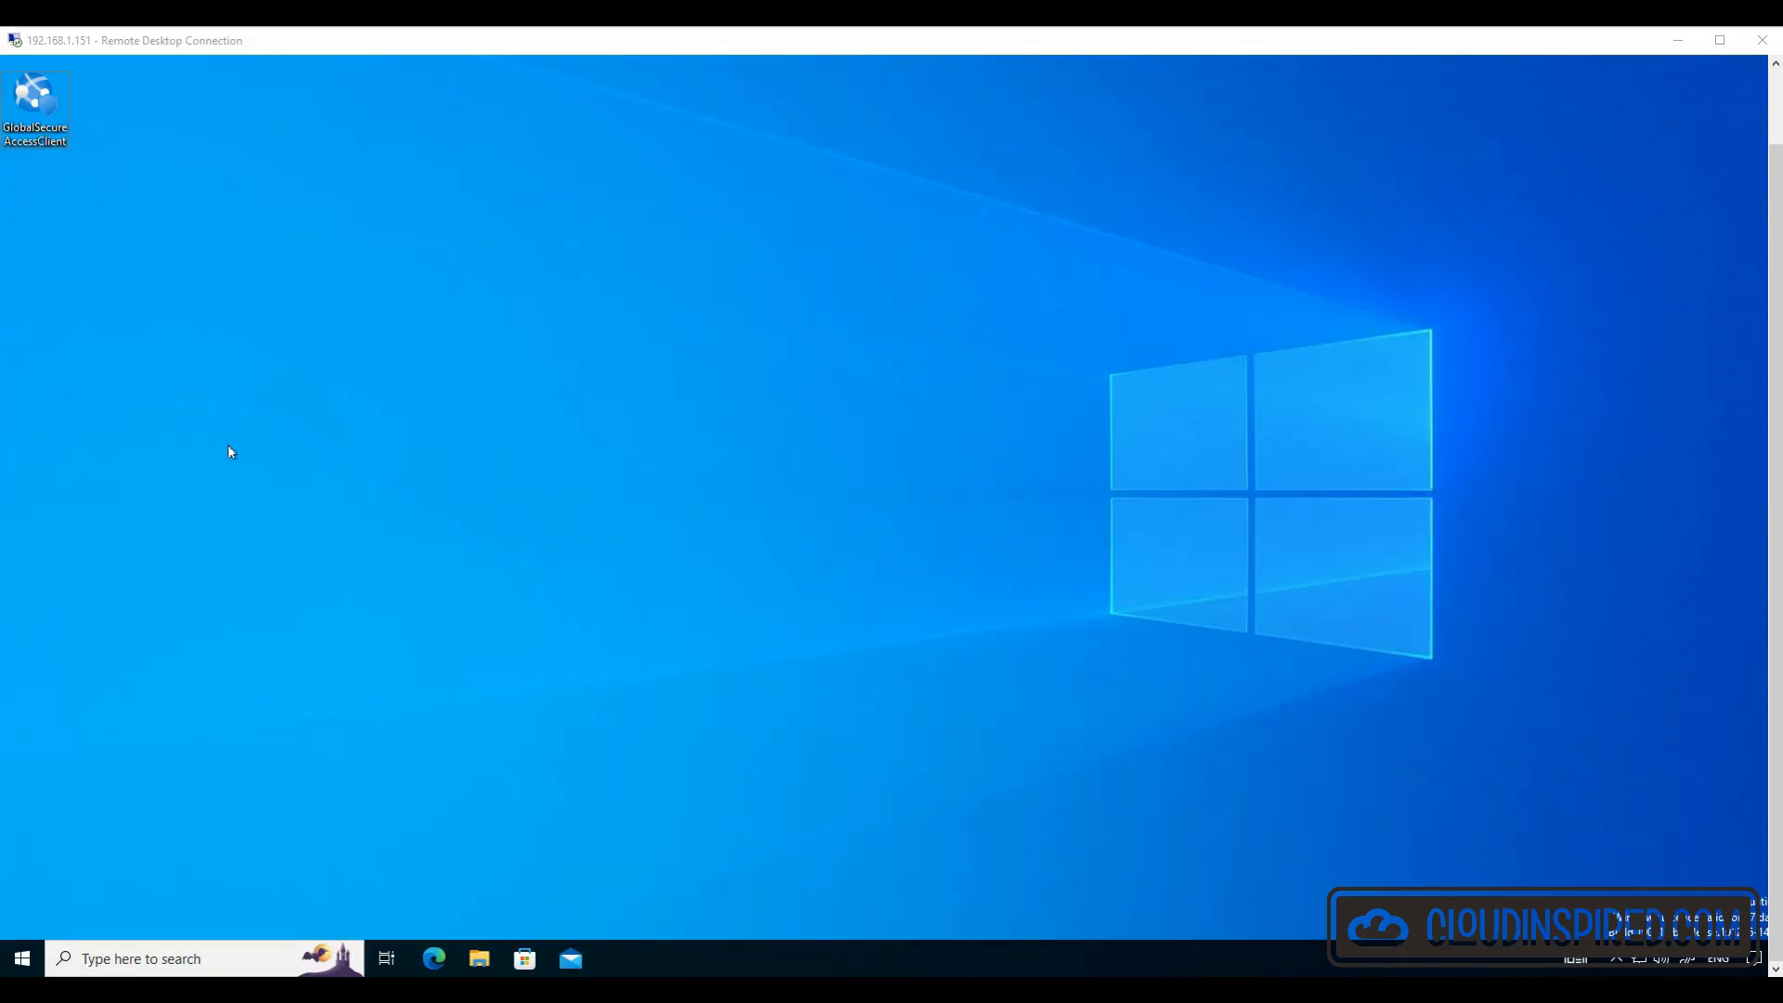
Step: Install the Global Secure Access client, accepting the license agreement
{"action": "double_click", "coordinate": [34, 93]}
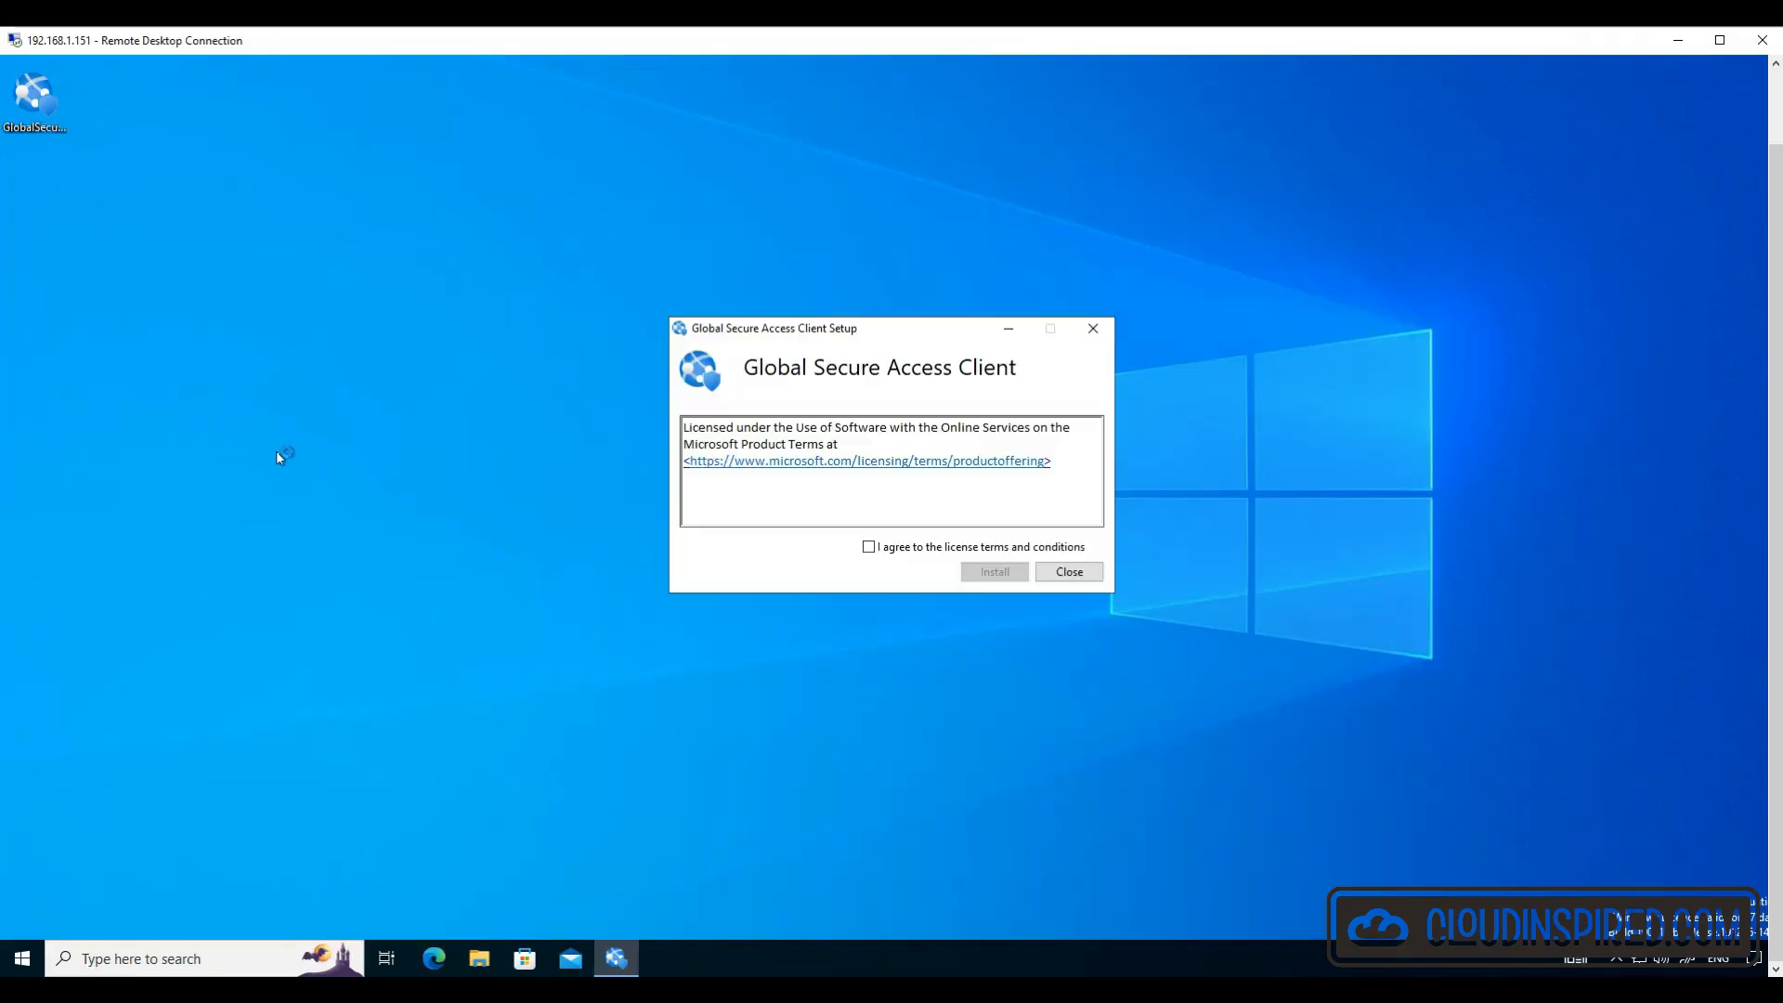
{"action": "left_click", "coordinate": [992, 571]}
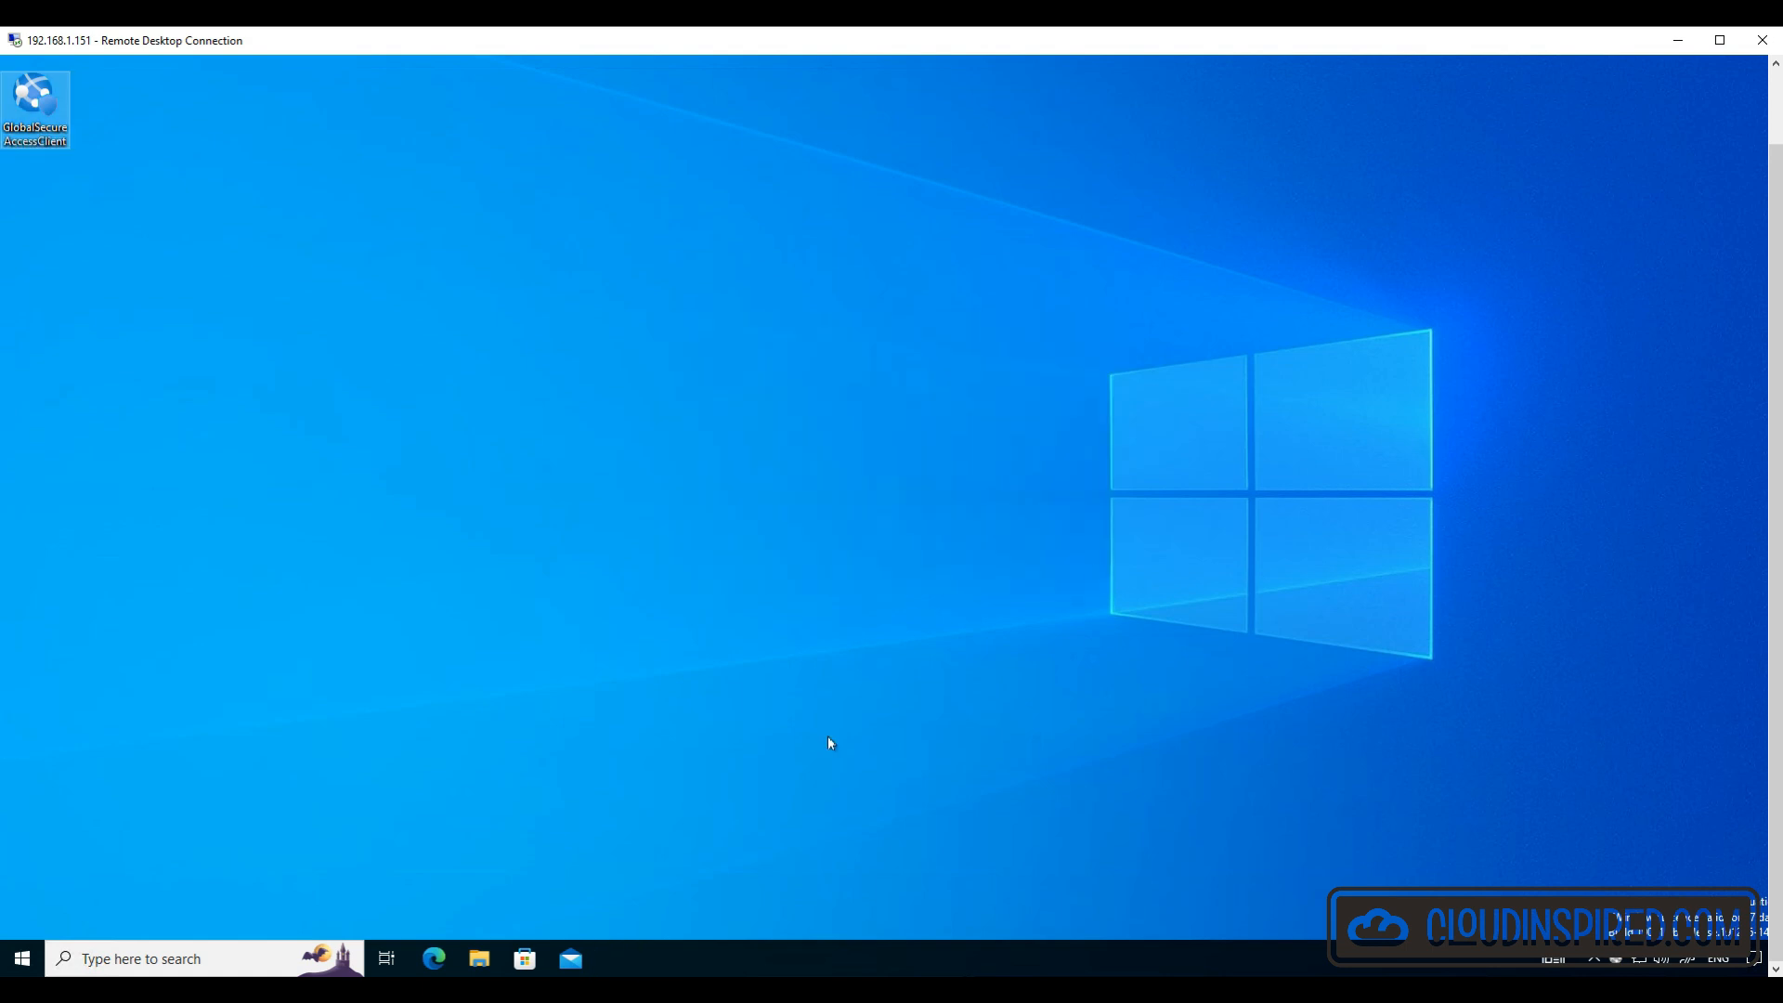
Step: Launch the client and sign in with the cloudadmin account so M365 shows connected
{"action": "double_click", "coordinate": [36, 102]}
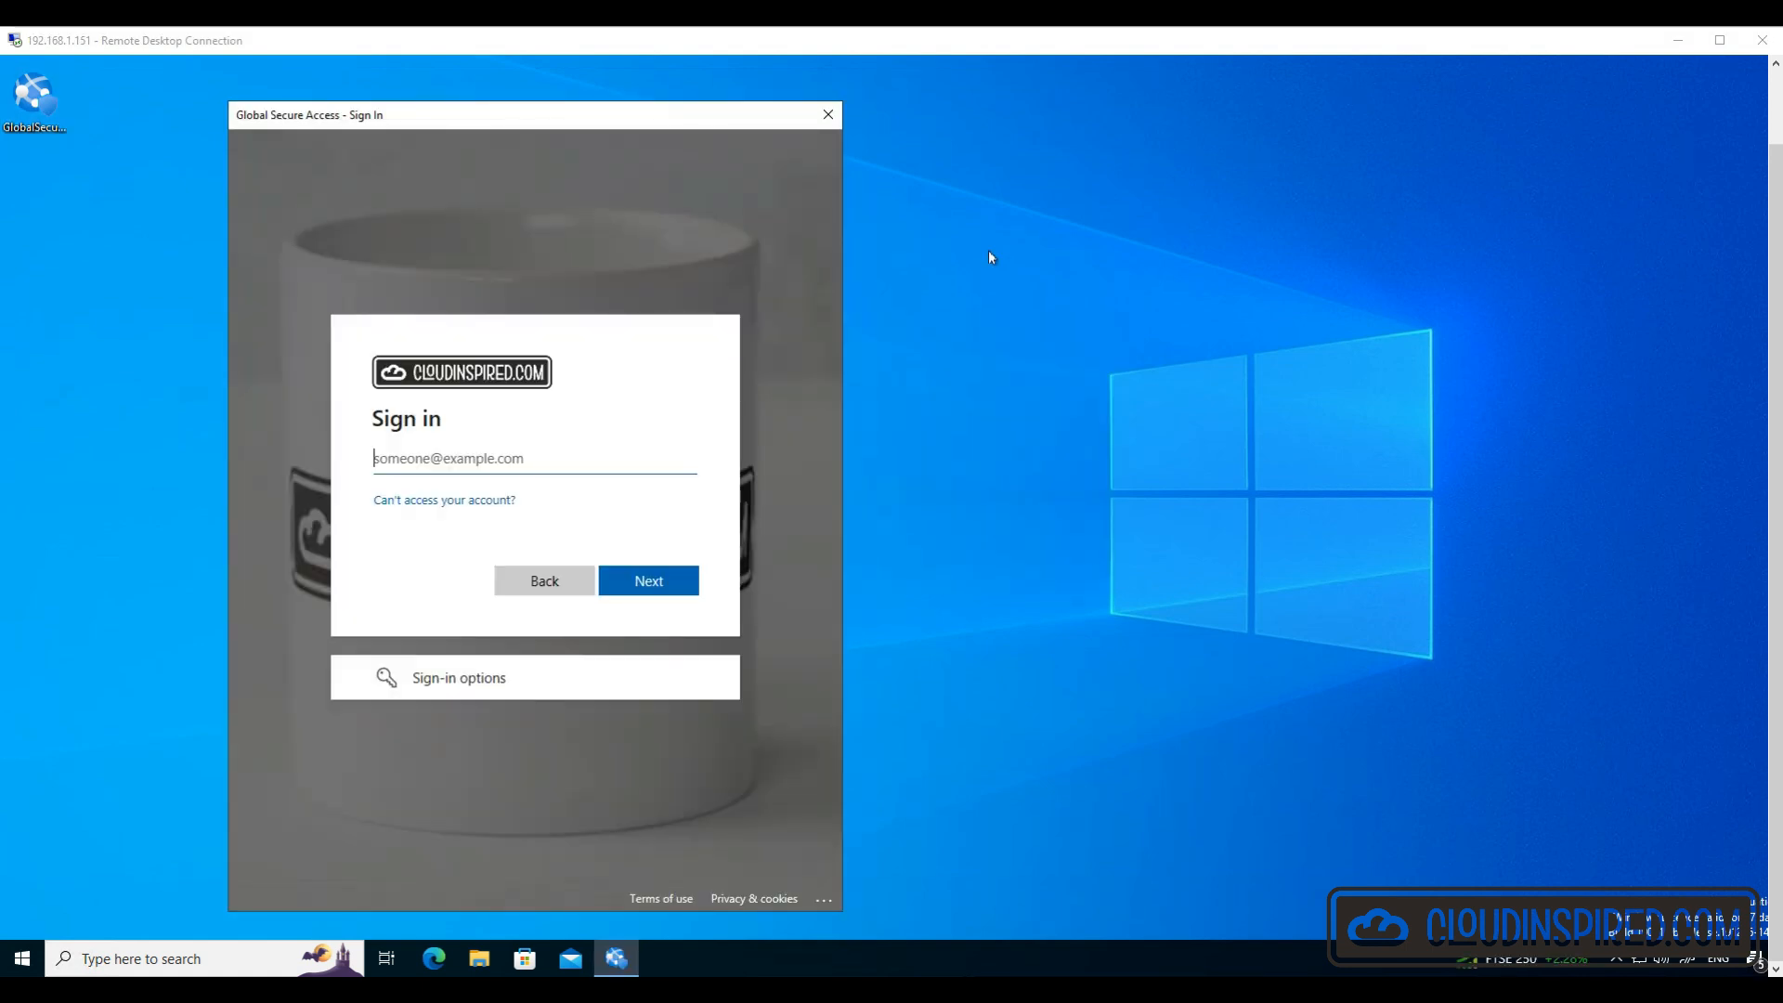
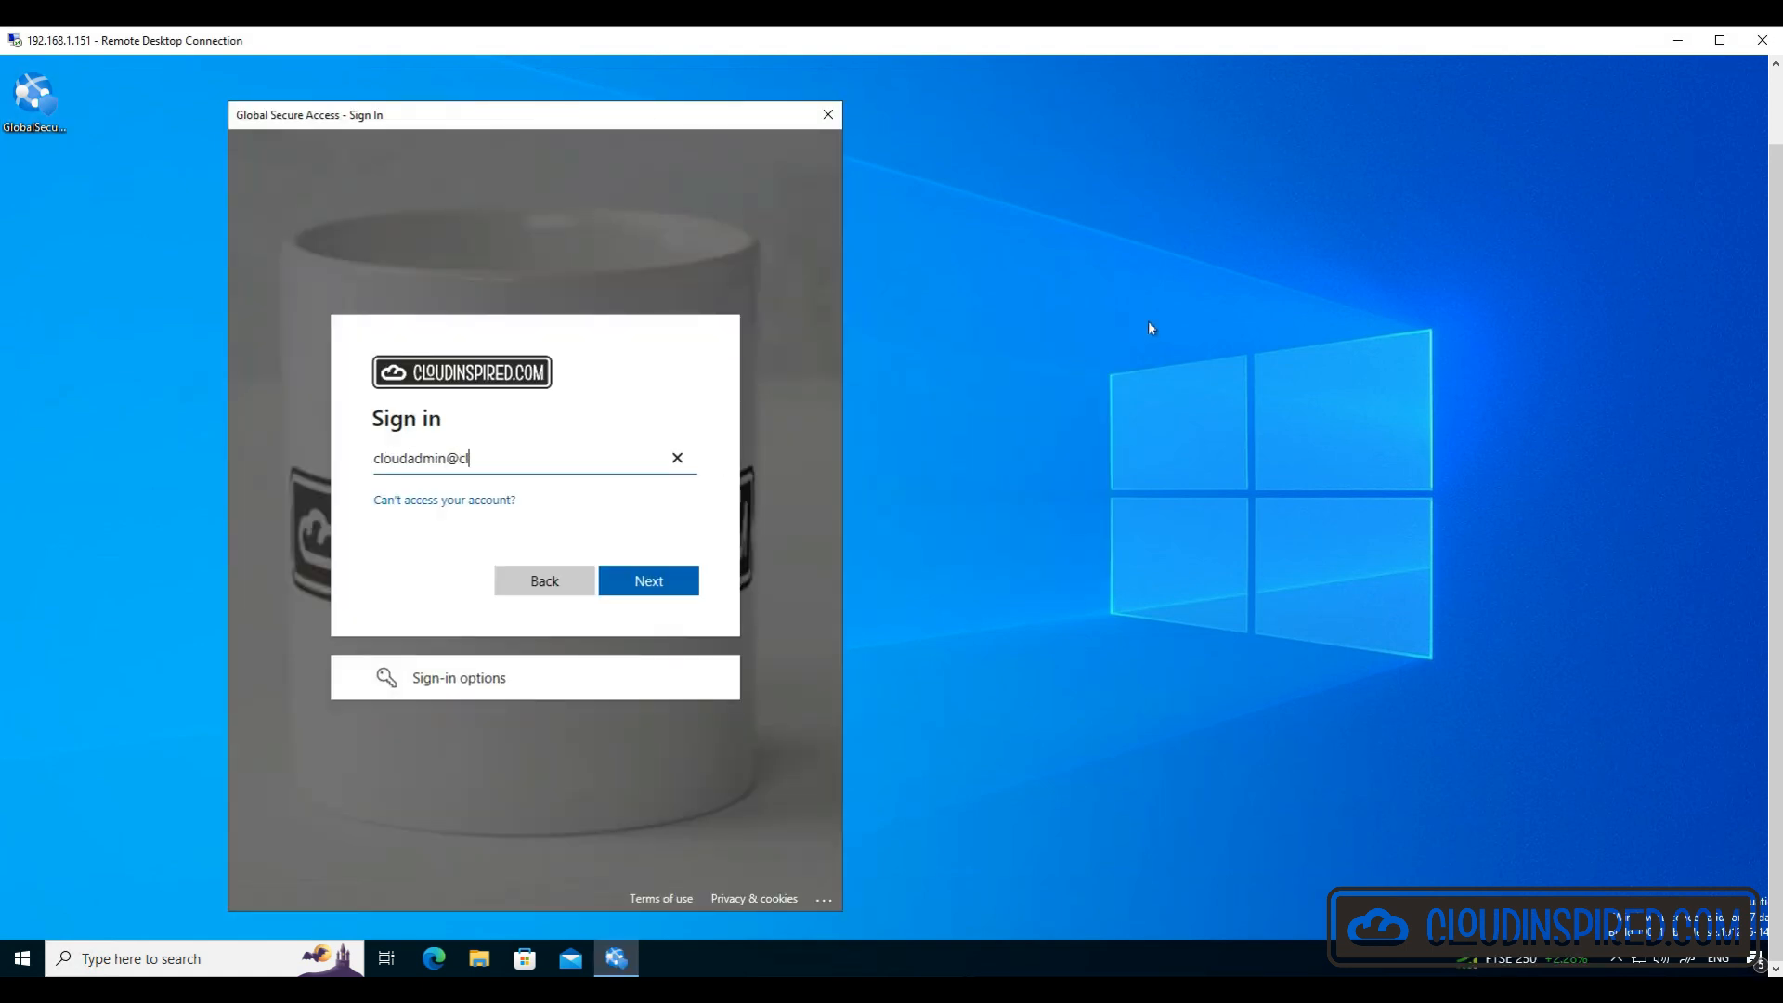
{"action": "left_click", "coordinate": [646, 580]}
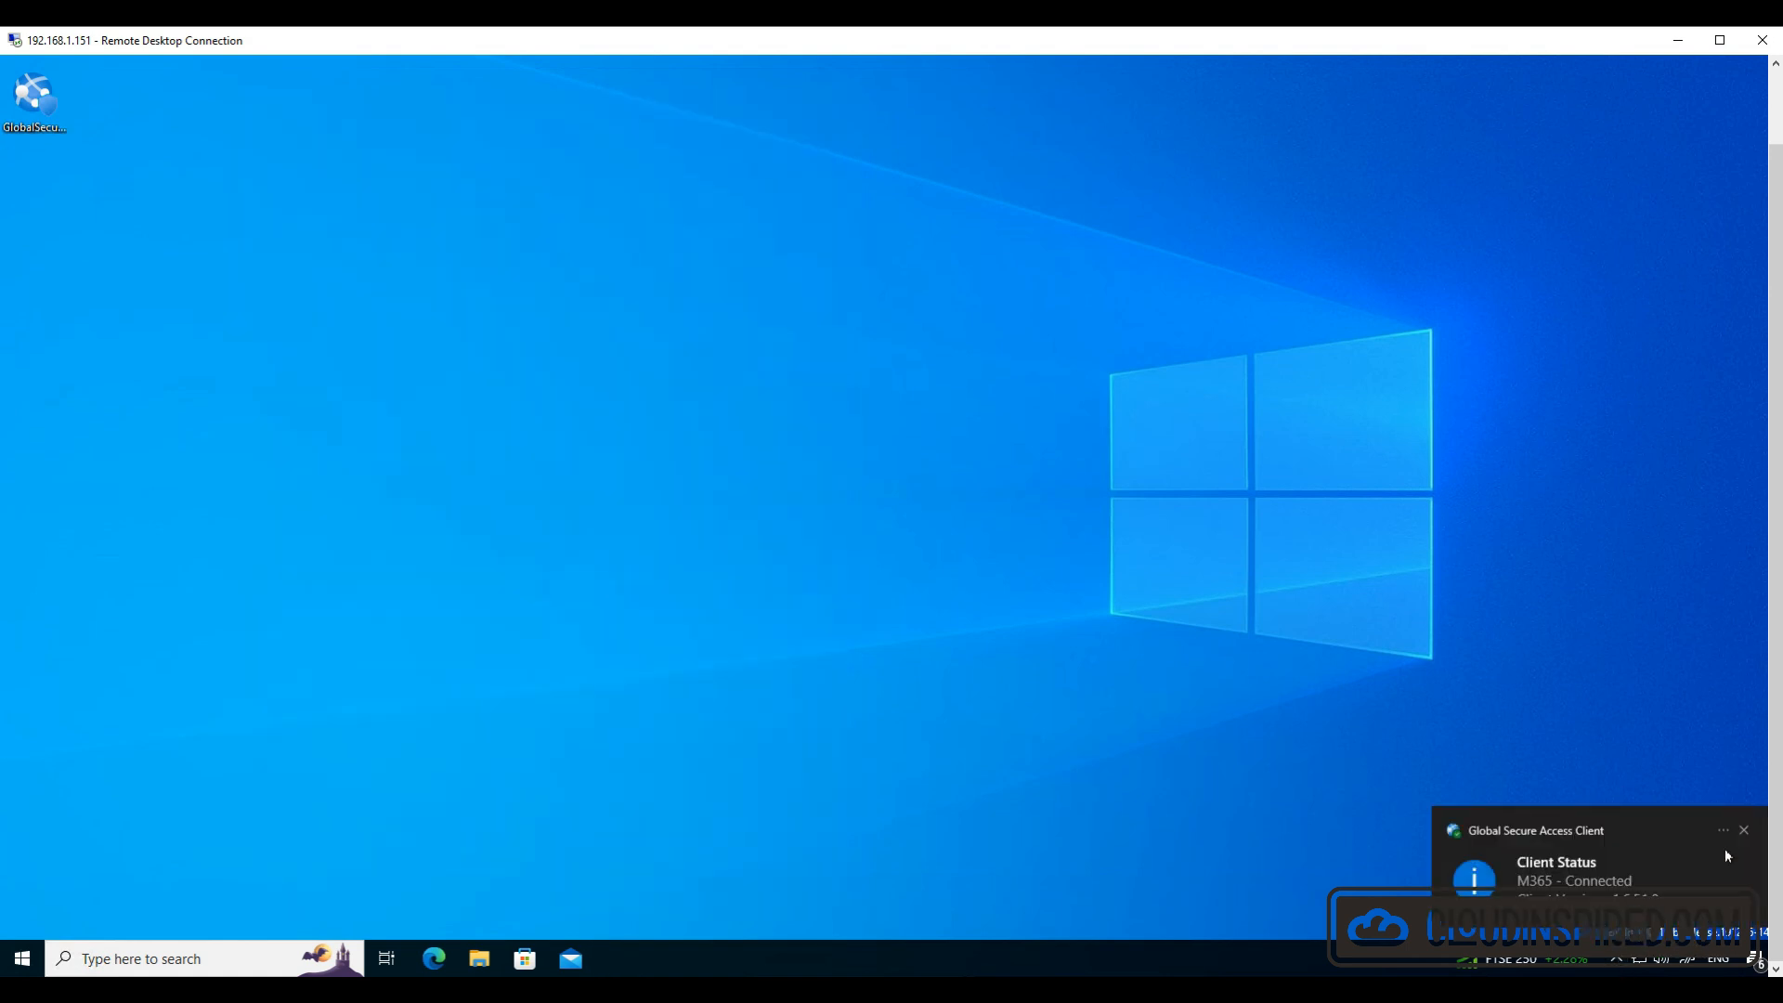
{"action": "left_click", "coordinate": [1724, 830]}
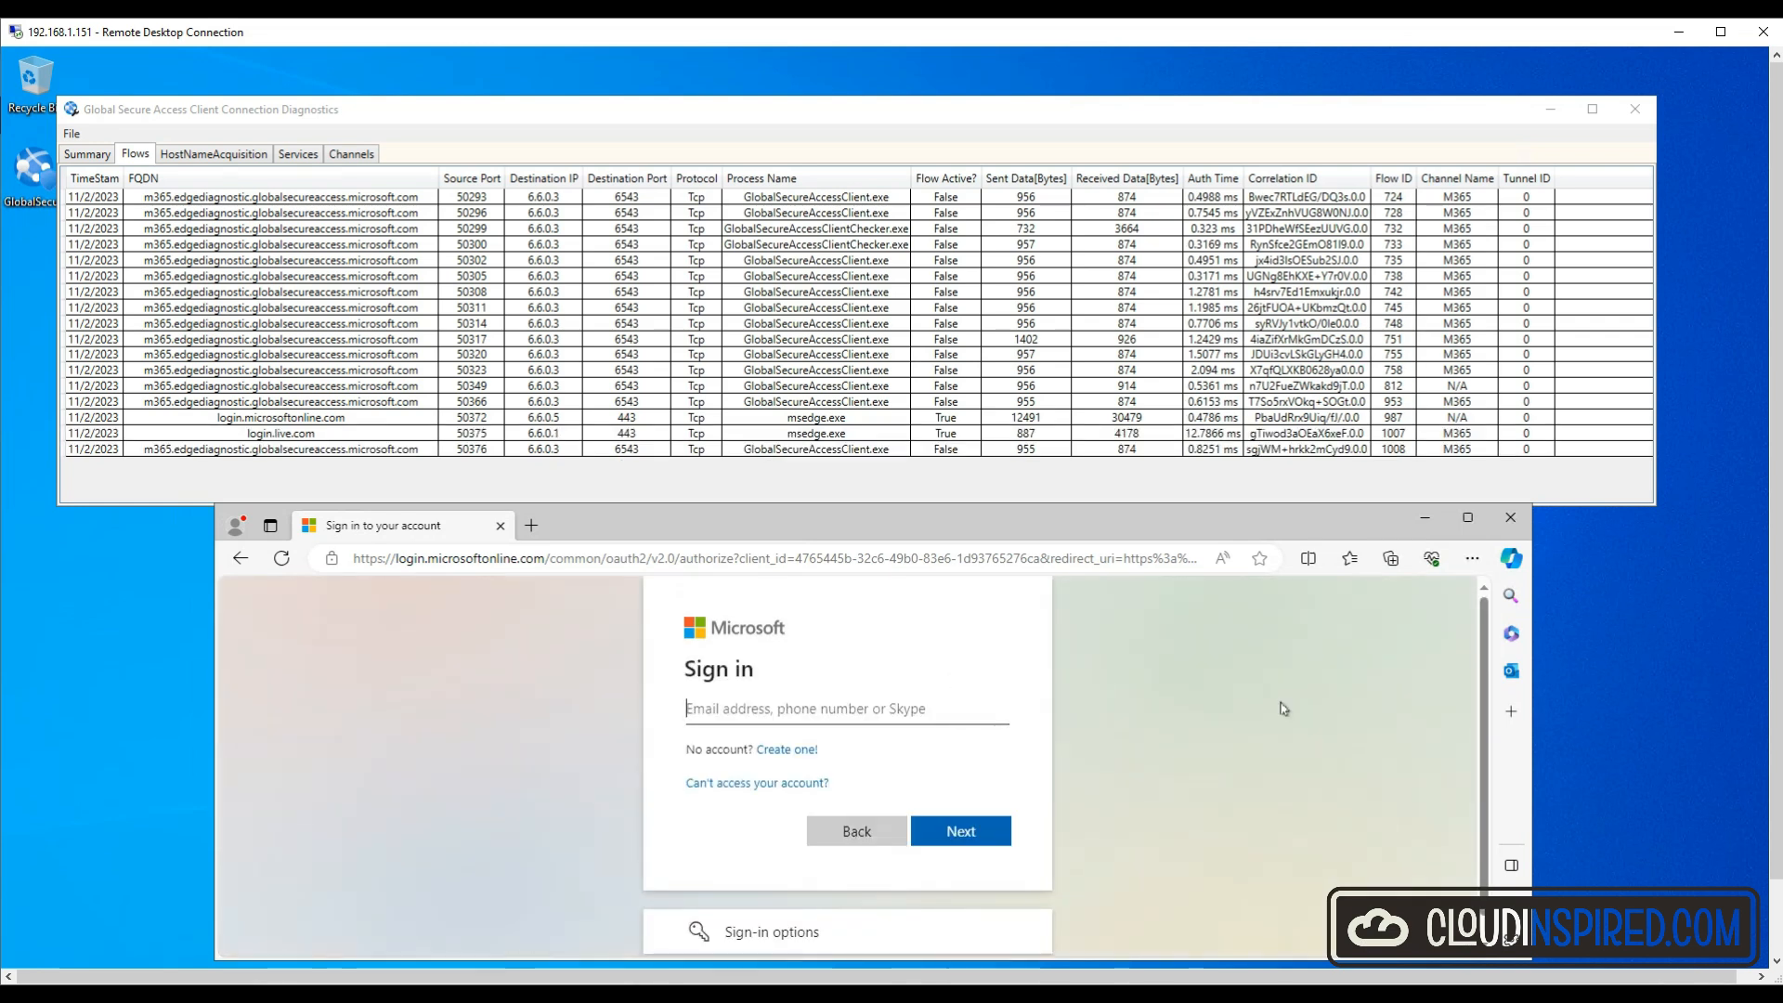
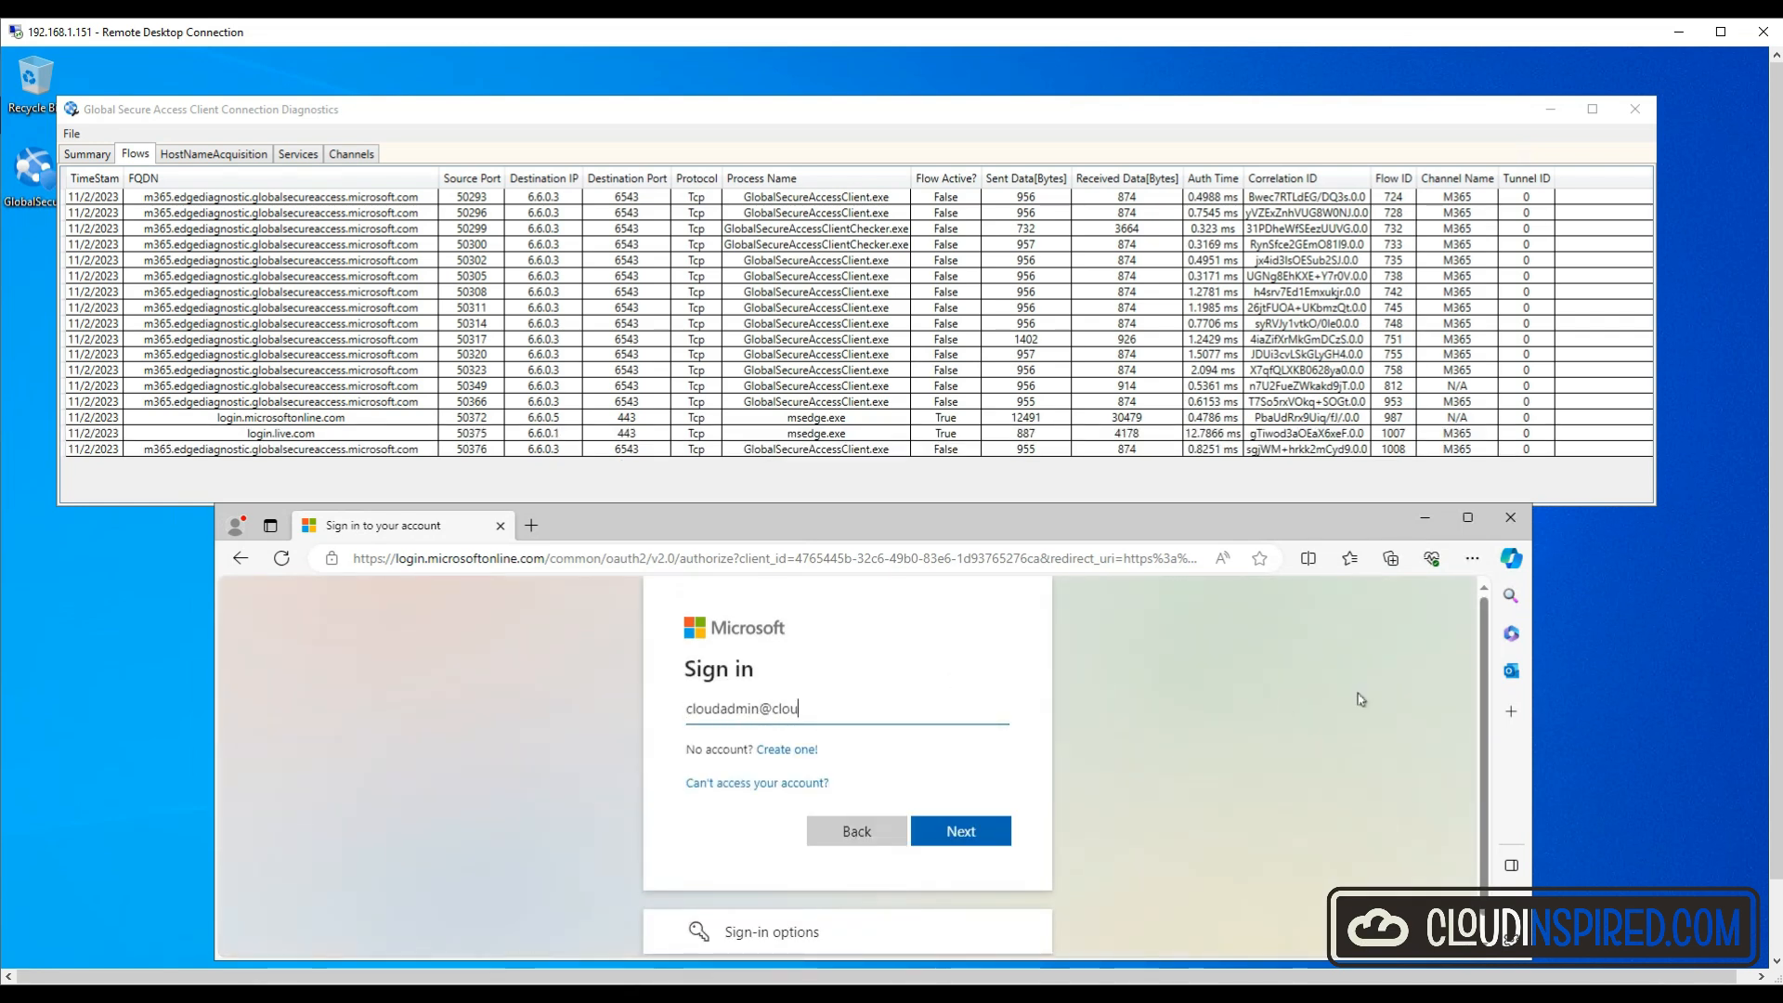
Step: Sign in as cloudadmin in Edge to generate login.microsoftonline.com flows in diagnostics
{"action": "left_click", "coordinate": [958, 831]}
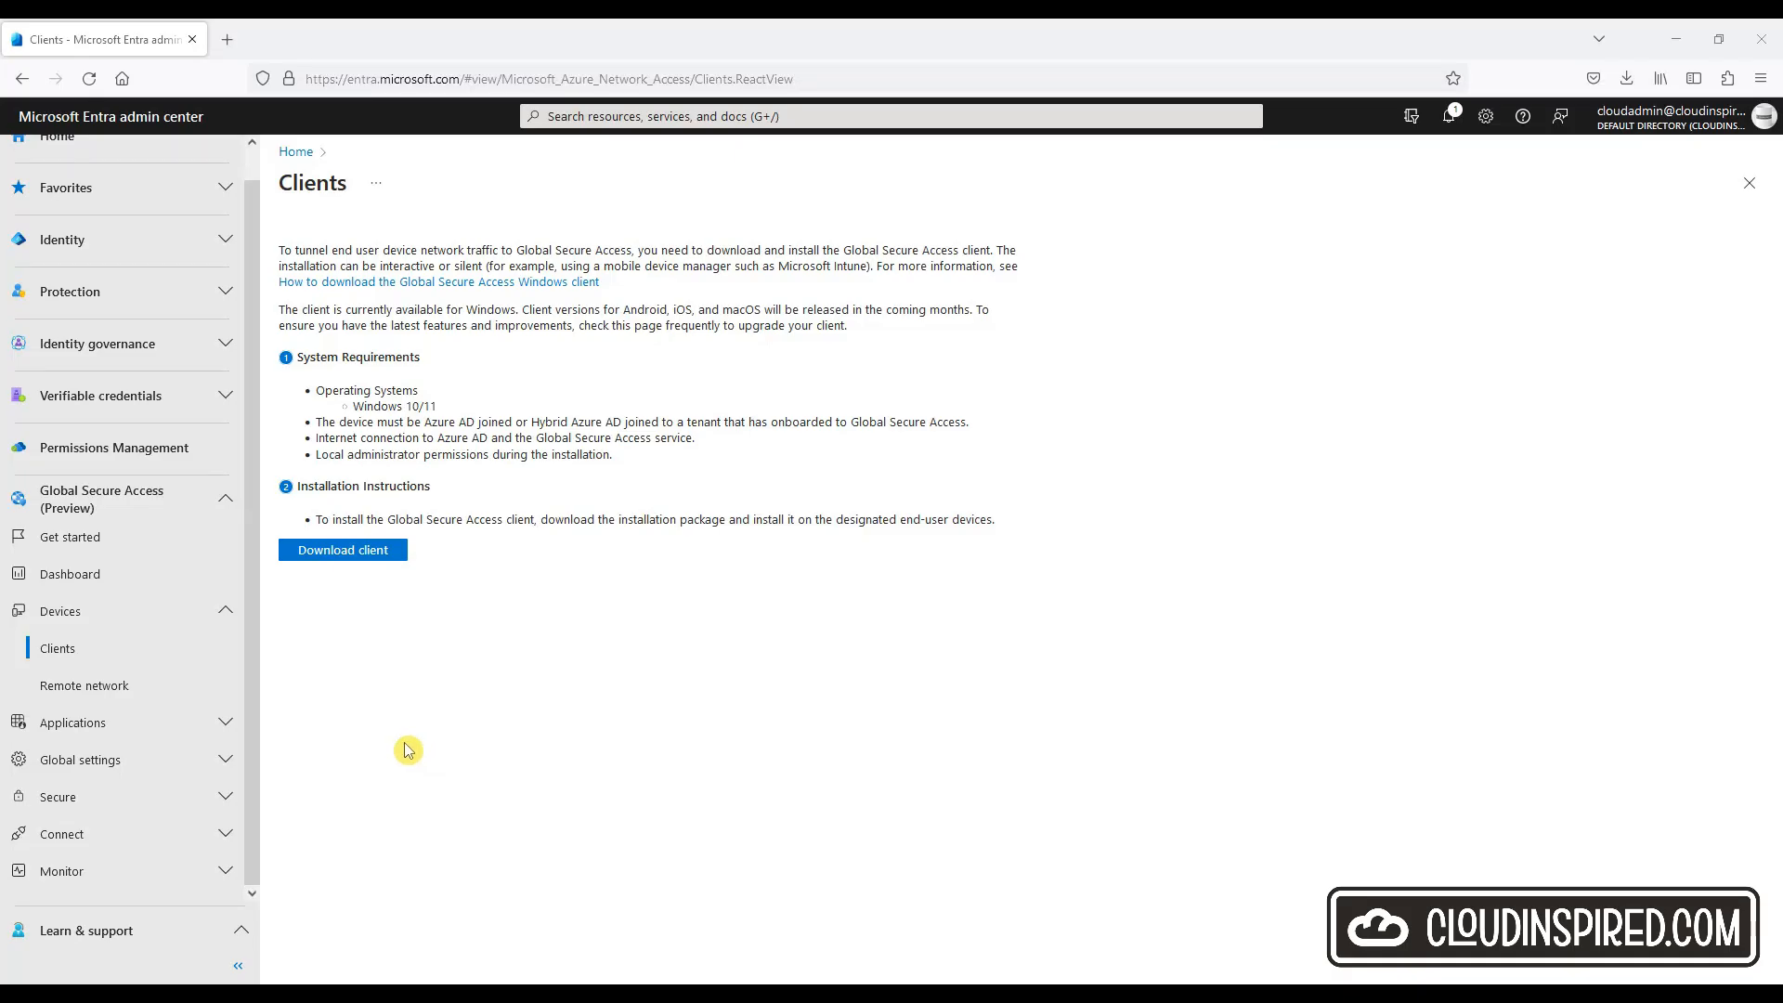
Step: Navigate to the Traffic forwarding profiles under Global Secure Access > Connect
{"action": "left_click", "coordinate": [62, 834]}
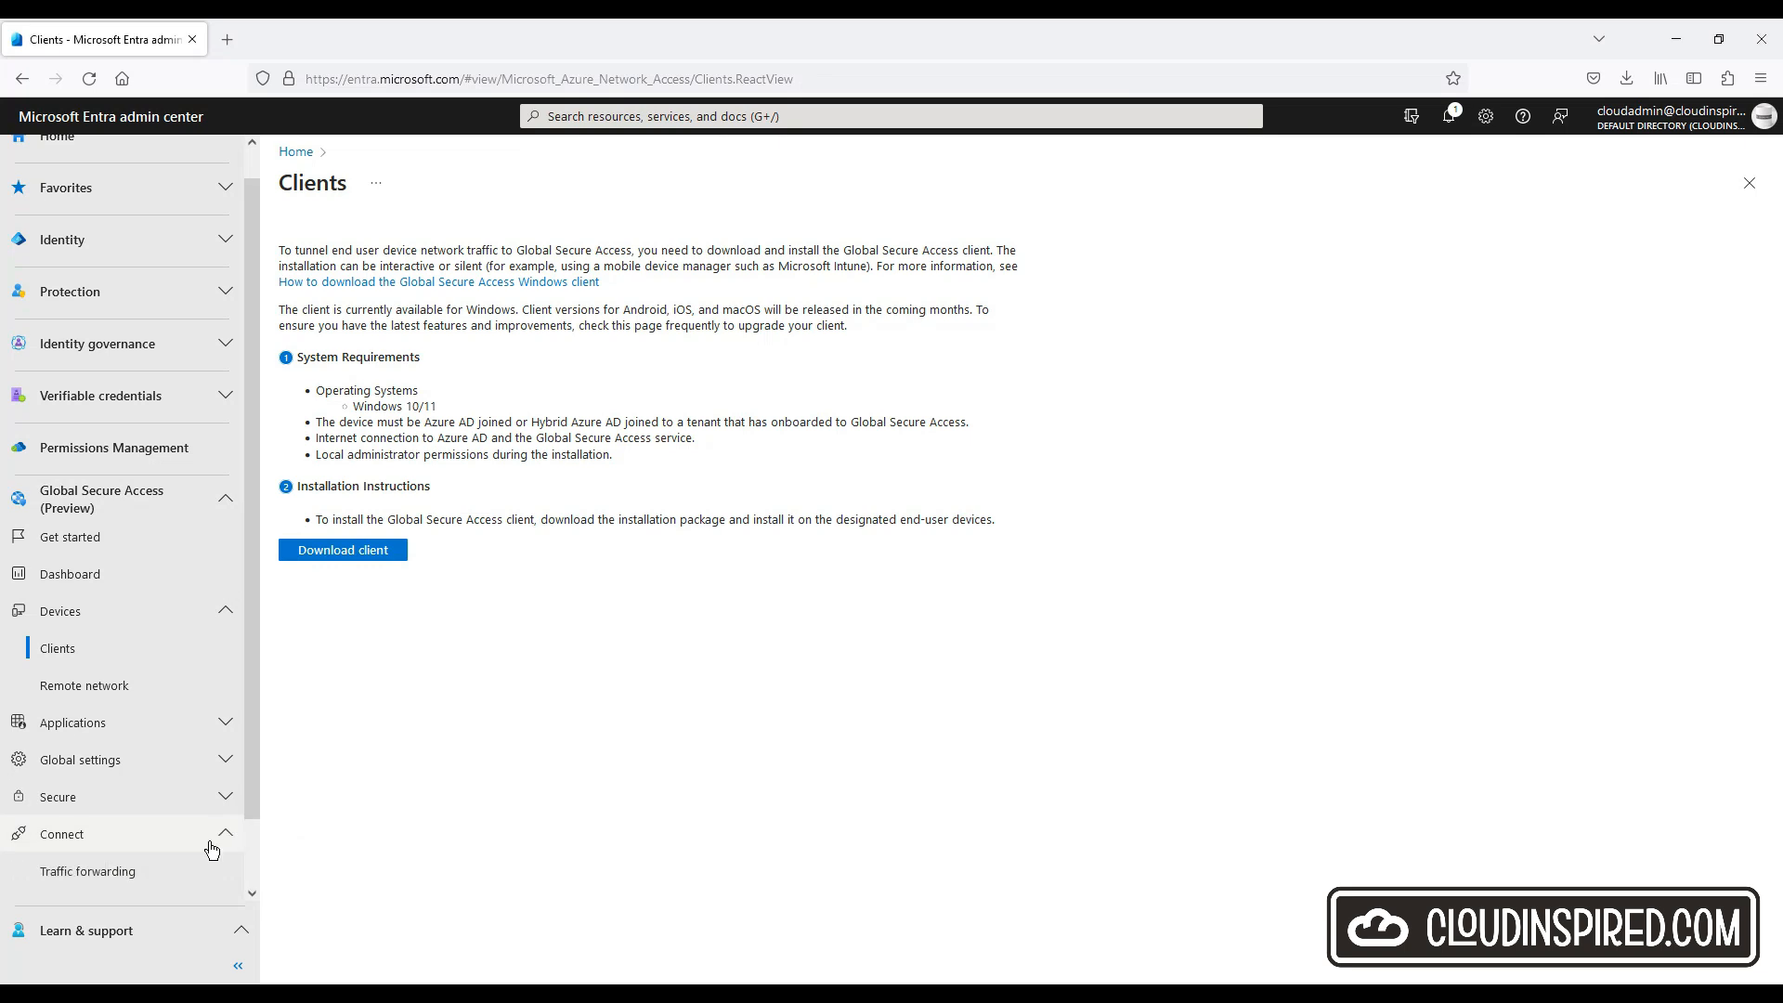
{"action": "left_click", "coordinate": [88, 871]}
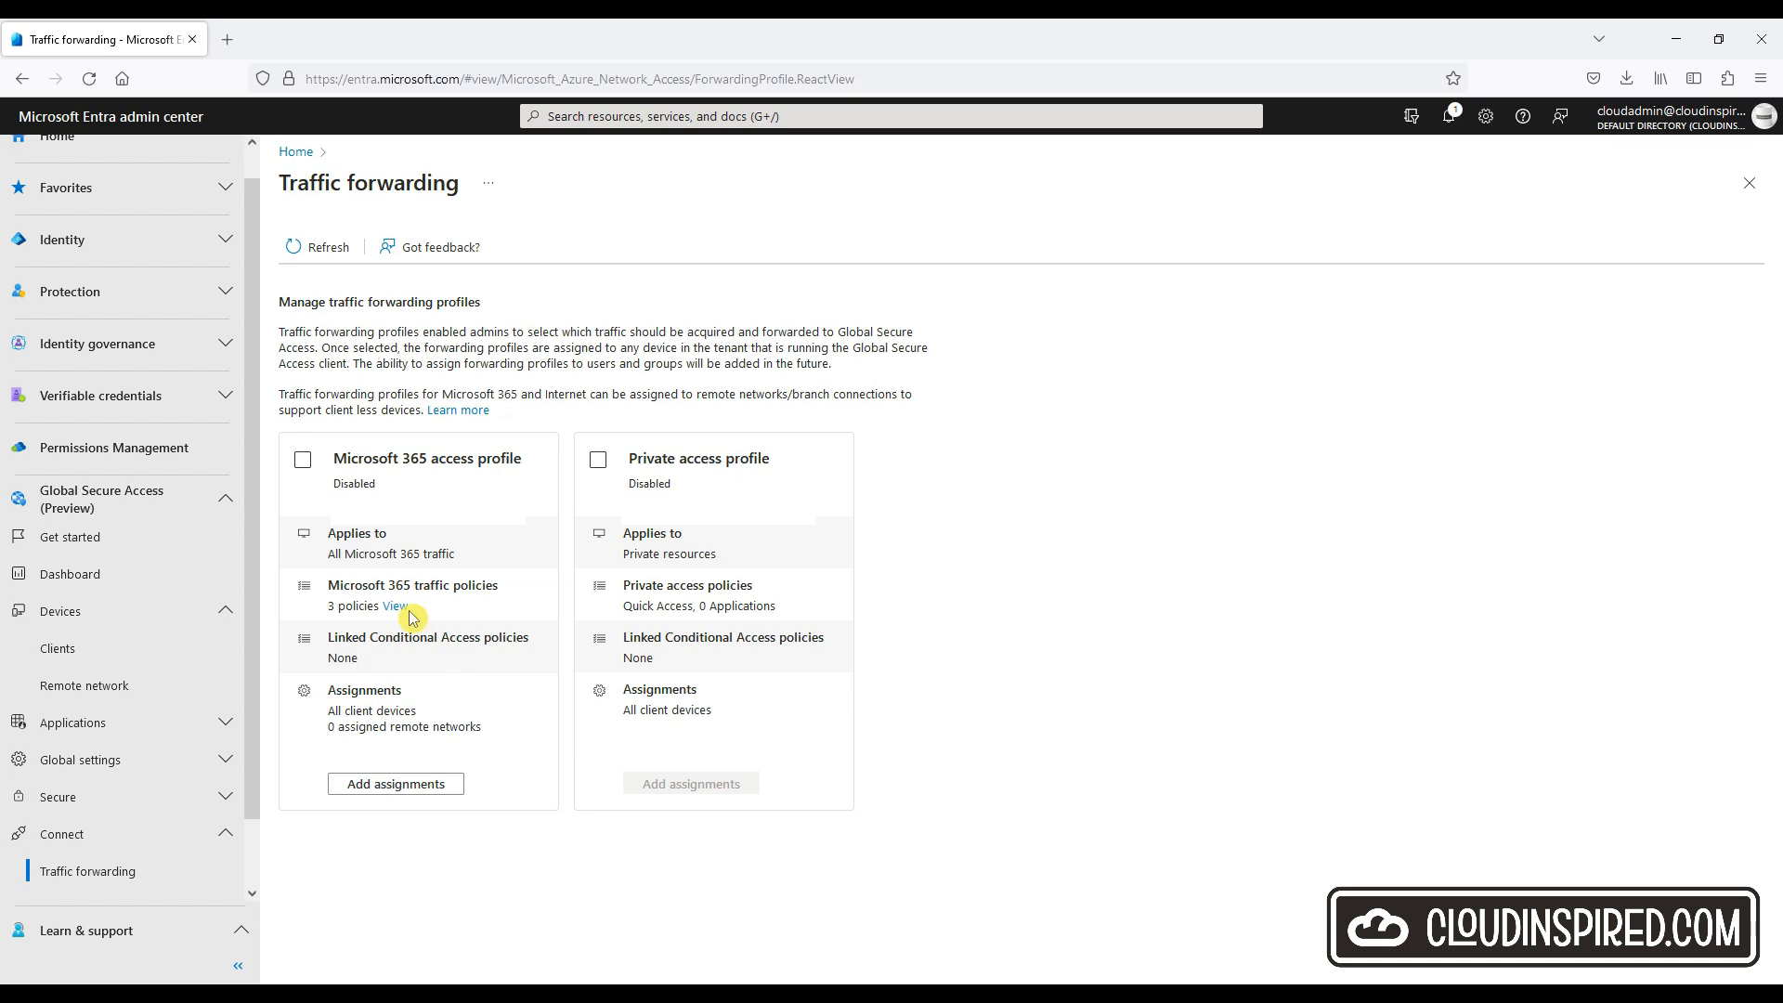
Step: Review the Microsoft 365 profile's policies and the SharePoint Online and OneDrive rules
{"action": "left_click", "coordinate": [394, 606]}
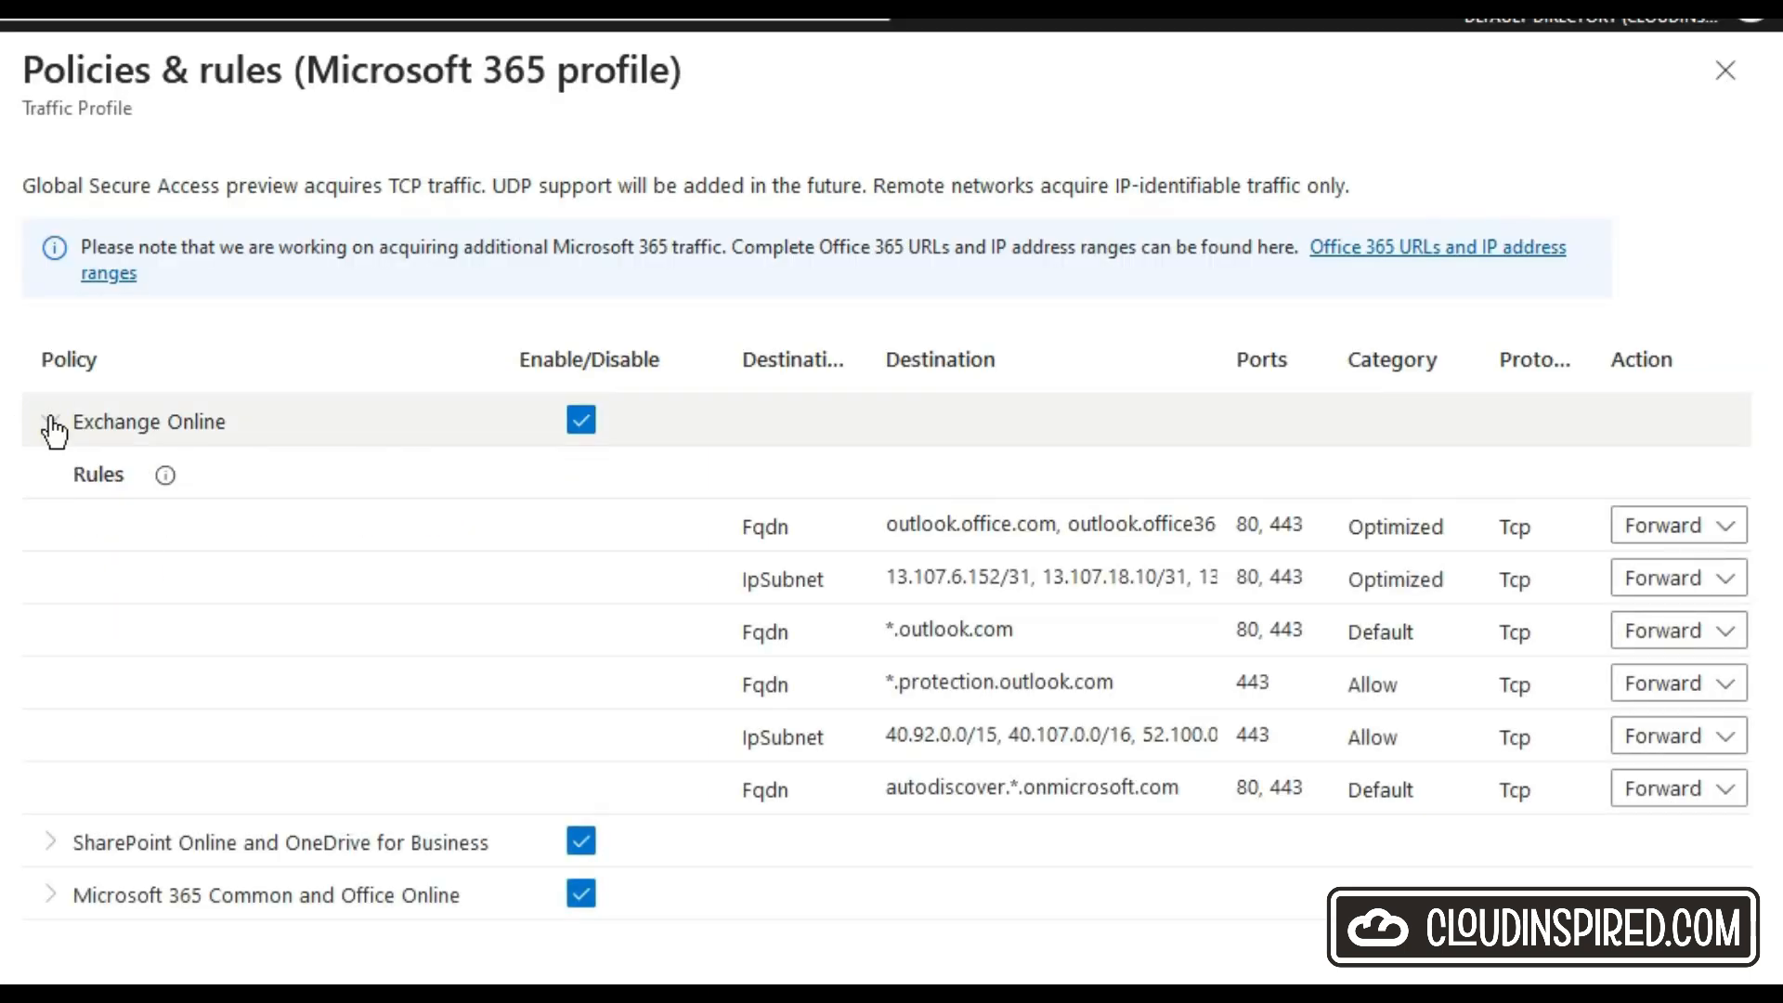
{"action": "left_click", "coordinate": [50, 422]}
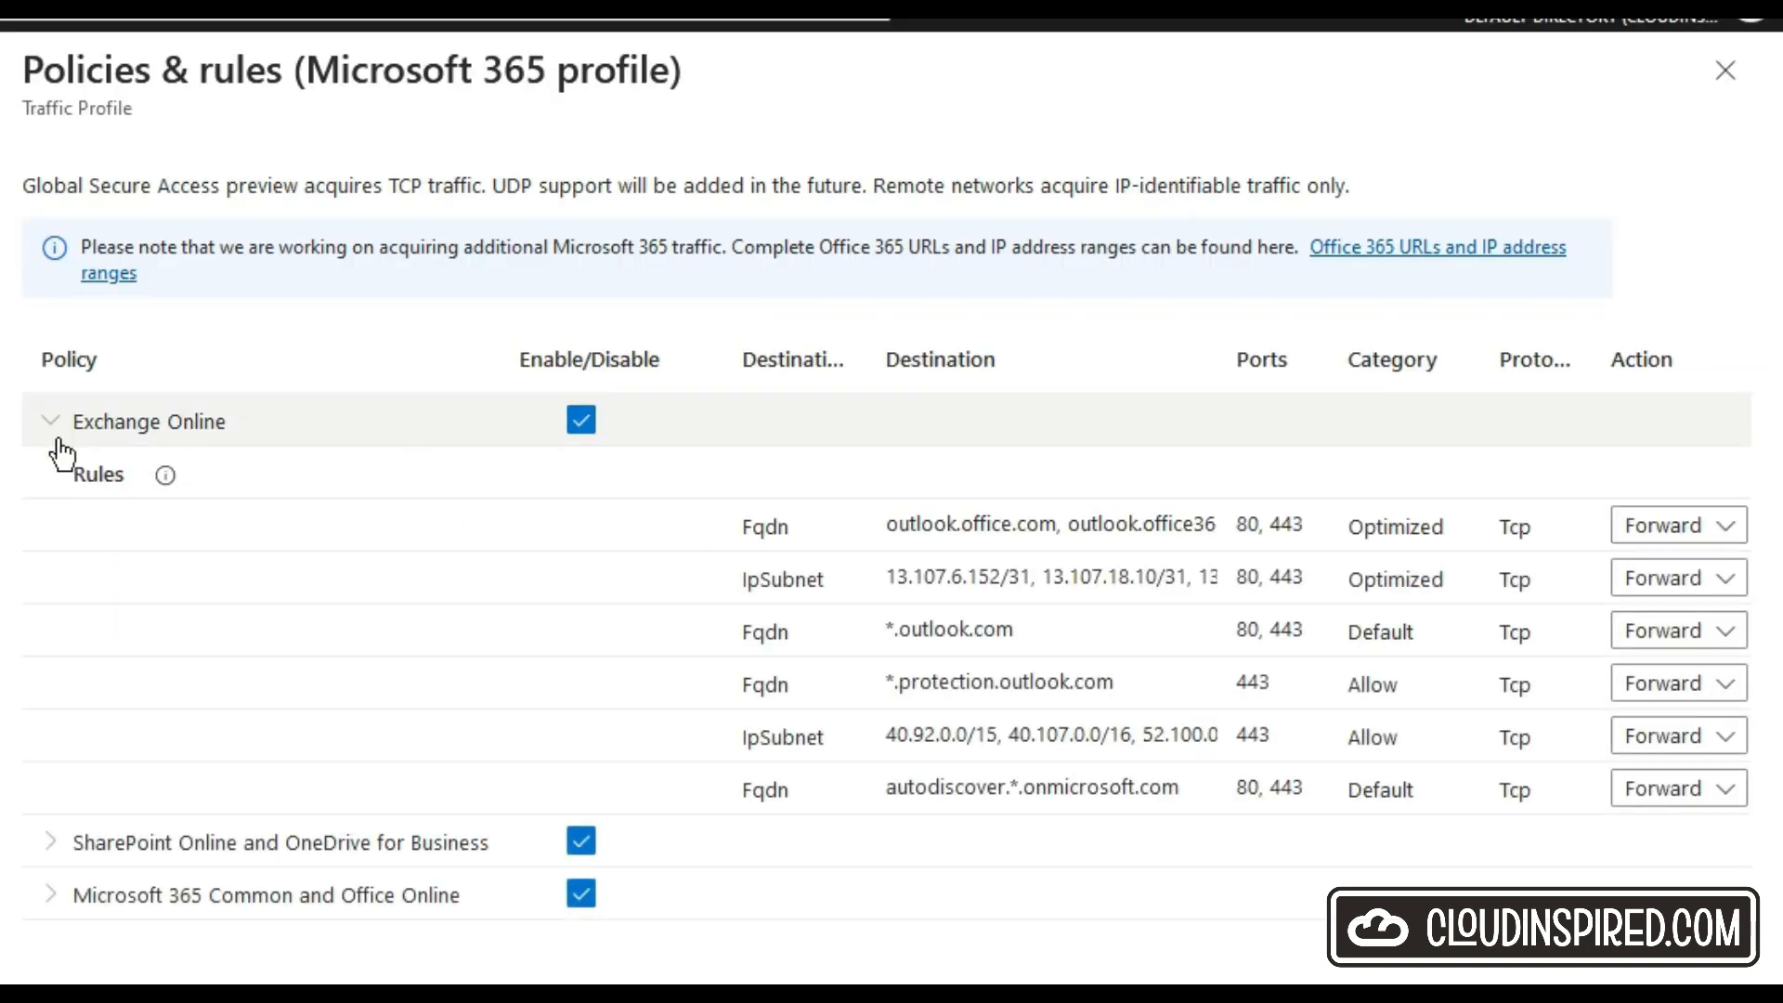
{"action": "left_click", "coordinate": [50, 841]}
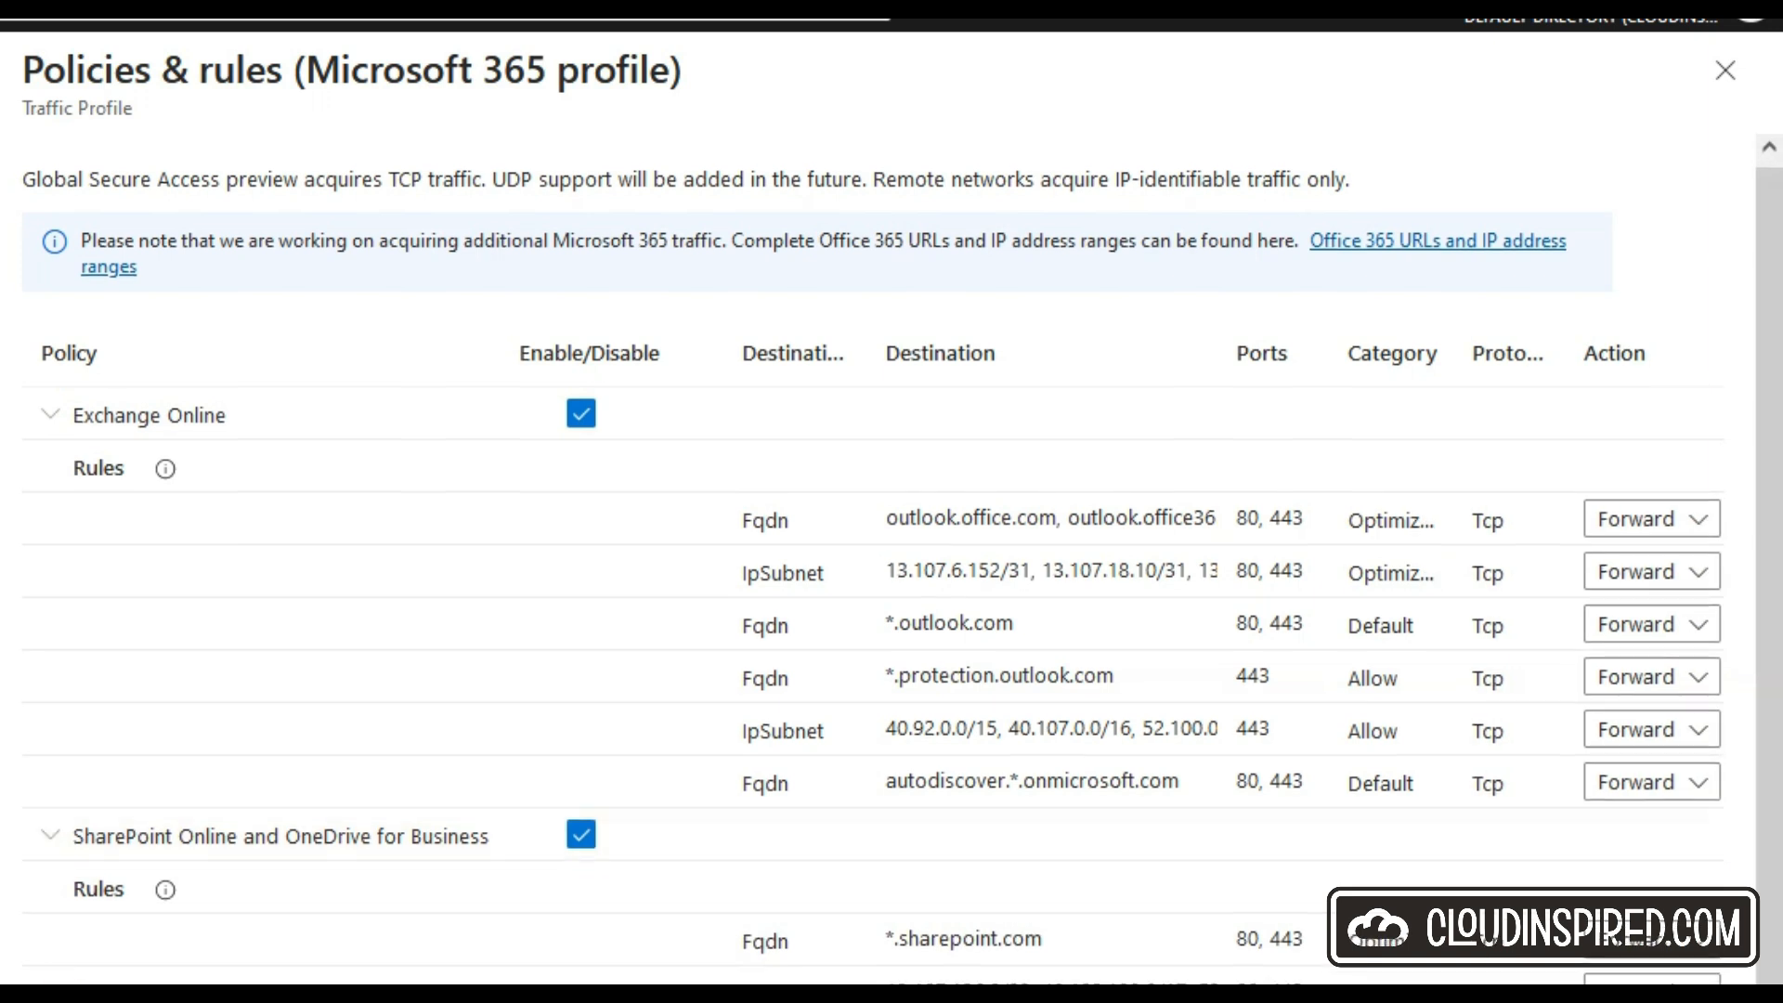
{"action": "left_click", "coordinate": [1650, 518]}
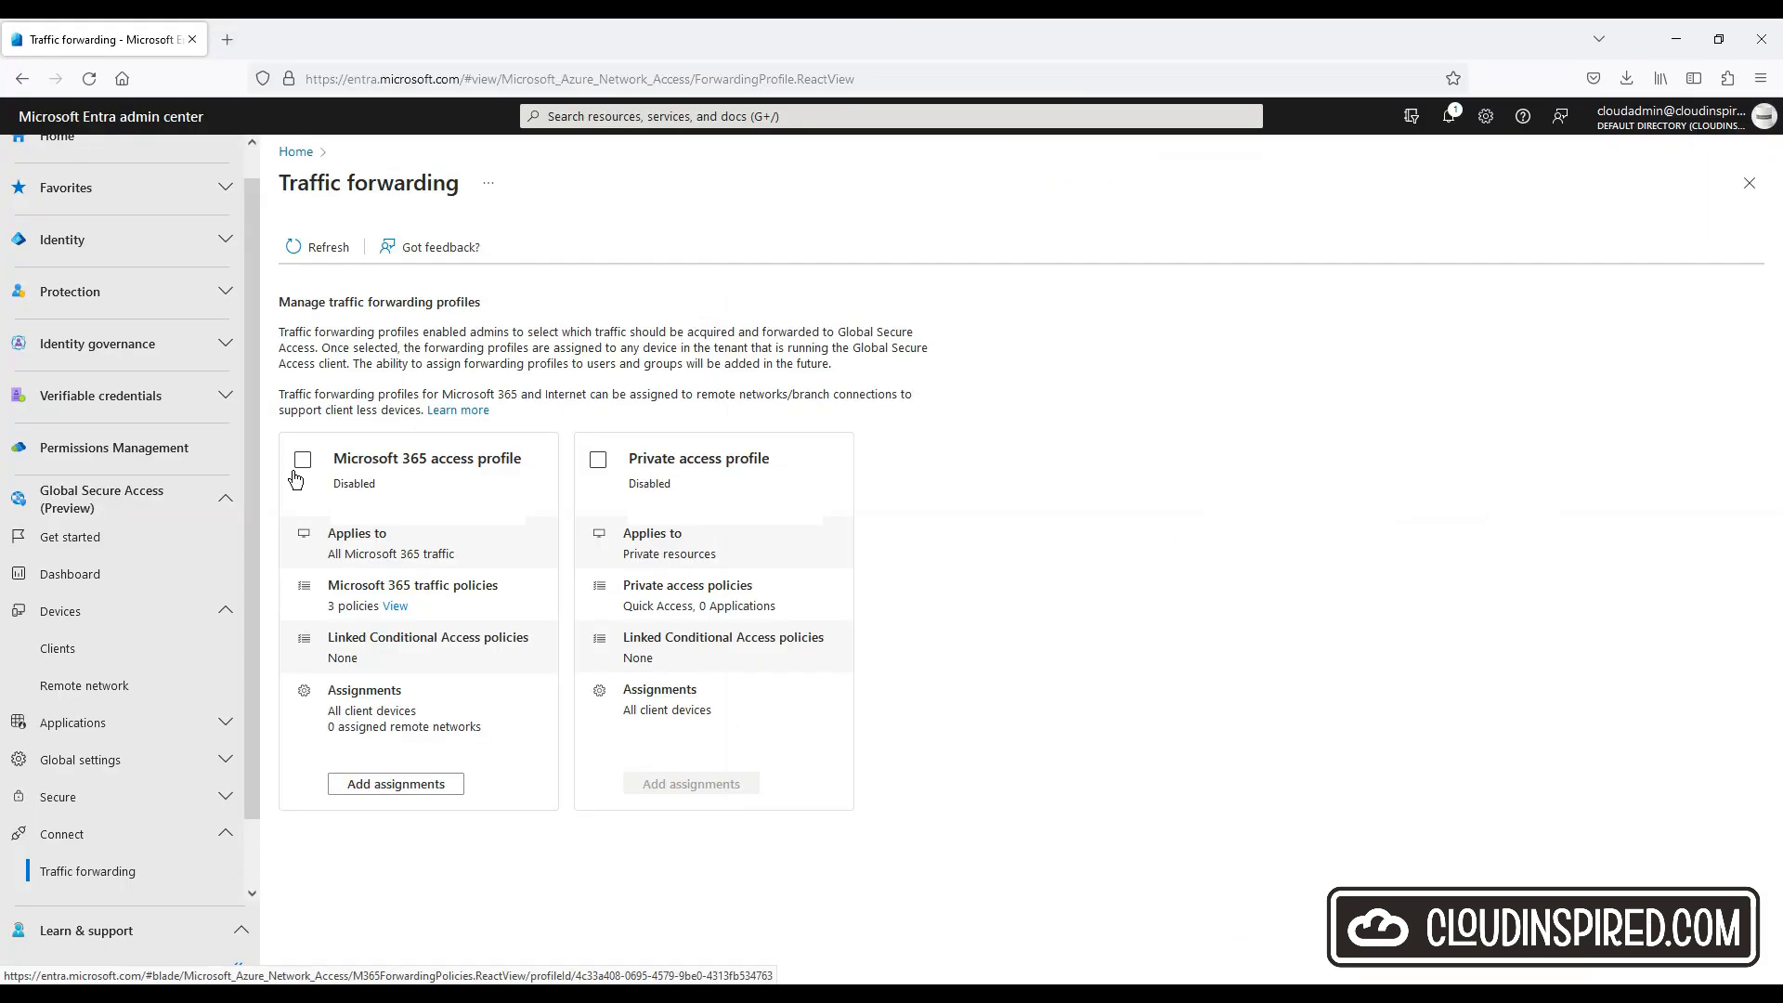
Step: Enable the Microsoft 365 access profile and confirm the prompt
{"action": "left_click", "coordinate": [303, 459]}
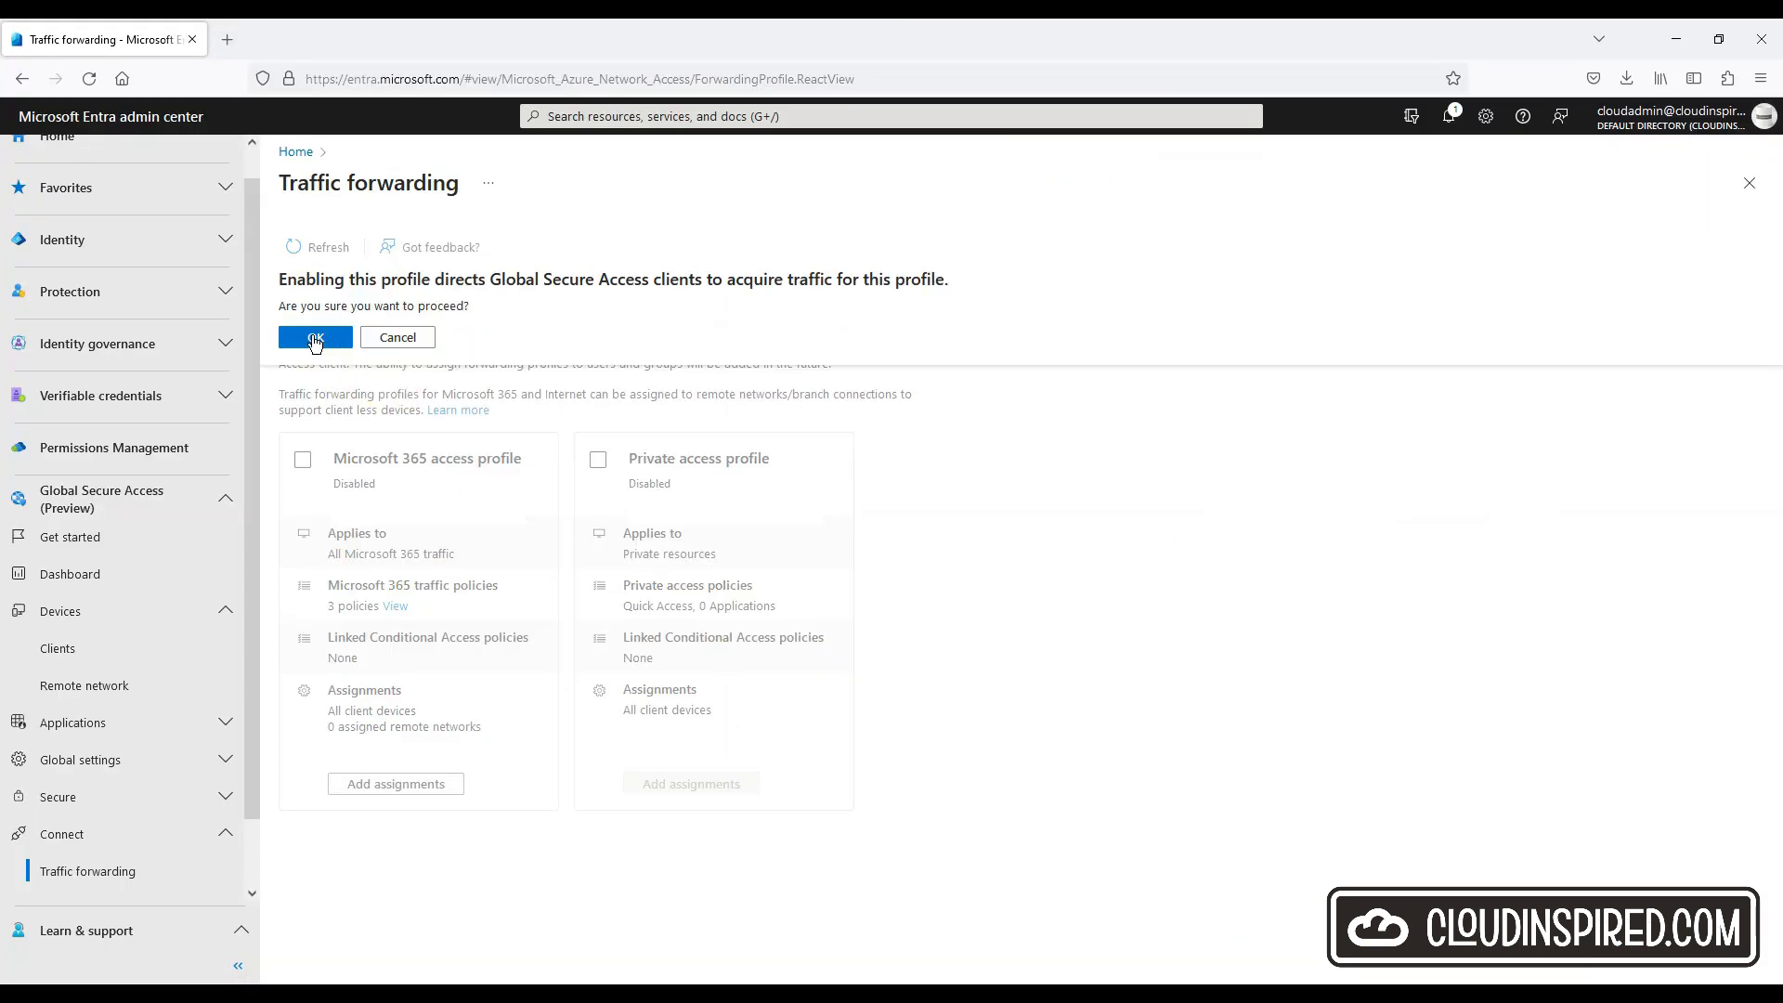
{"action": "left_click", "coordinate": [316, 336]}
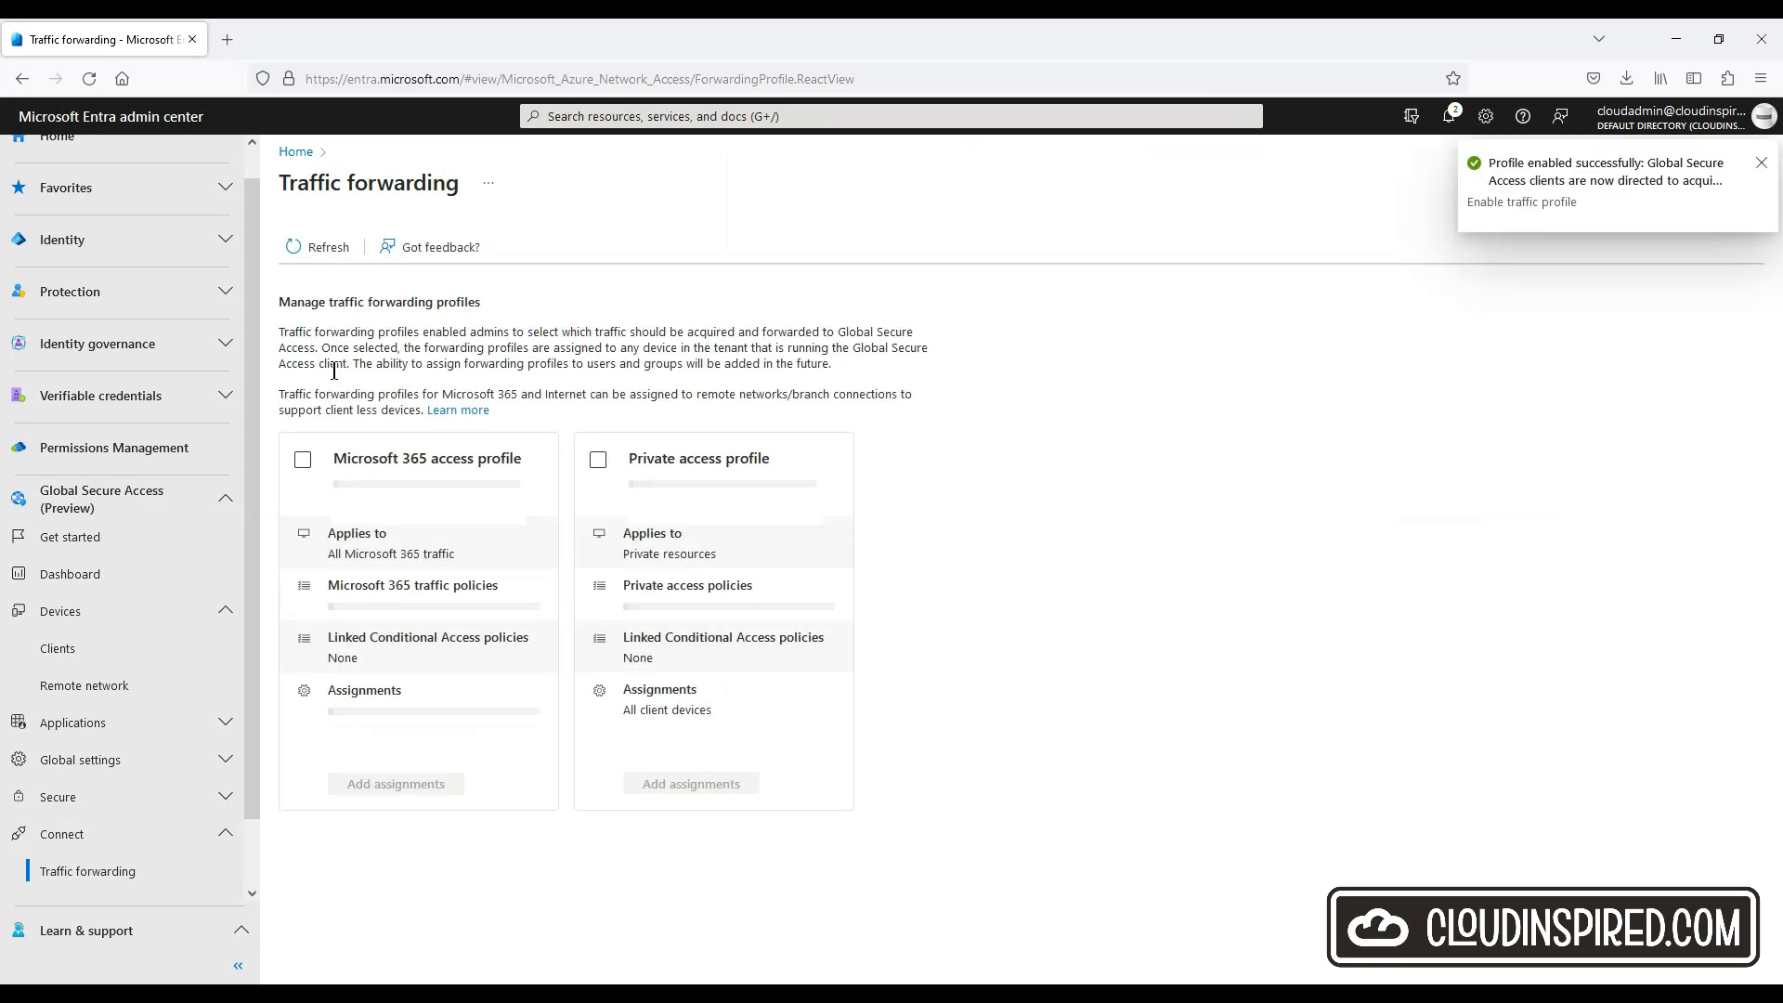
{"action": "left_click", "coordinate": [303, 459]}
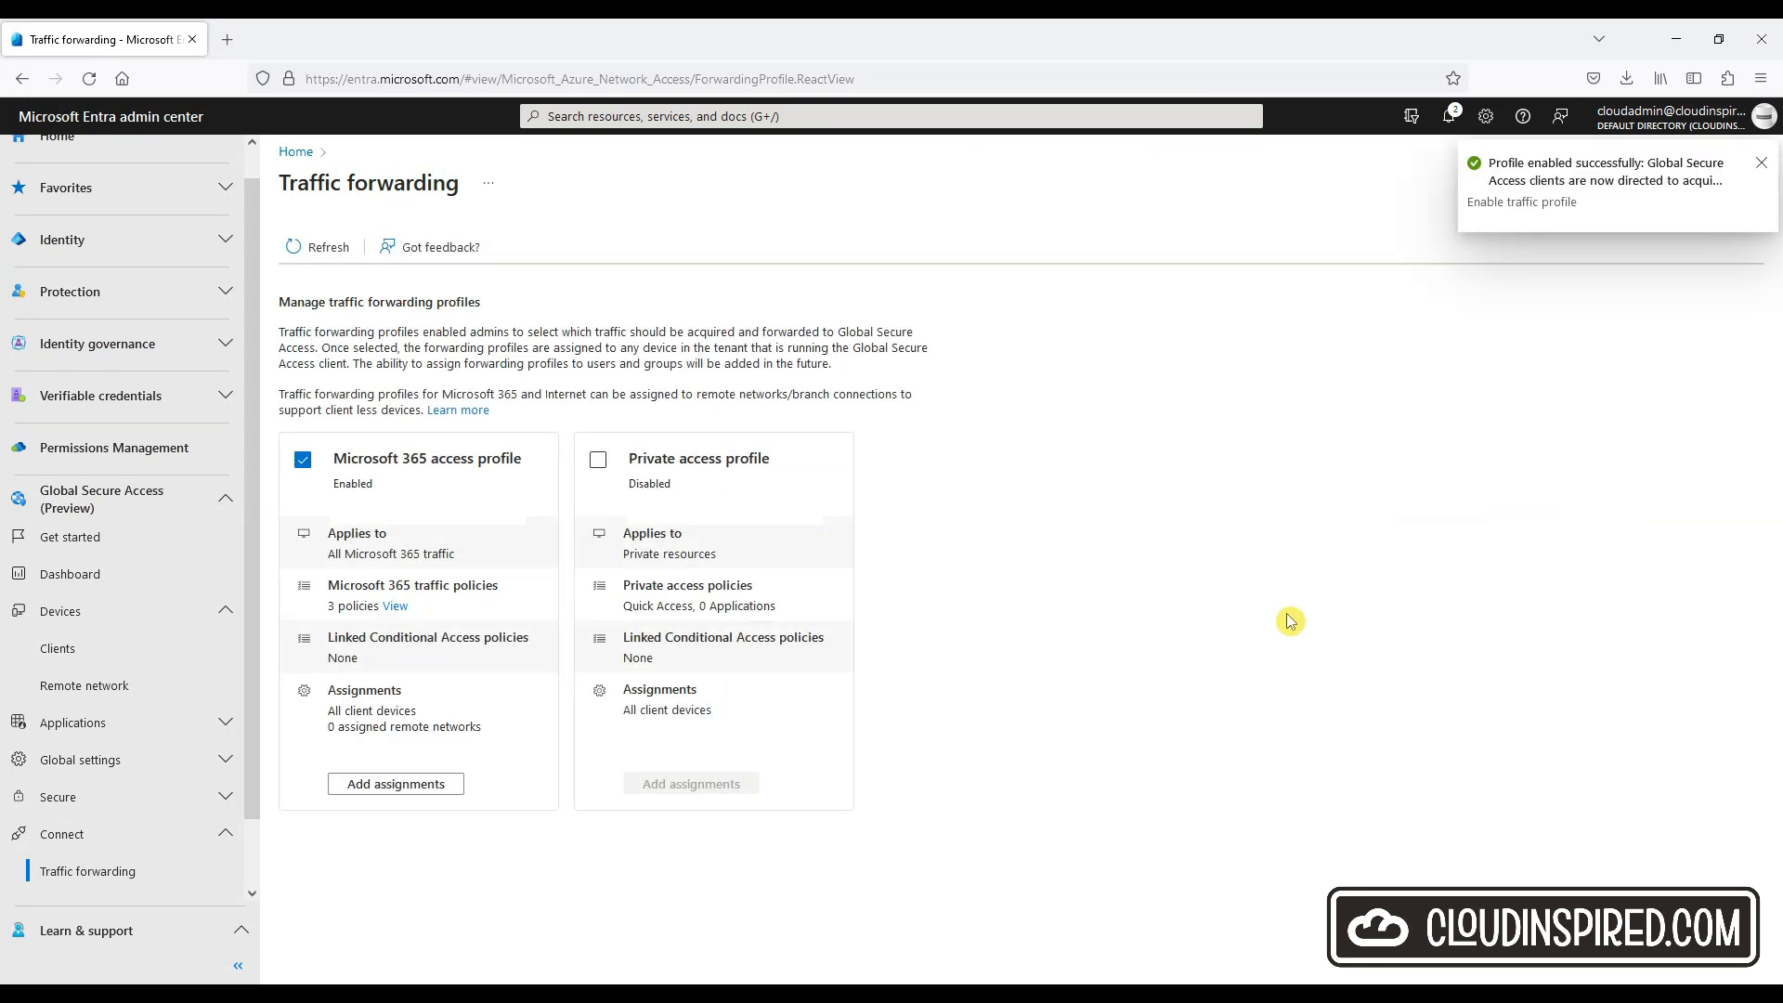
{"action": "left_click", "coordinate": [1761, 164]}
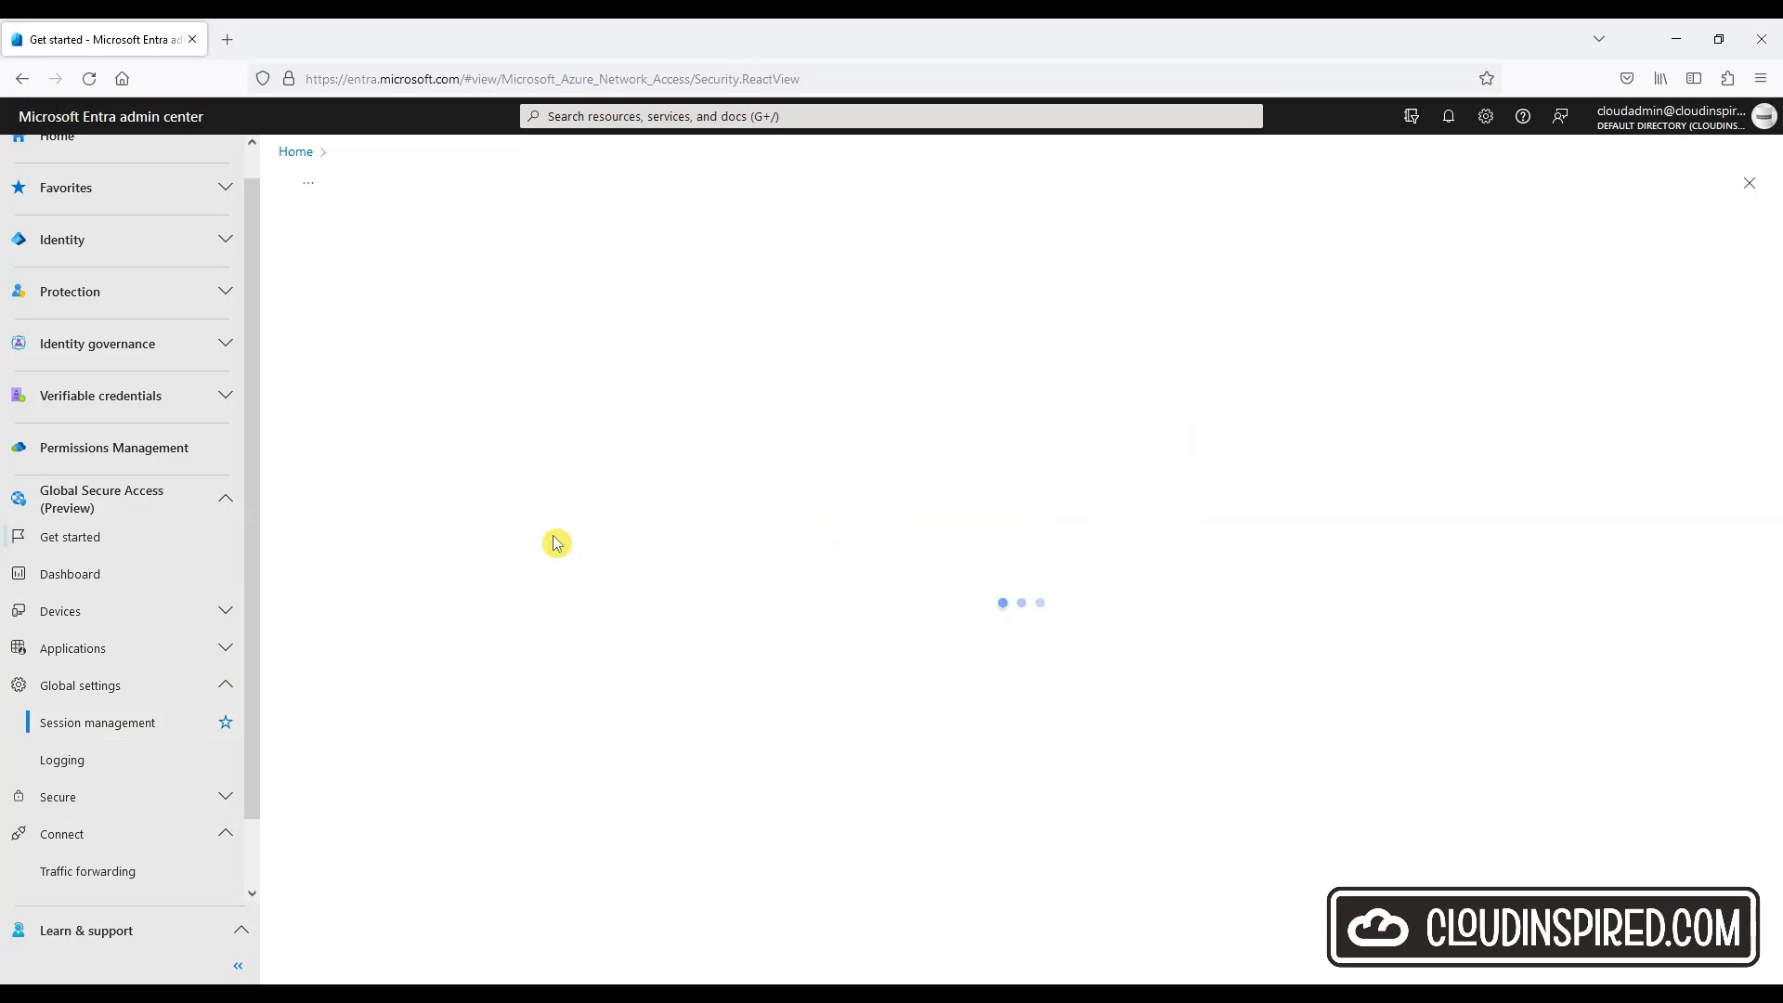
Step: Enable Global Secure Access signaling on the Adaptive Access settings and save
{"action": "left_click", "coordinate": [97, 723]}
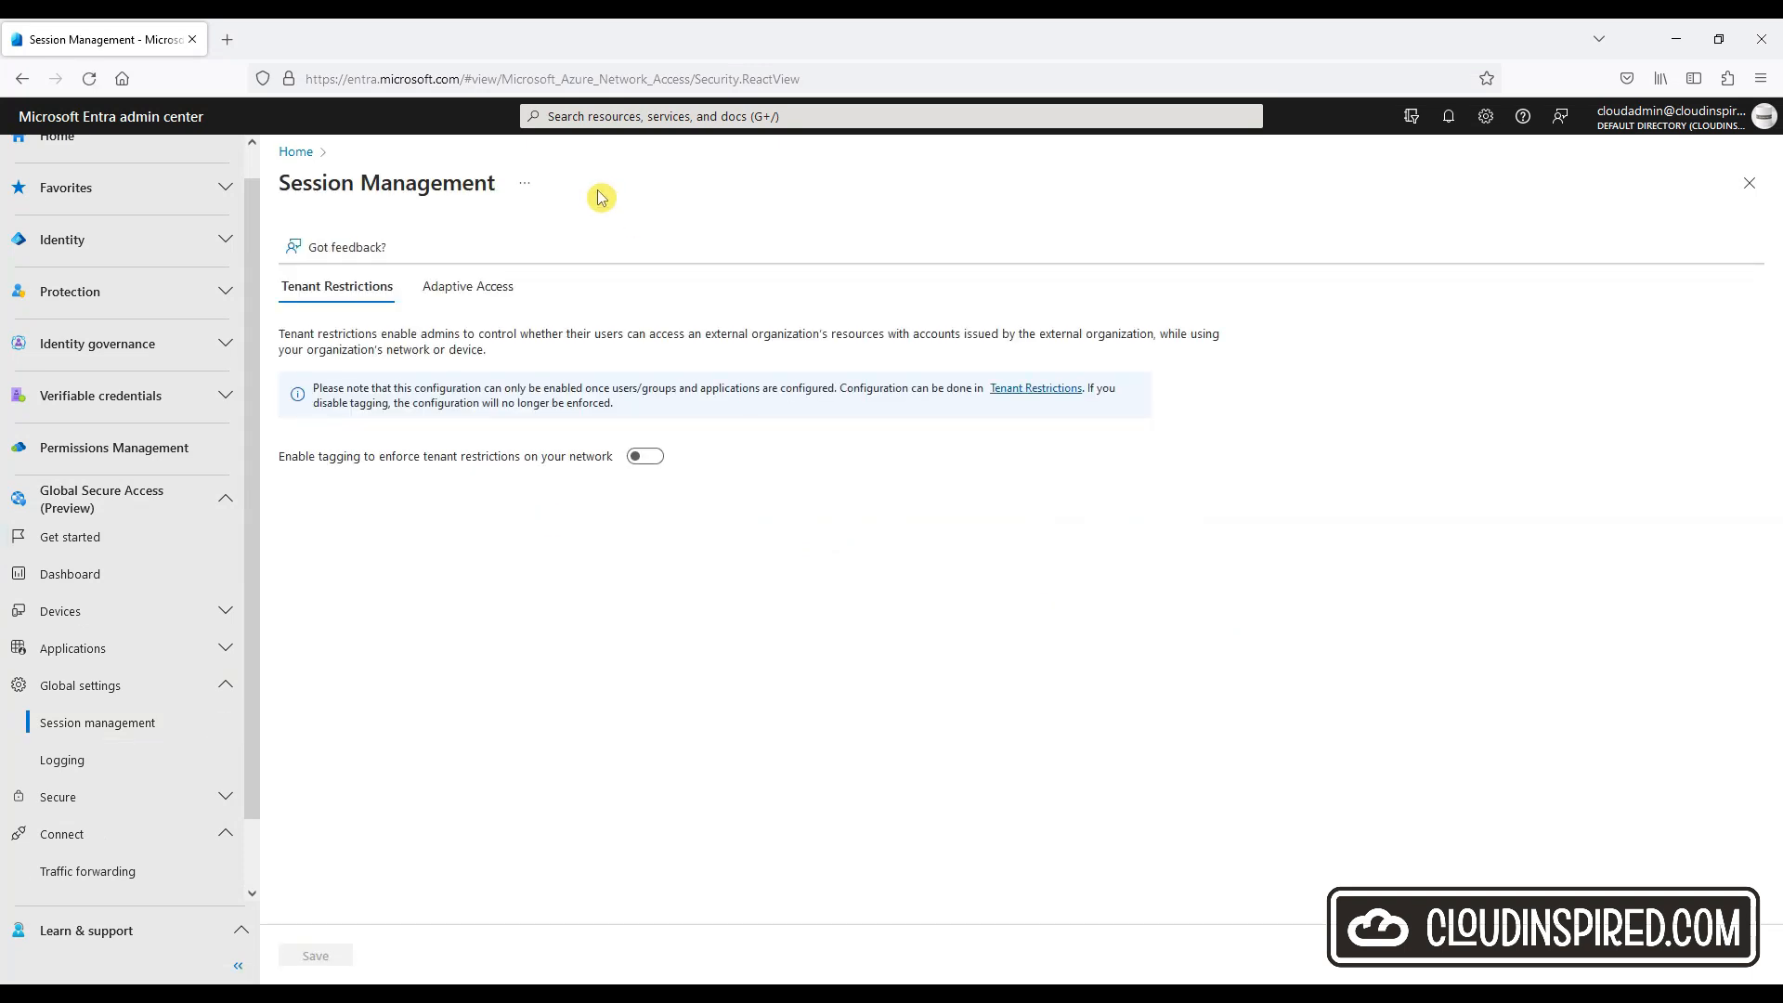
{"action": "left_click", "coordinate": [466, 286]}
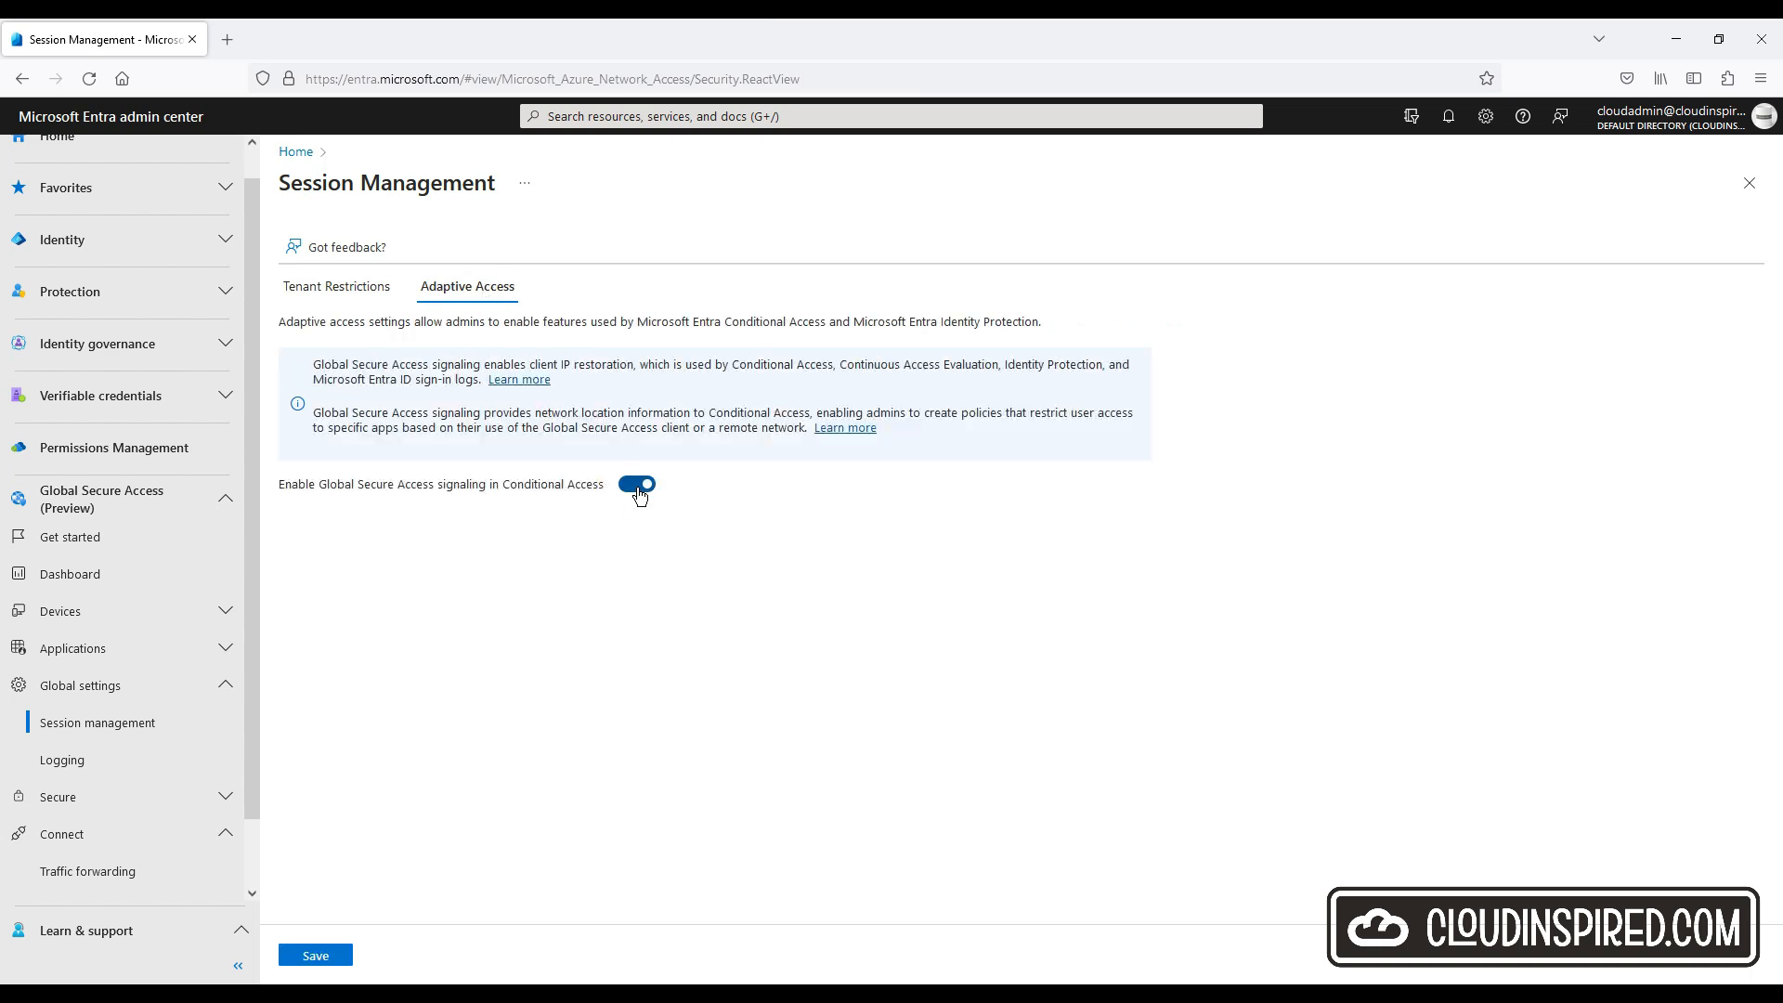
{"action": "left_click", "coordinate": [316, 955]}
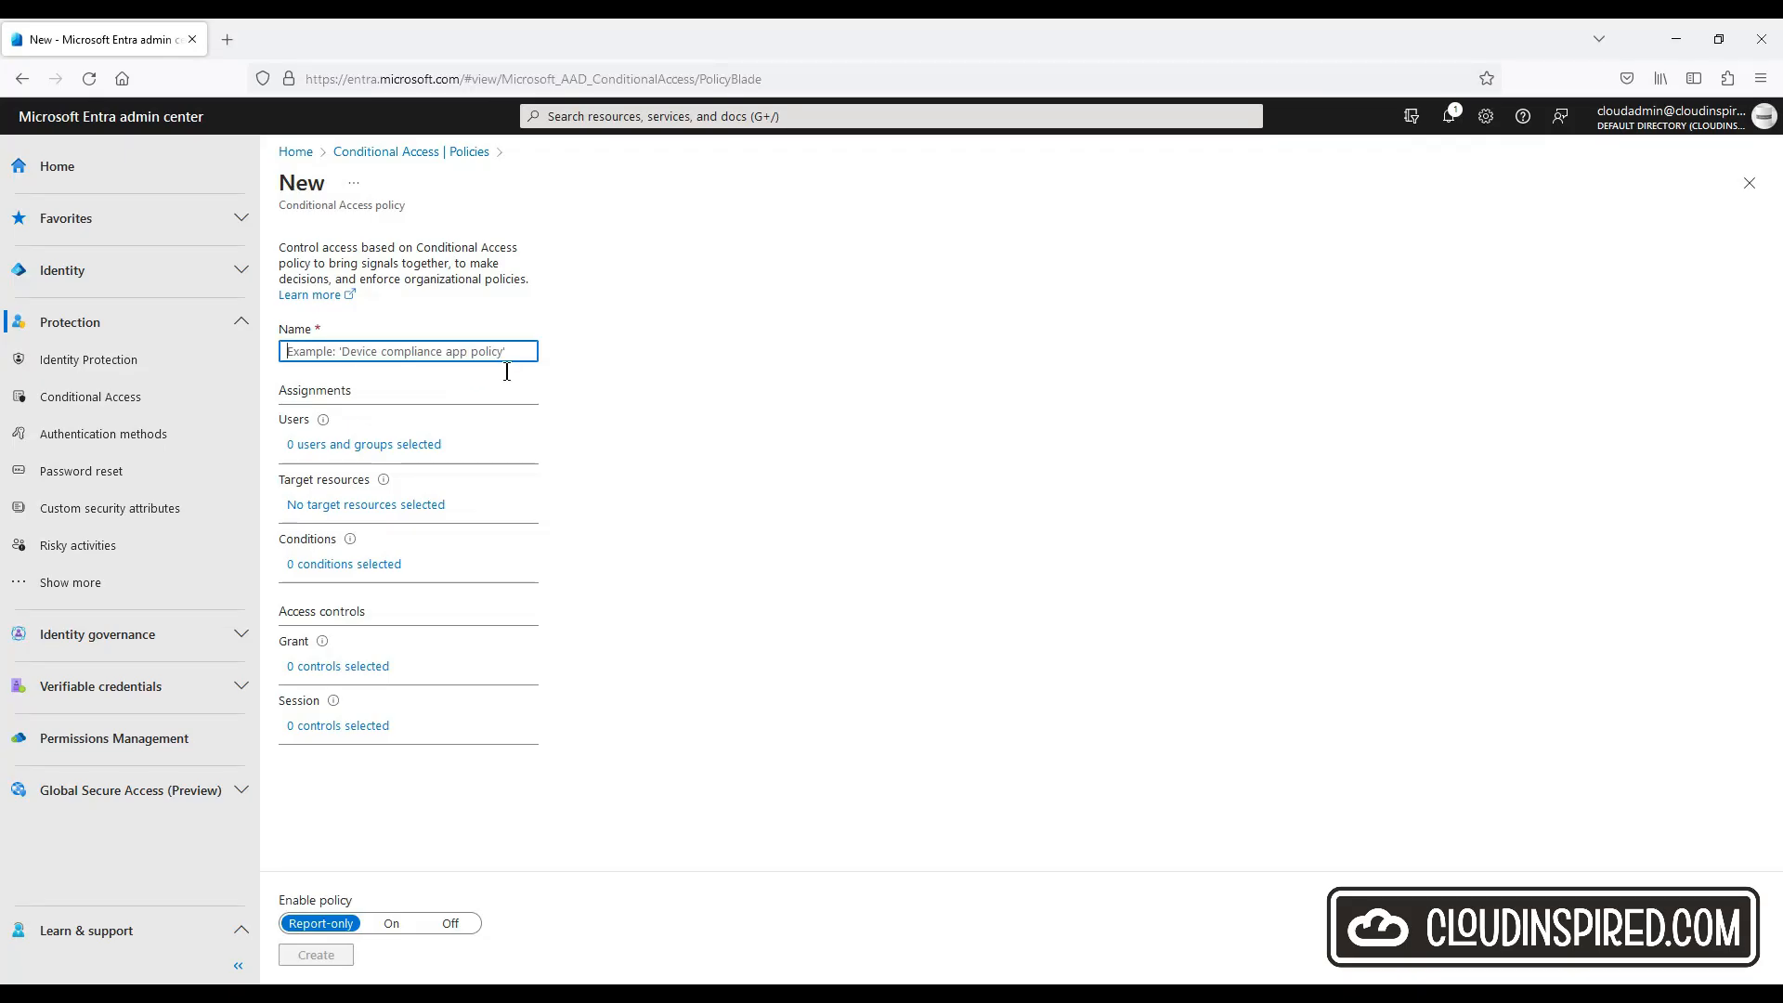
Step: Name the policy 'Microsoft 365 Traffic for GSA' and scope it to the admin user
{"action": "type", "text": "Microsoft 365 Traffic for GSA"}
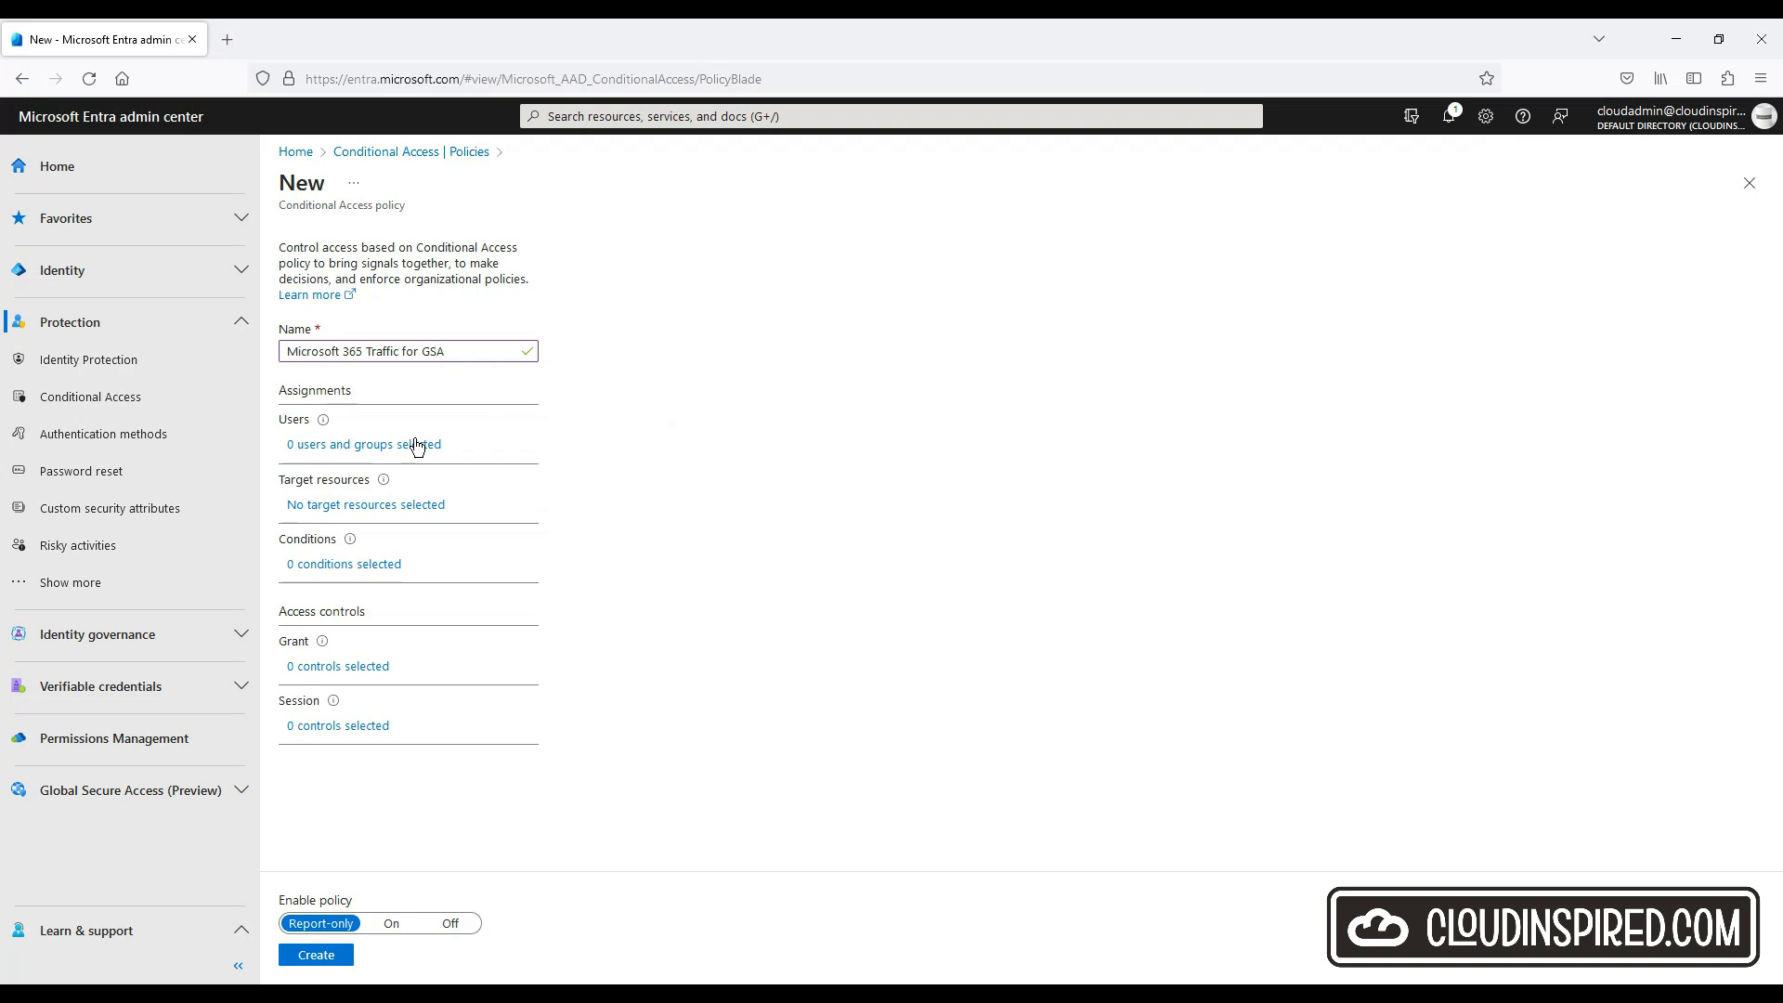
{"action": "left_click", "coordinate": [363, 444]}
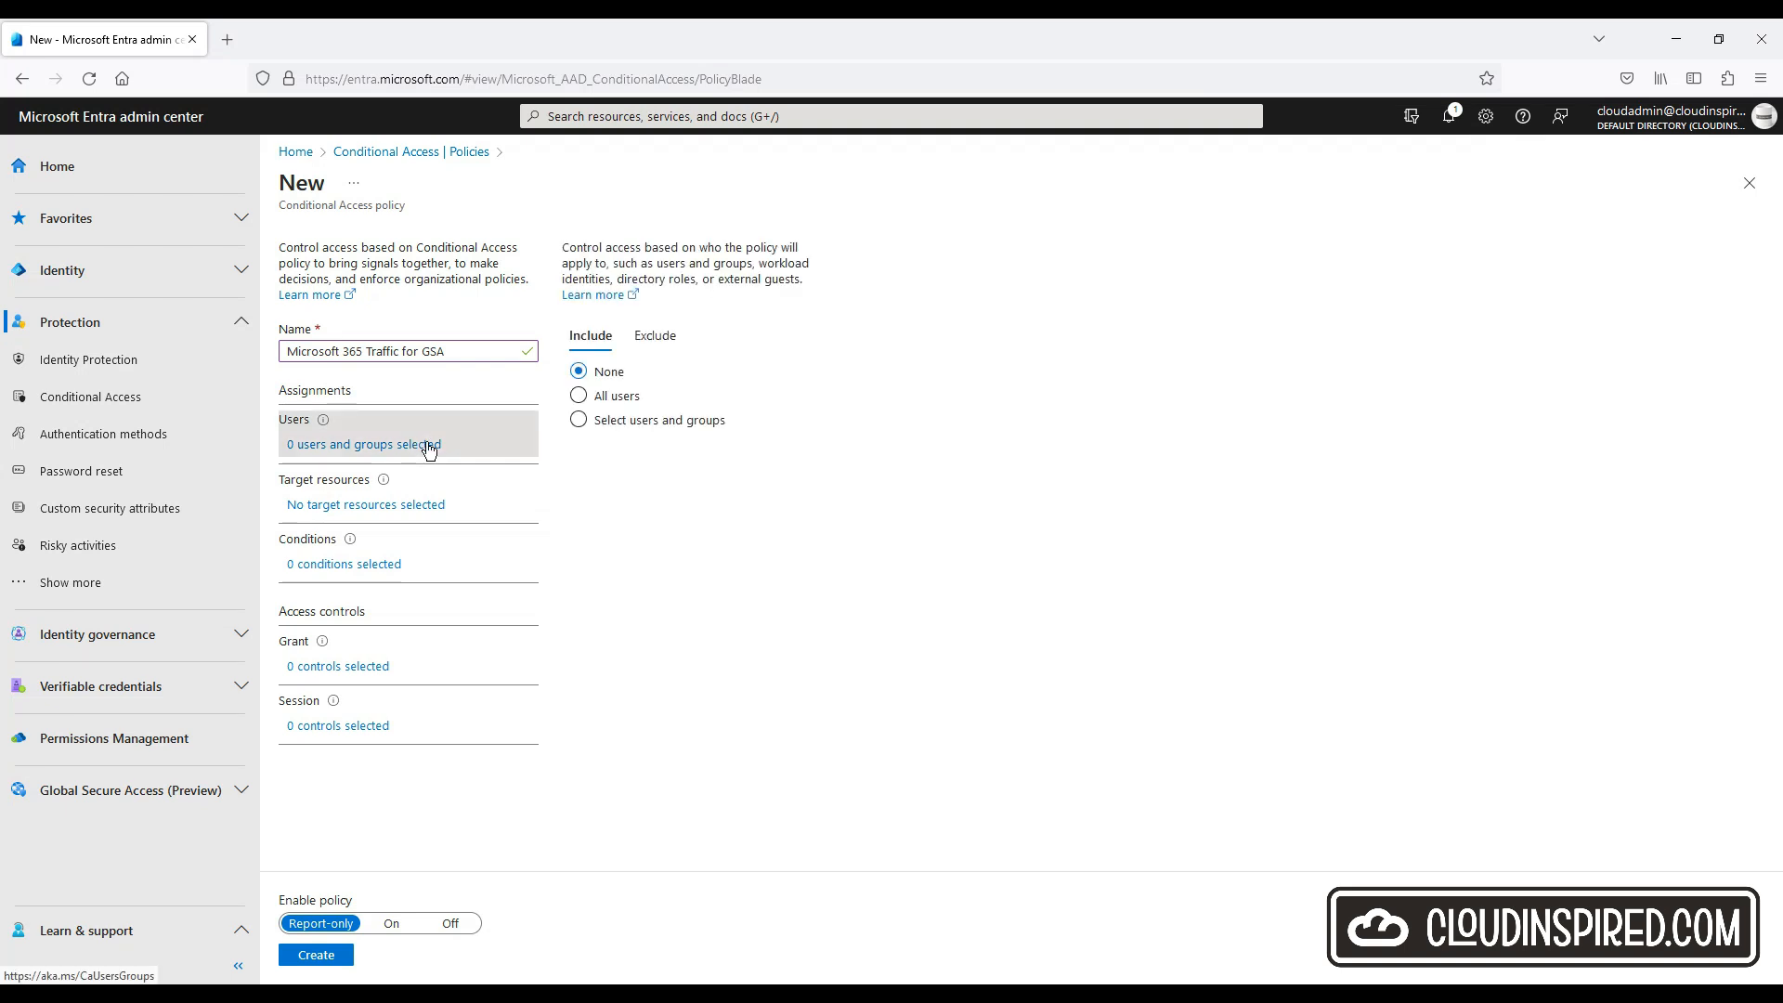
{"action": "left_click", "coordinate": [580, 420]}
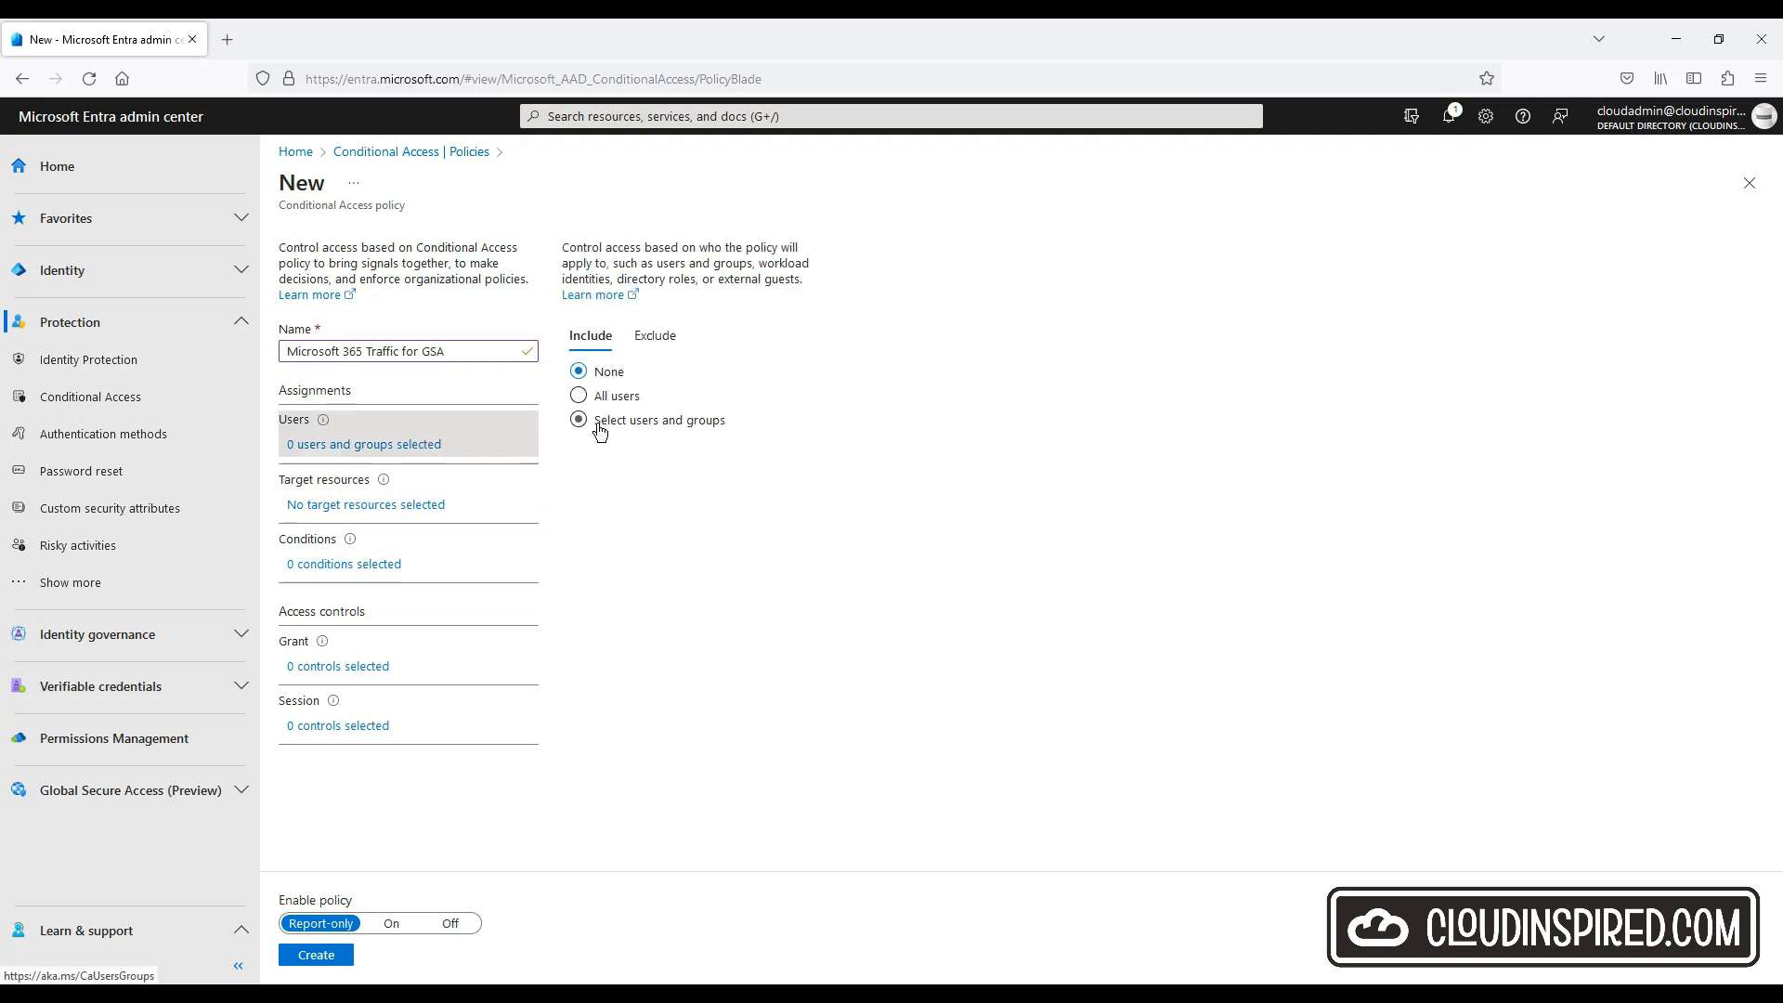
{"action": "left_click", "coordinate": [580, 420]}
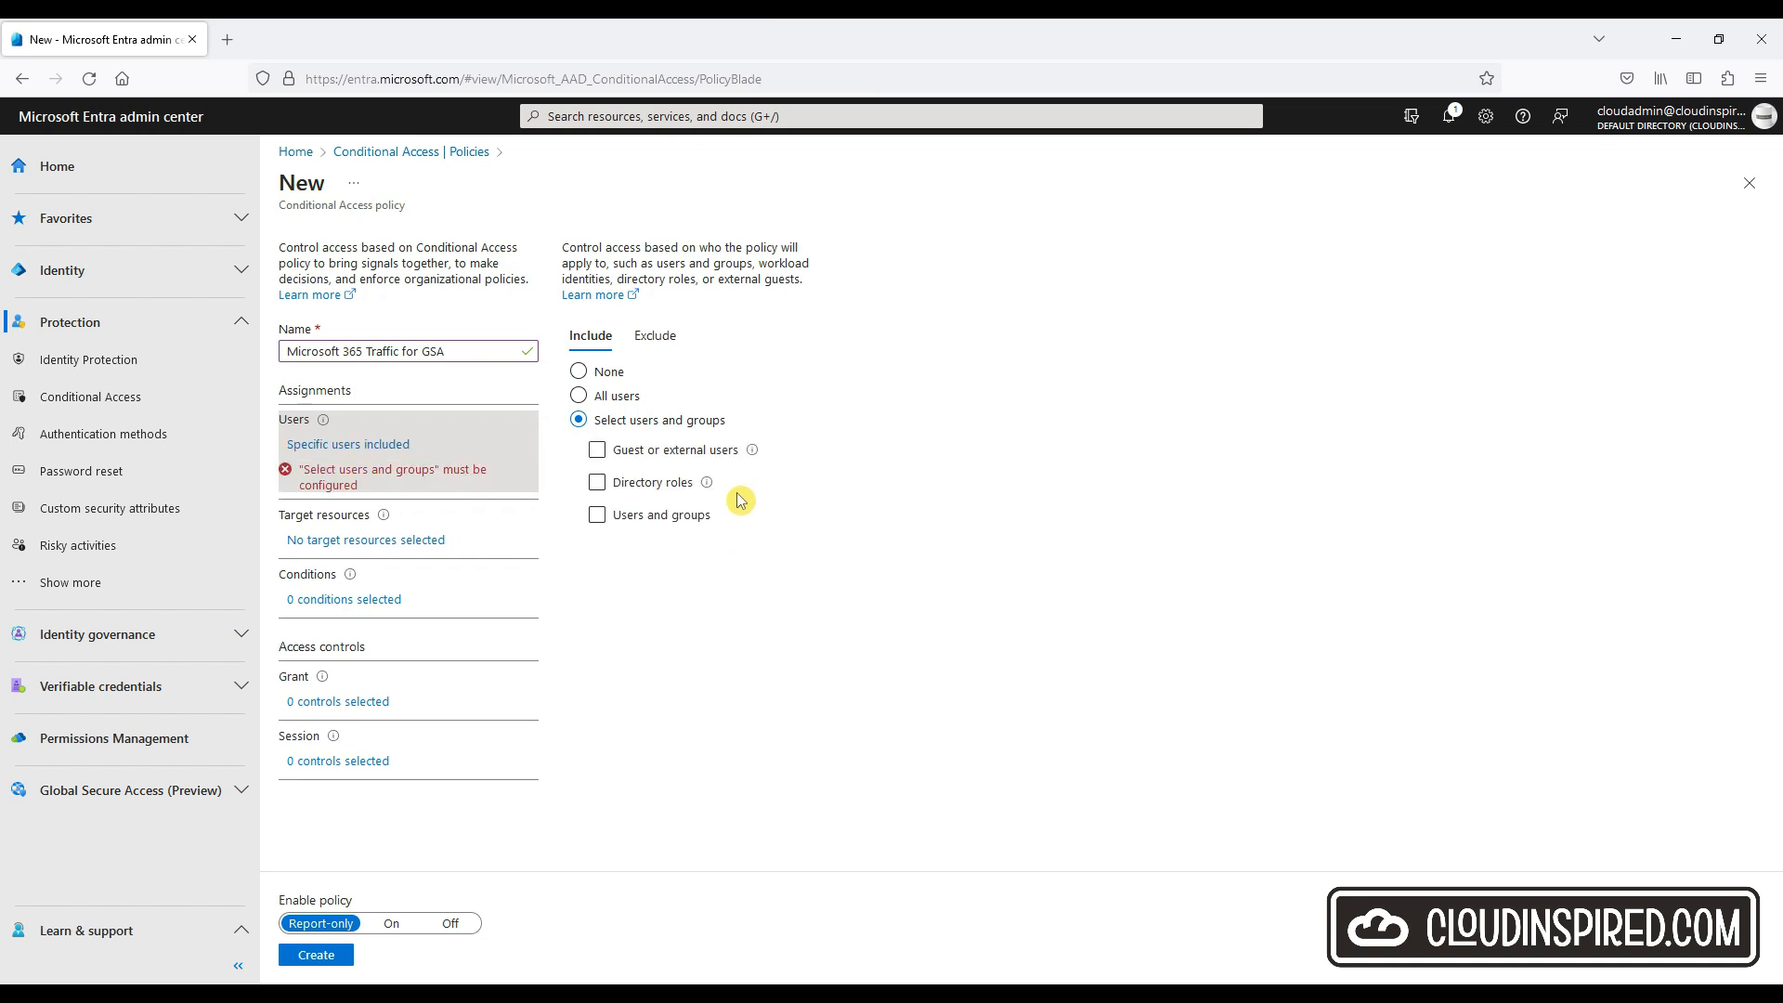
{"action": "left_click", "coordinate": [596, 514]}
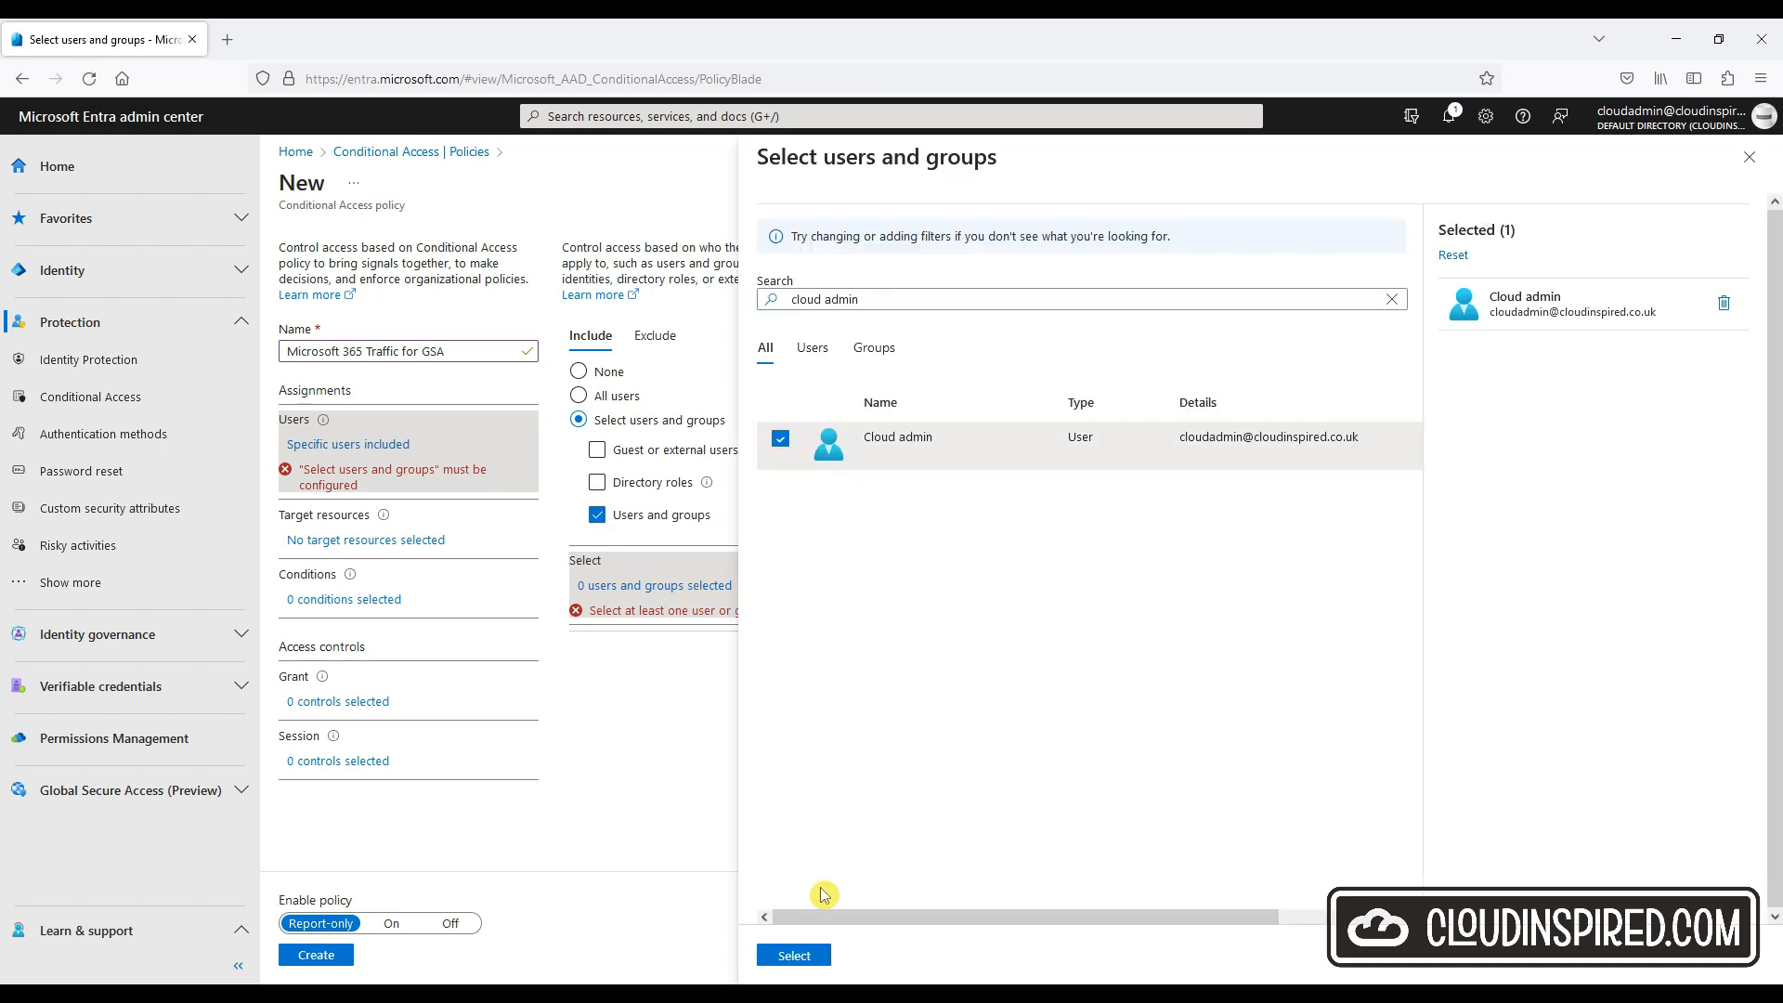
{"action": "left_click", "coordinate": [793, 955]}
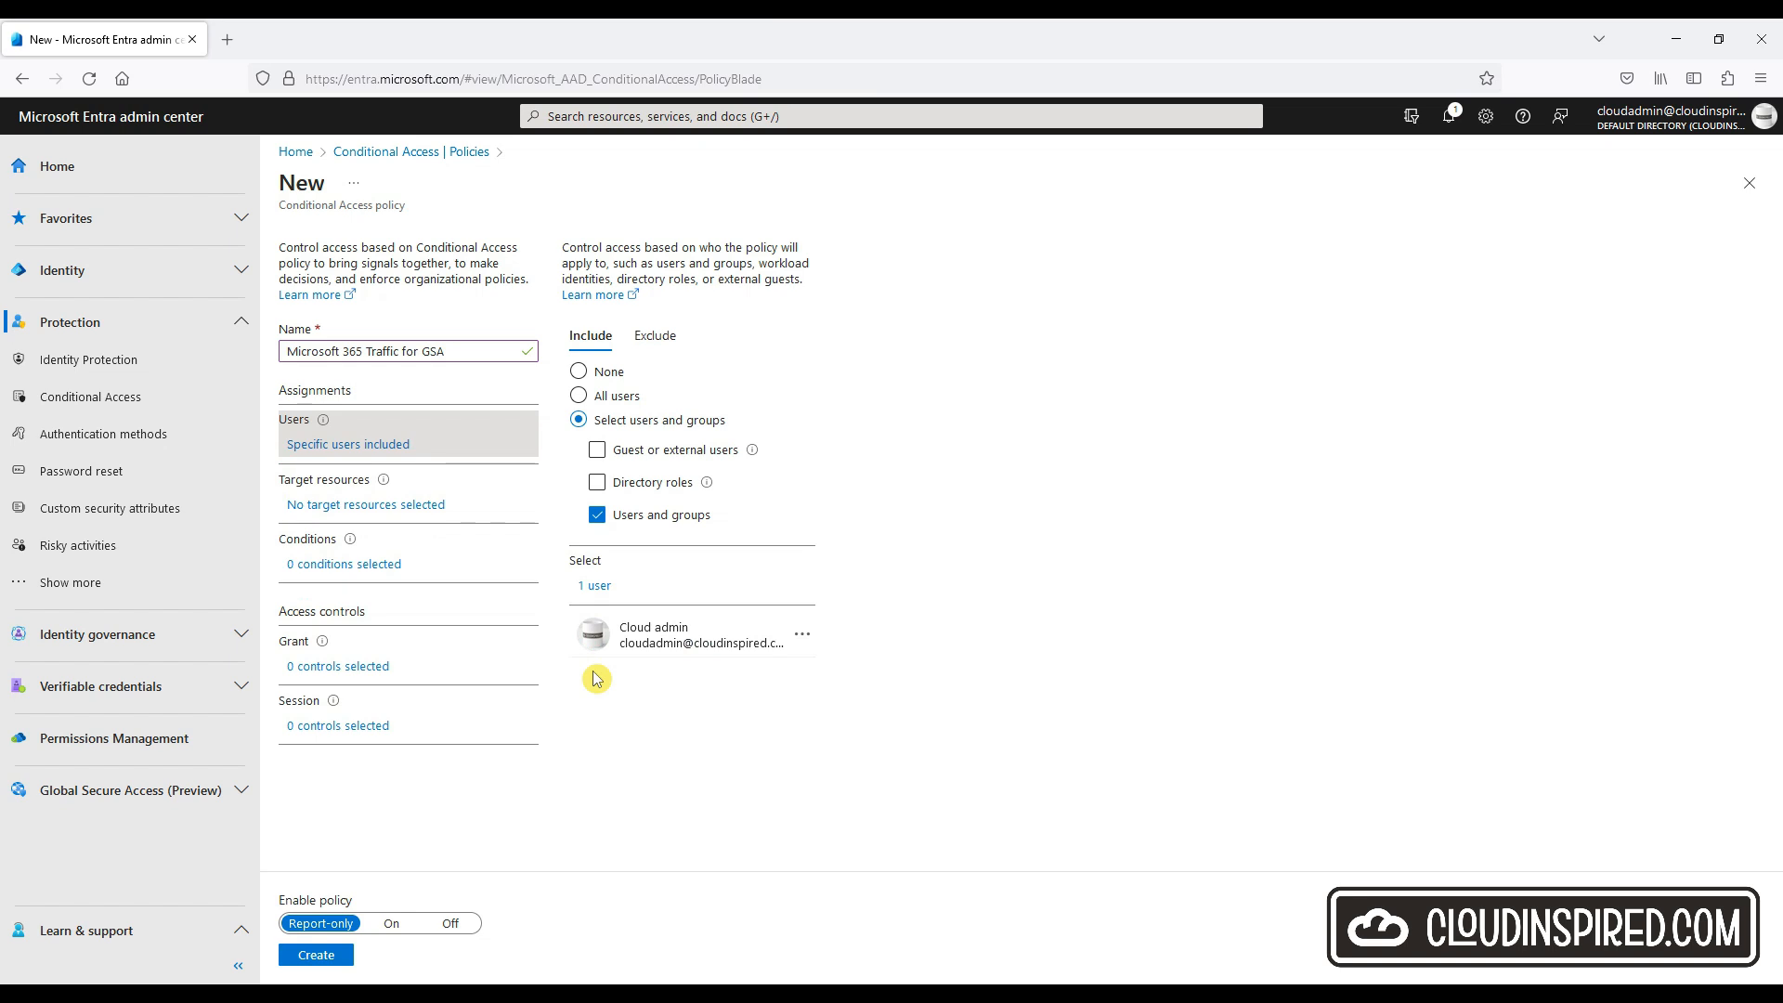
Step: Target Global Secure Access Microsoft 365 traffic and configure the condition and grant control
{"action": "left_click", "coordinate": [364, 503]}
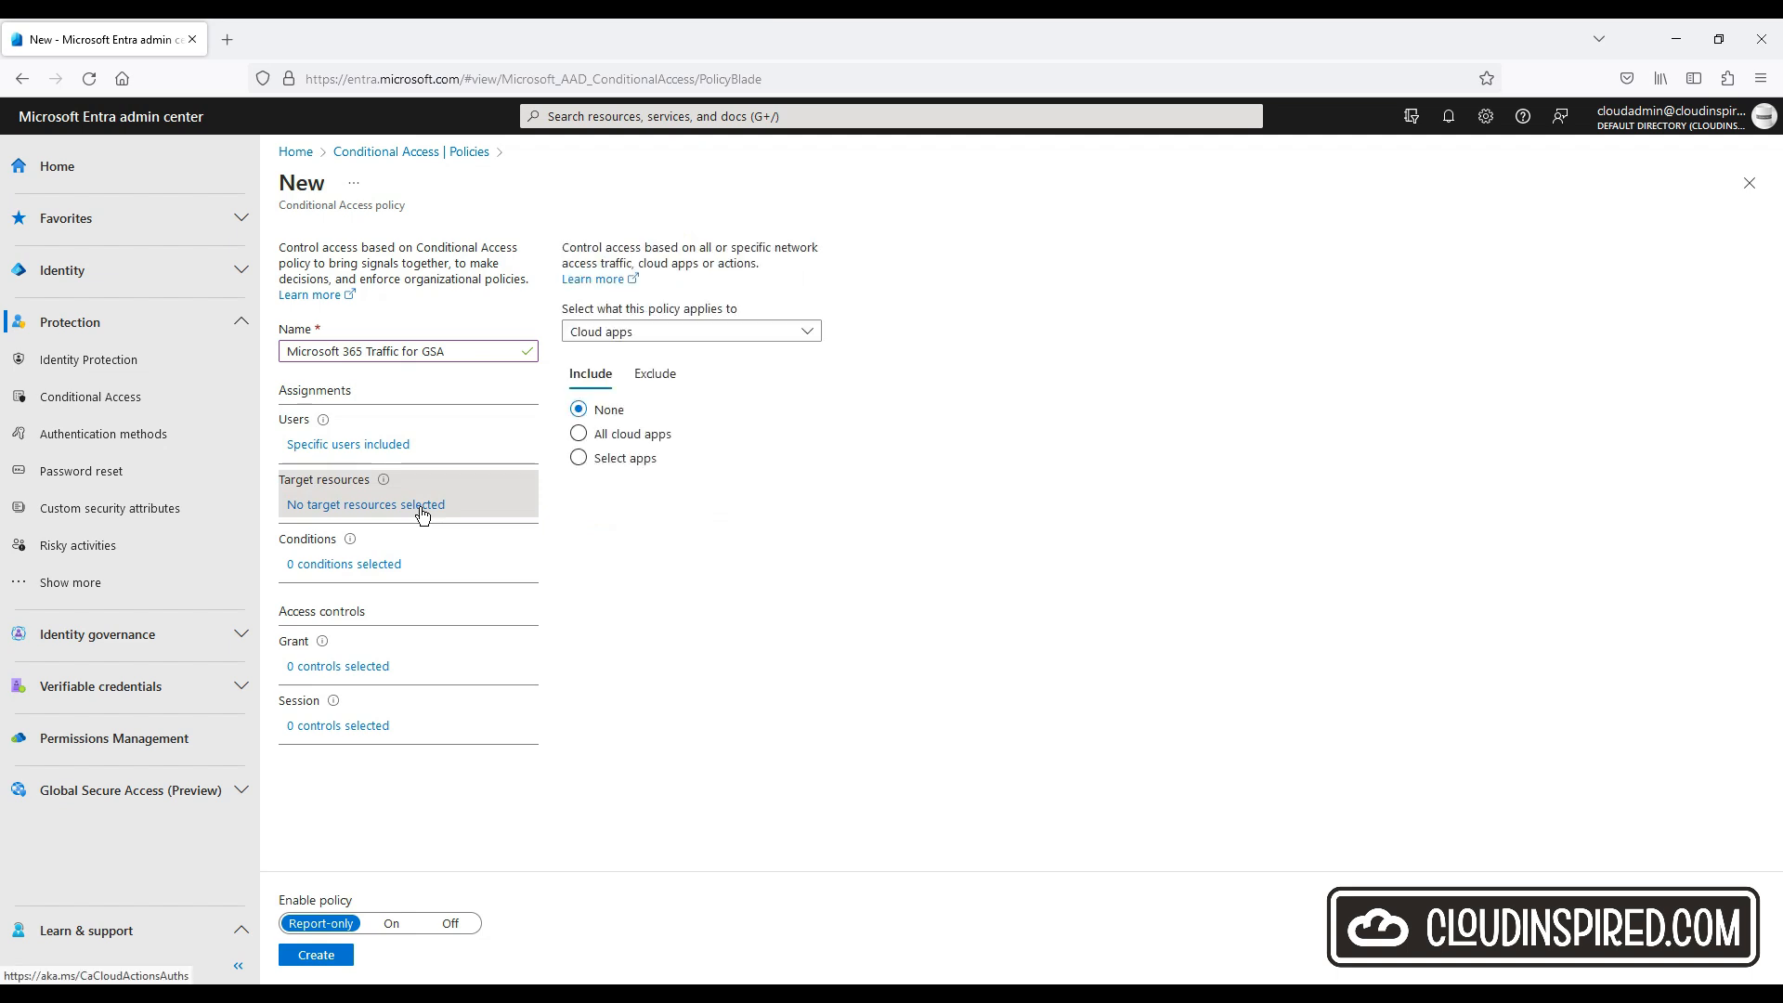
{"action": "left_click", "coordinate": [689, 331]}
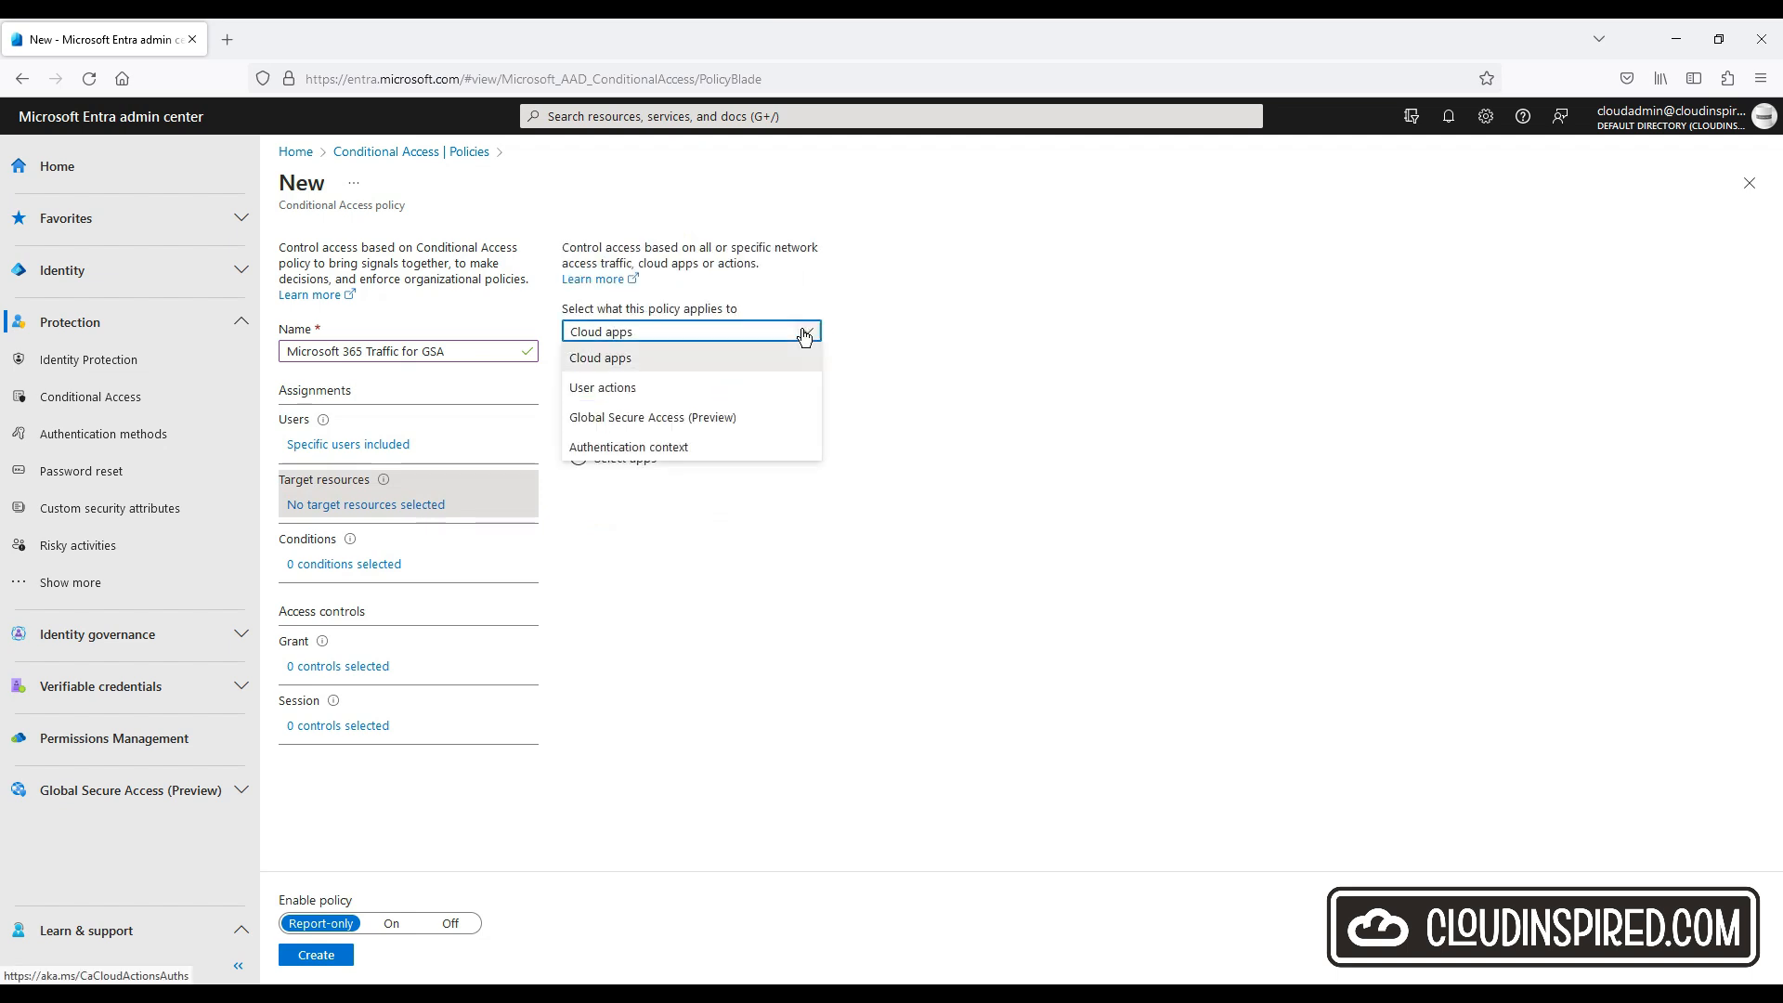
{"action": "left_click", "coordinate": [600, 357]}
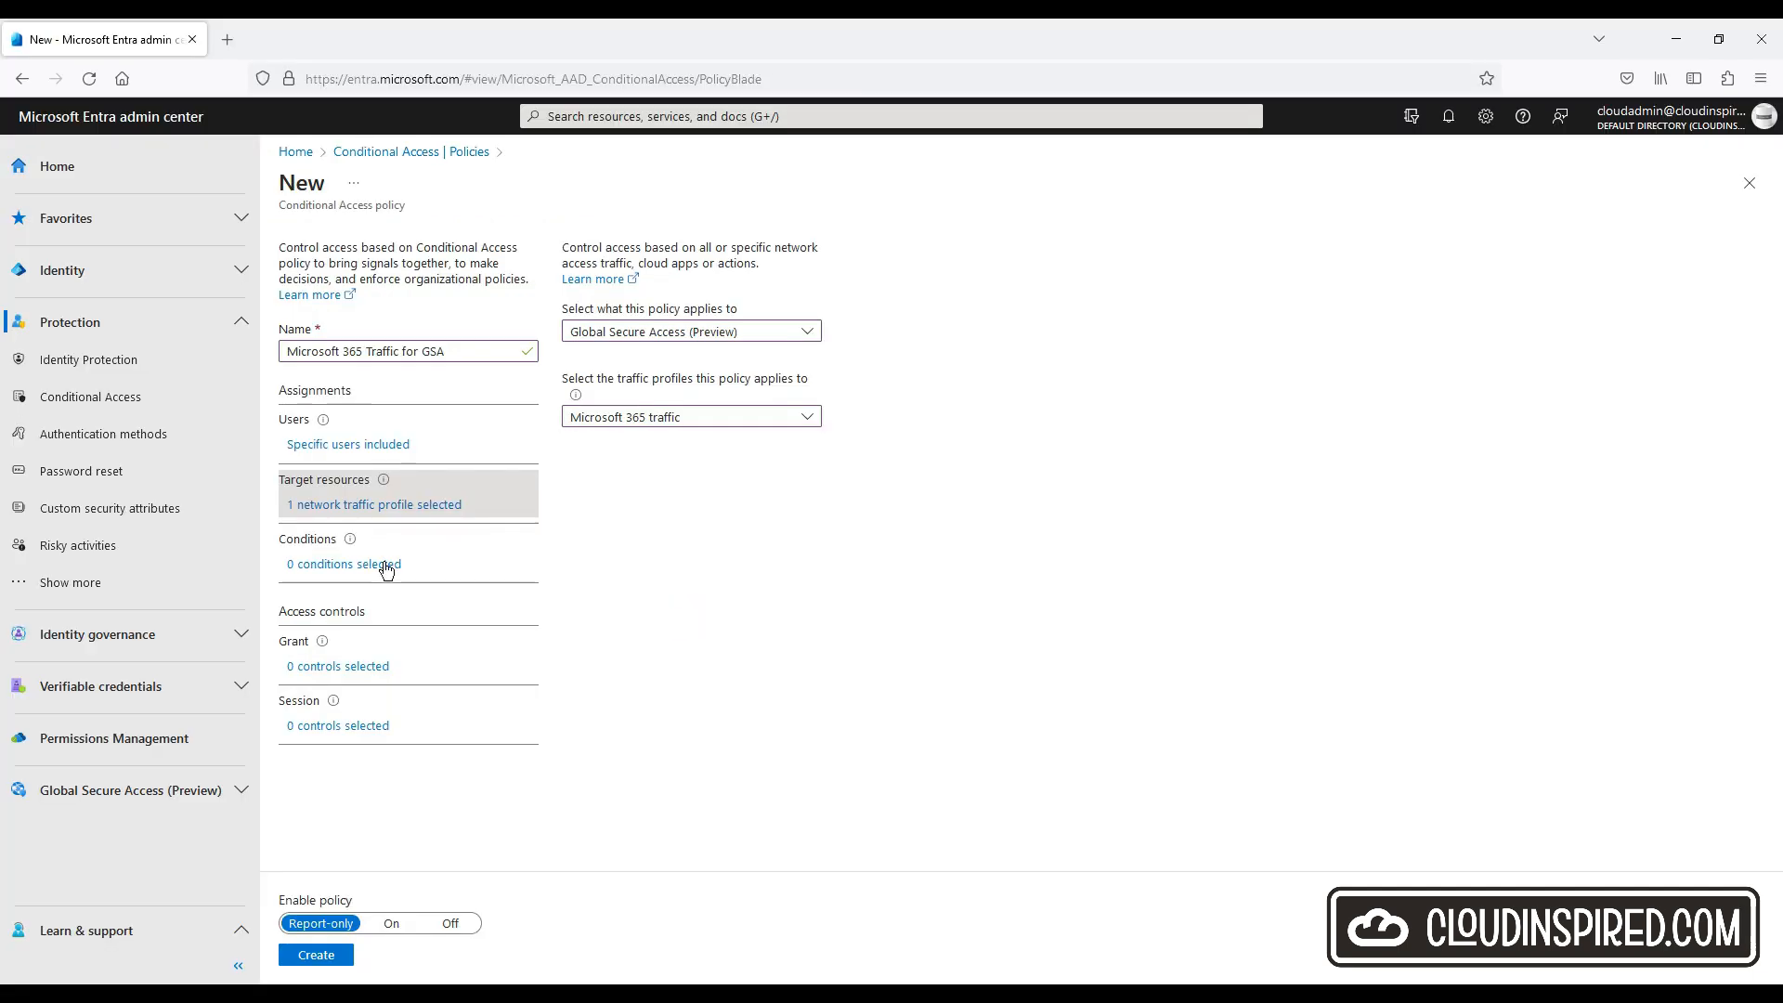
{"action": "left_click", "coordinate": [341, 563]}
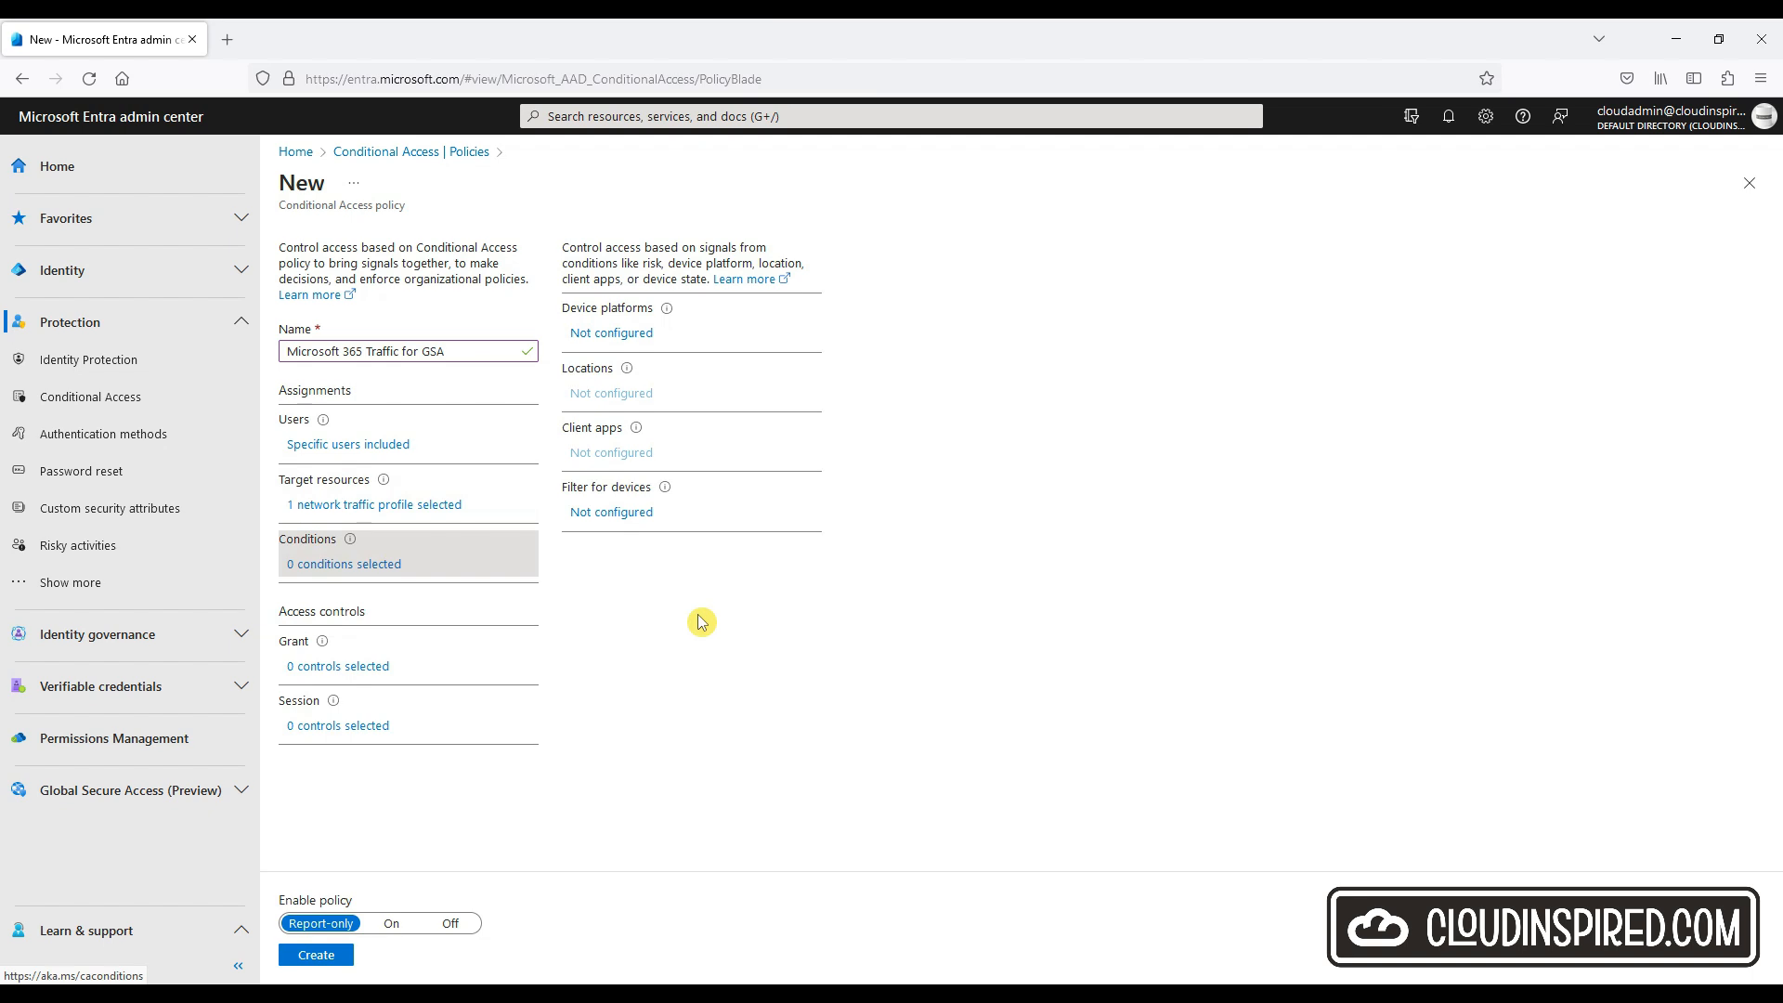
{"action": "left_click", "coordinate": [316, 955]}
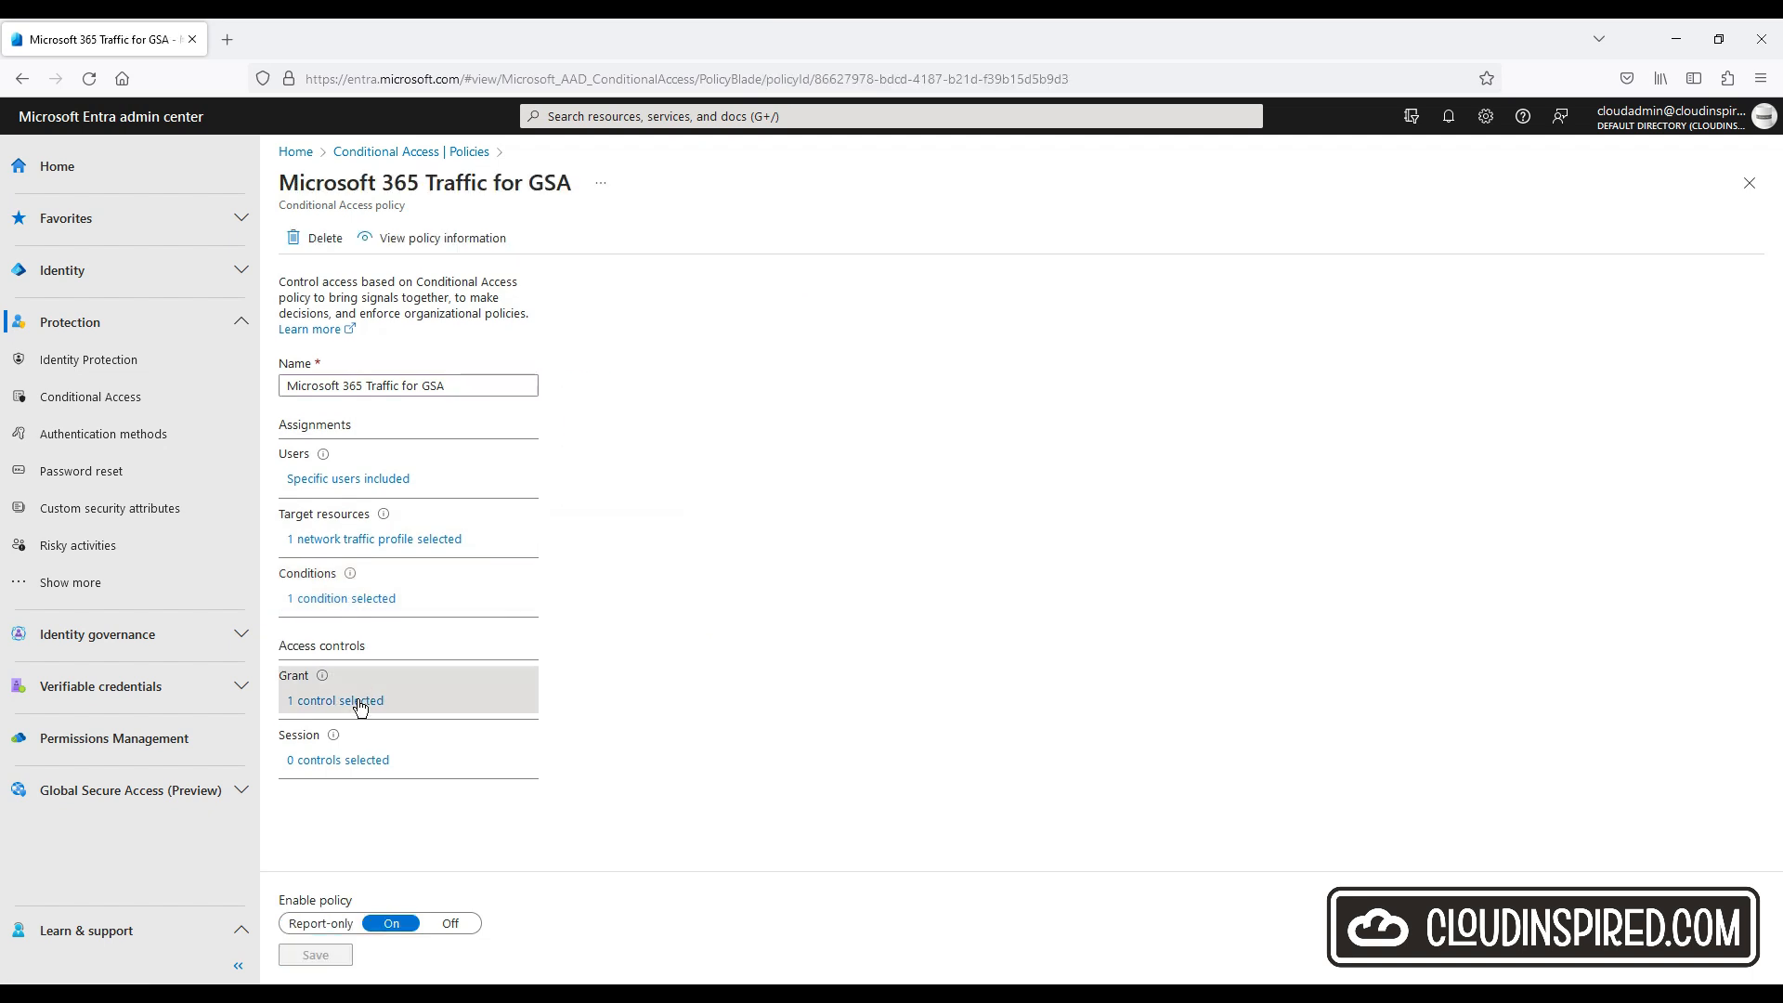
{"action": "left_click", "coordinate": [337, 701]}
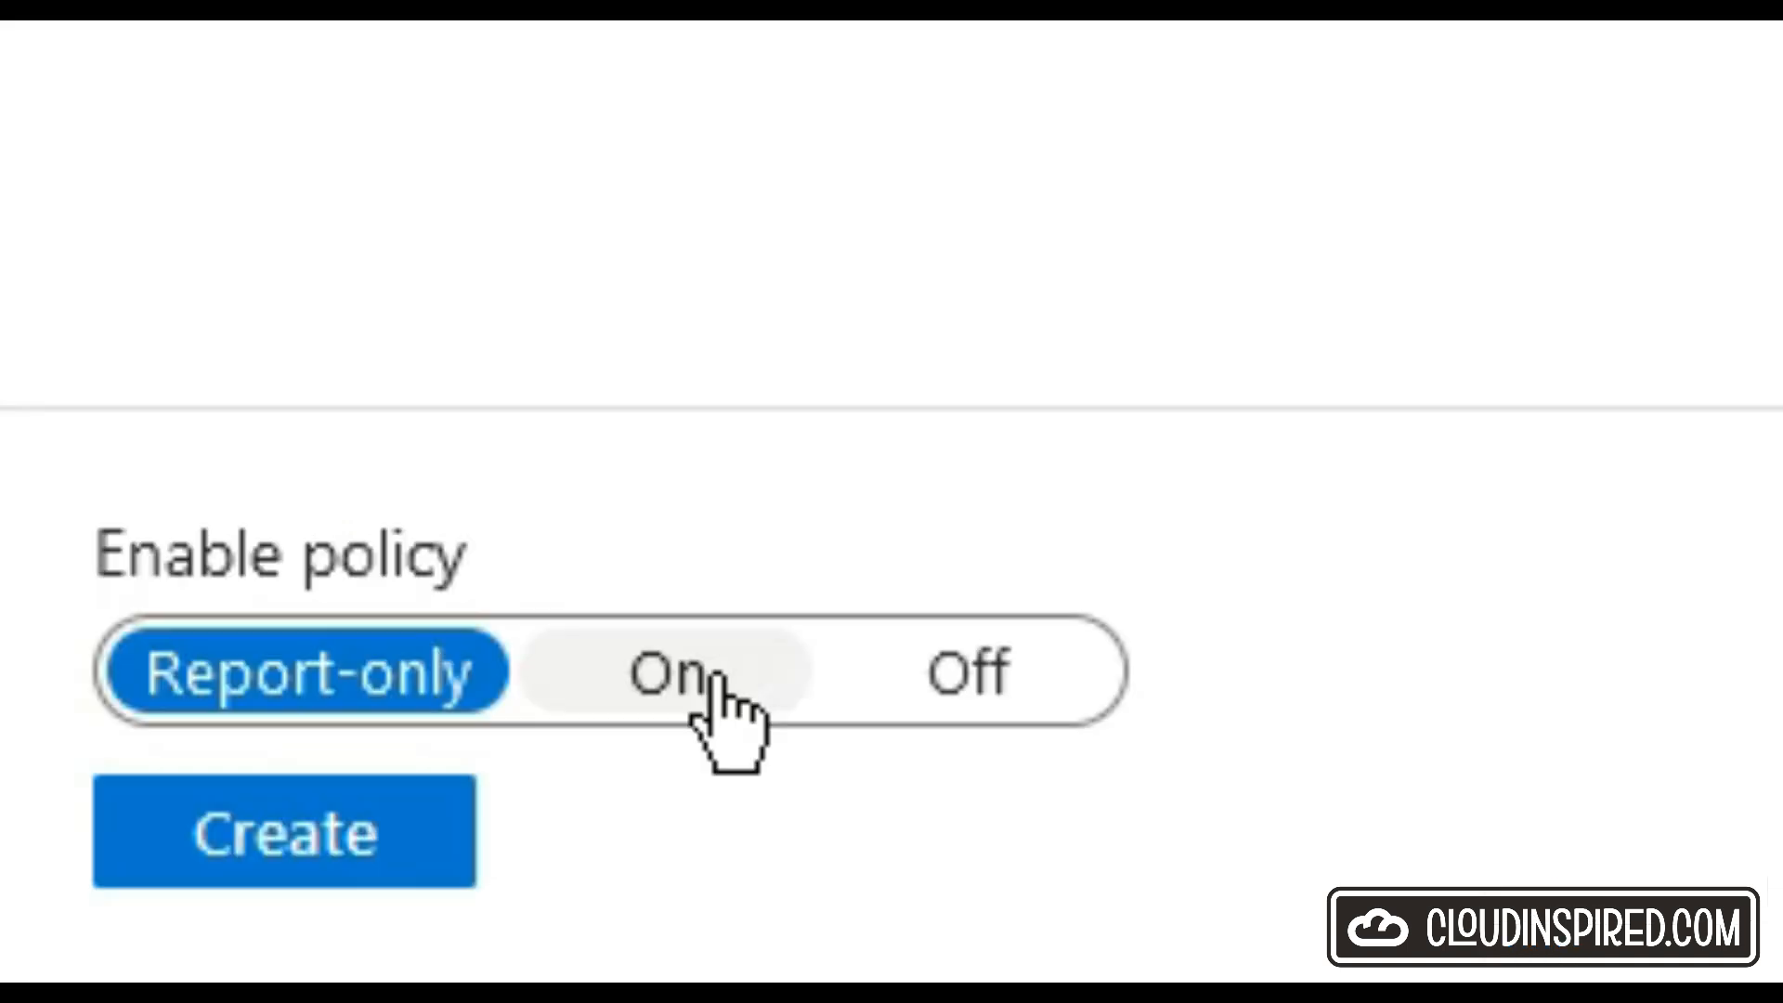
Step: Set Enable policy to On and create the Conditional Access policy
{"action": "left_click", "coordinate": [667, 671]}
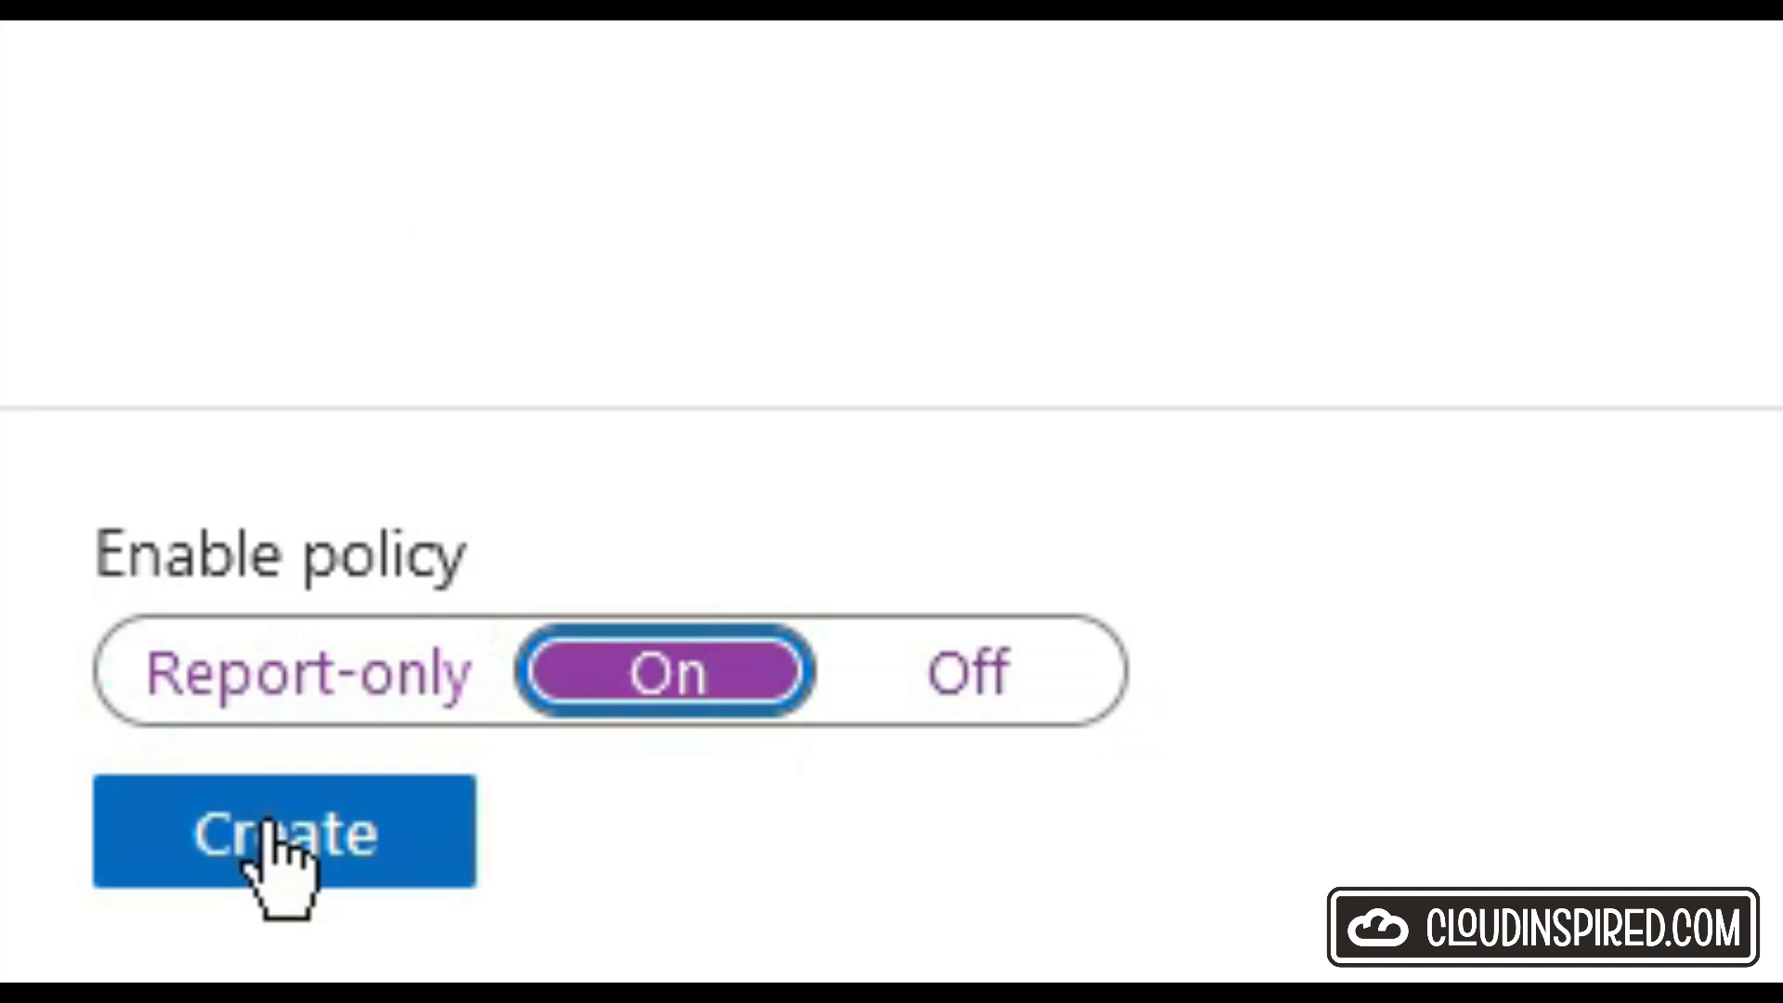
{"action": "left_click", "coordinate": [284, 832]}
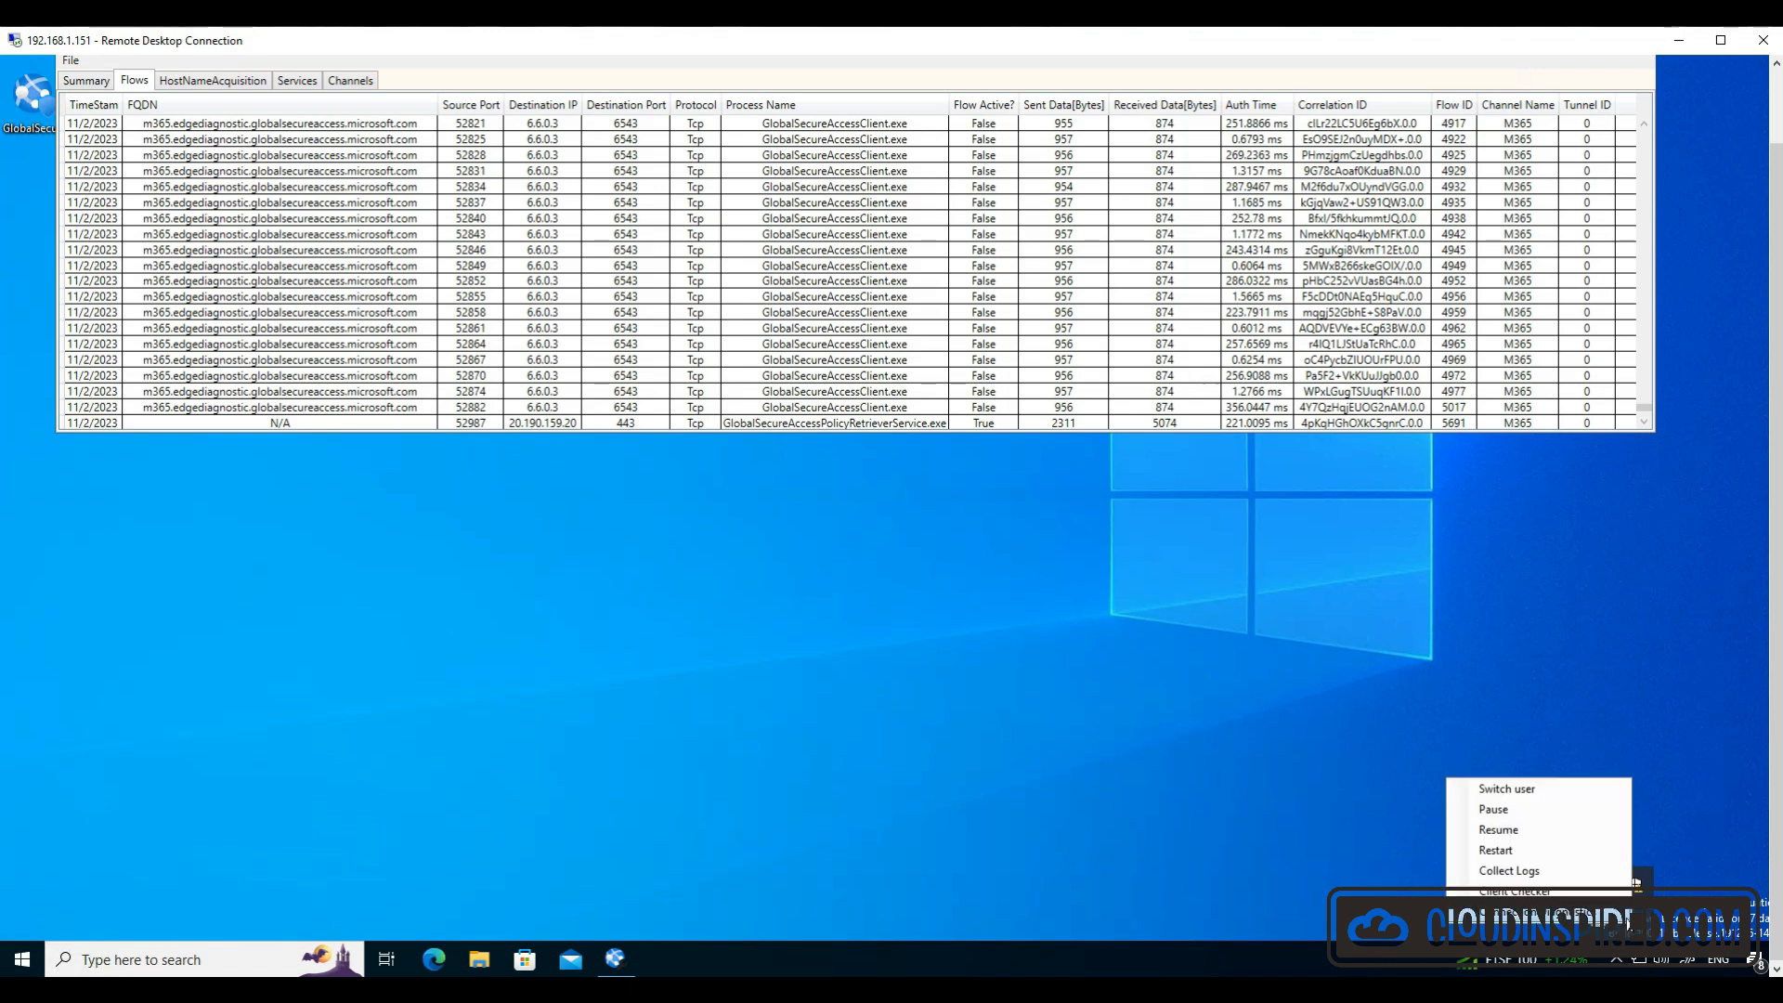
{"action": "mouse_move", "coordinate": [1540, 808]}
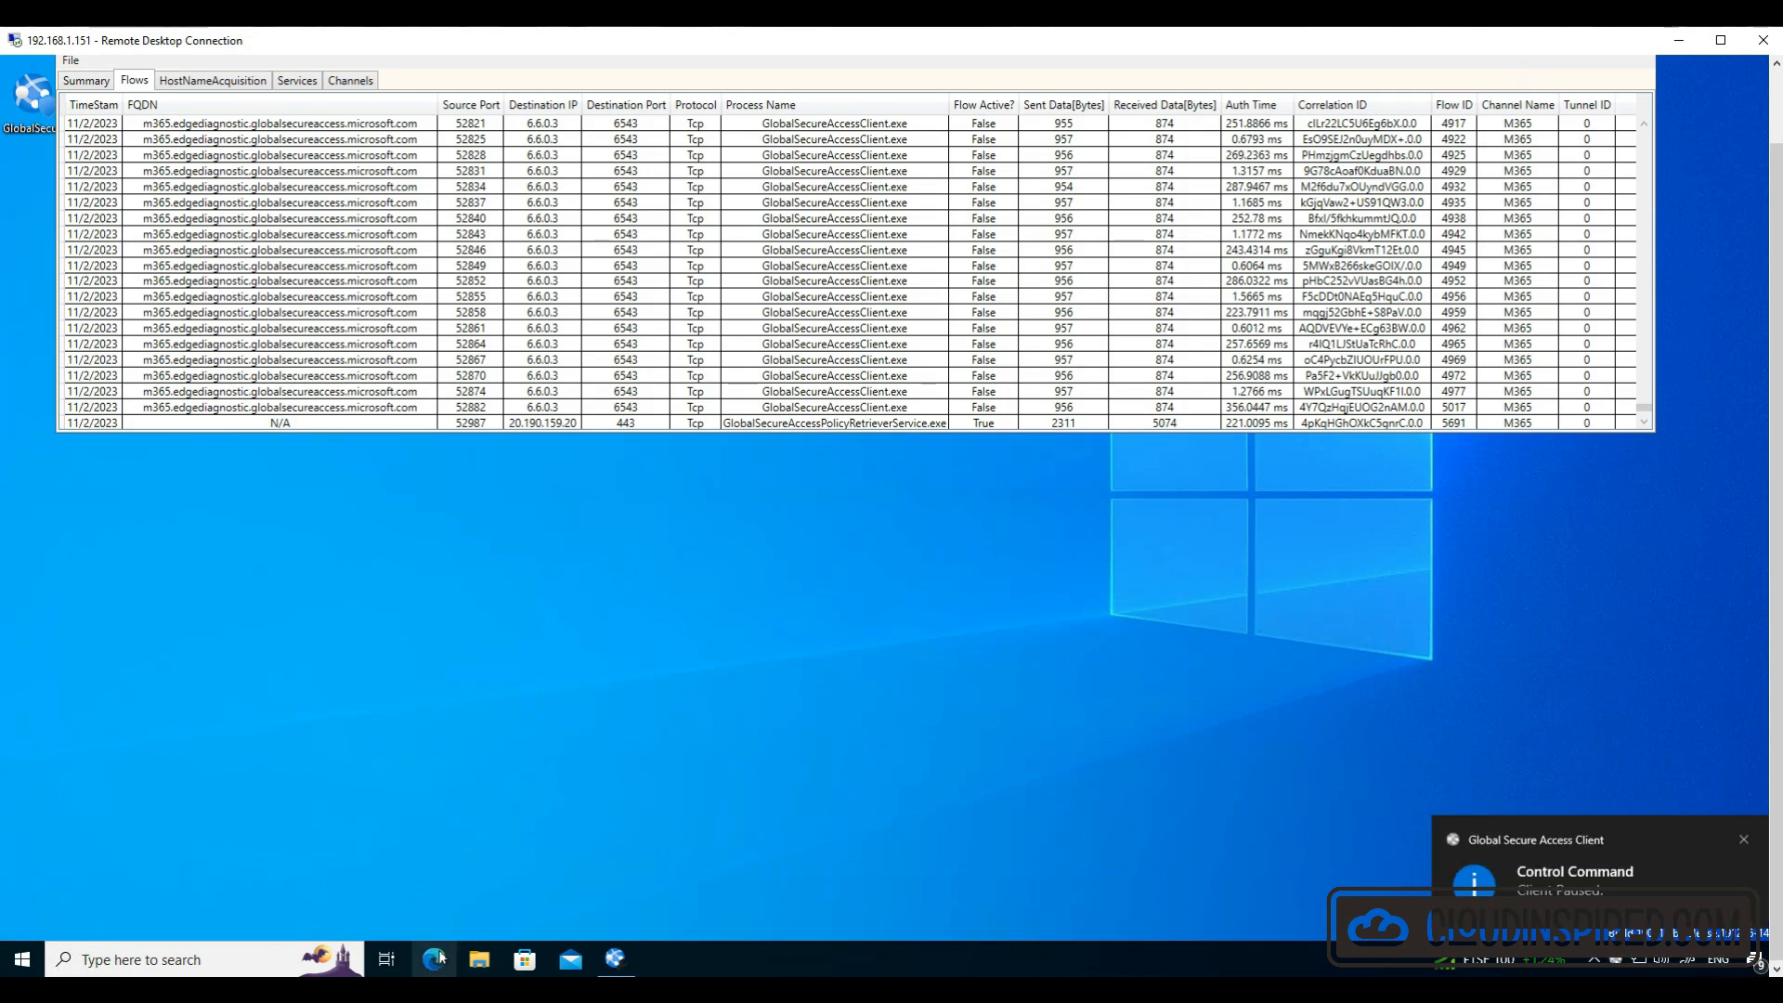
Step: Pause the Global Secure Access client from the tray and try opening SharePoint from Microsoft 365
{"action": "left_click", "coordinate": [433, 959]}
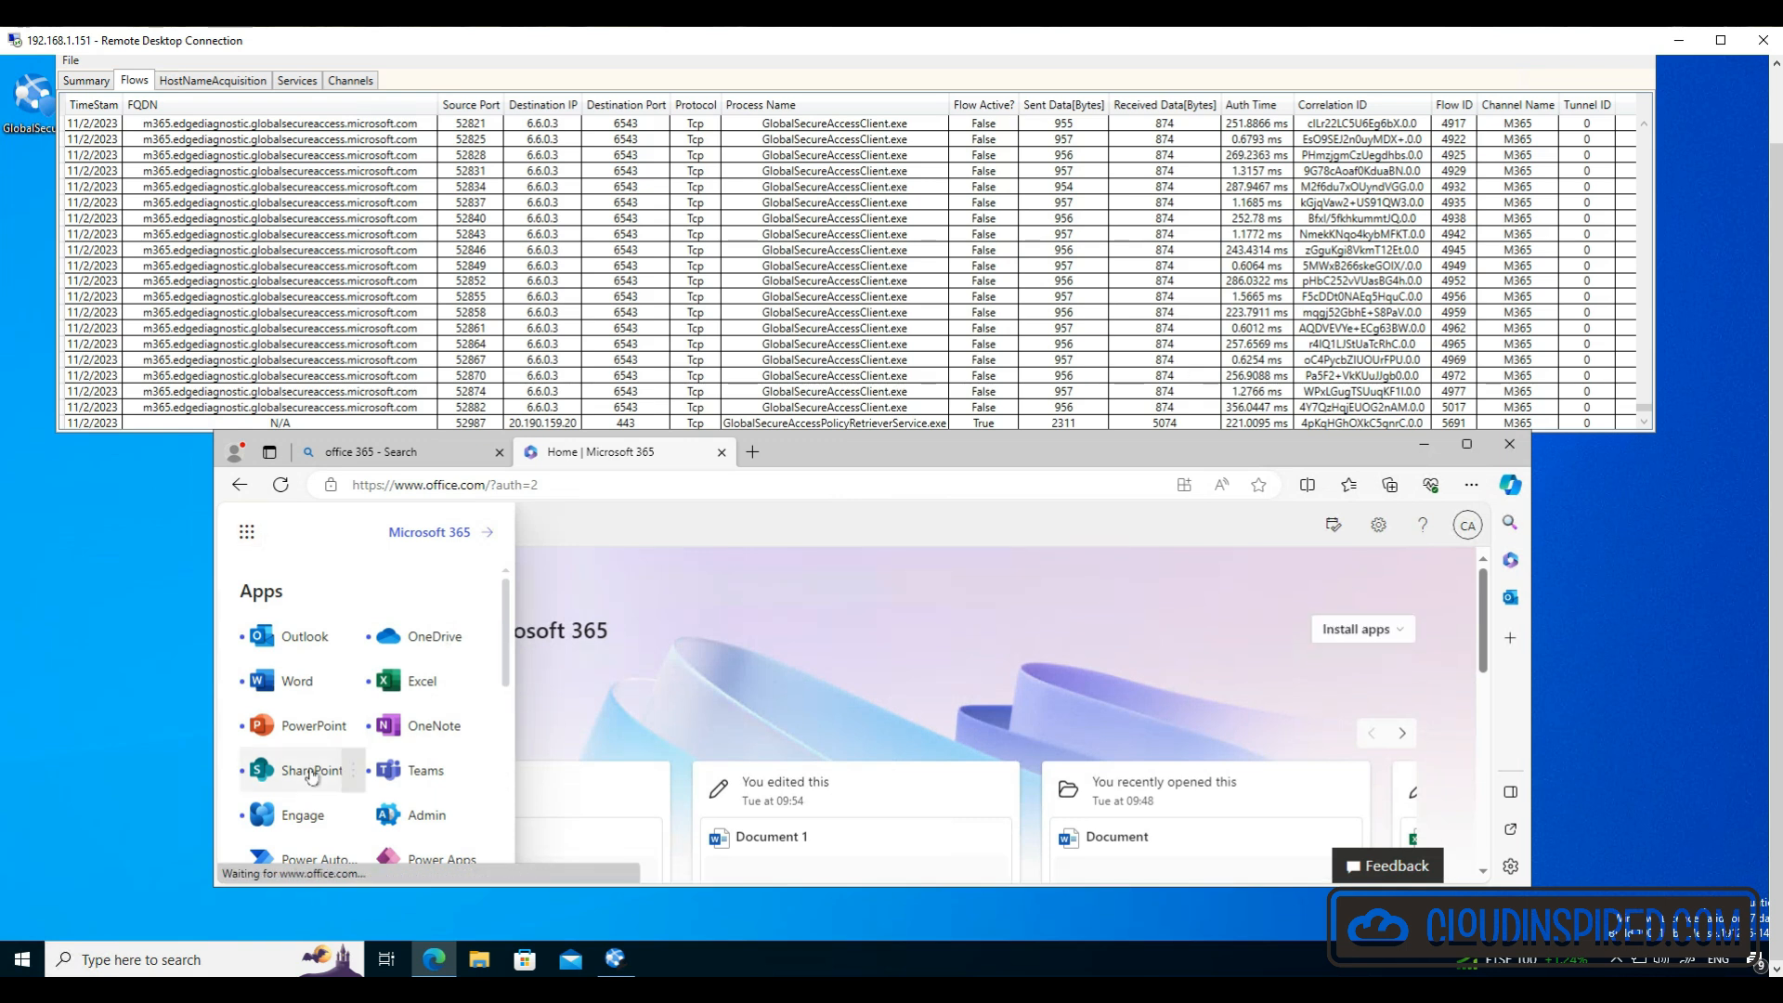
{"action": "left_click", "coordinate": [310, 769]}
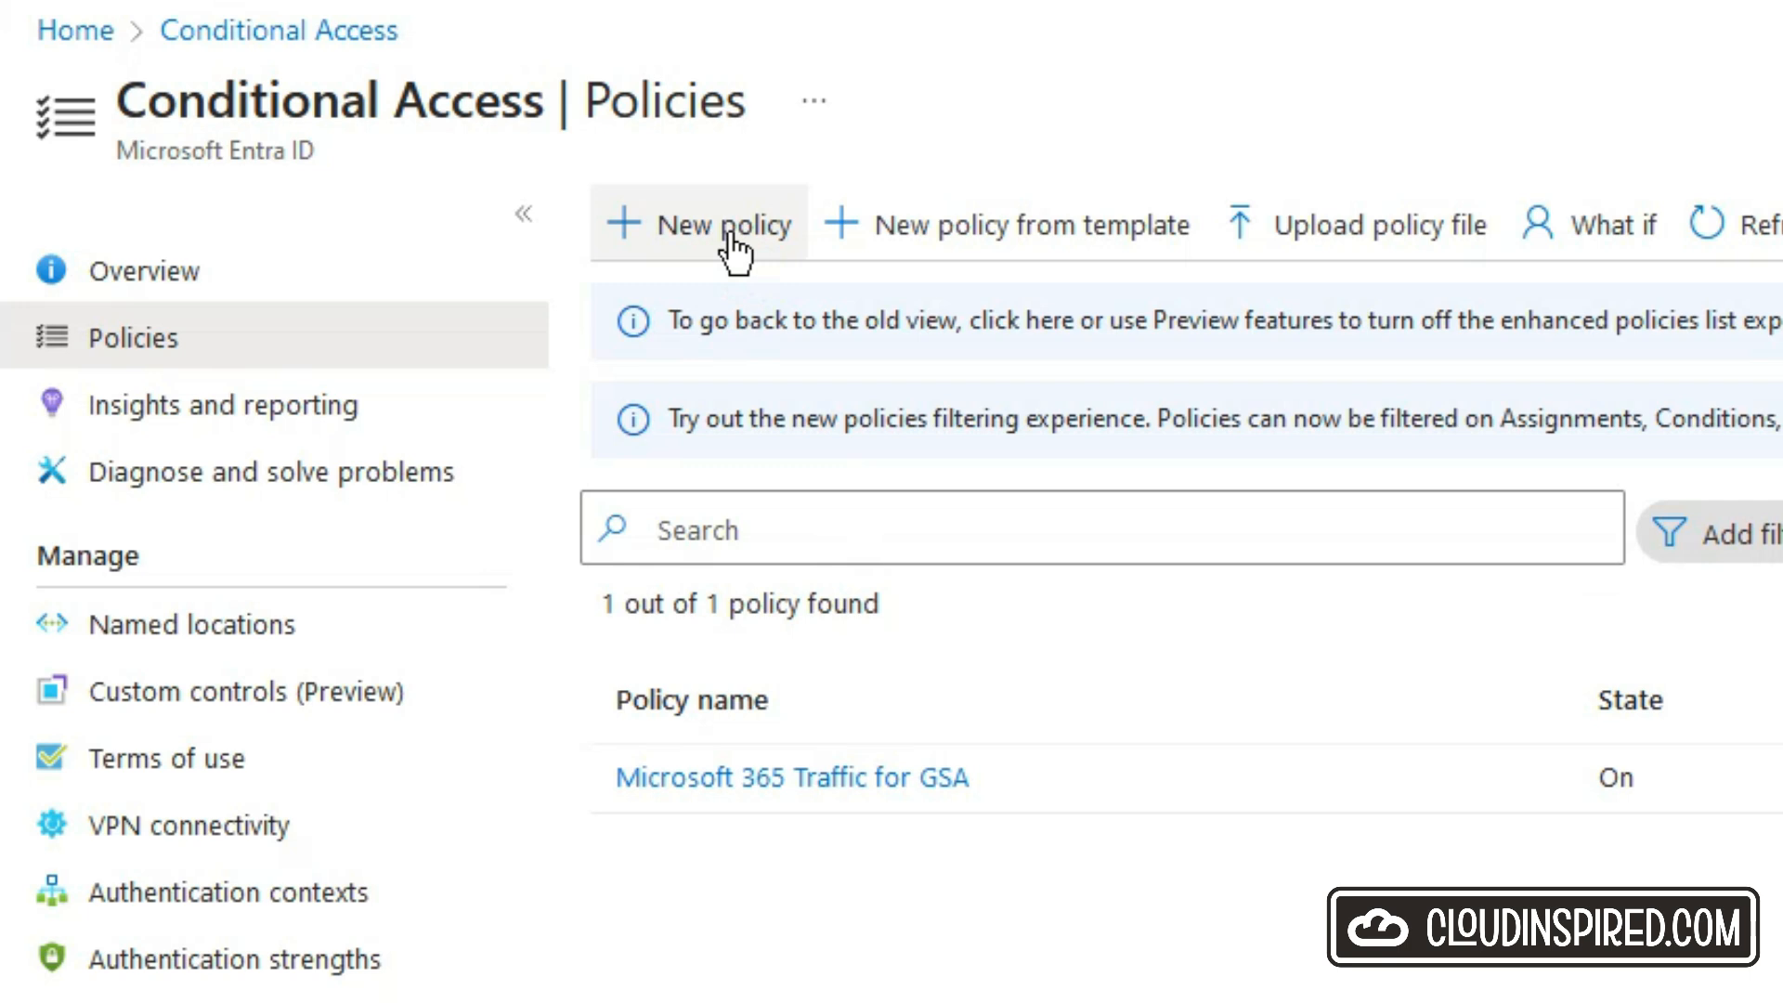
Step: Start a new Conditional Access policy named 'Microsoft 365 Traffic for SharePoint' with selected users
{"action": "left_click", "coordinate": [701, 225]}
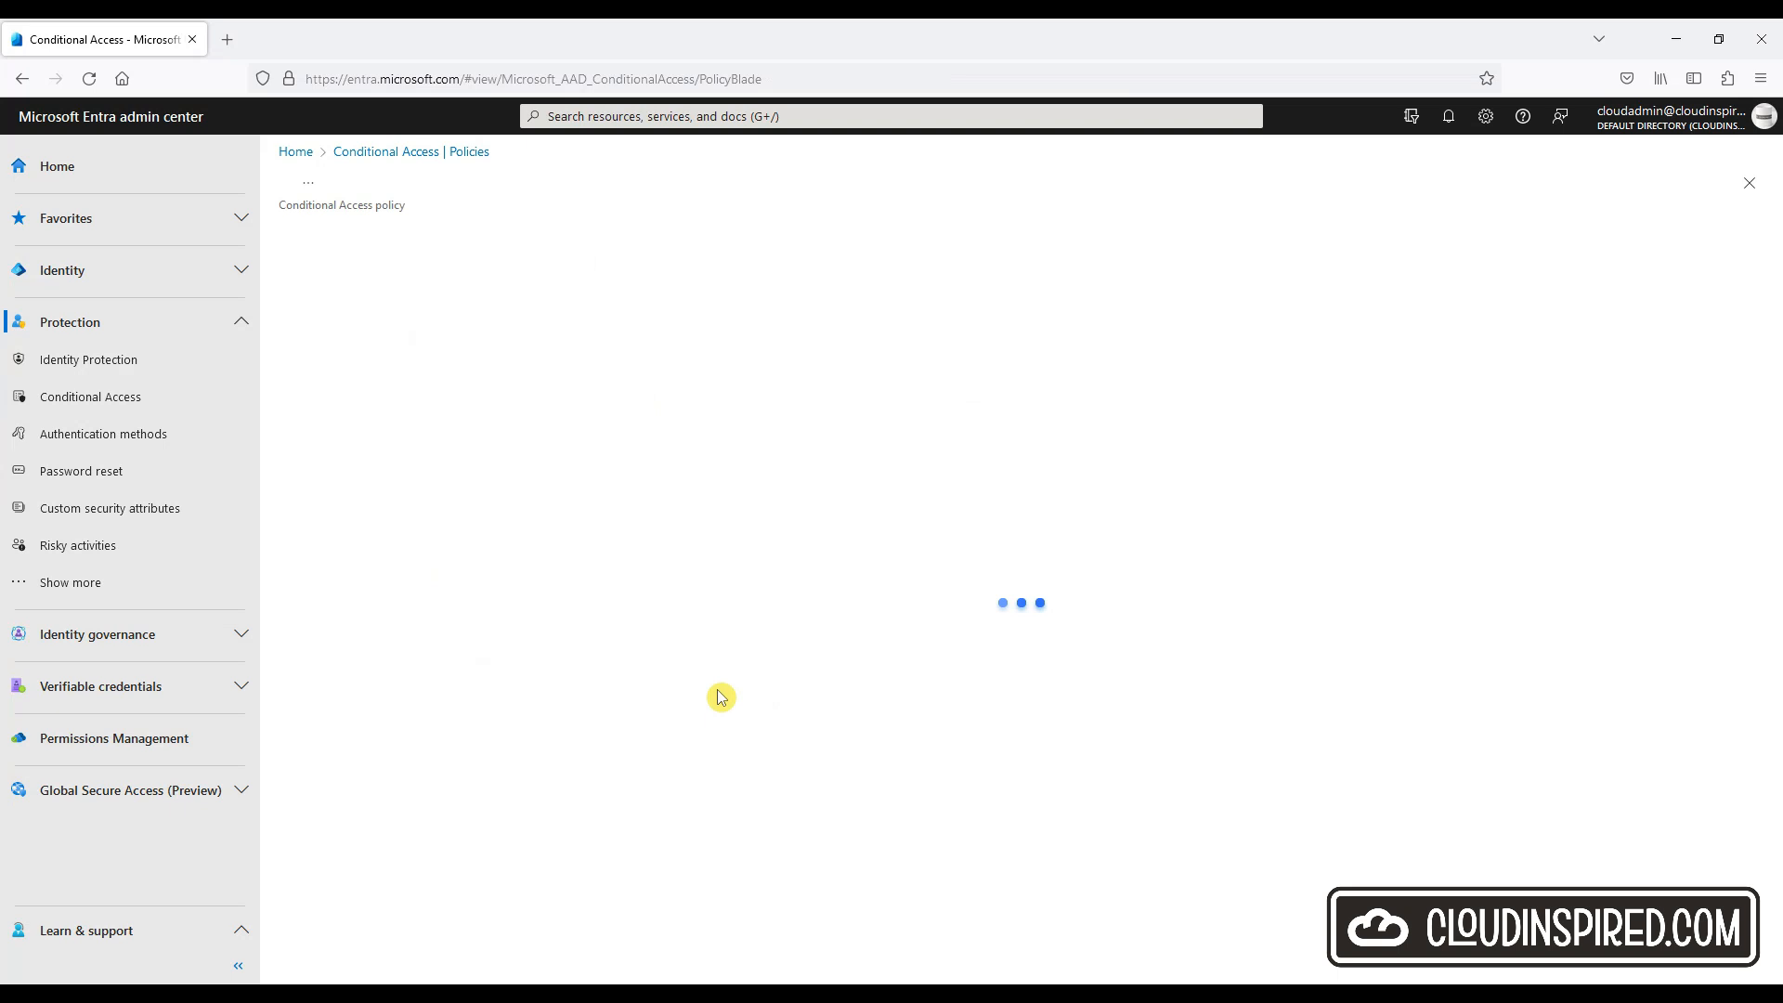
{"action": "type", "text": "Microsoft 365 Traffic for SharePoint"}
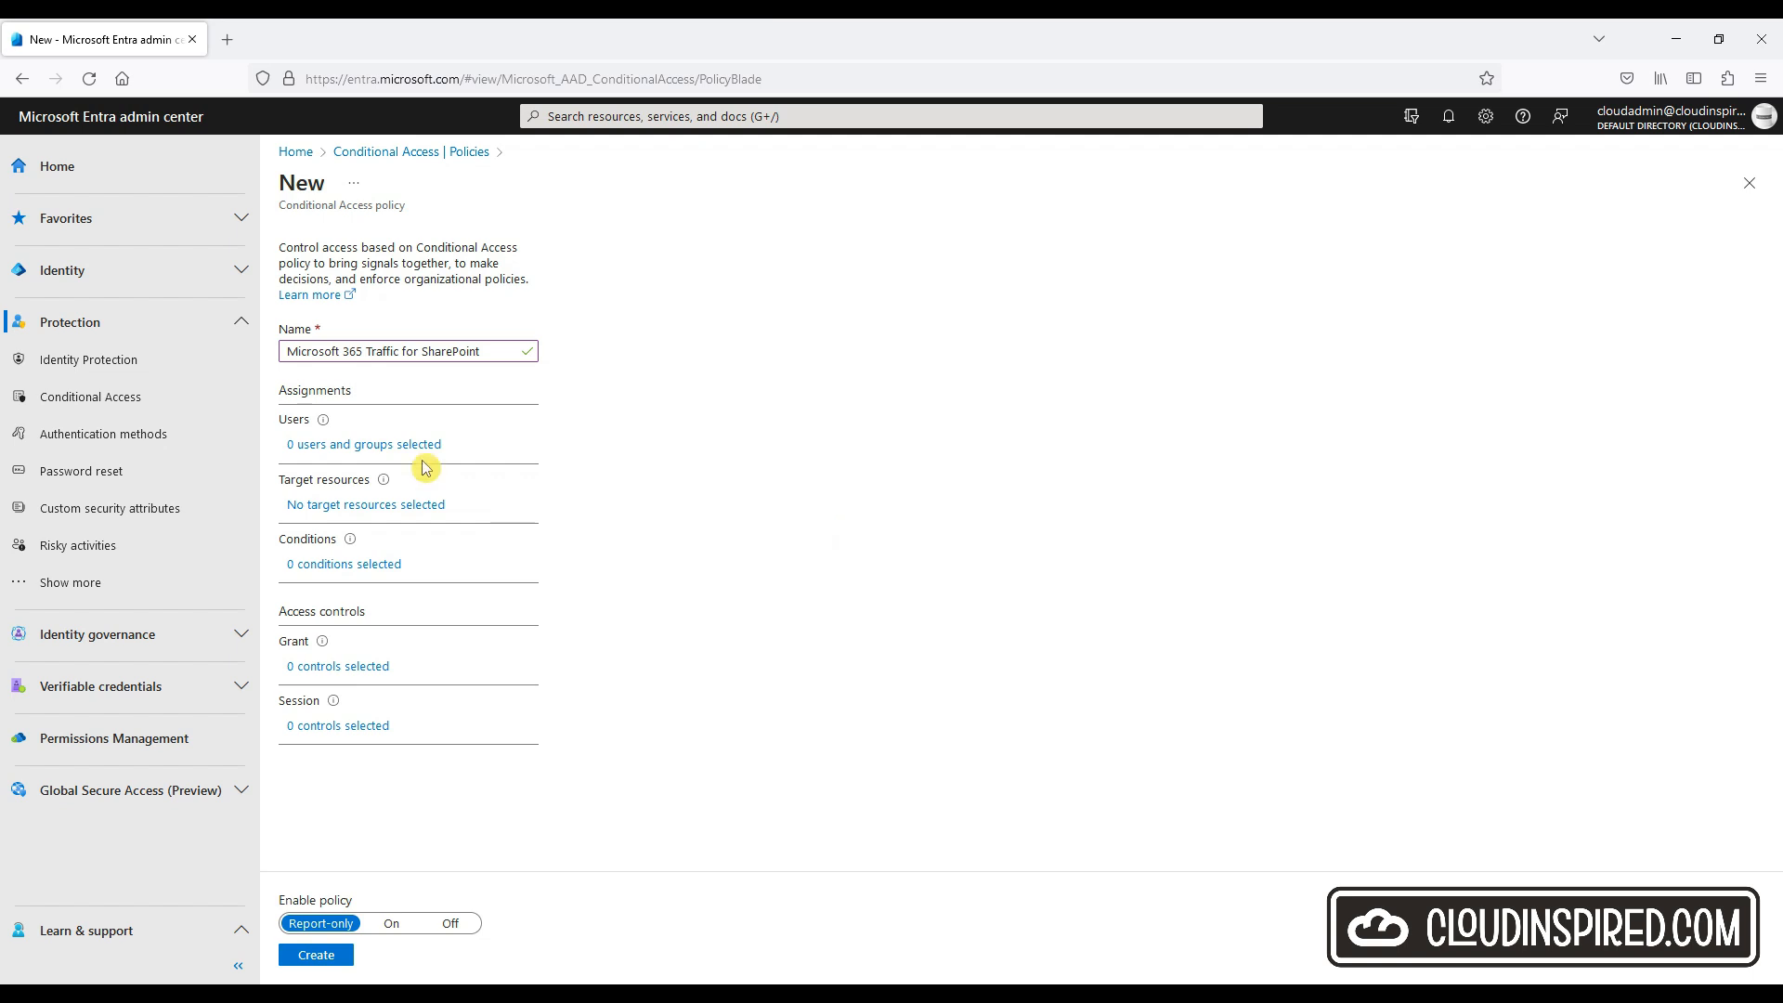
{"action": "mouse_move", "coordinate": [743, 712]}
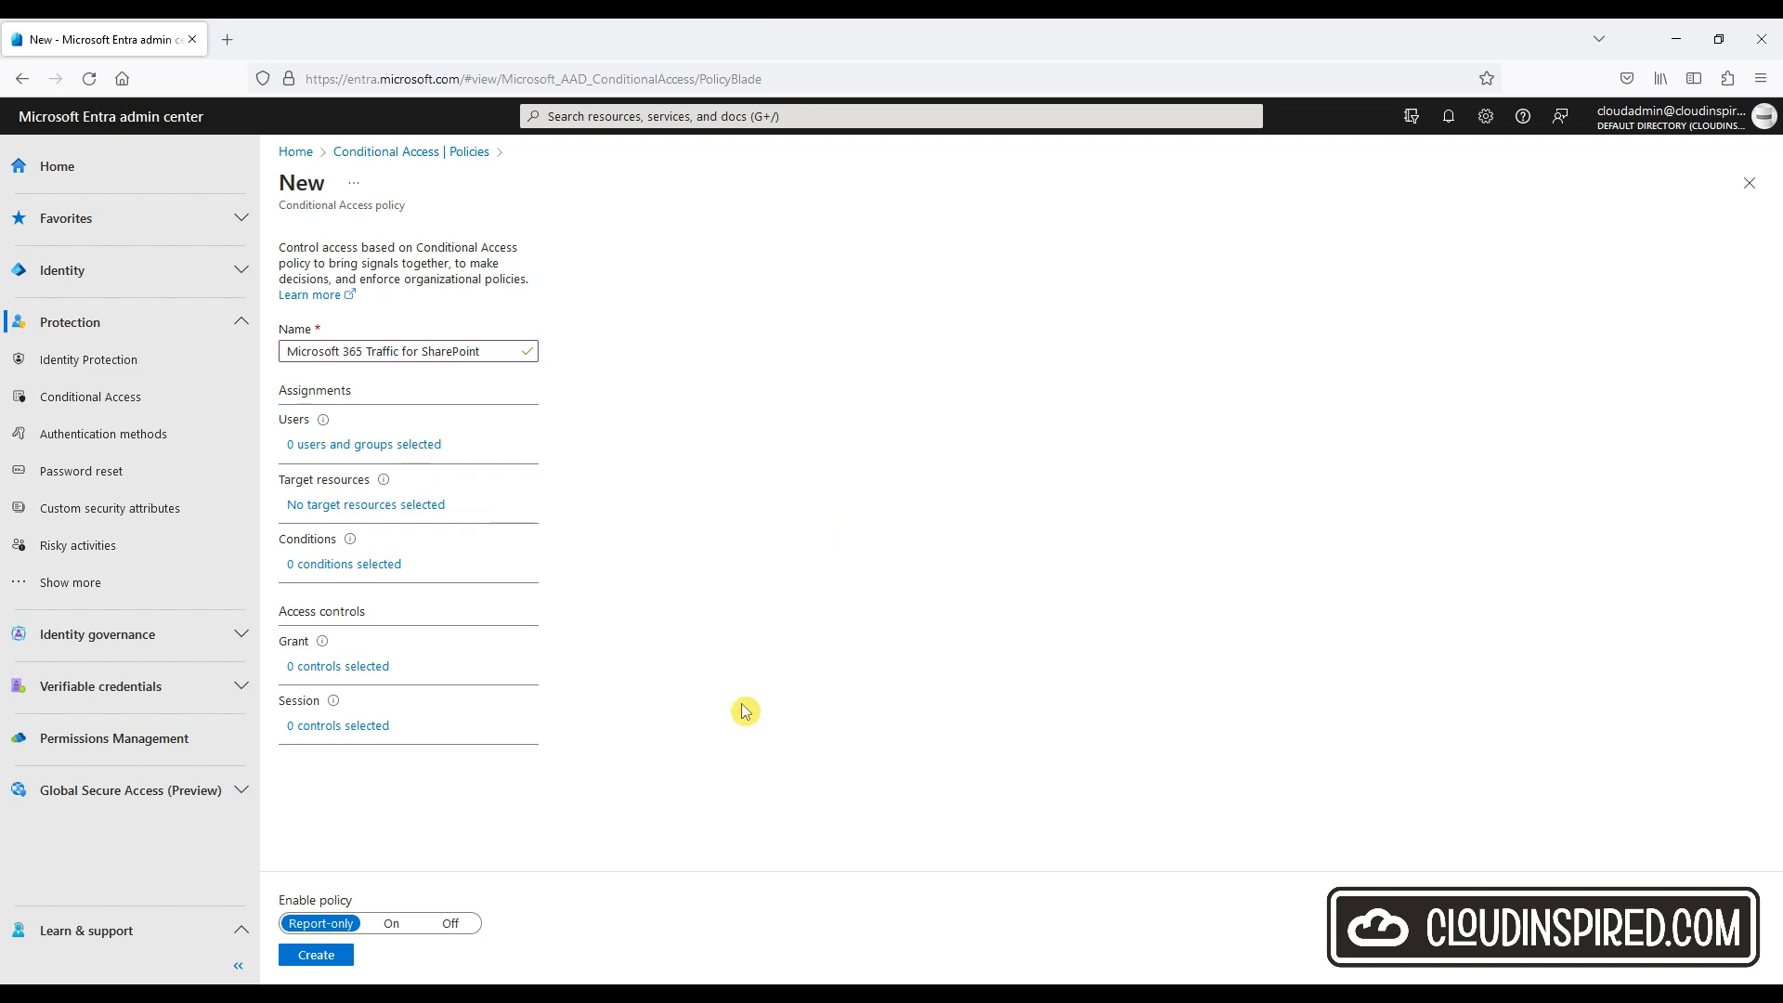
{"action": "left_click", "coordinate": [363, 444]}
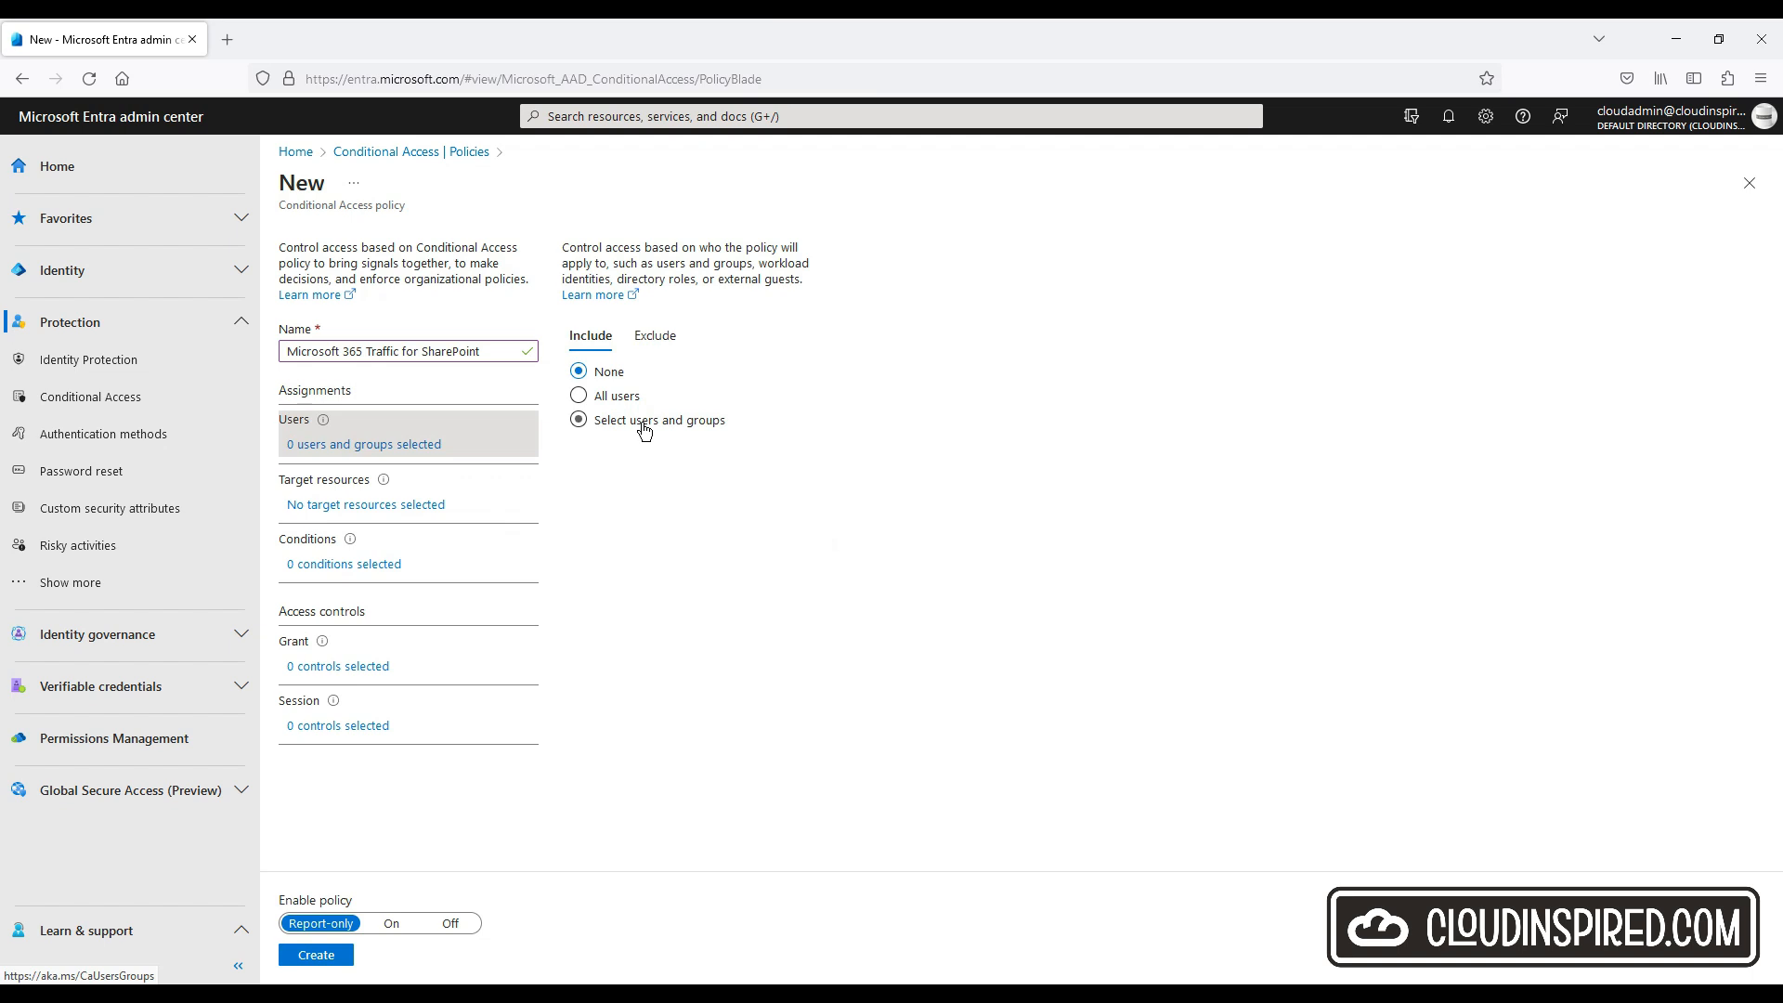
Step: Include individual users and groups and select the cloudadmin account as the policy's target
{"action": "left_click", "coordinate": [580, 420]}
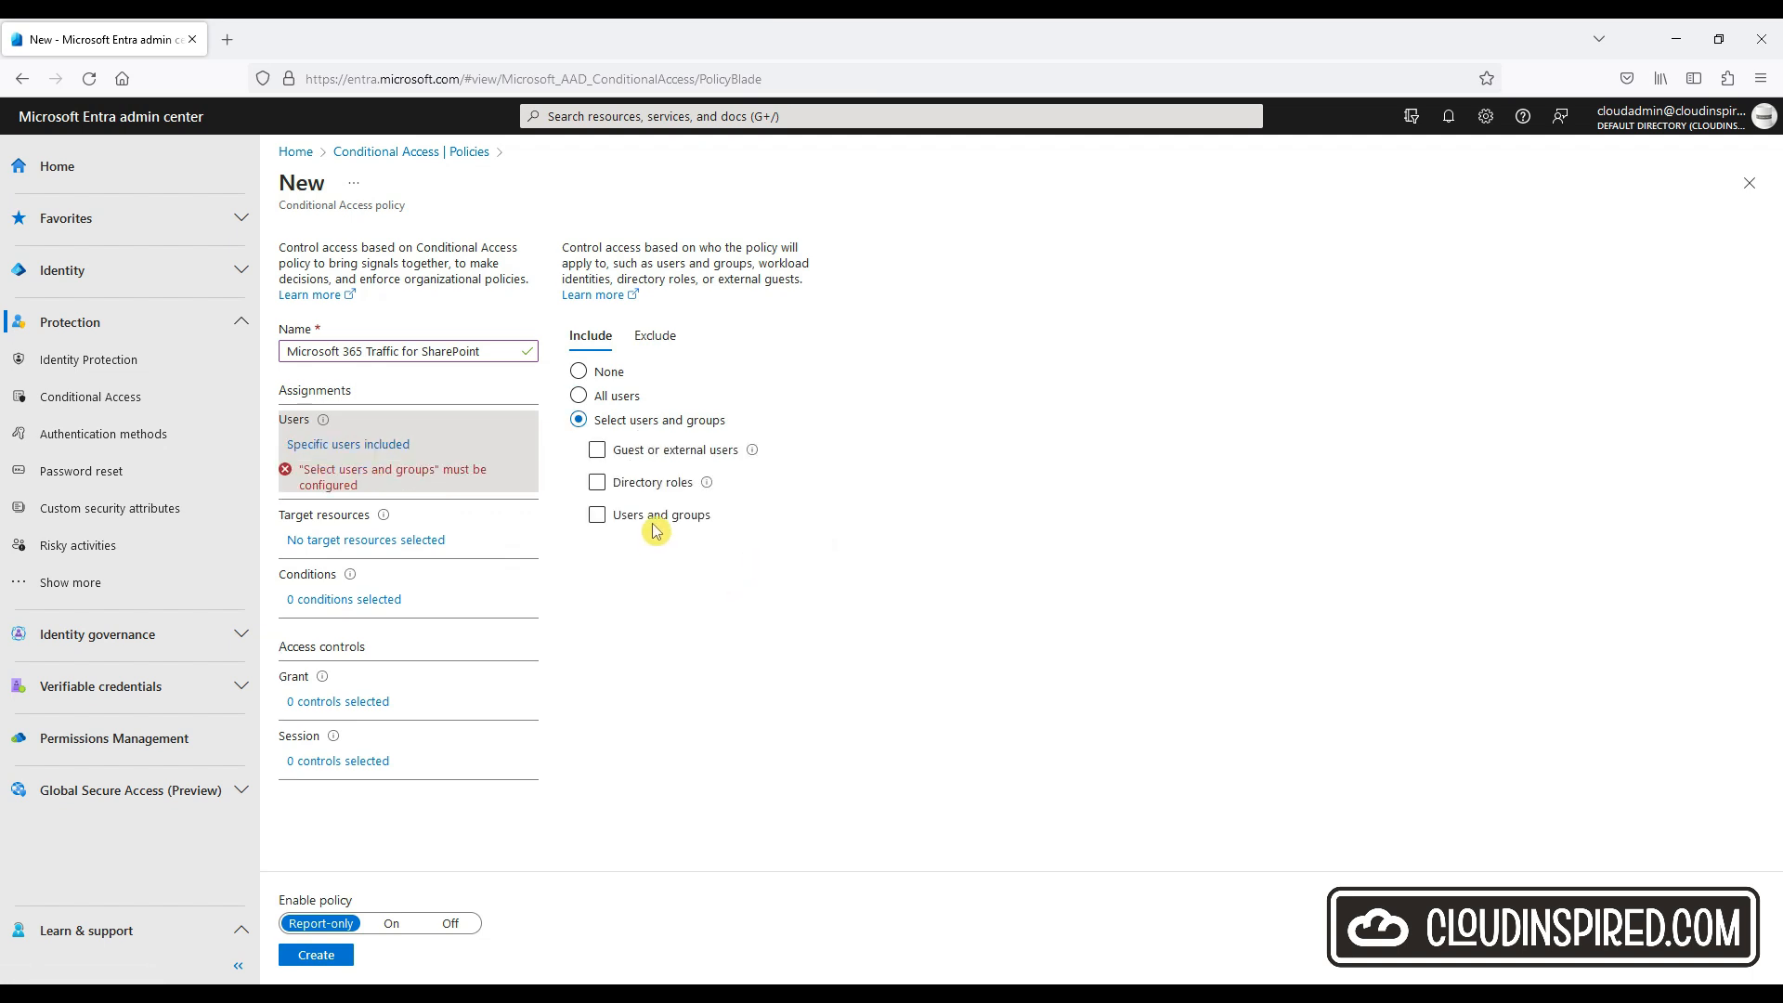
{"action": "left_click", "coordinate": [596, 515]}
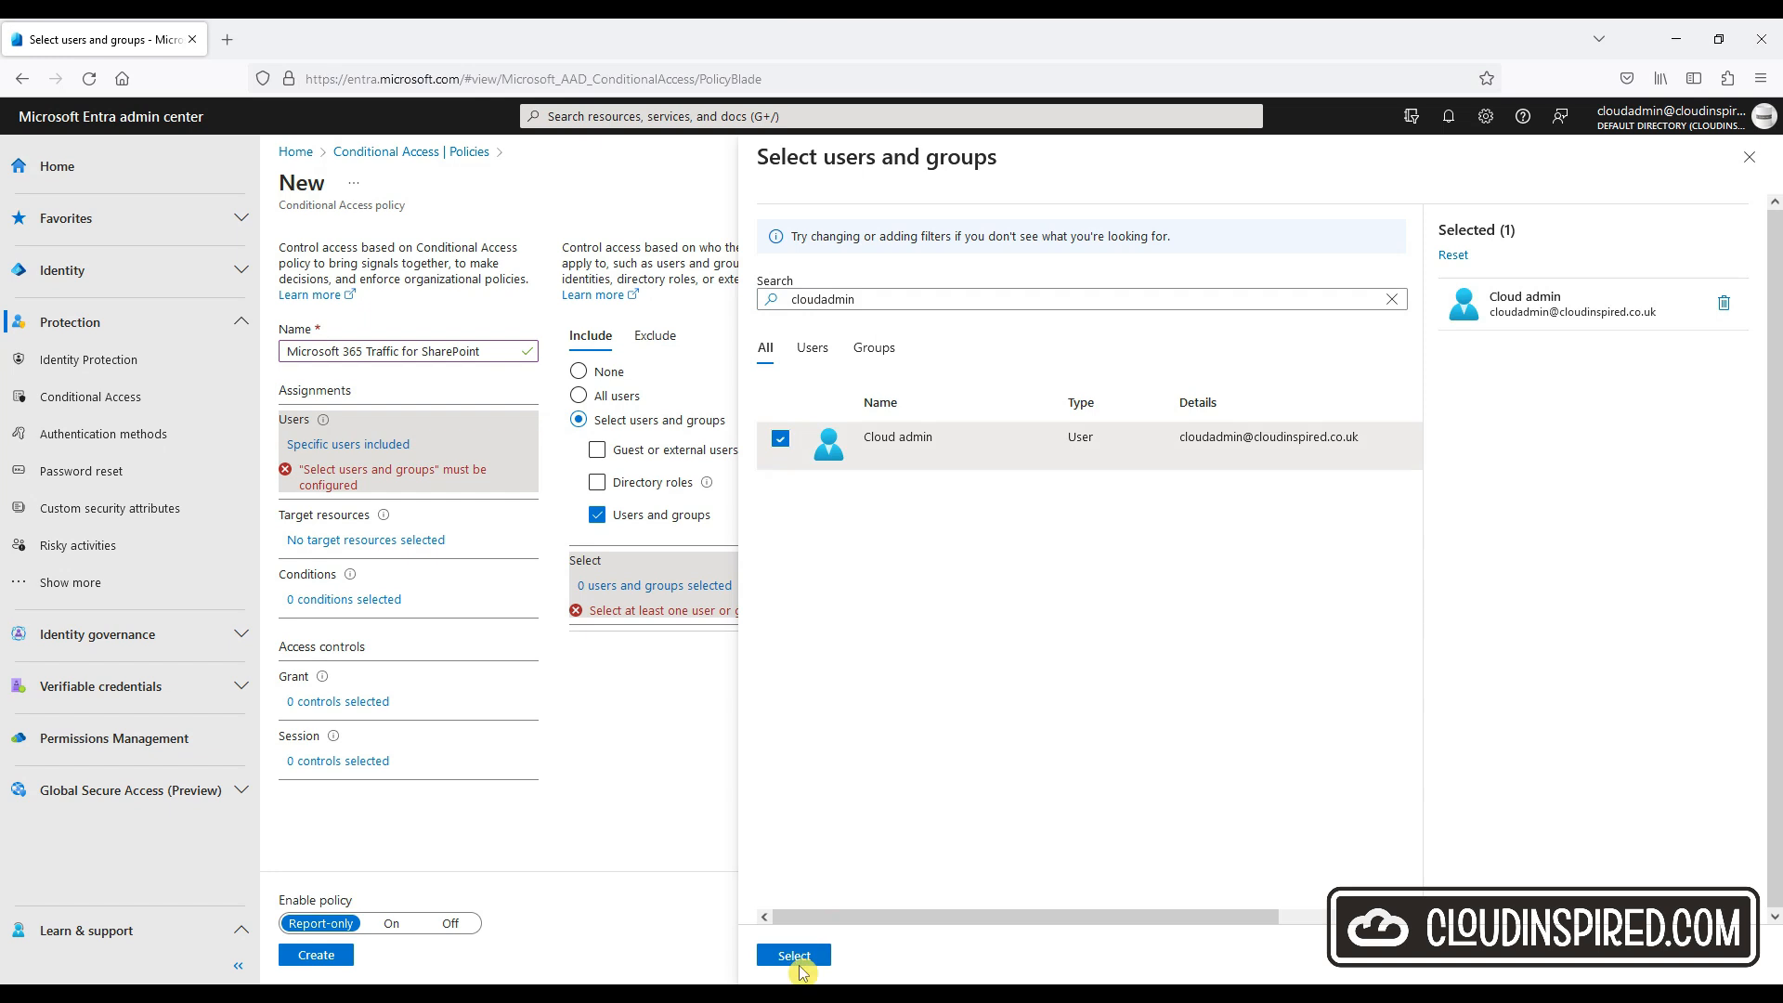
{"action": "left_click", "coordinate": [793, 955]}
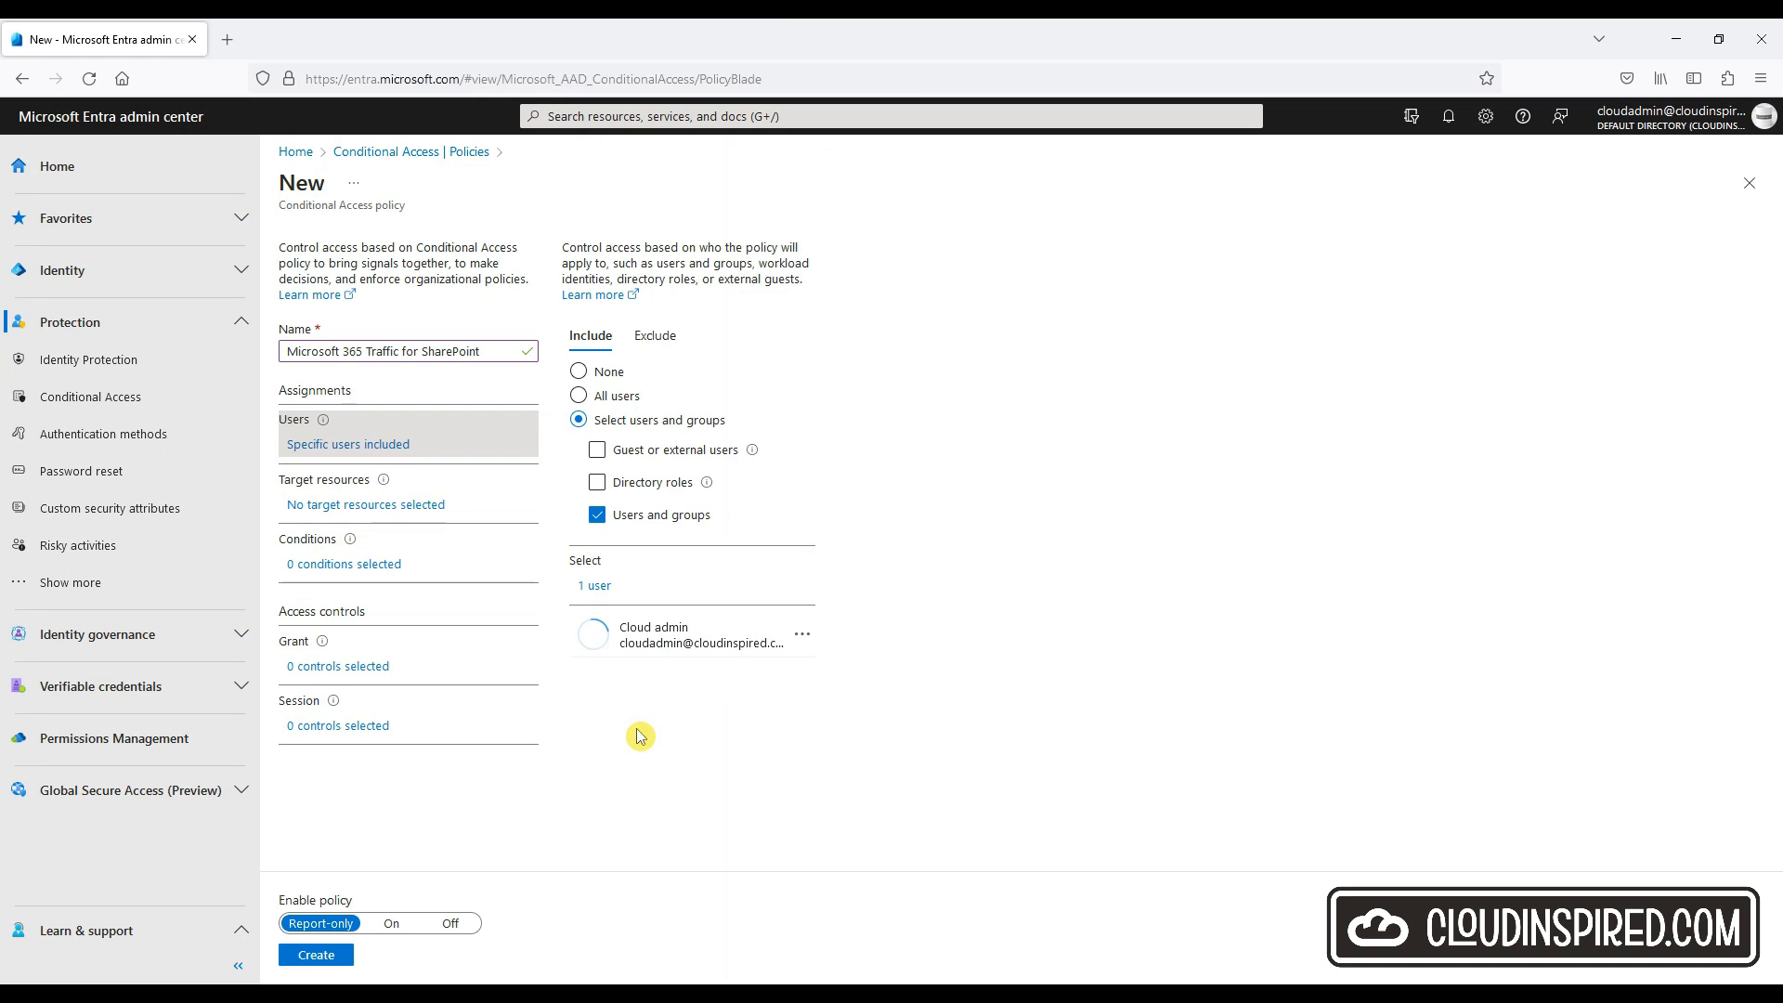
{"action": "left_click", "coordinate": [364, 504]}
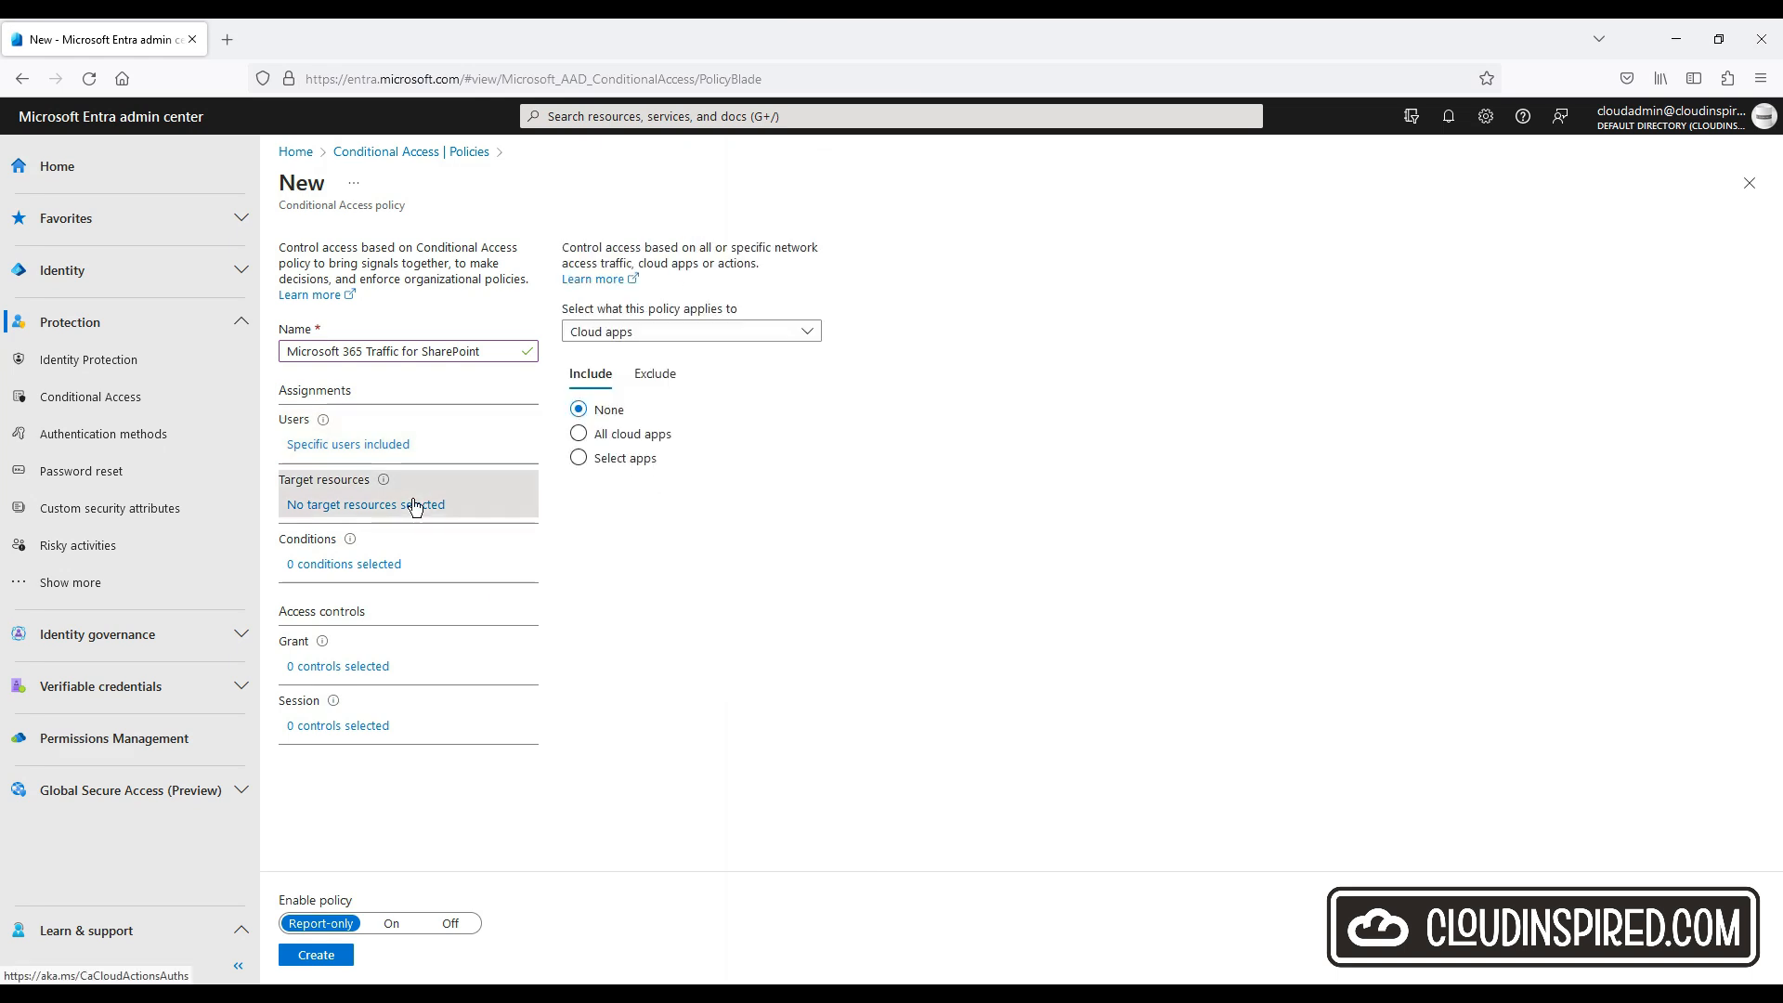
Step: Target the policy at the Office 365 SharePoint Online cloud app
{"action": "left_click", "coordinate": [577, 457]}
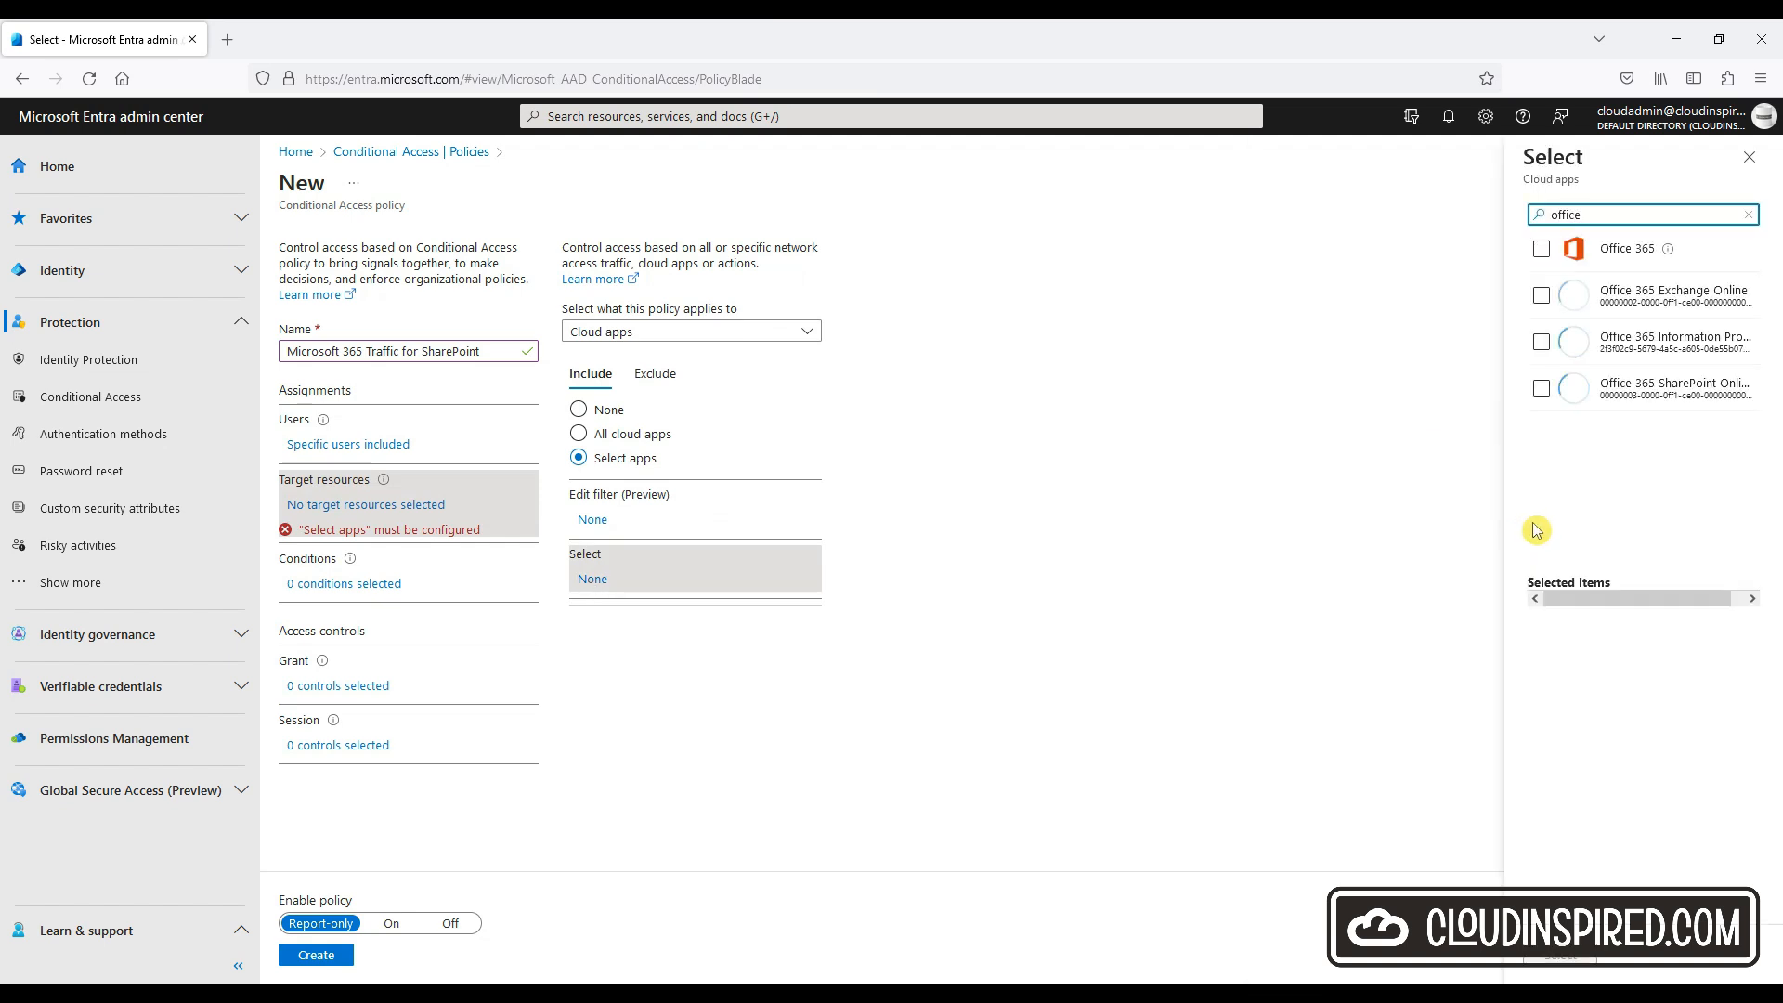
{"action": "left_click", "coordinate": [1542, 388]}
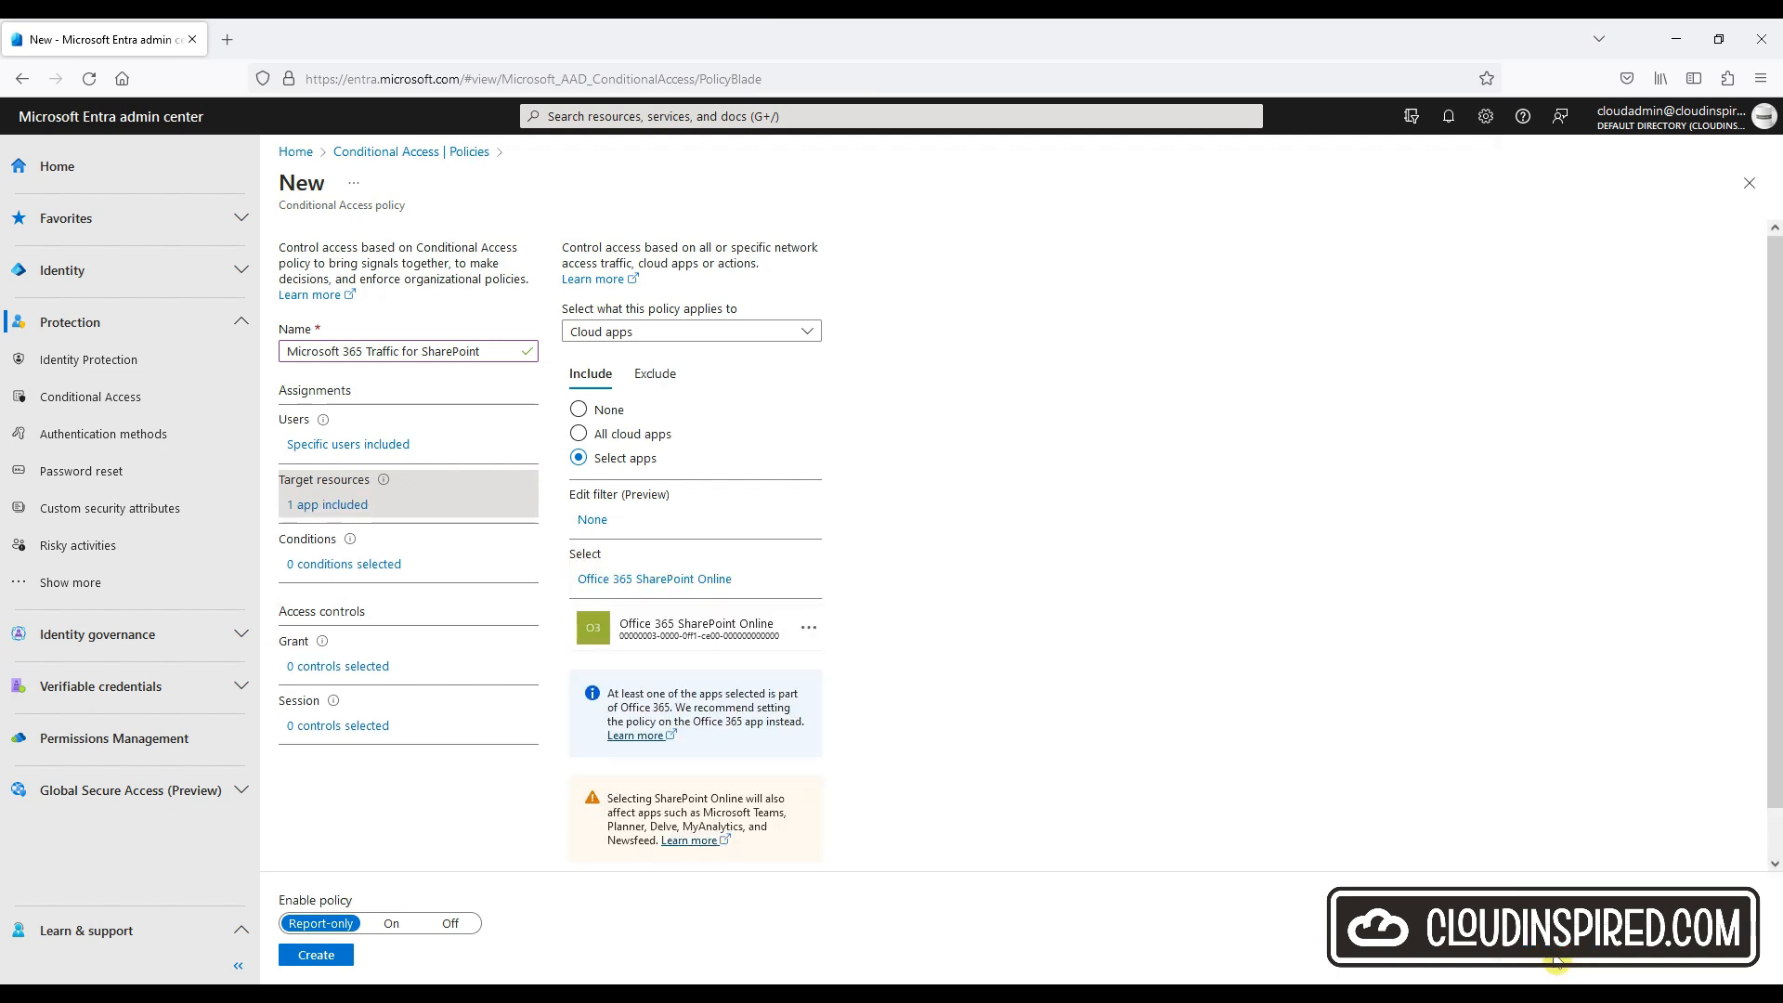
Step: Add a Locations condition excluding All Compliant Network locations
{"action": "left_click", "coordinate": [344, 565]}
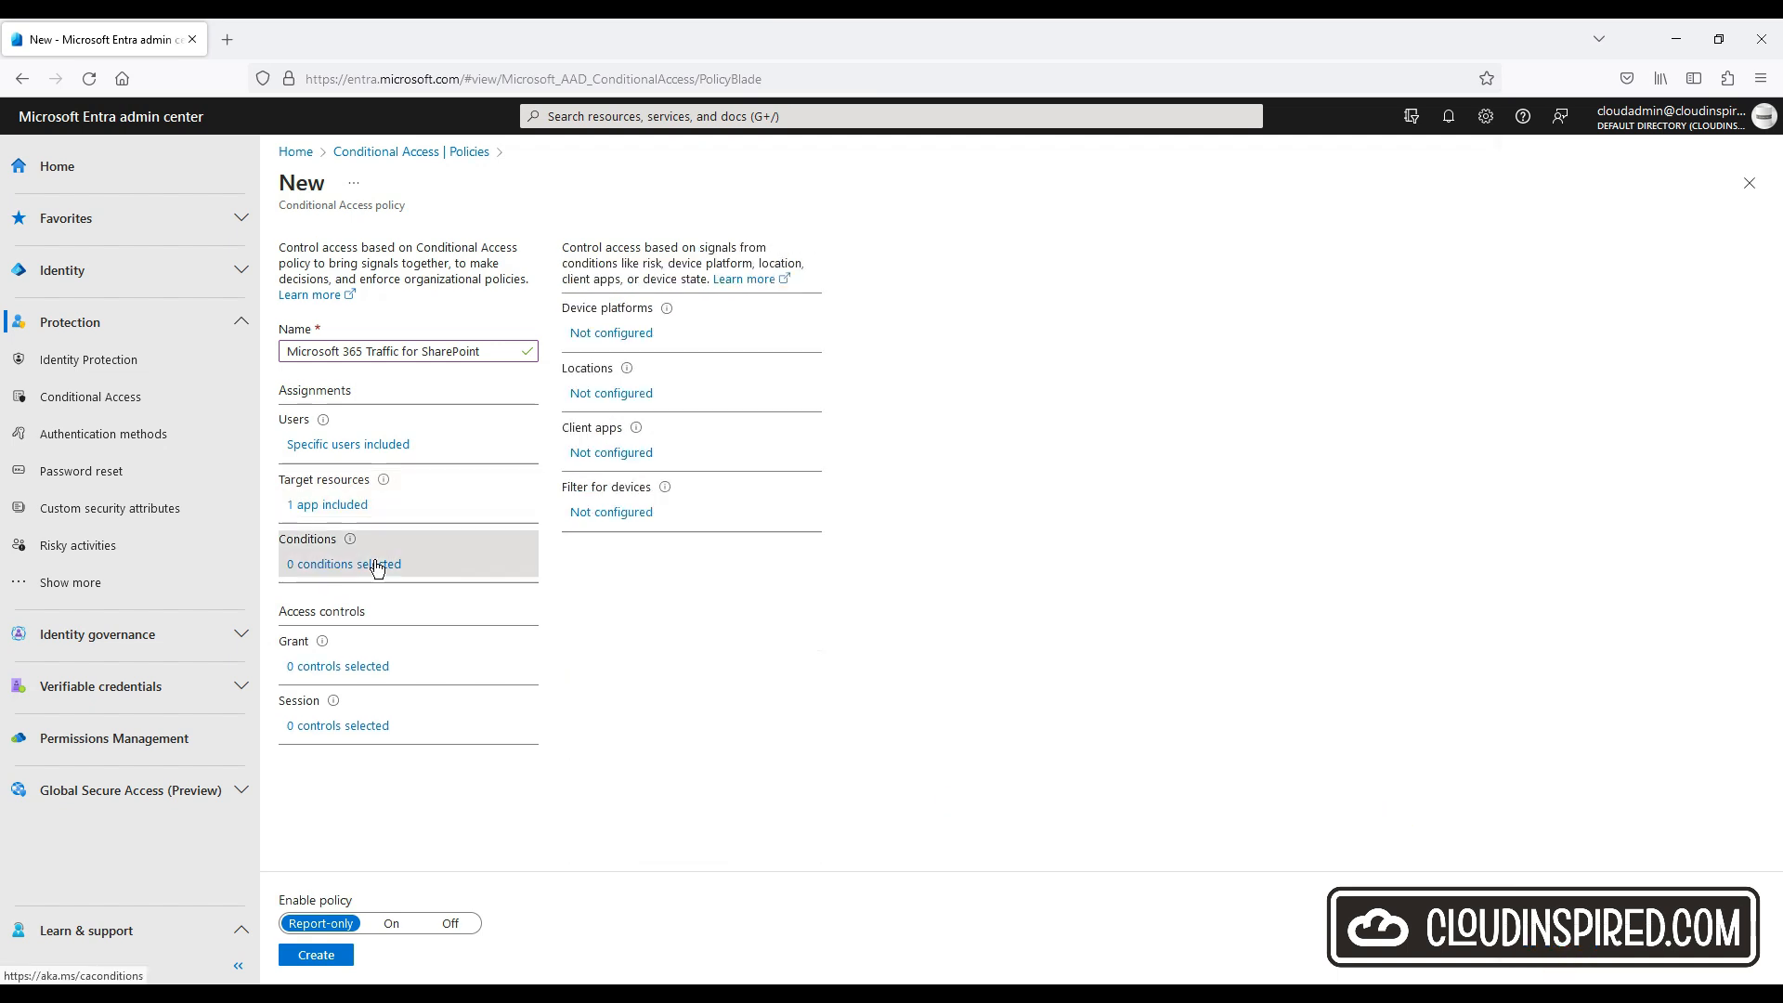
{"action": "left_click", "coordinate": [611, 392]}
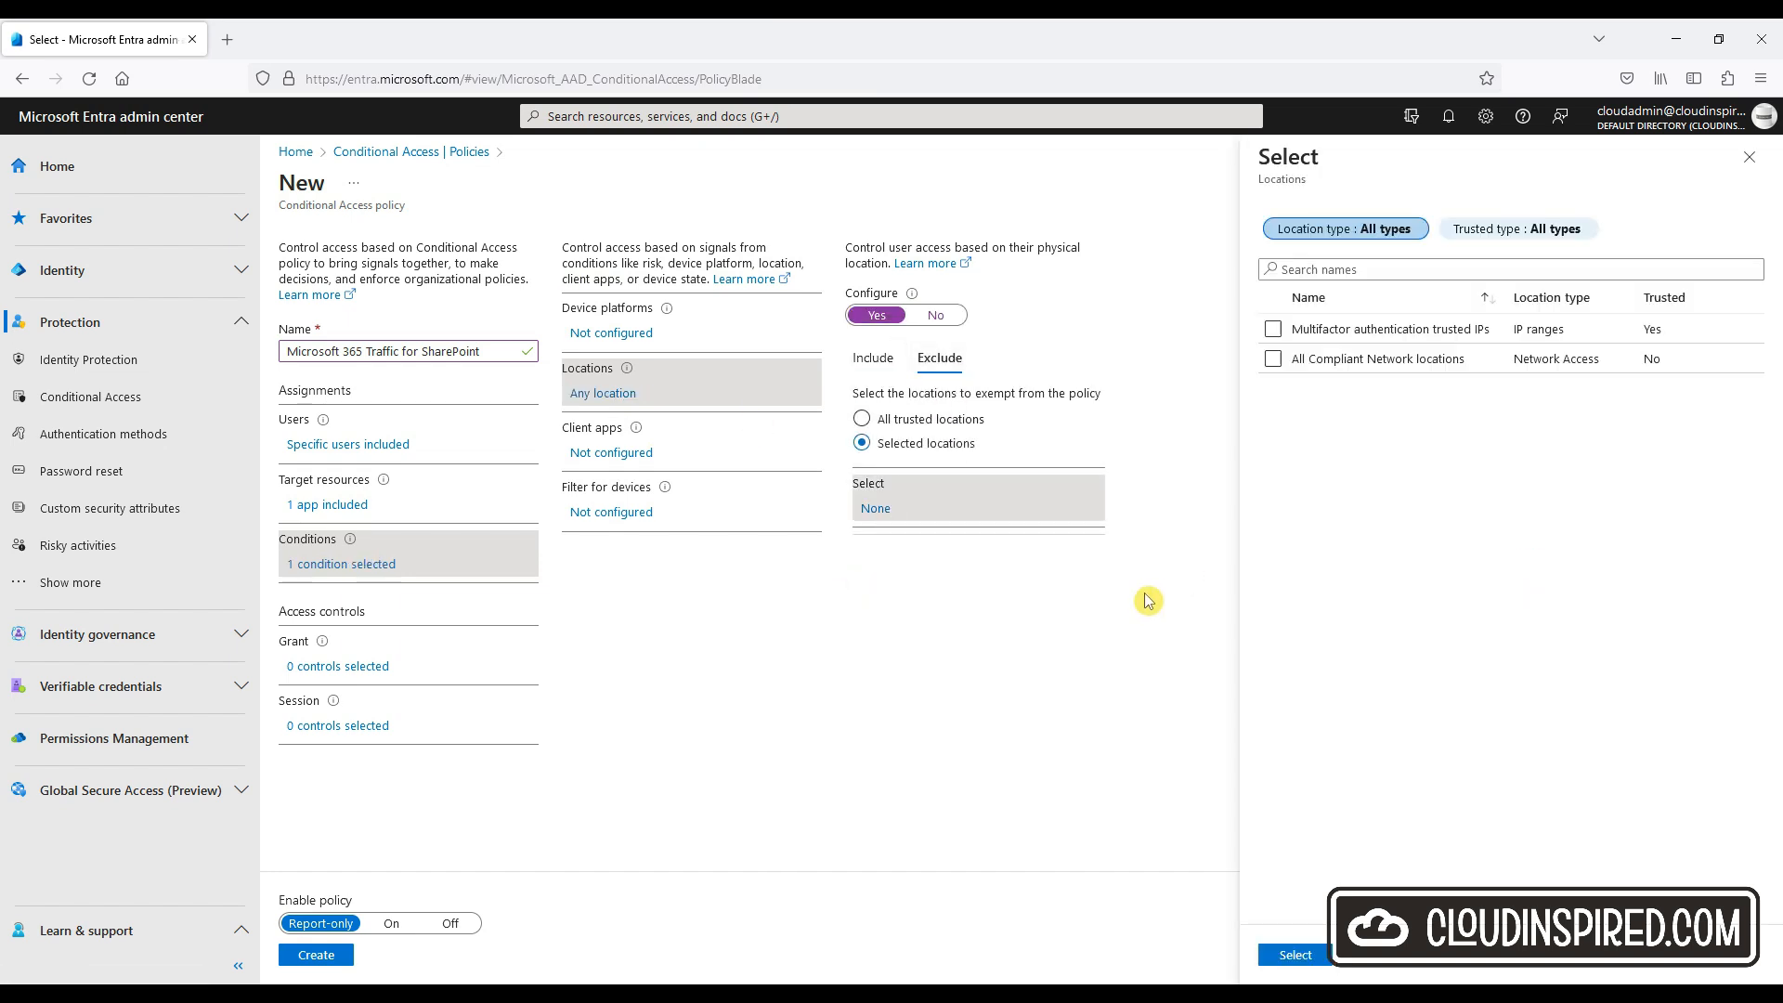
{"action": "left_click", "coordinate": [1272, 358]}
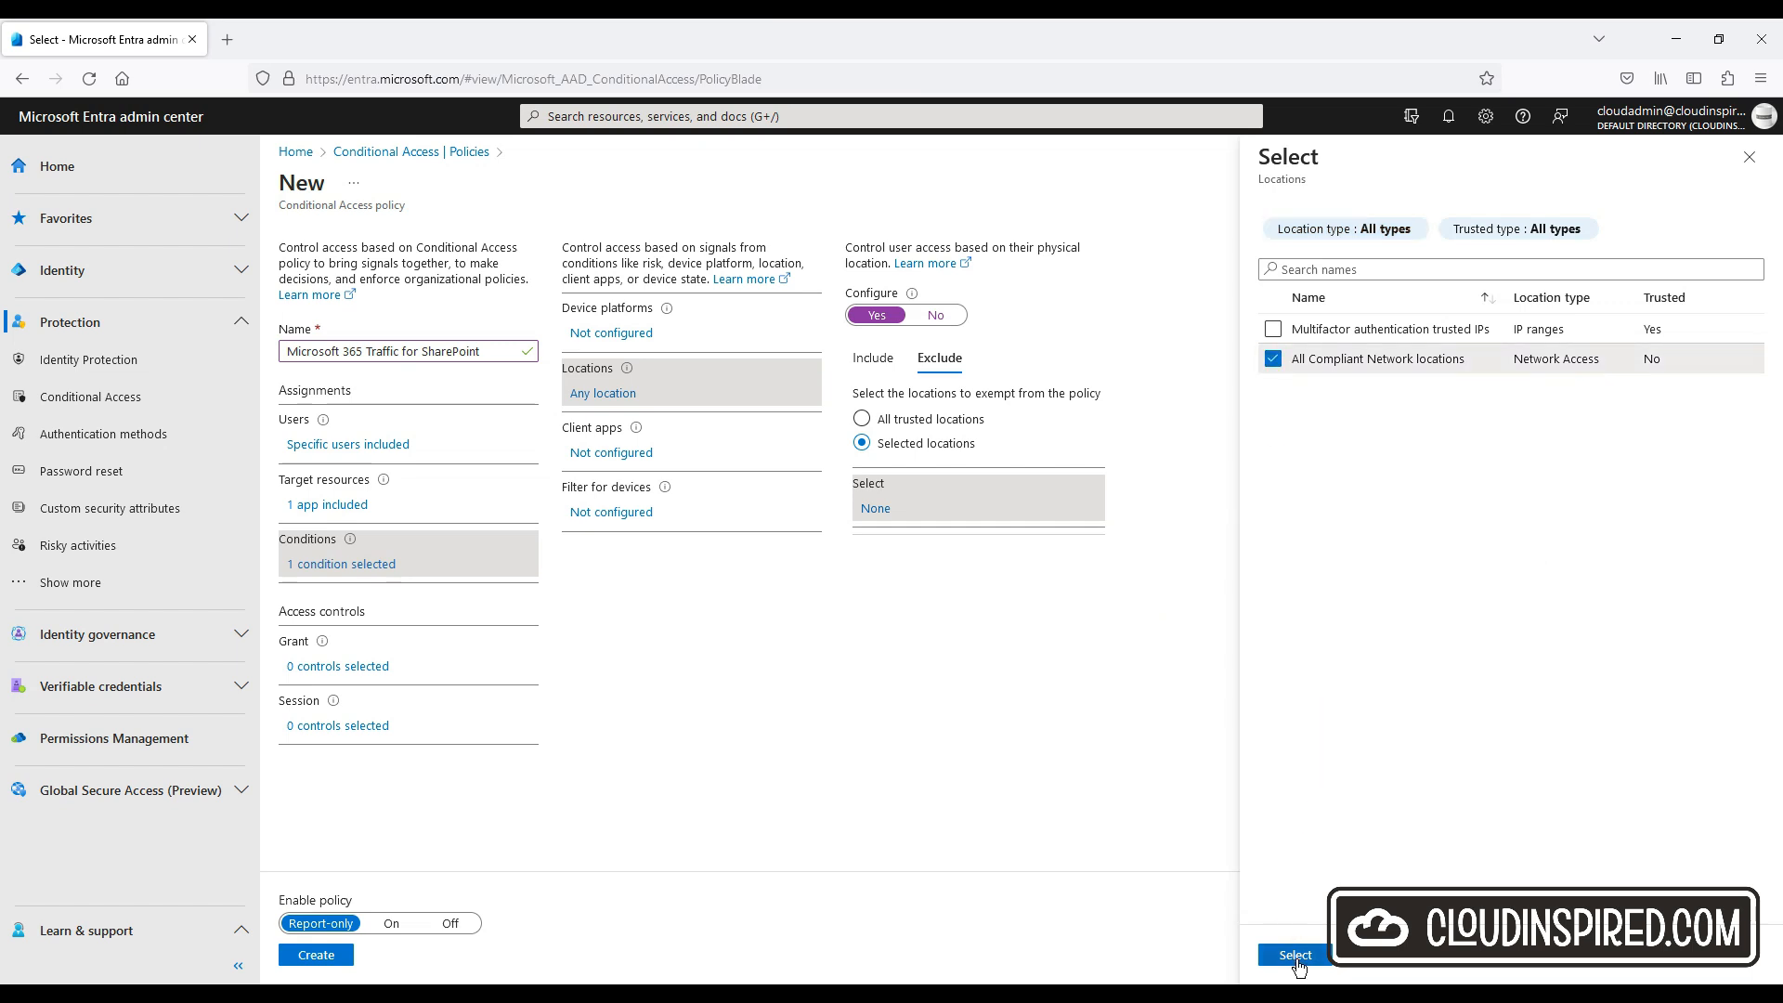
{"action": "left_click", "coordinate": [337, 665]}
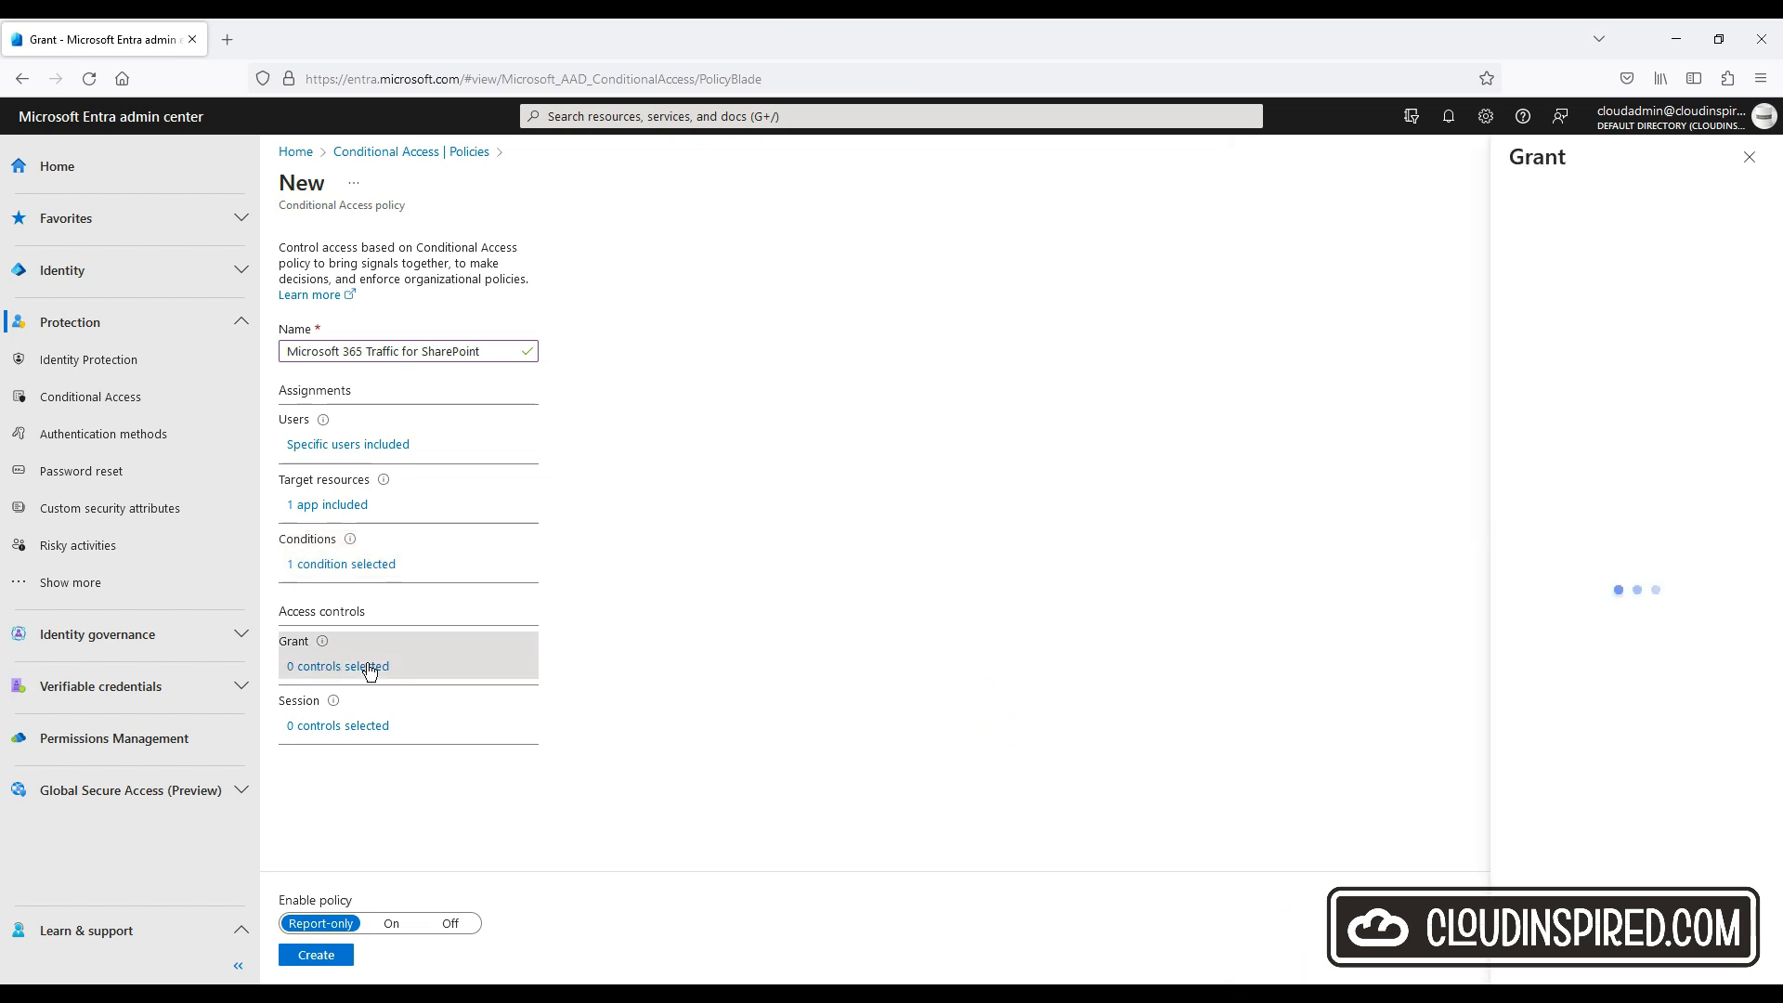
Step: Set Grant to Block access, enable the policy and create it
{"action": "left_click", "coordinate": [336, 665]}
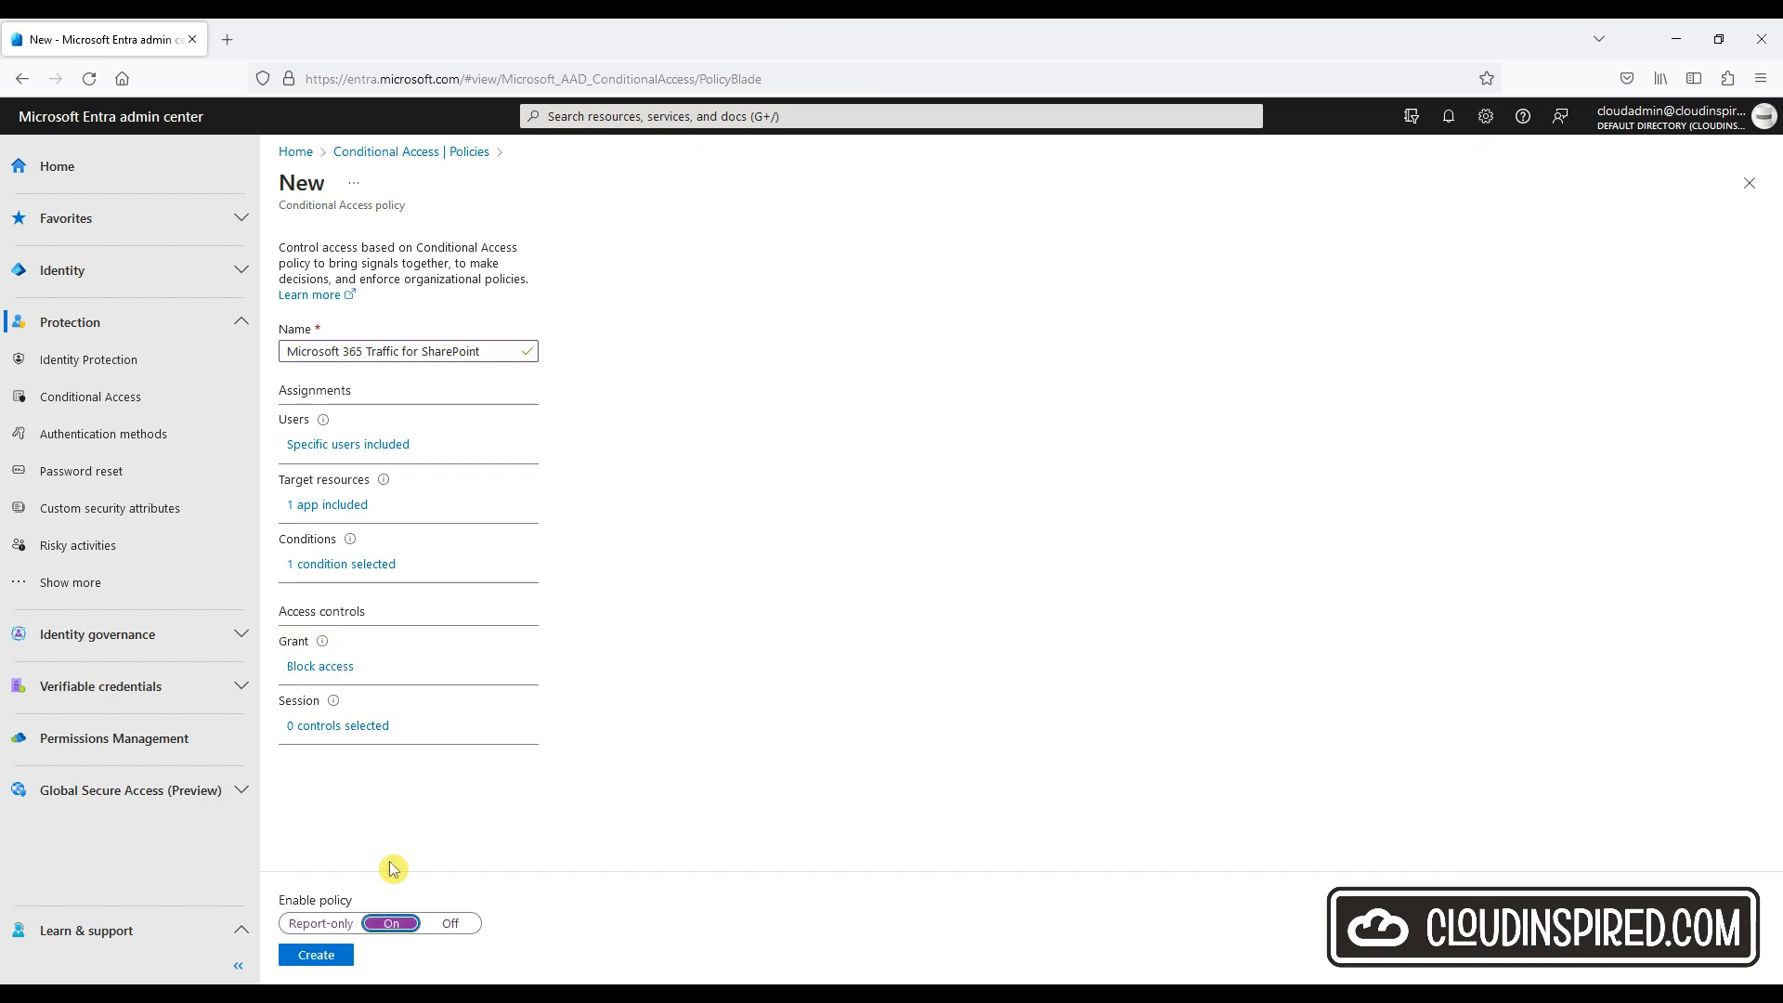
{"action": "left_click", "coordinate": [316, 954]}
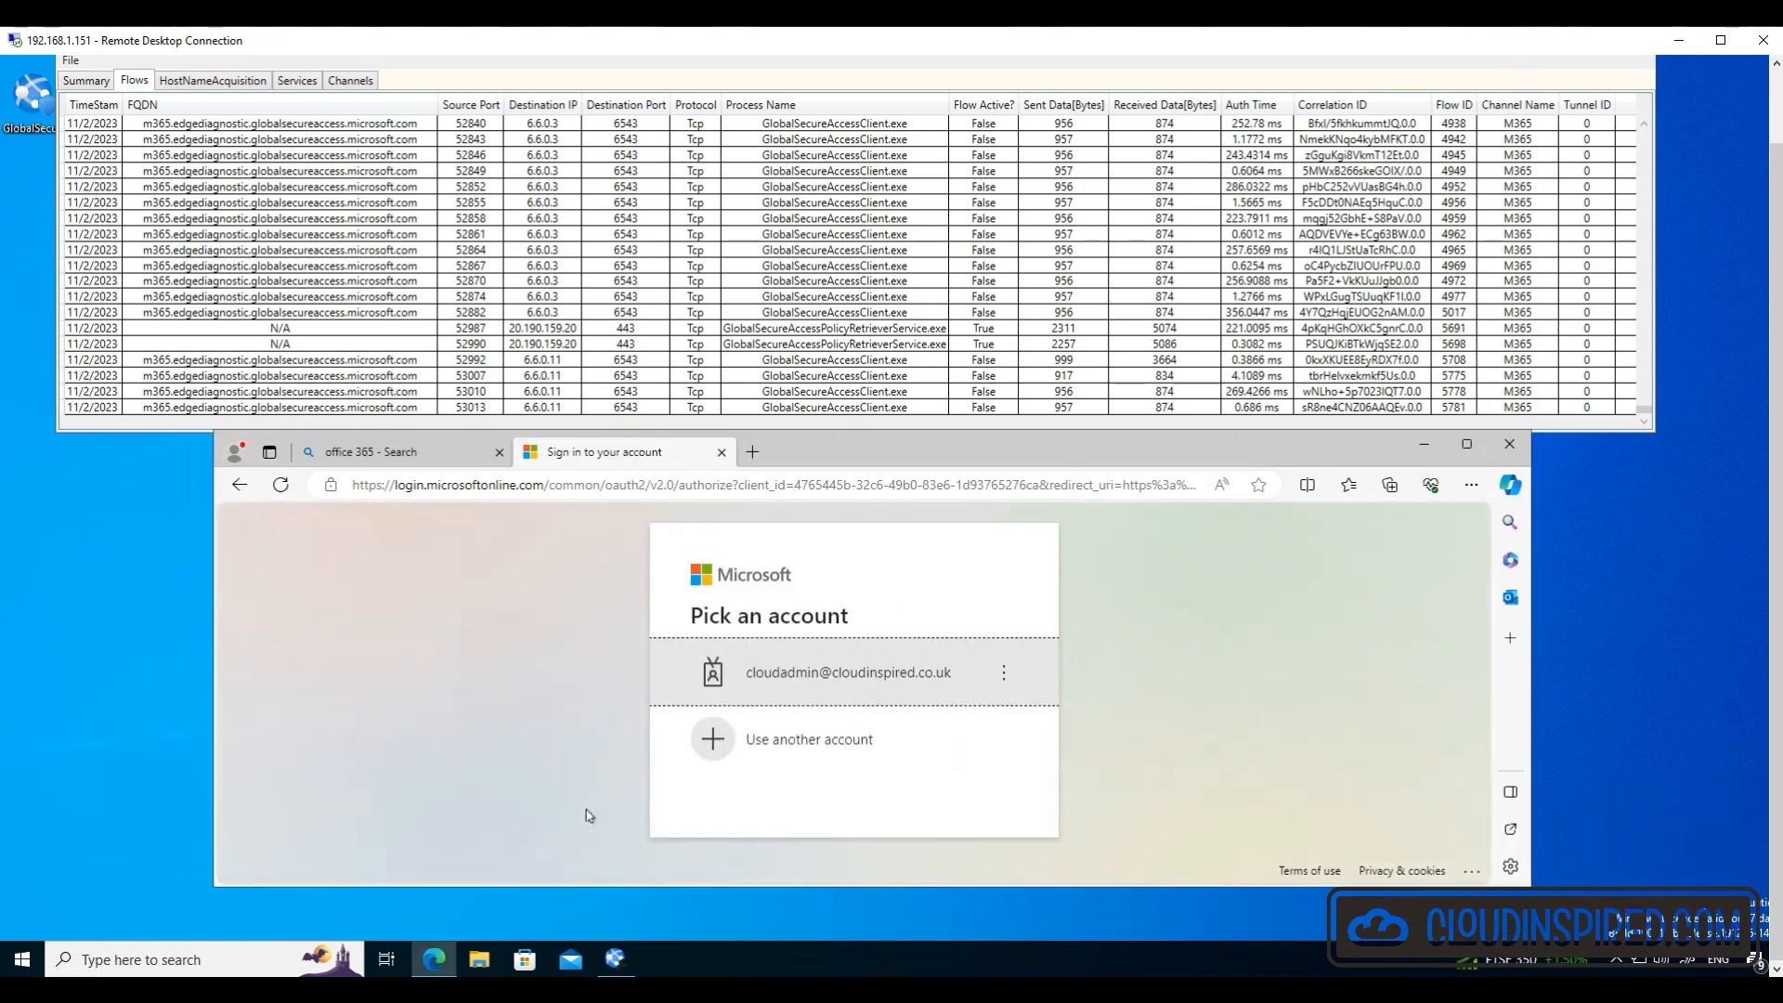
Step: Sign in as cloudadmin on the Windows 10 client and open the Microsoft 365 app launcher
{"action": "left_click", "coordinate": [849, 672]}
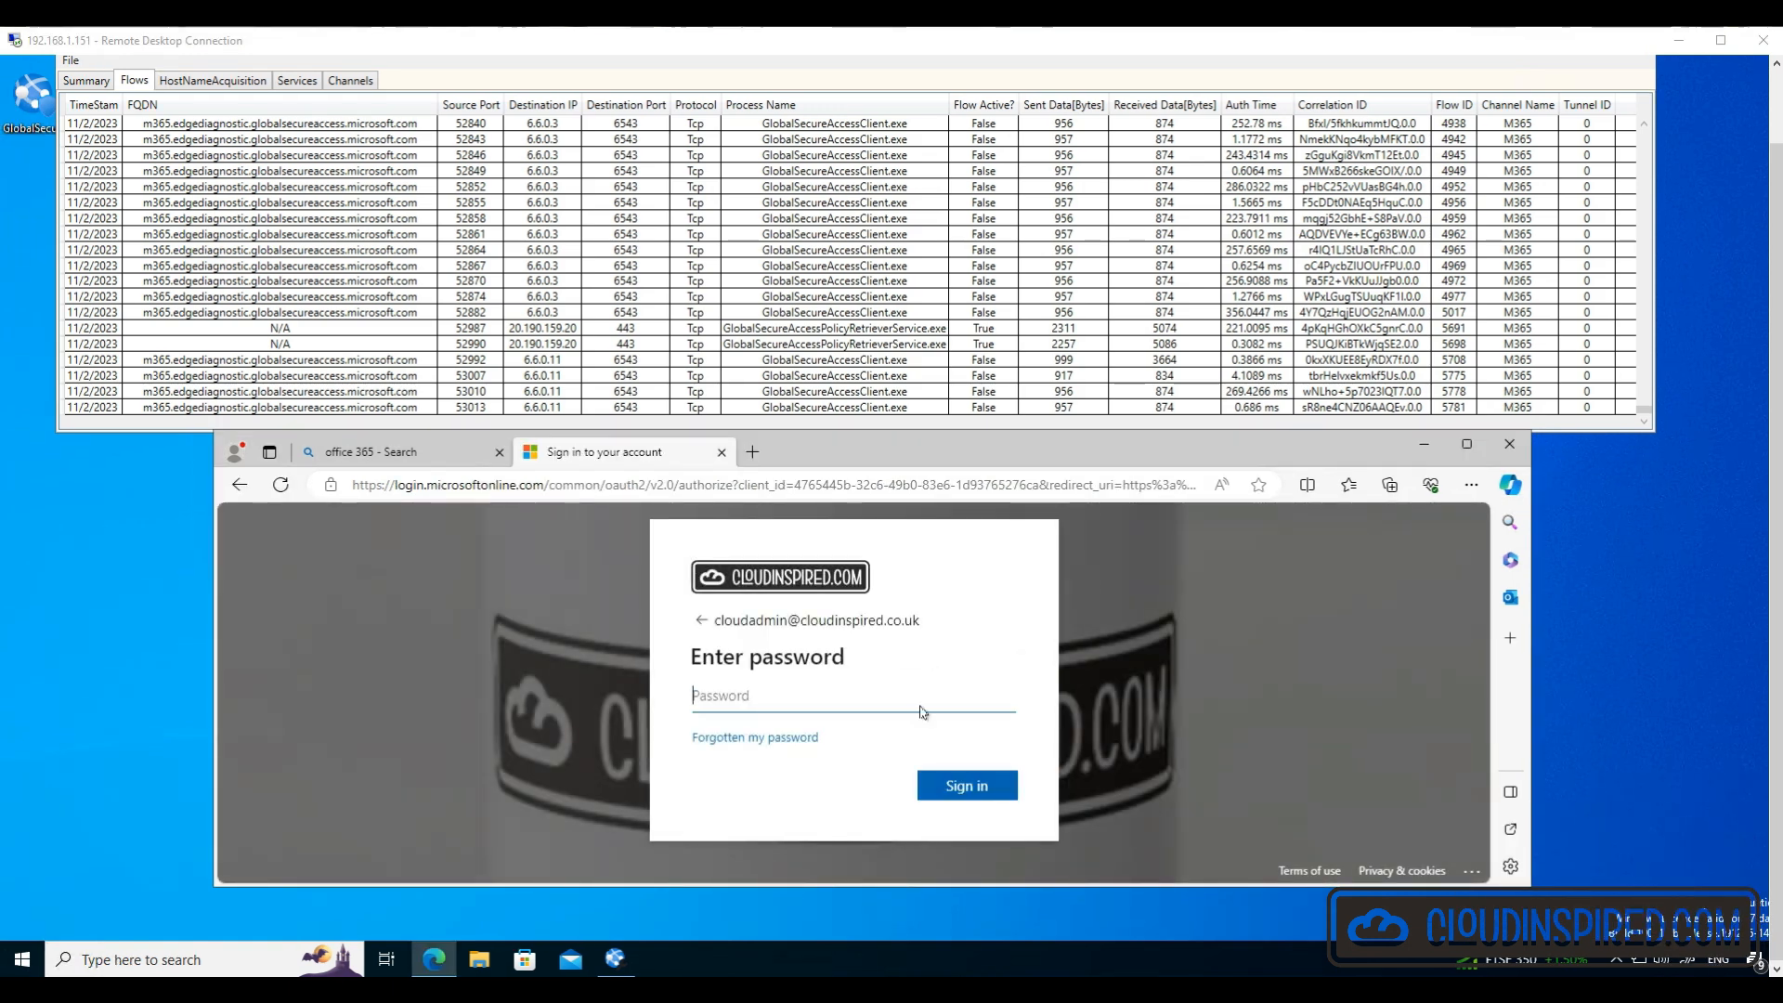
{"action": "left_click", "coordinate": [964, 784]}
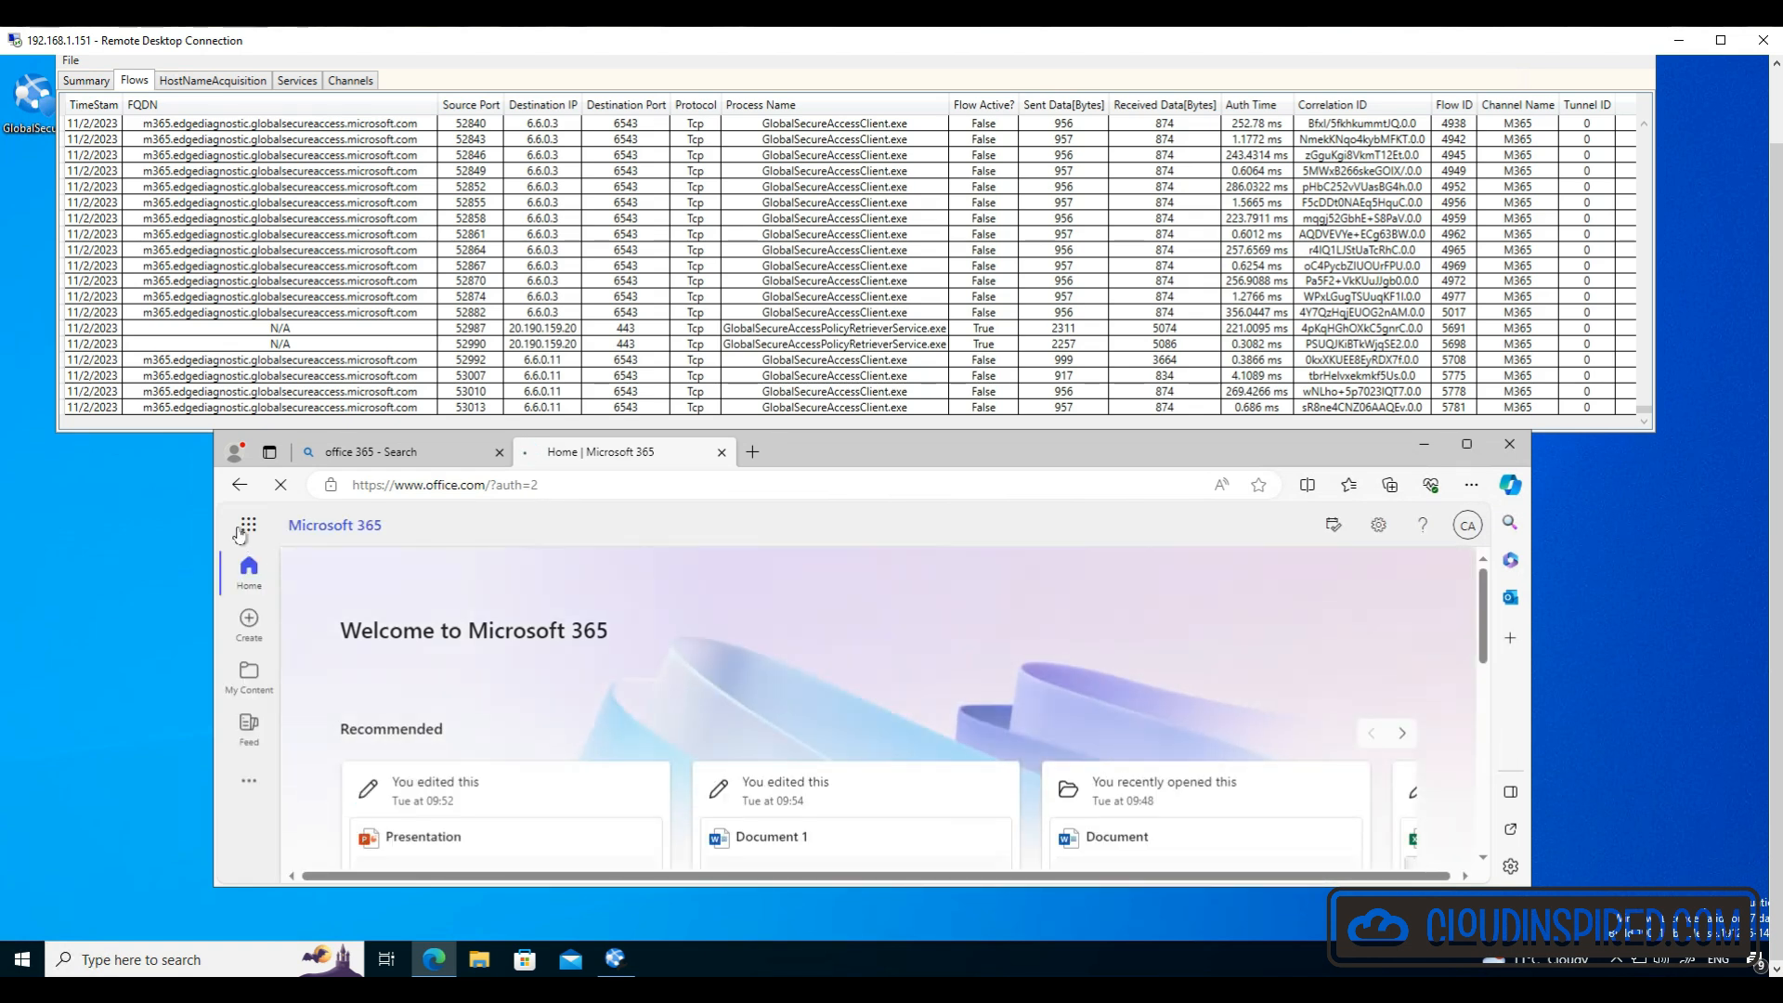
{"action": "left_click", "coordinate": [246, 531]}
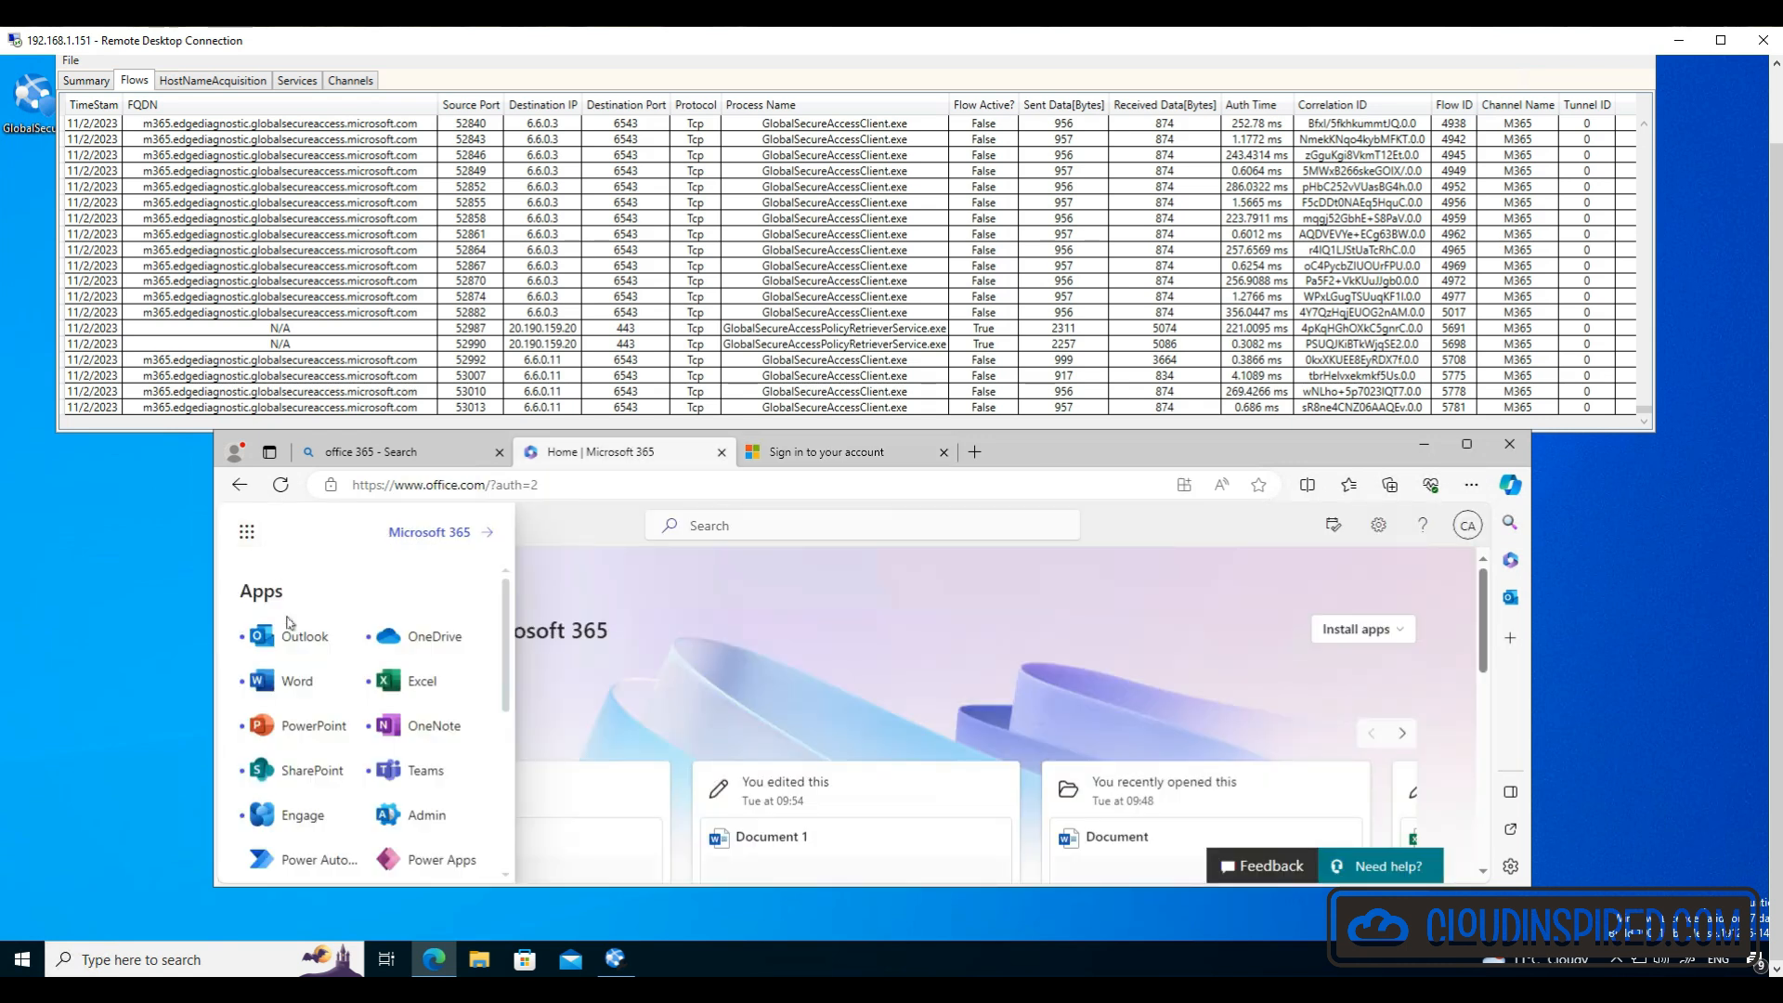
{"action": "left_click", "coordinate": [302, 635]}
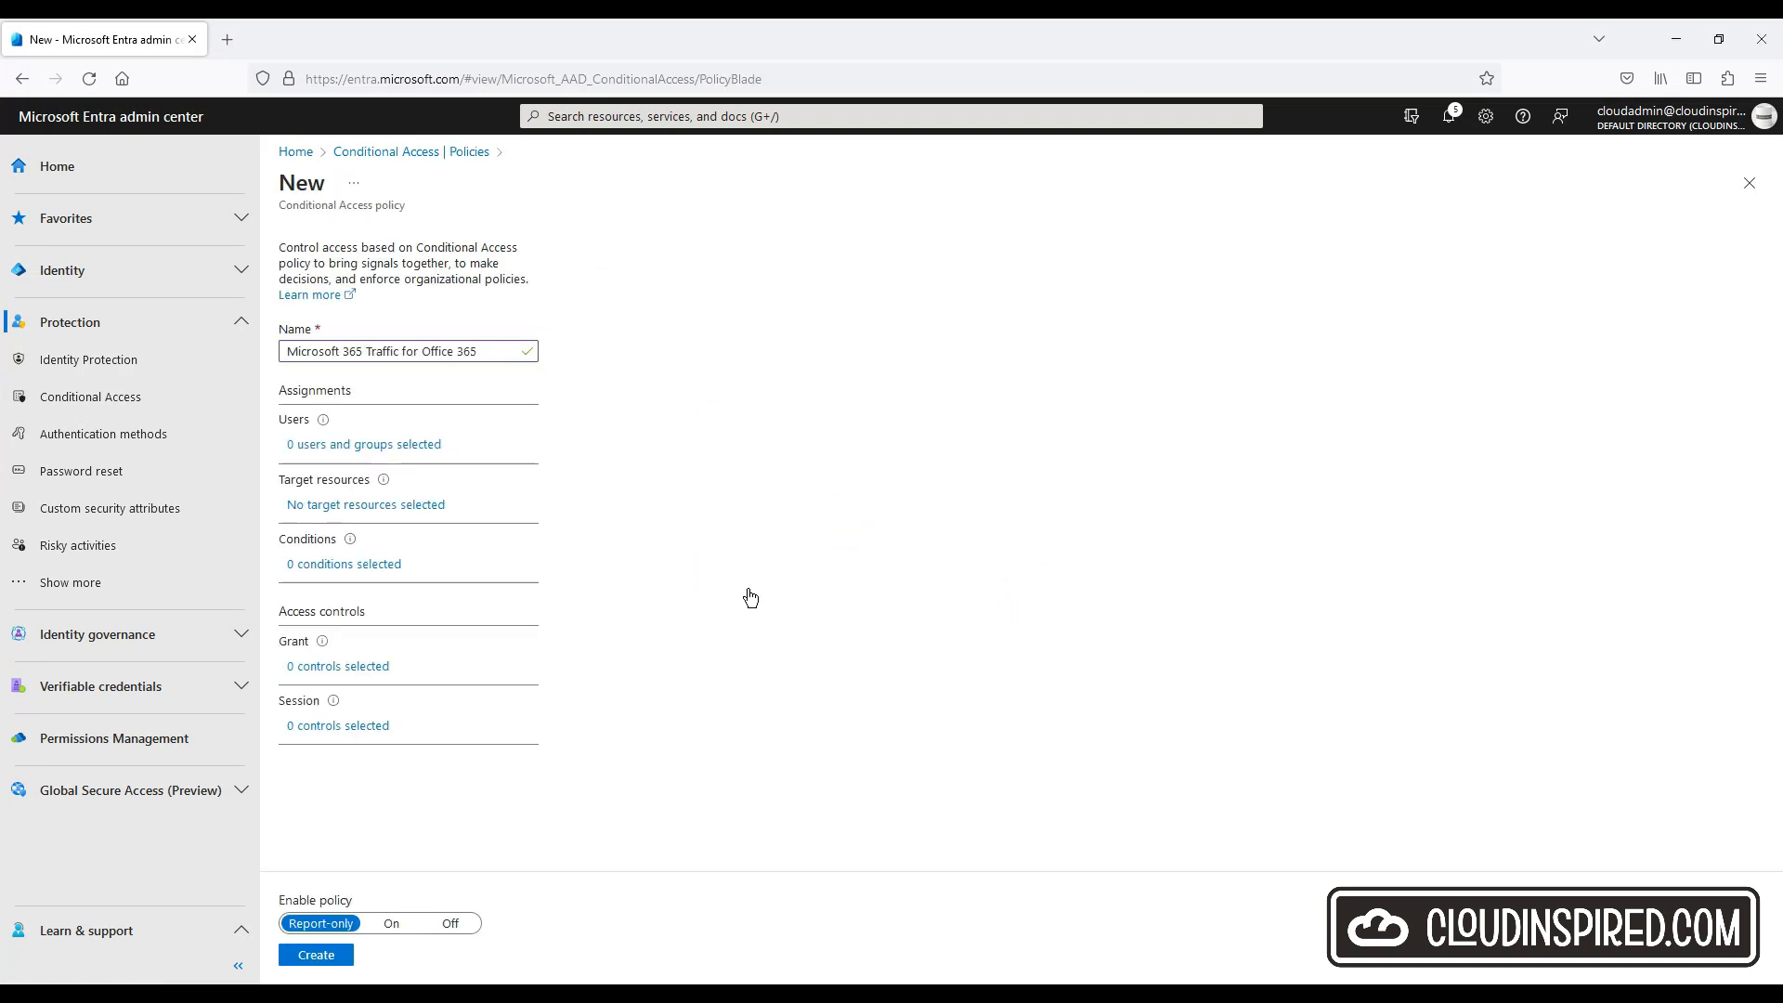
Step: Assign the Office 365 policy to selected users, adding the cloudadmin account
{"action": "left_click", "coordinate": [363, 444]}
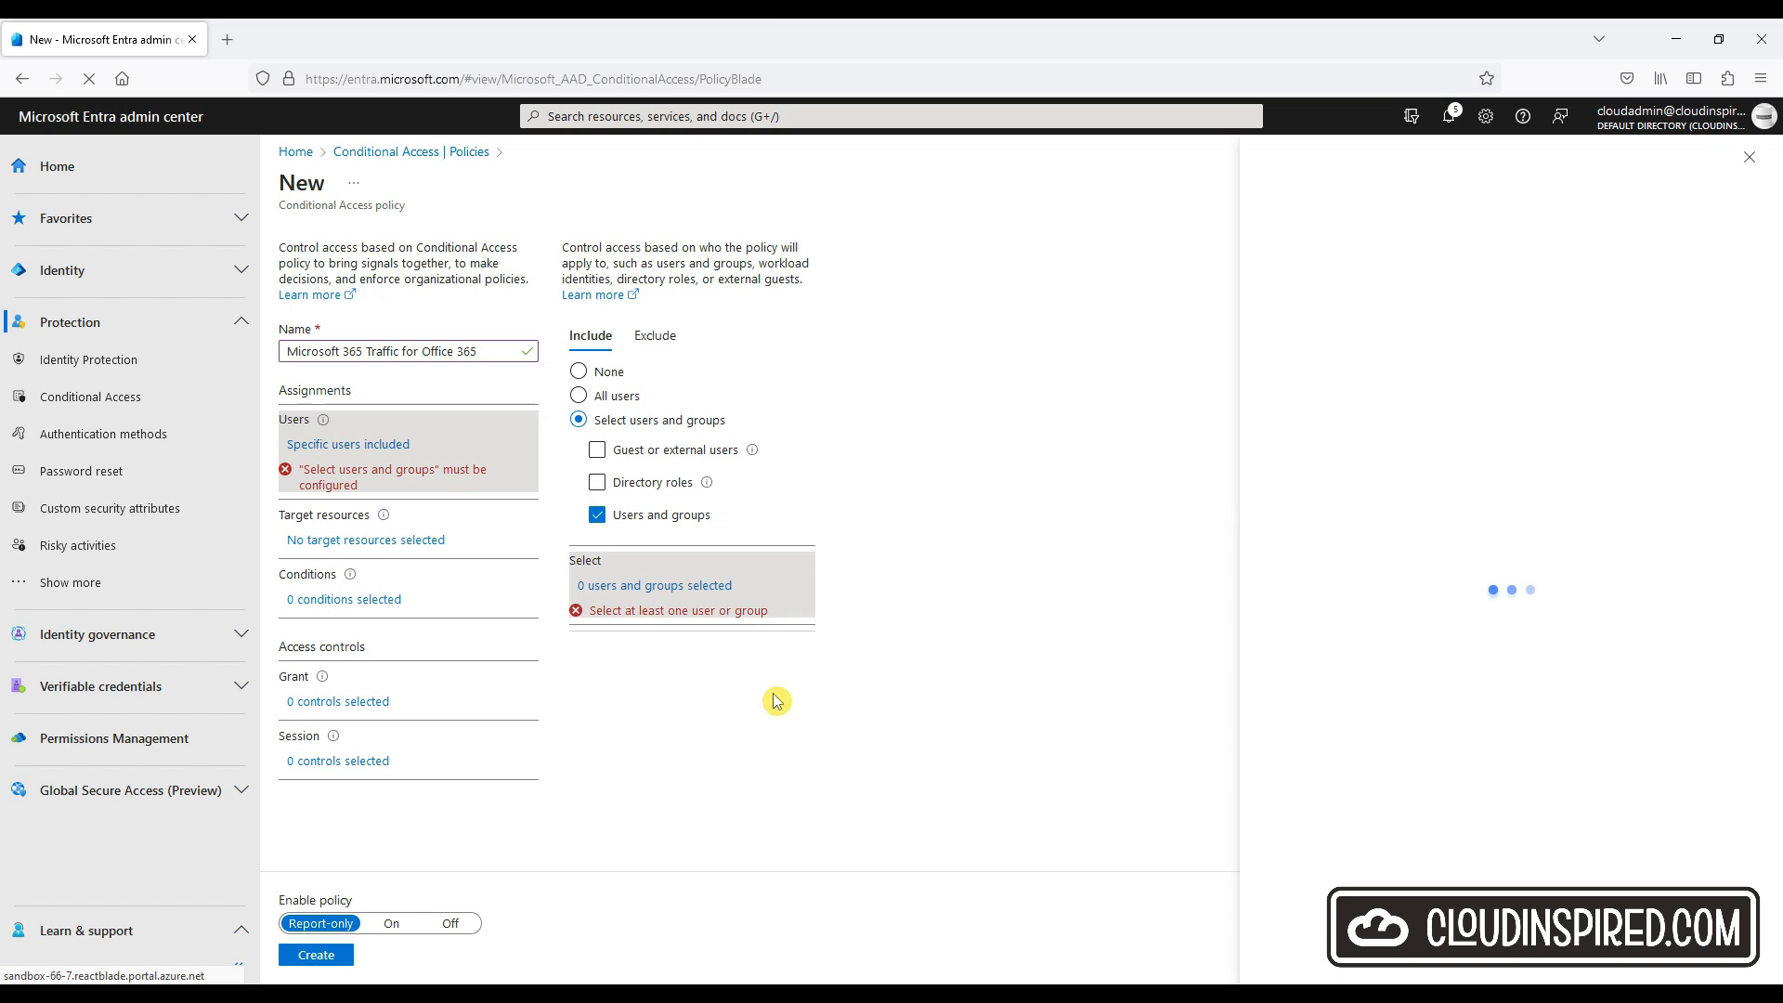
{"action": "left_click", "coordinate": [652, 585]}
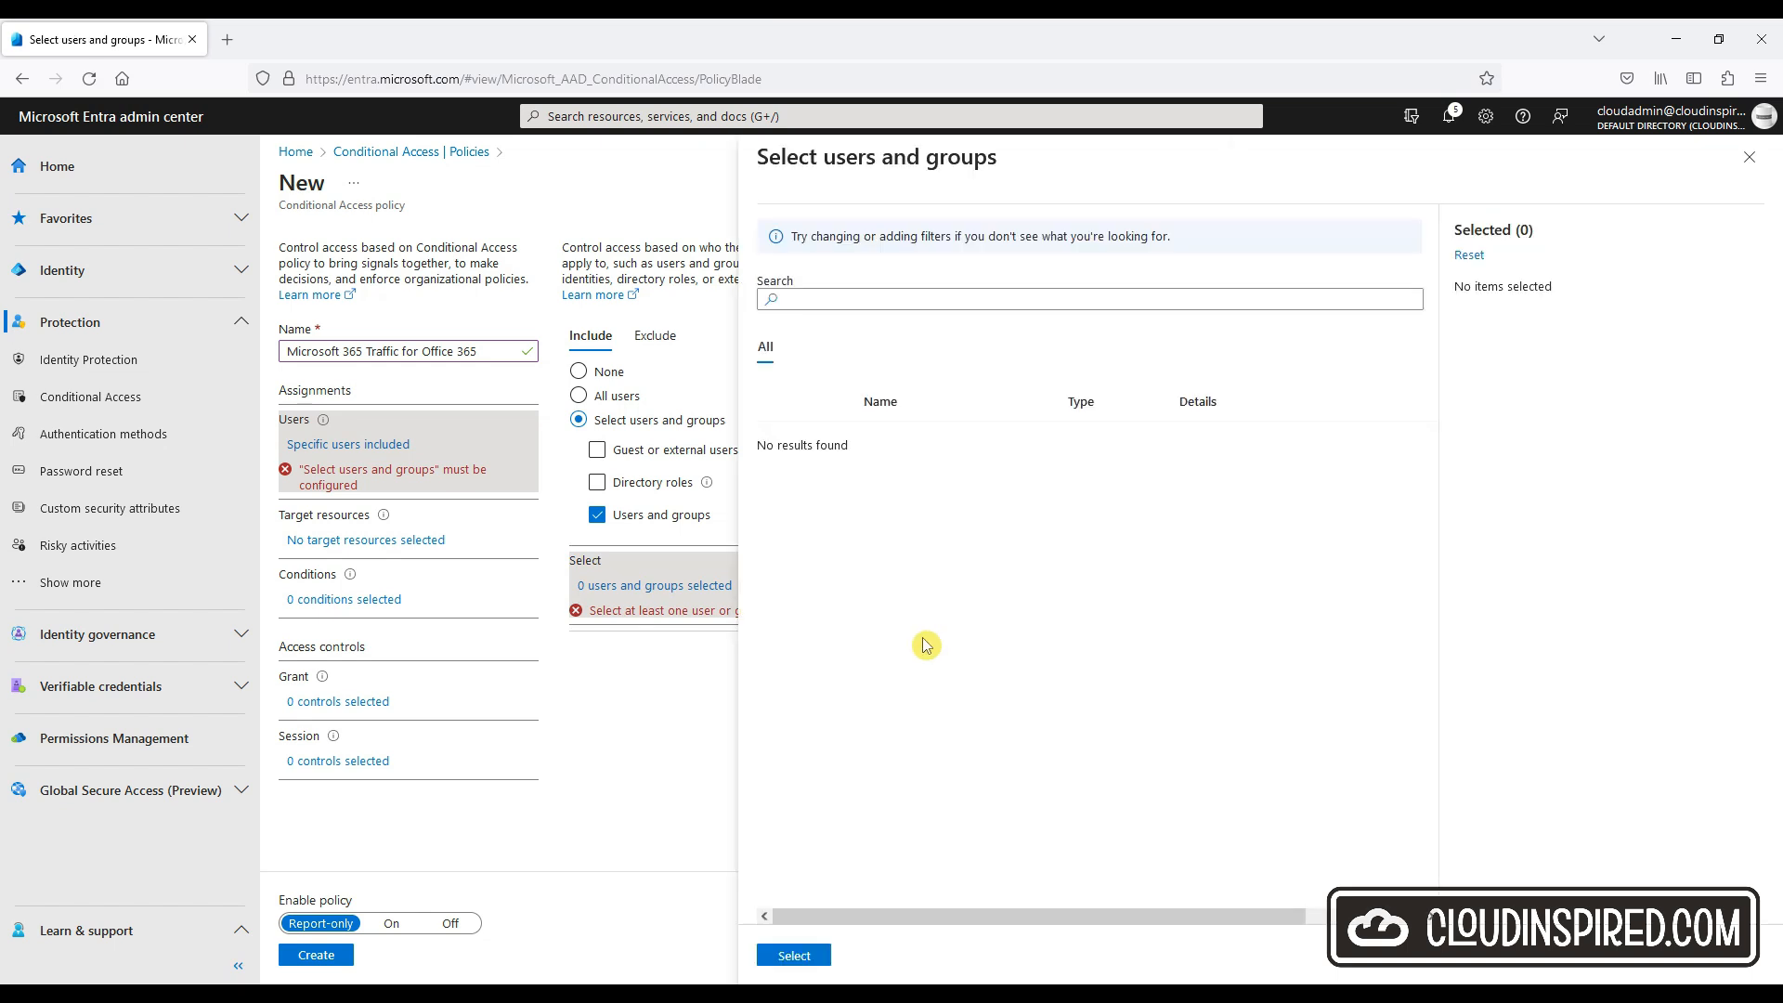
{"action": "type", "text": "cloud admin"}
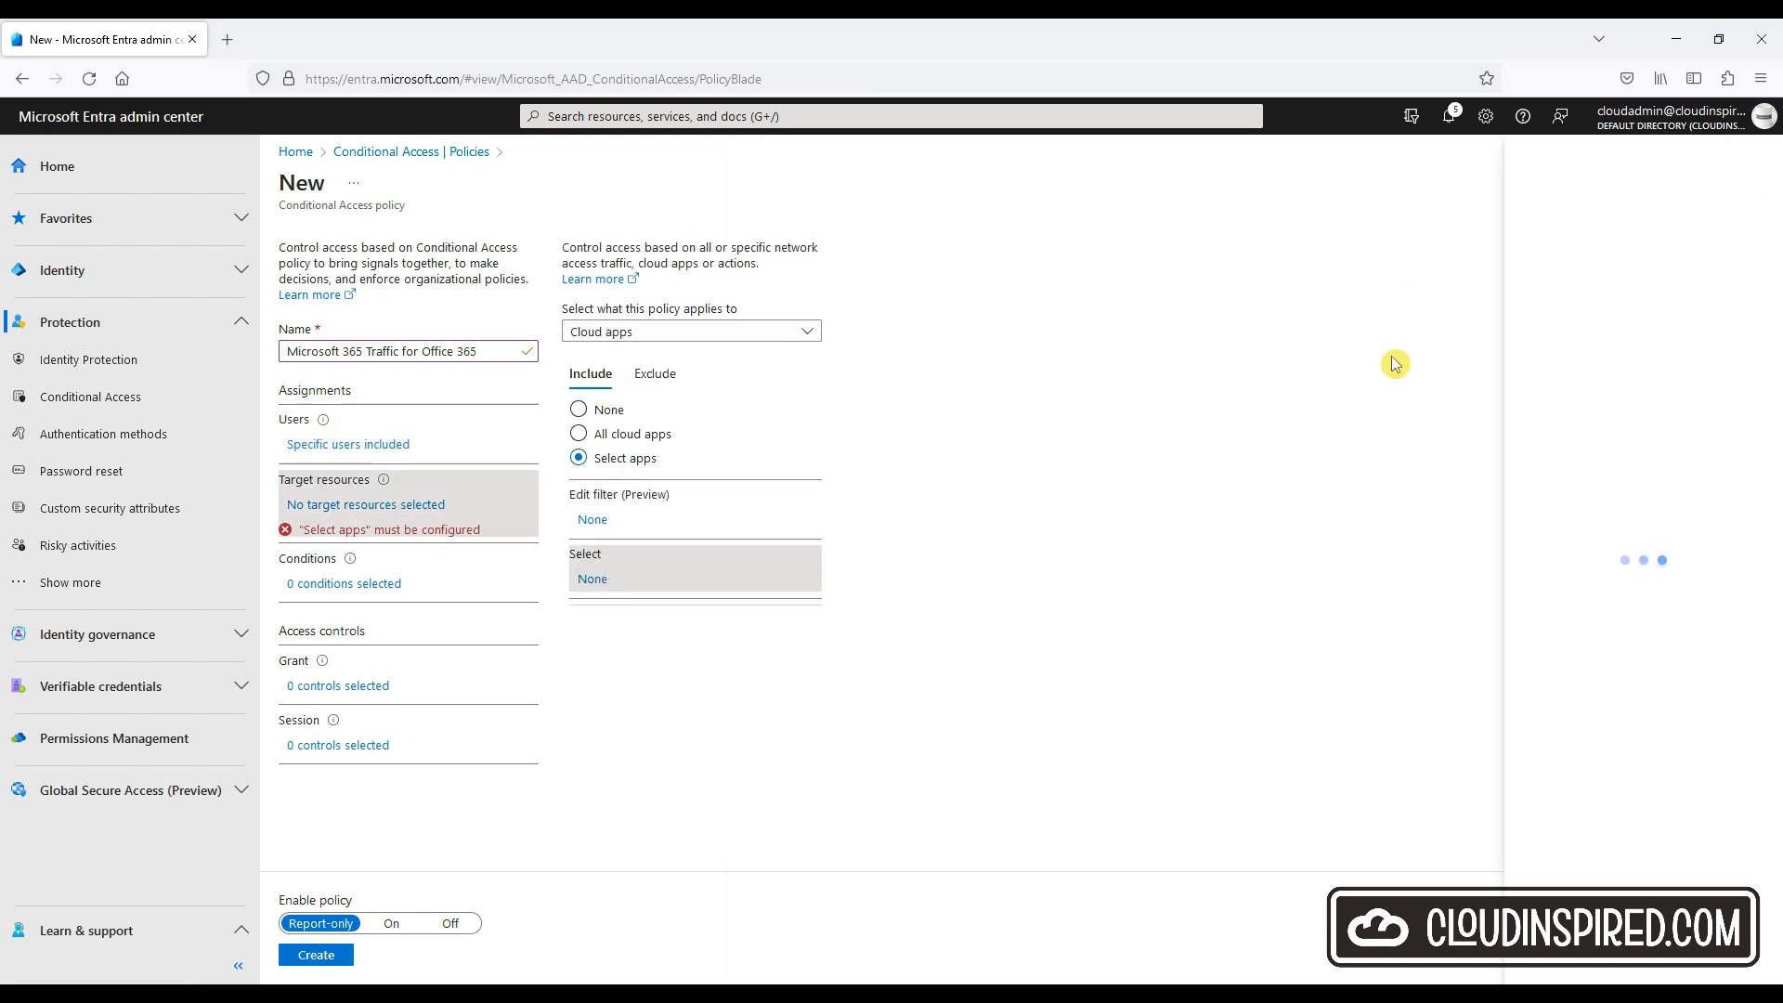
Step: Target the policy at the Office 365 cloud app
{"action": "type", "text": "office"}
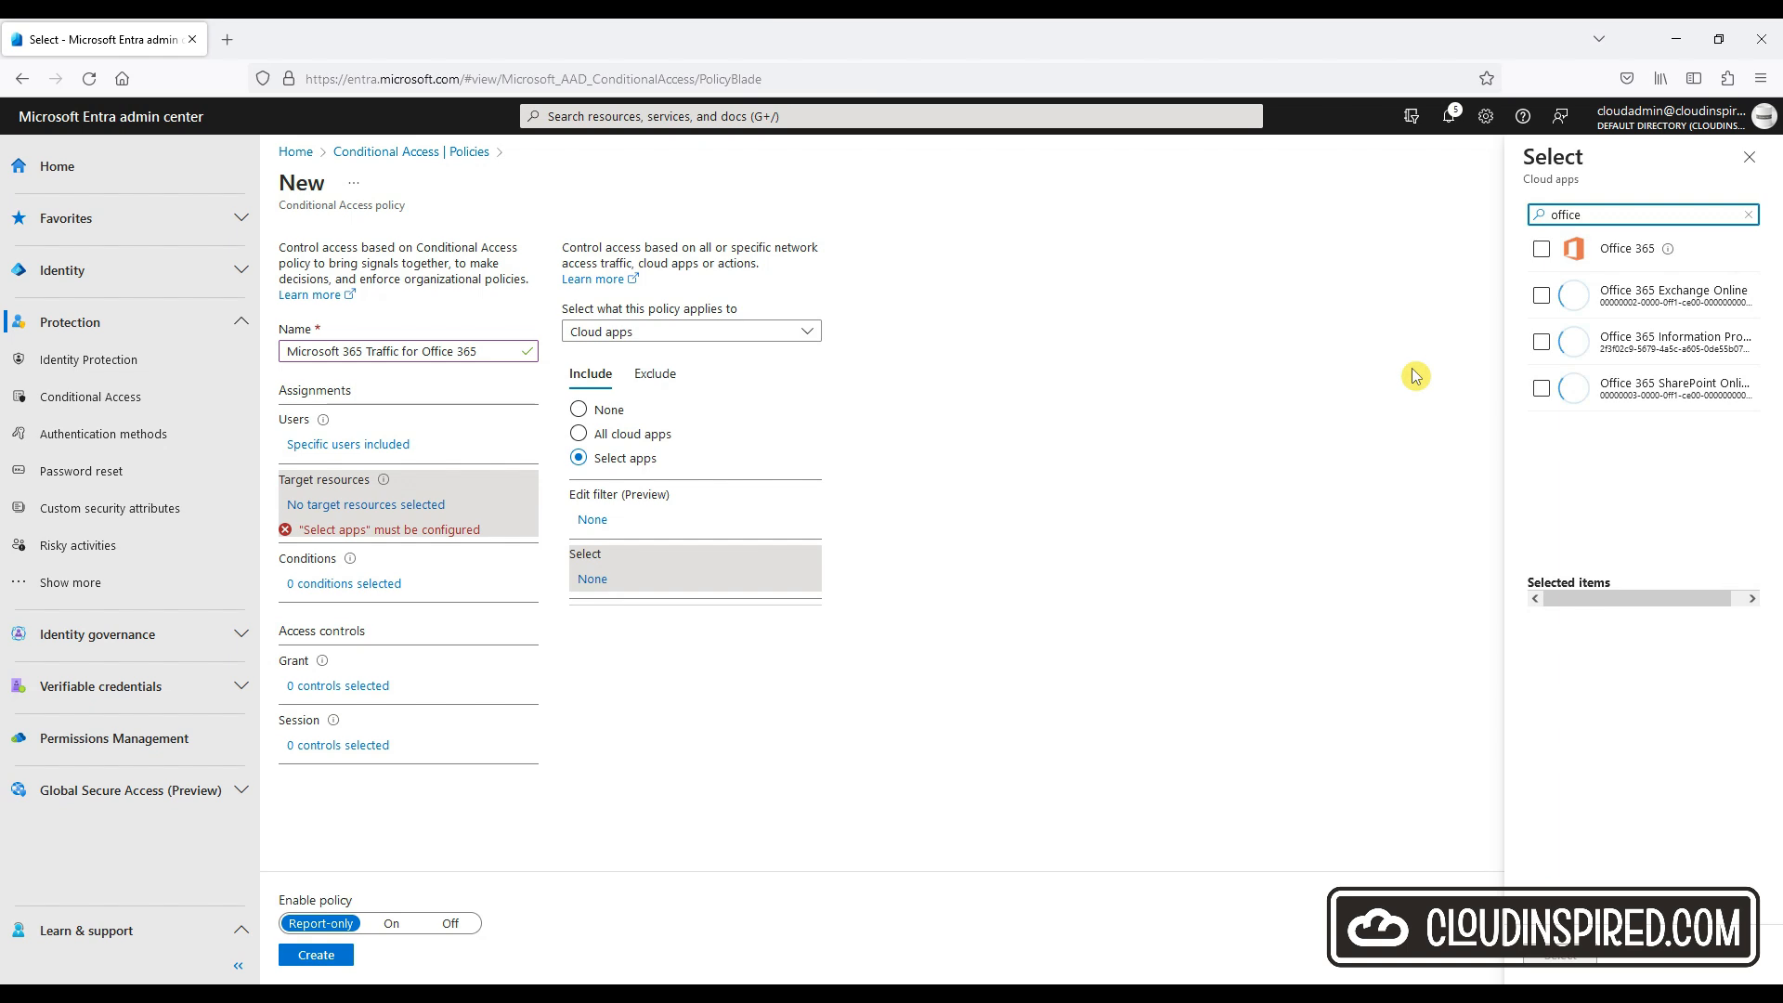
{"action": "left_click", "coordinate": [1542, 247]}
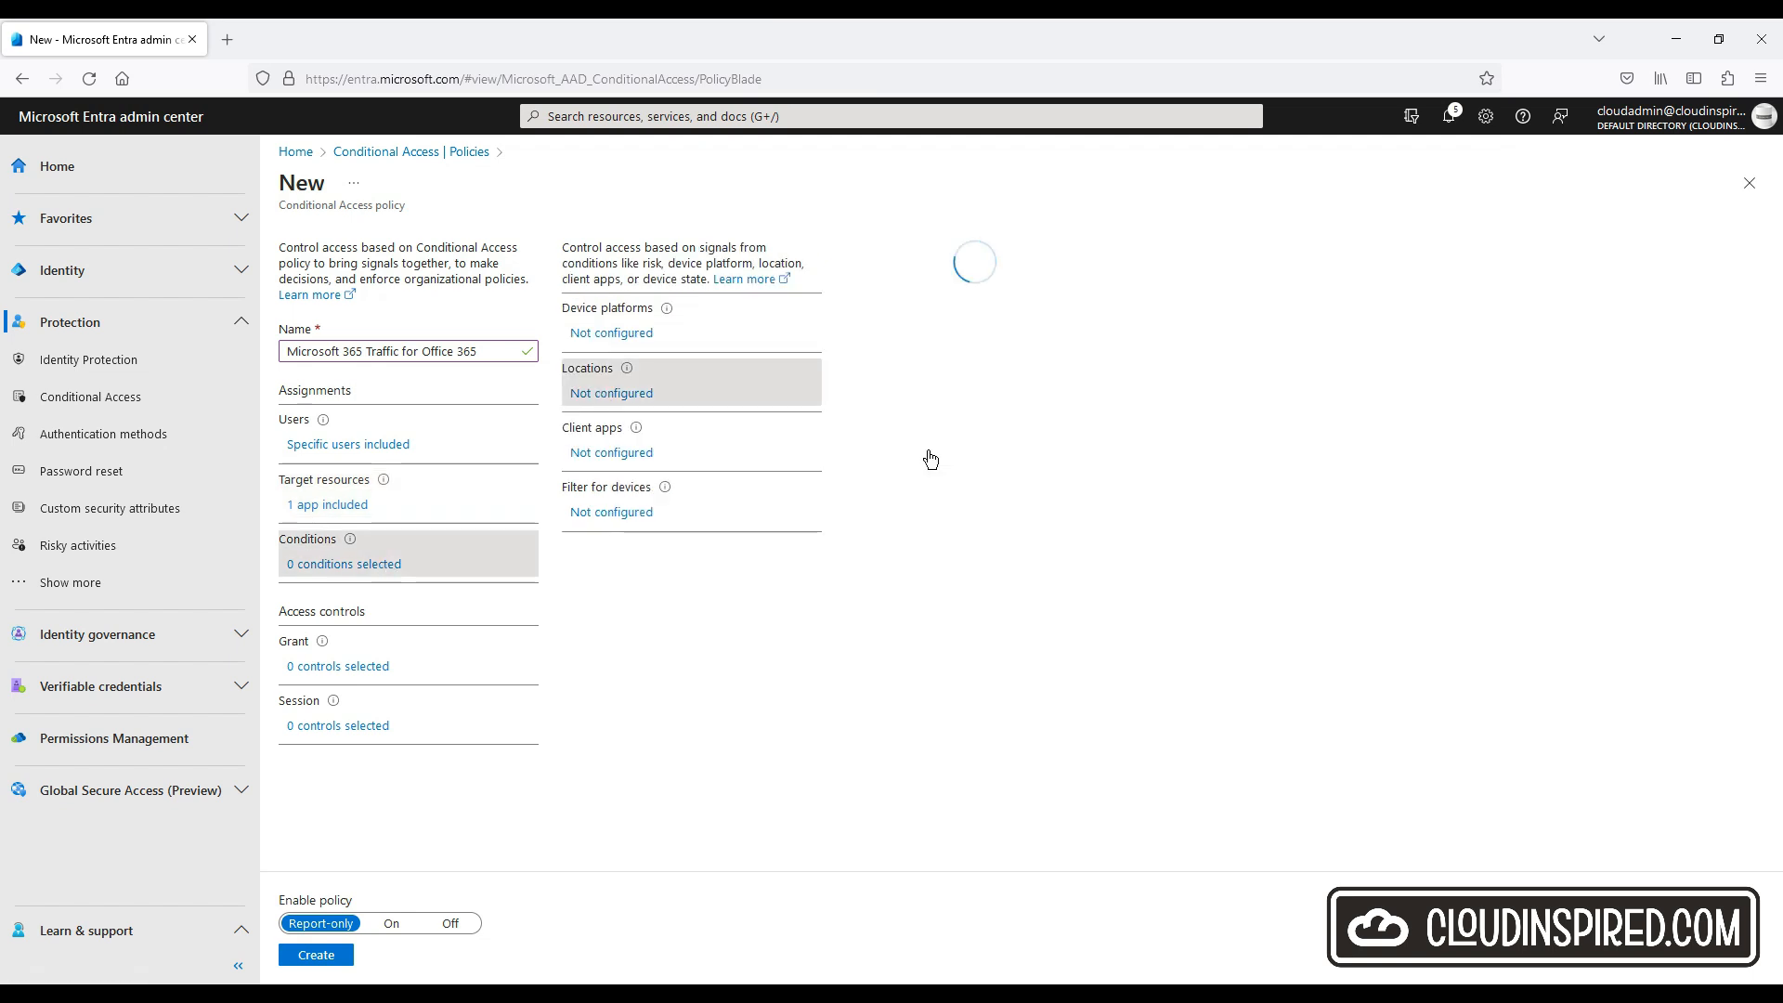
Step: Add a Locations condition excluding All Compliant Network locations
{"action": "left_click", "coordinate": [612, 392]}
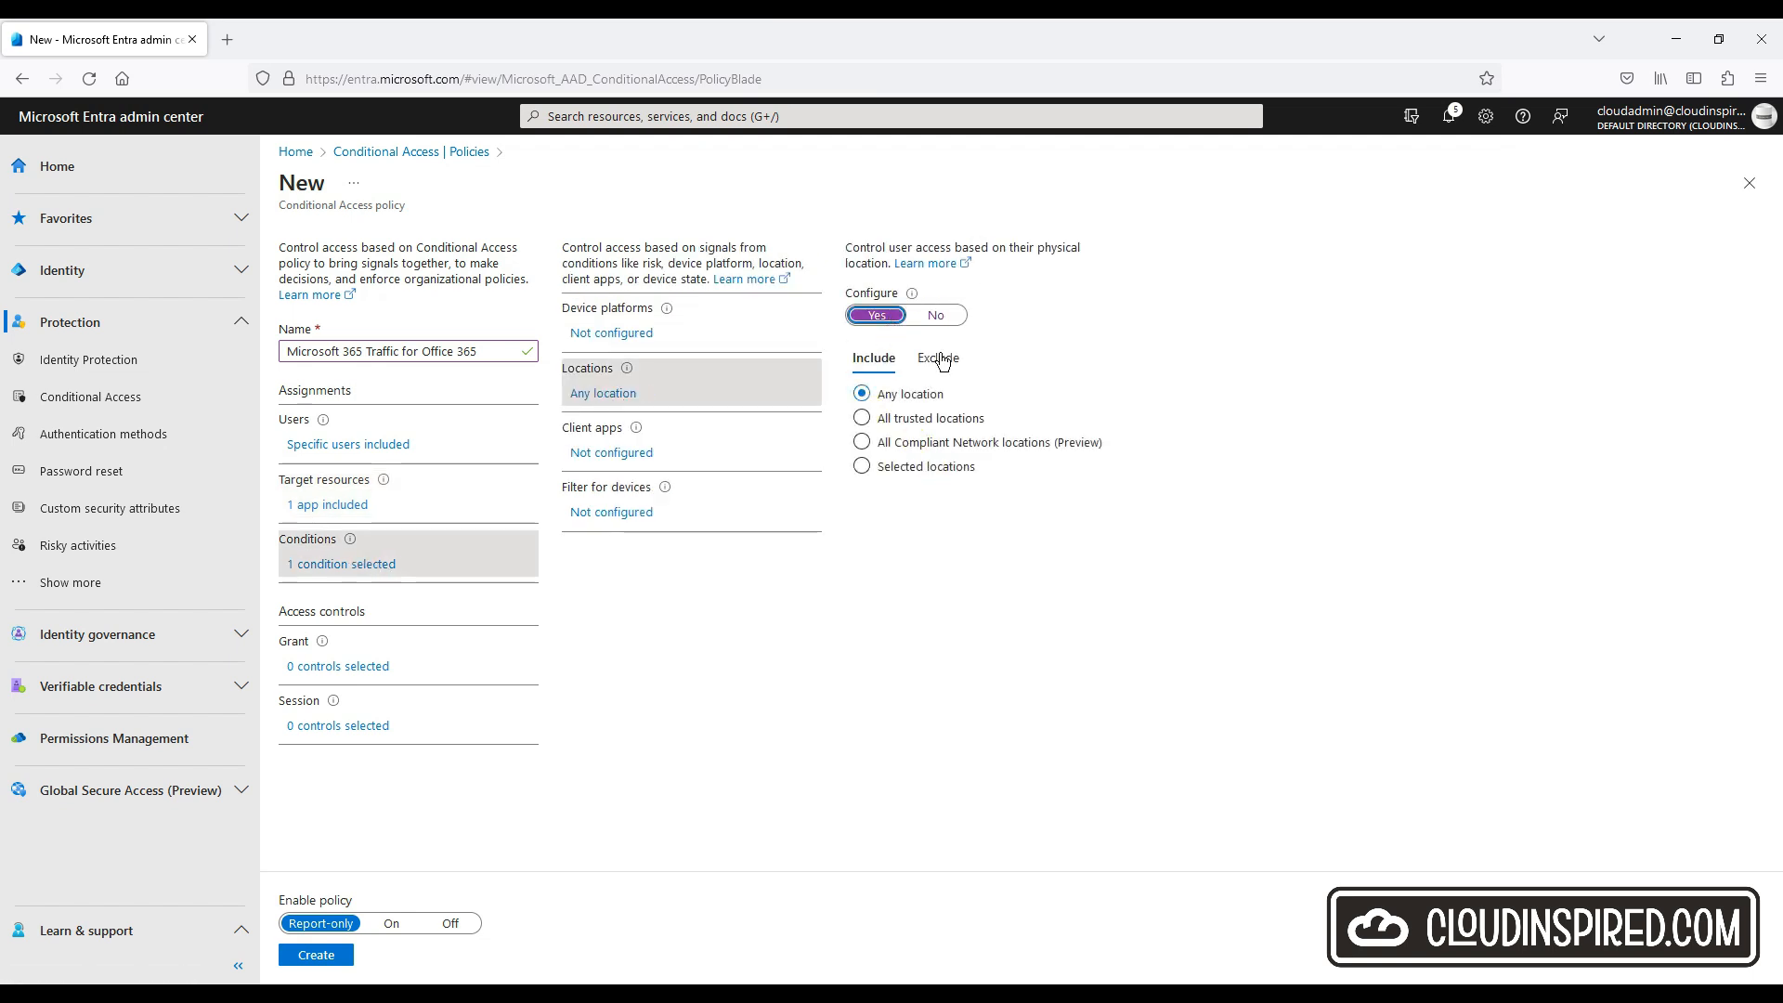
{"action": "left_click", "coordinate": [936, 358]}
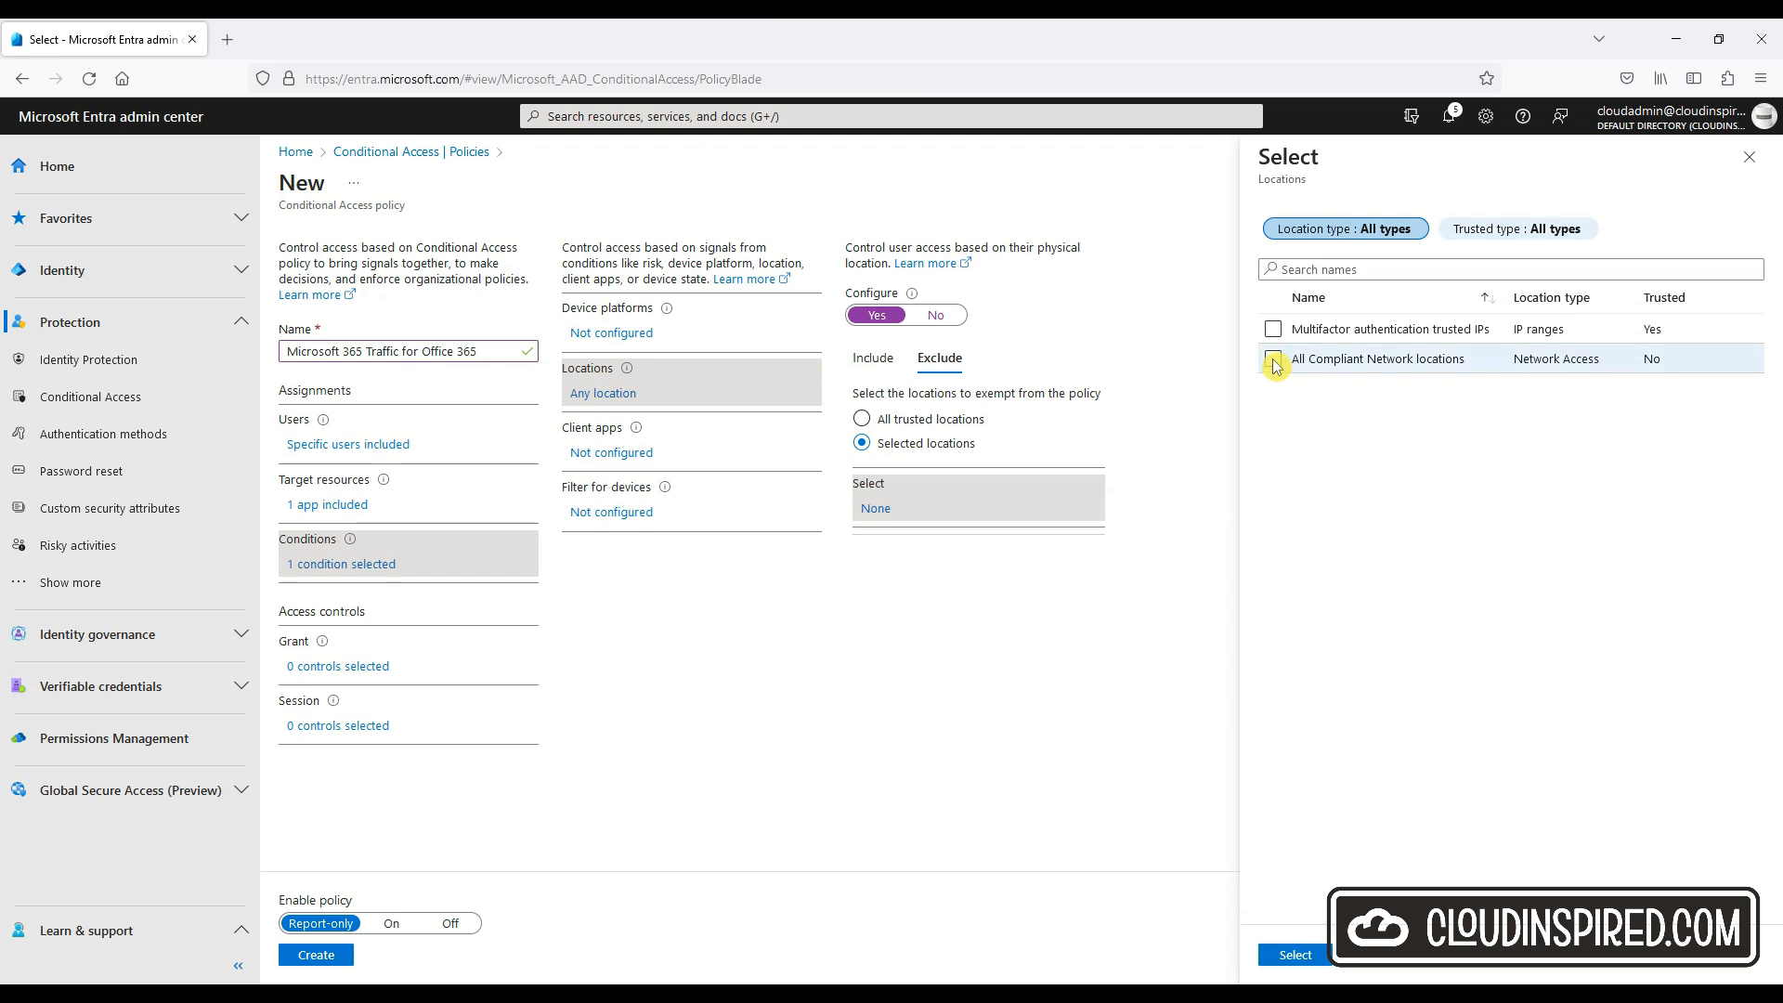
{"action": "left_click", "coordinate": [337, 665]}
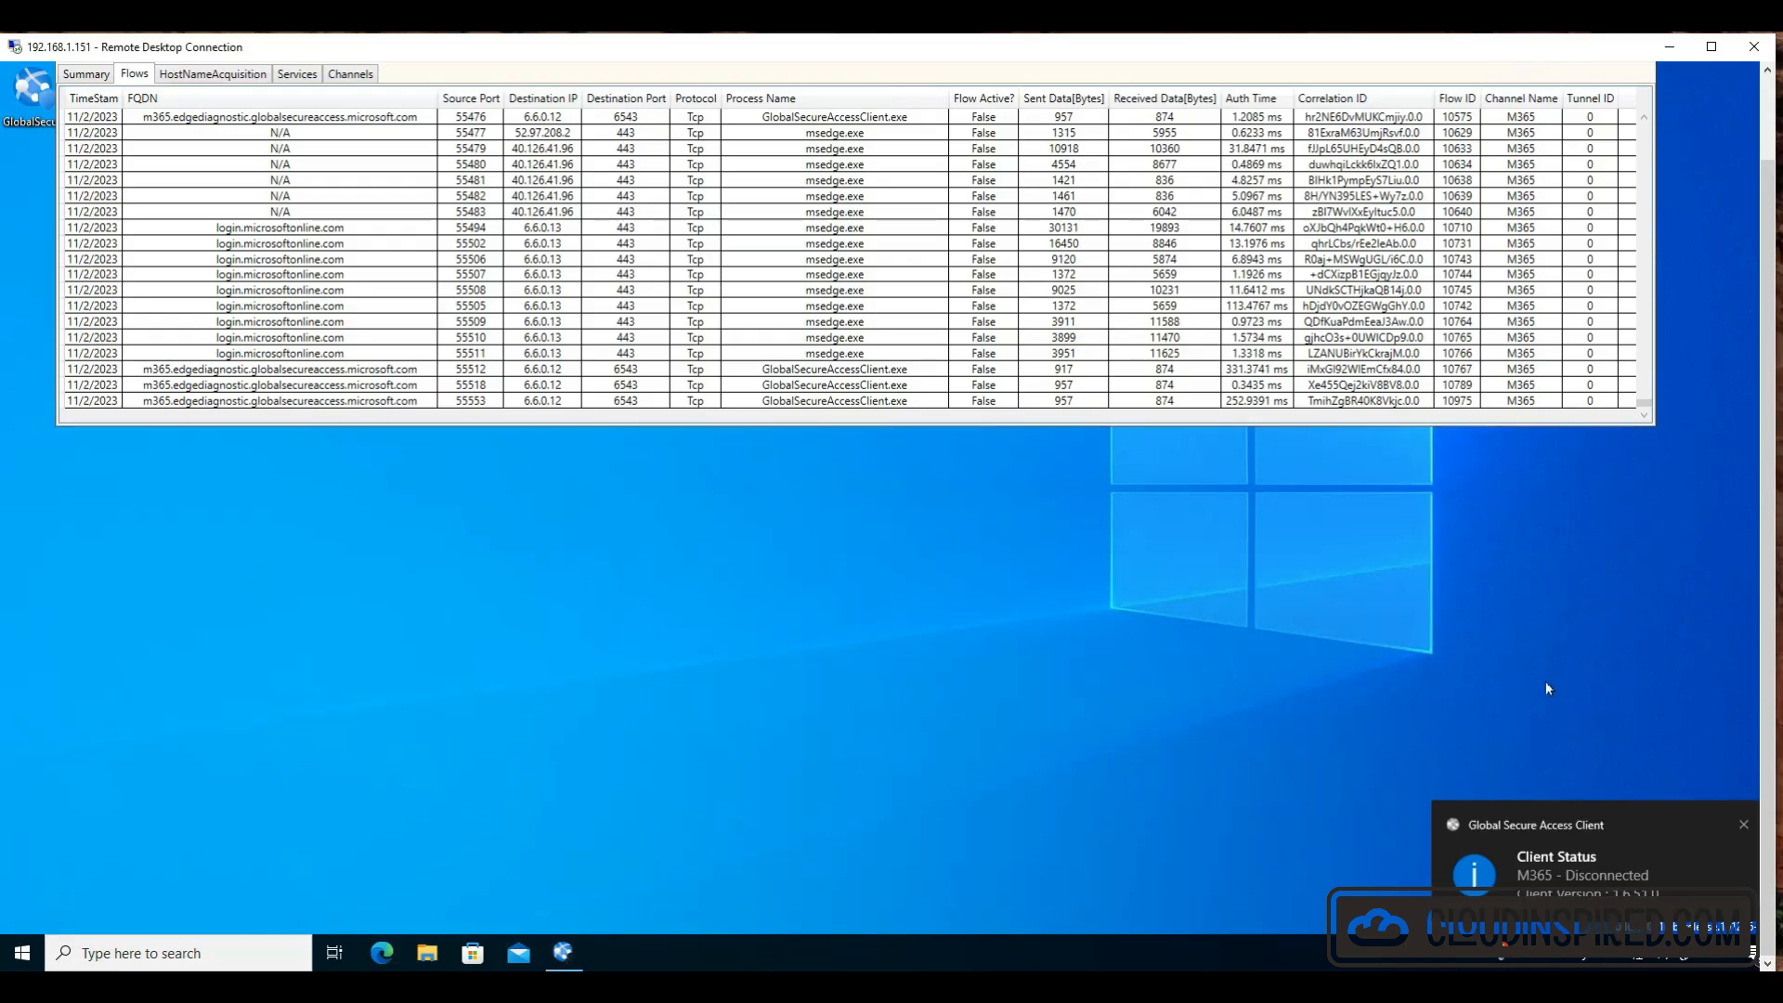
Step: With M365 disconnected, sign in as cloudadmin and submit the password, reaching the Authenticator approval
{"action": "left_click", "coordinate": [380, 953]}
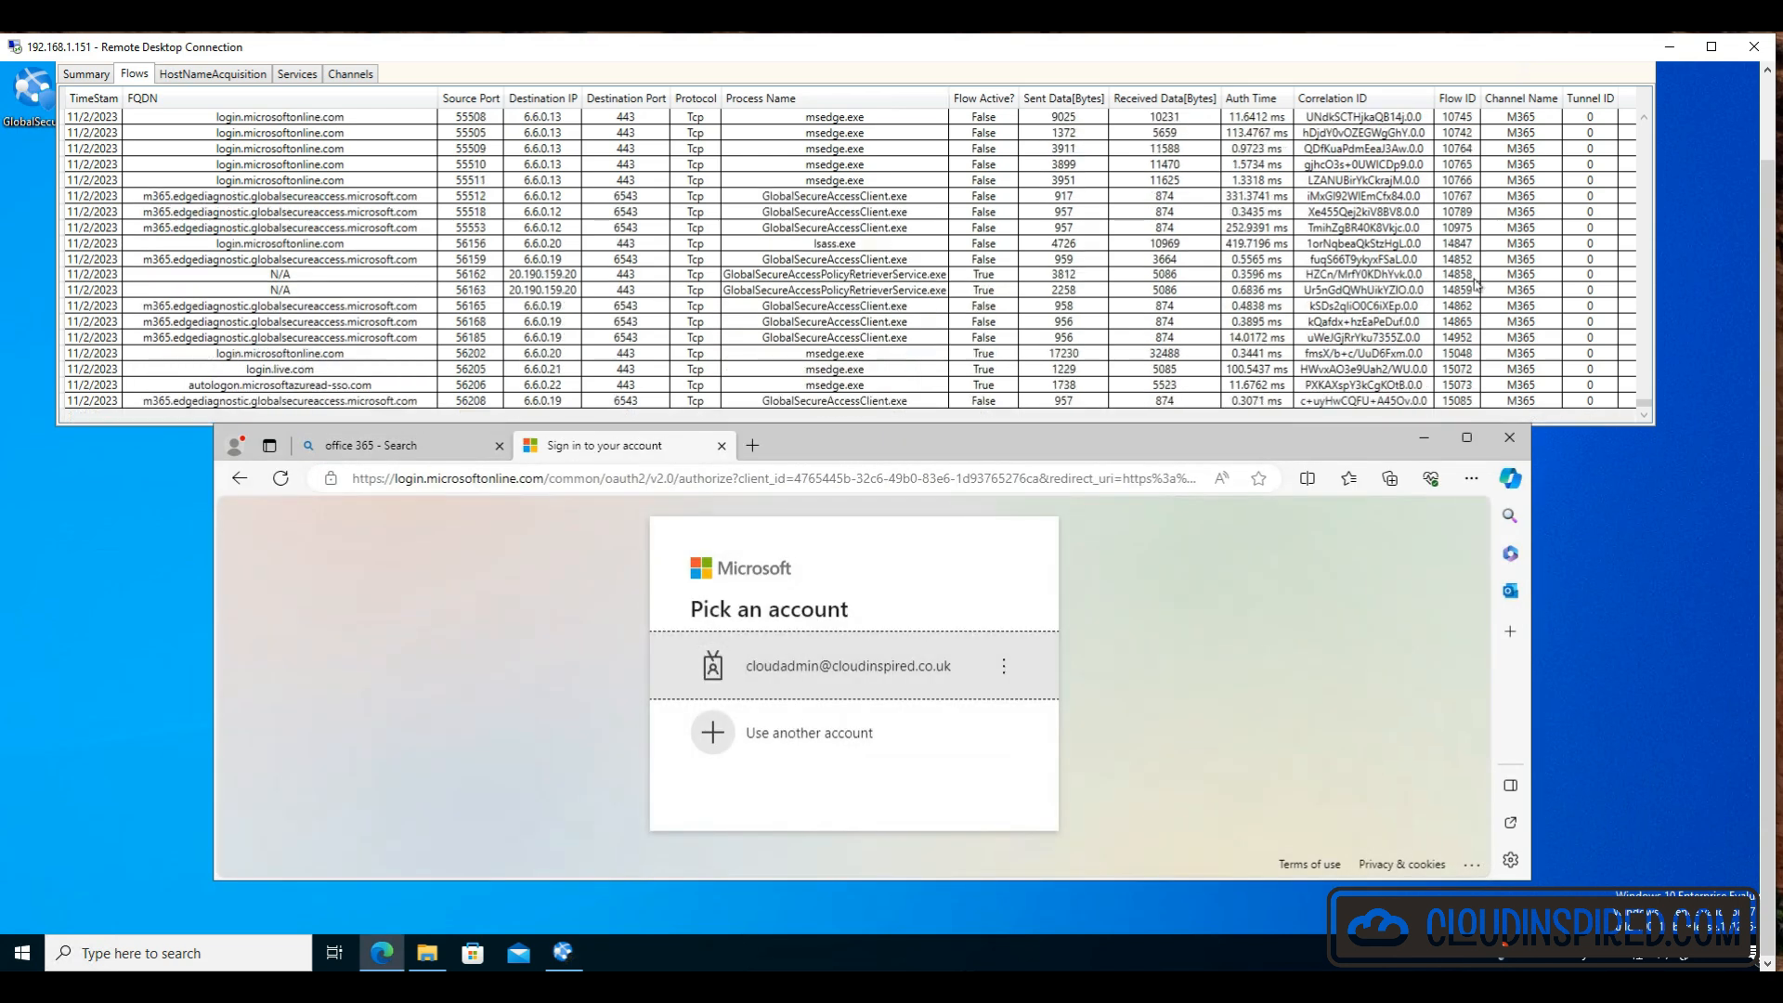
{"action": "left_click", "coordinate": [847, 665]}
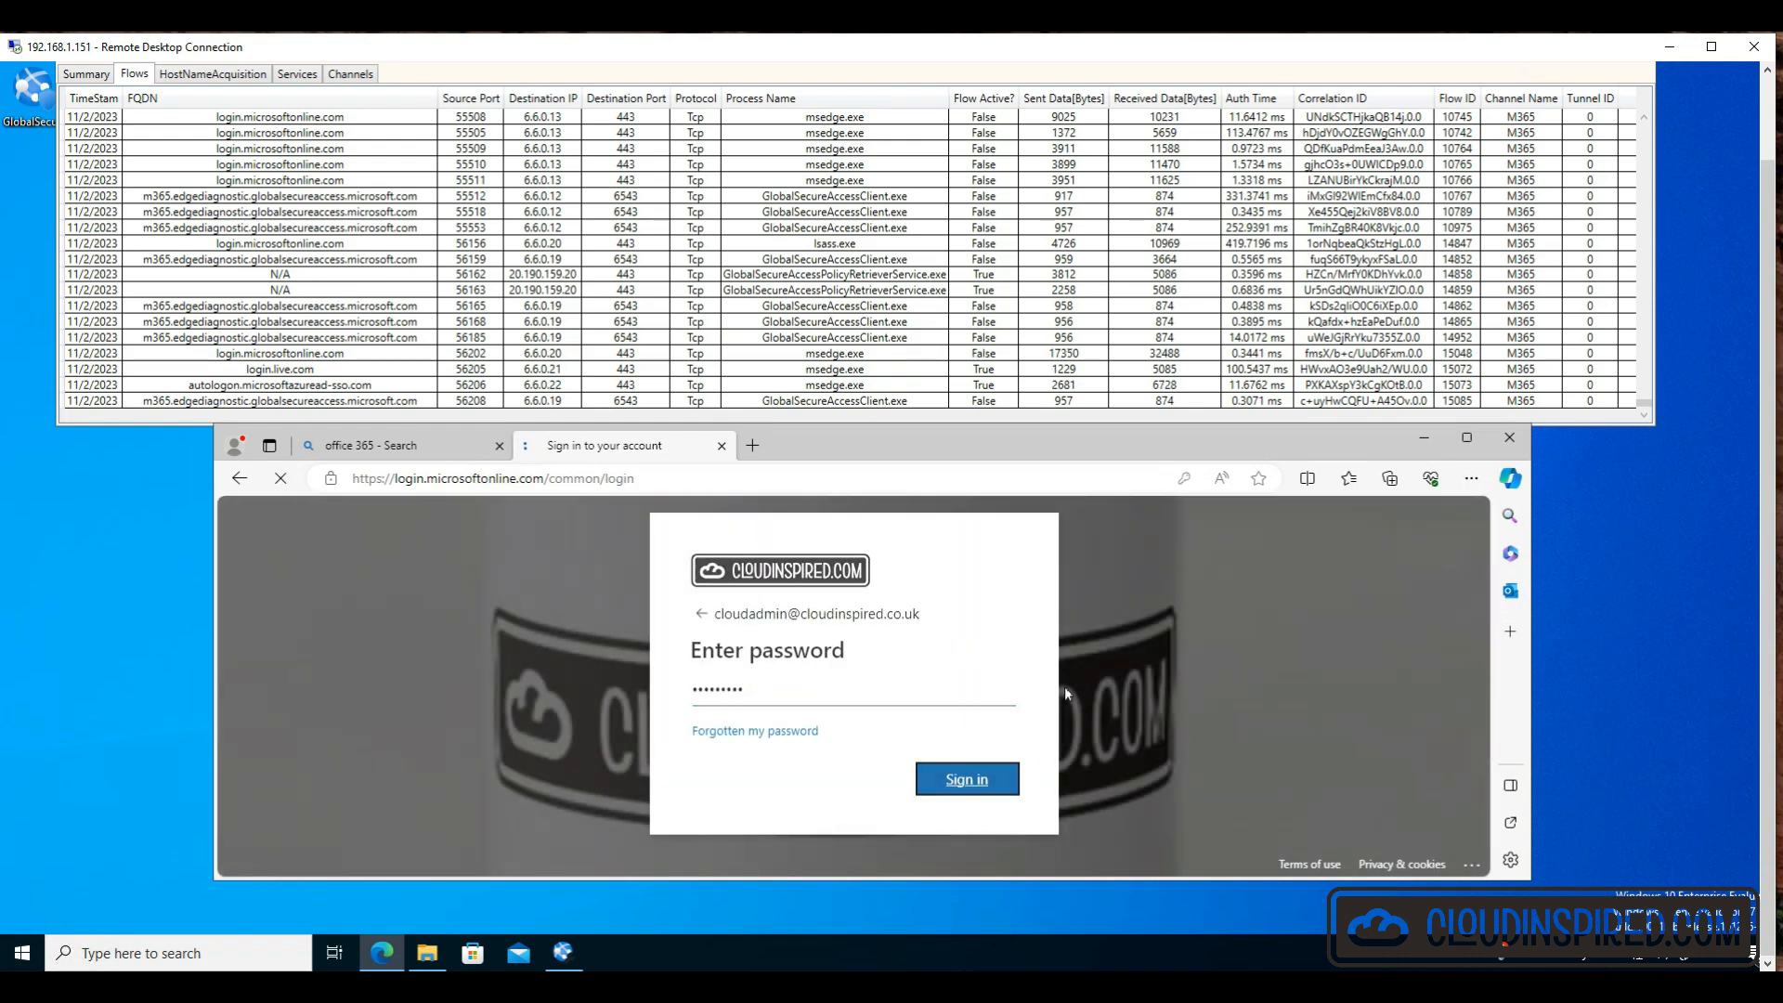
{"action": "left_click", "coordinate": [966, 778]}
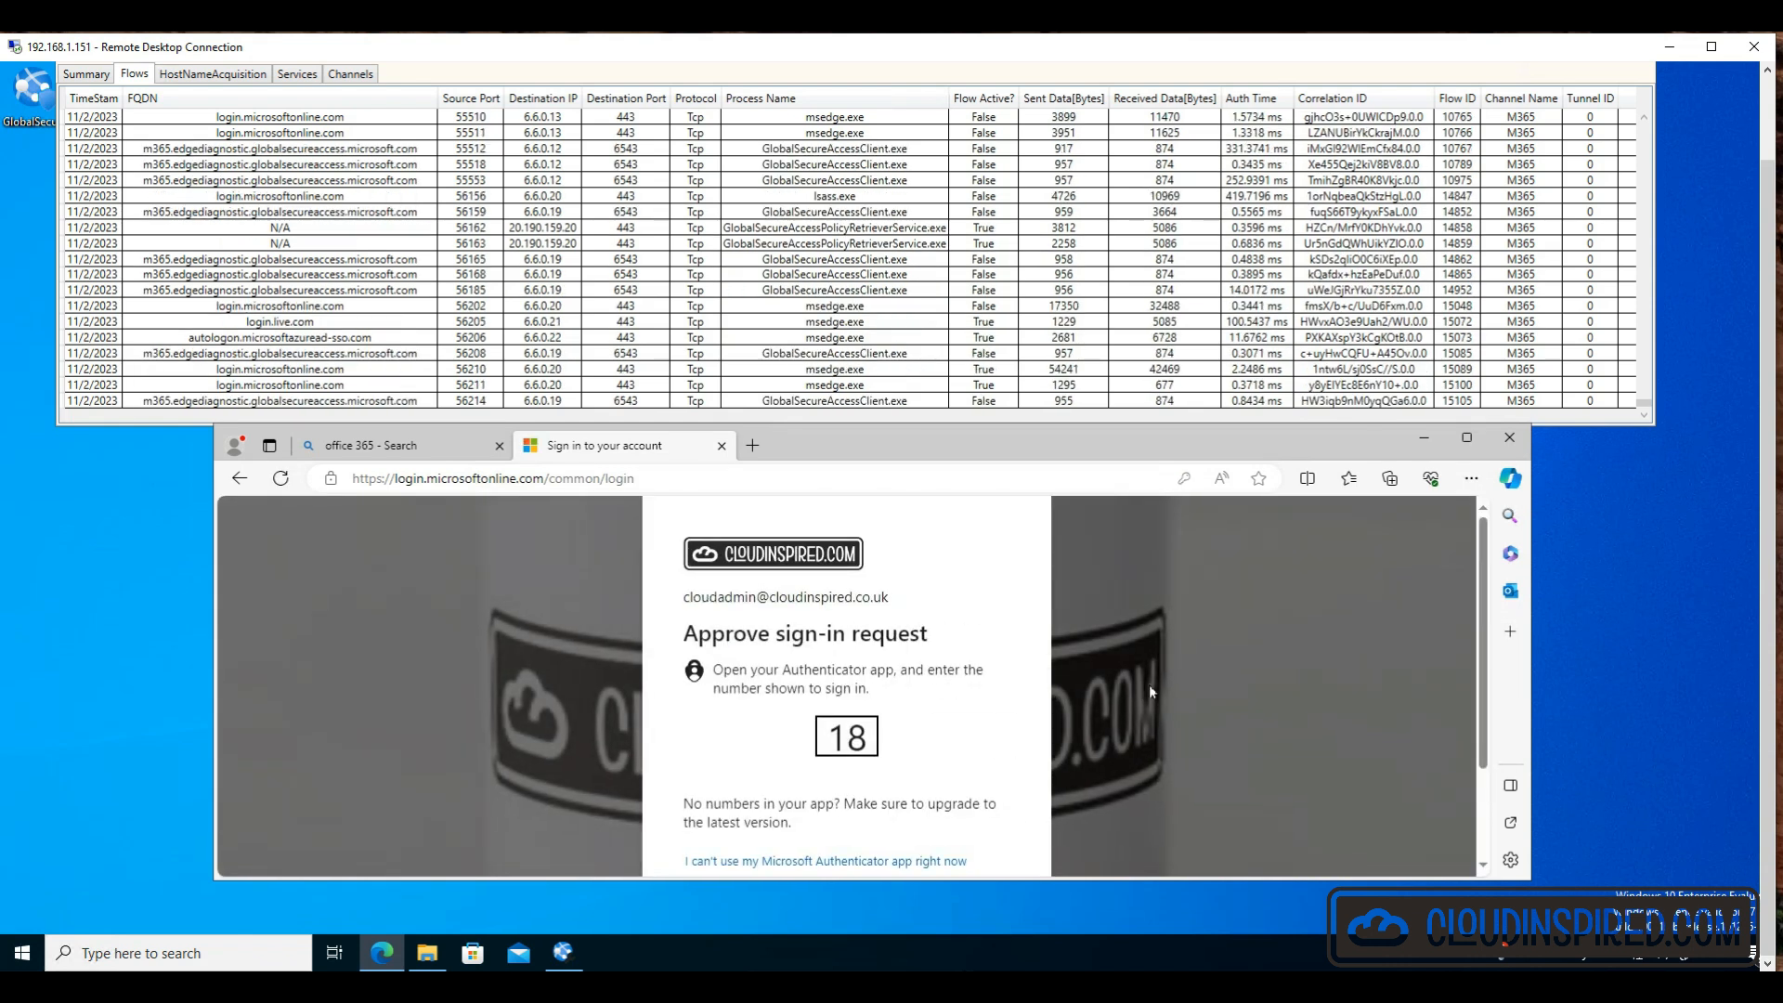